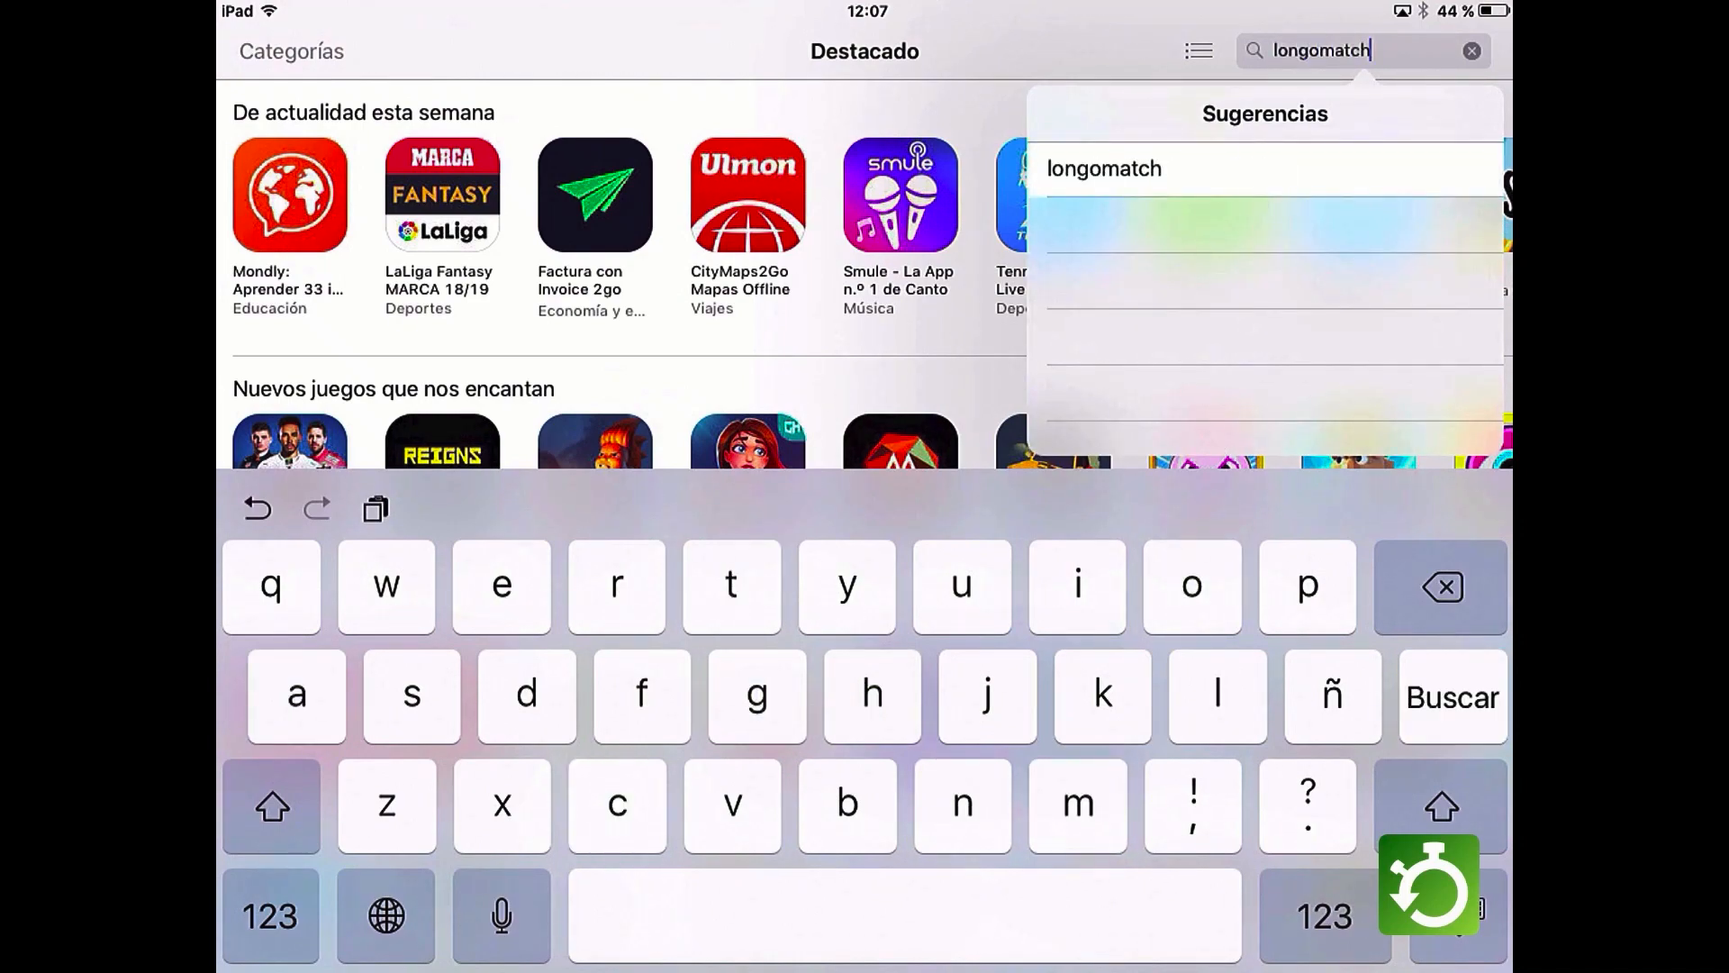
- Search the App Store for 'longomatch', install LongoMatch and launch it
left_click(1451, 696)
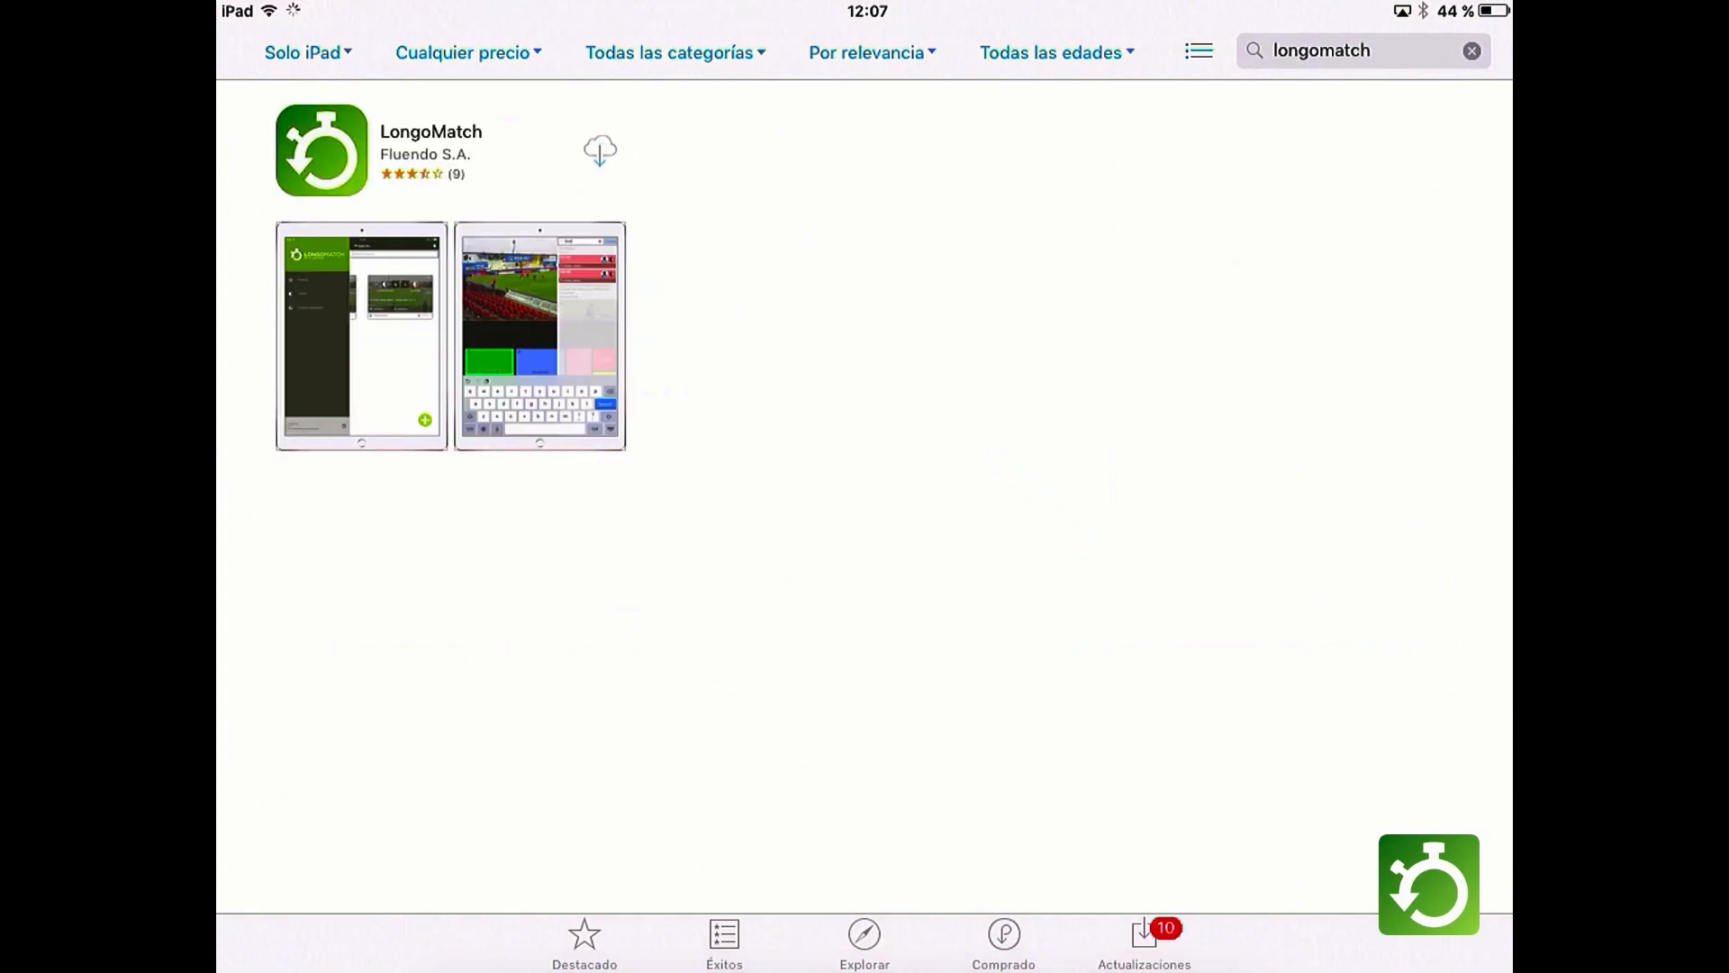
left_click(600, 149)
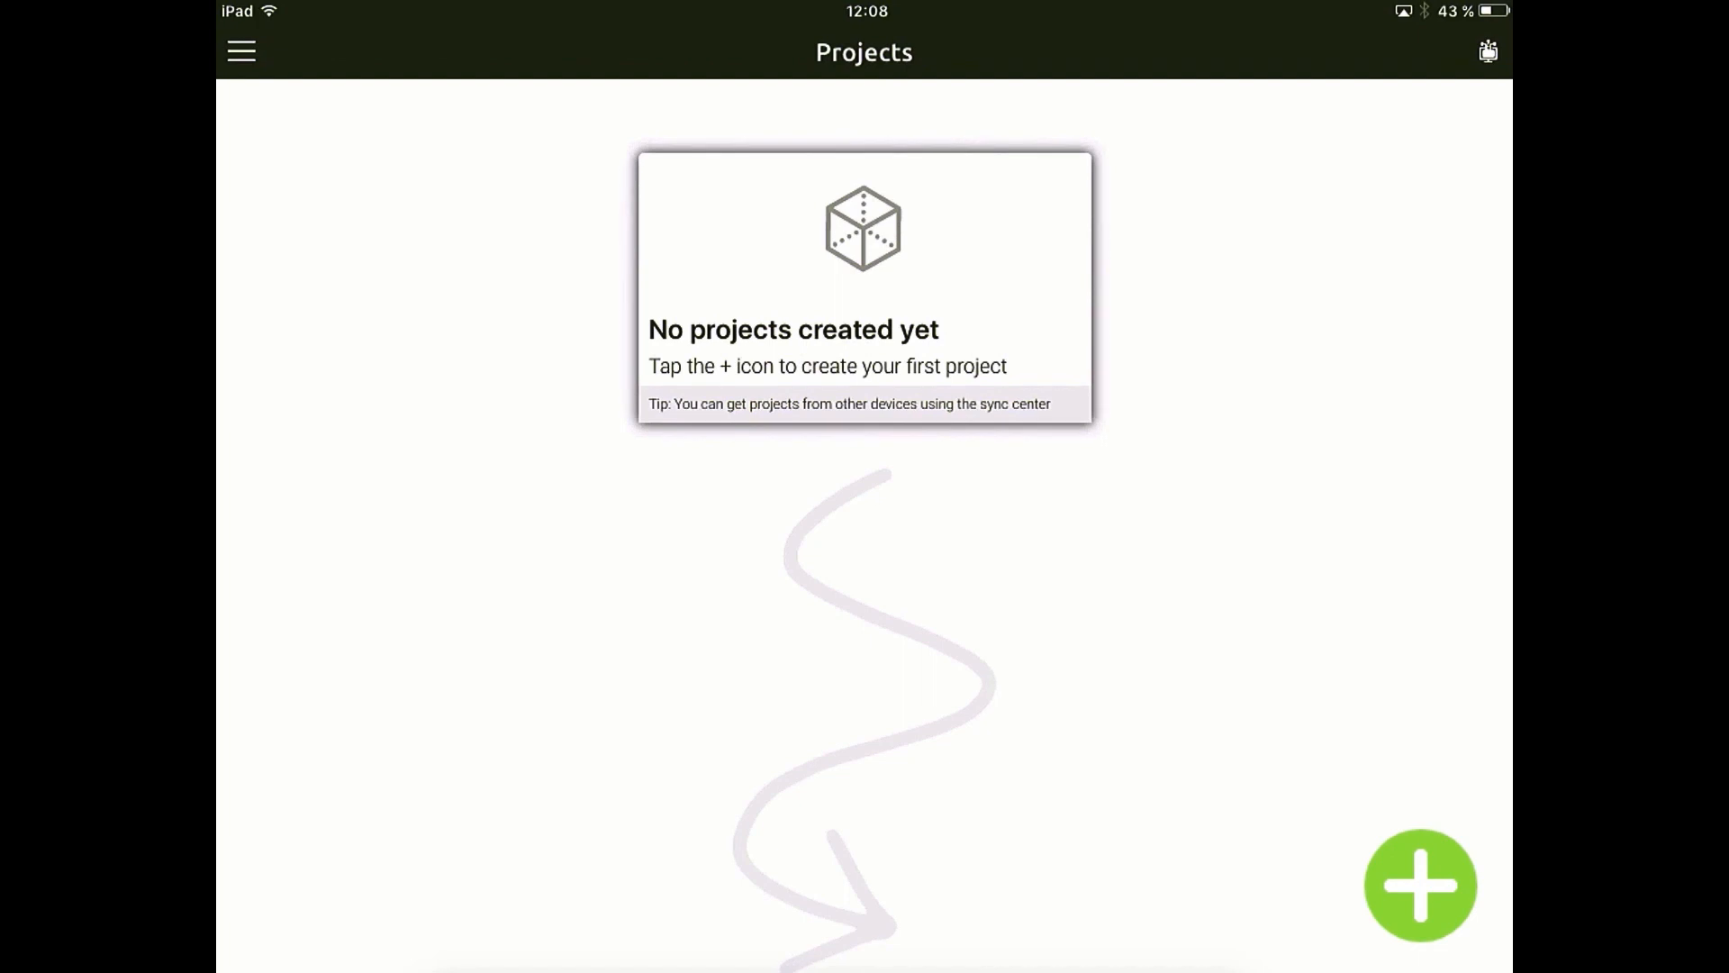
- Skip the welcome tour and log in with the account email and password
left_click(1420, 883)
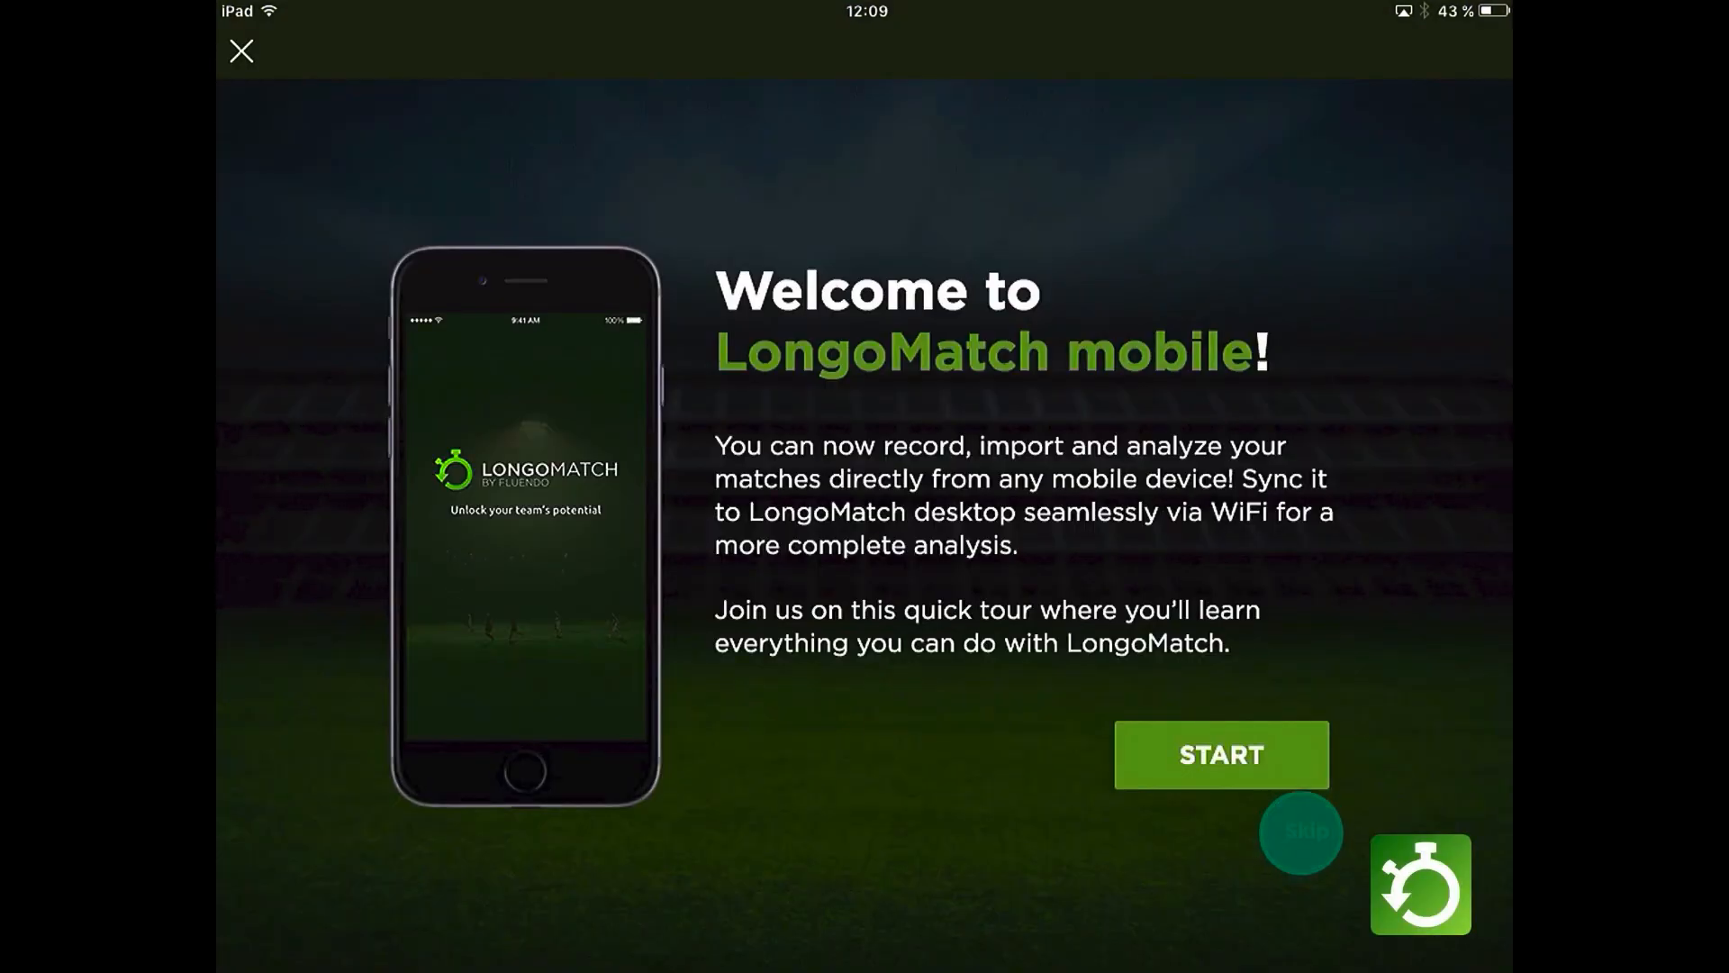
left_click(1219, 755)
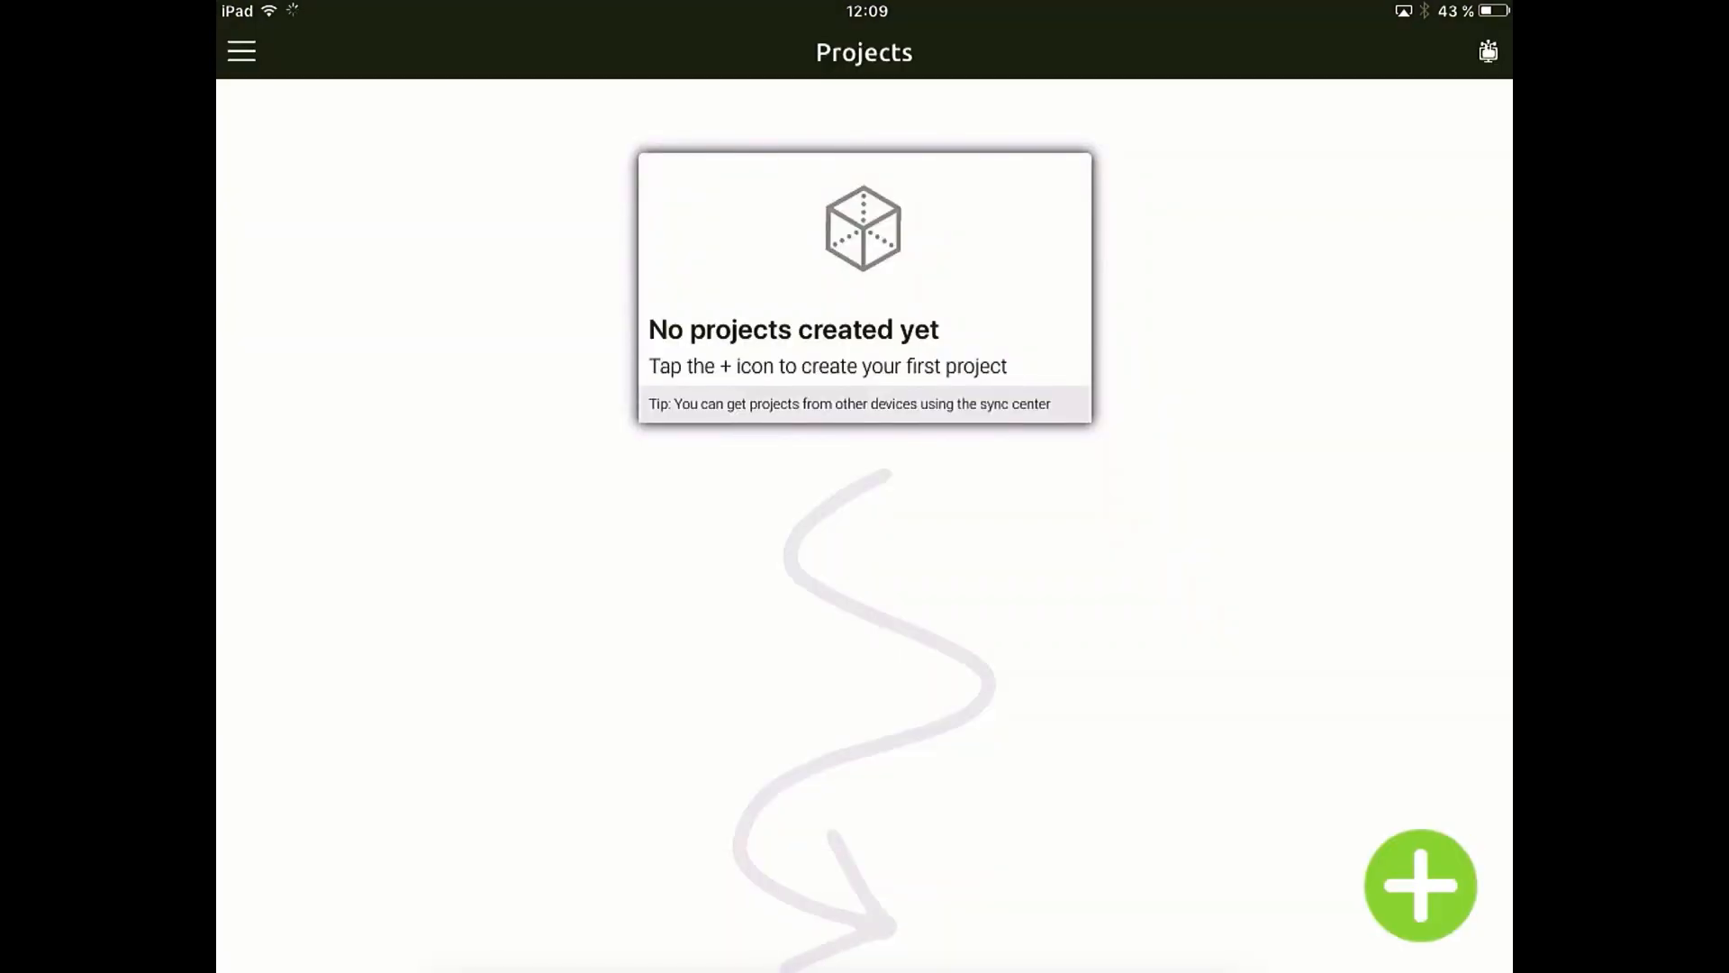
left_click(1419, 884)
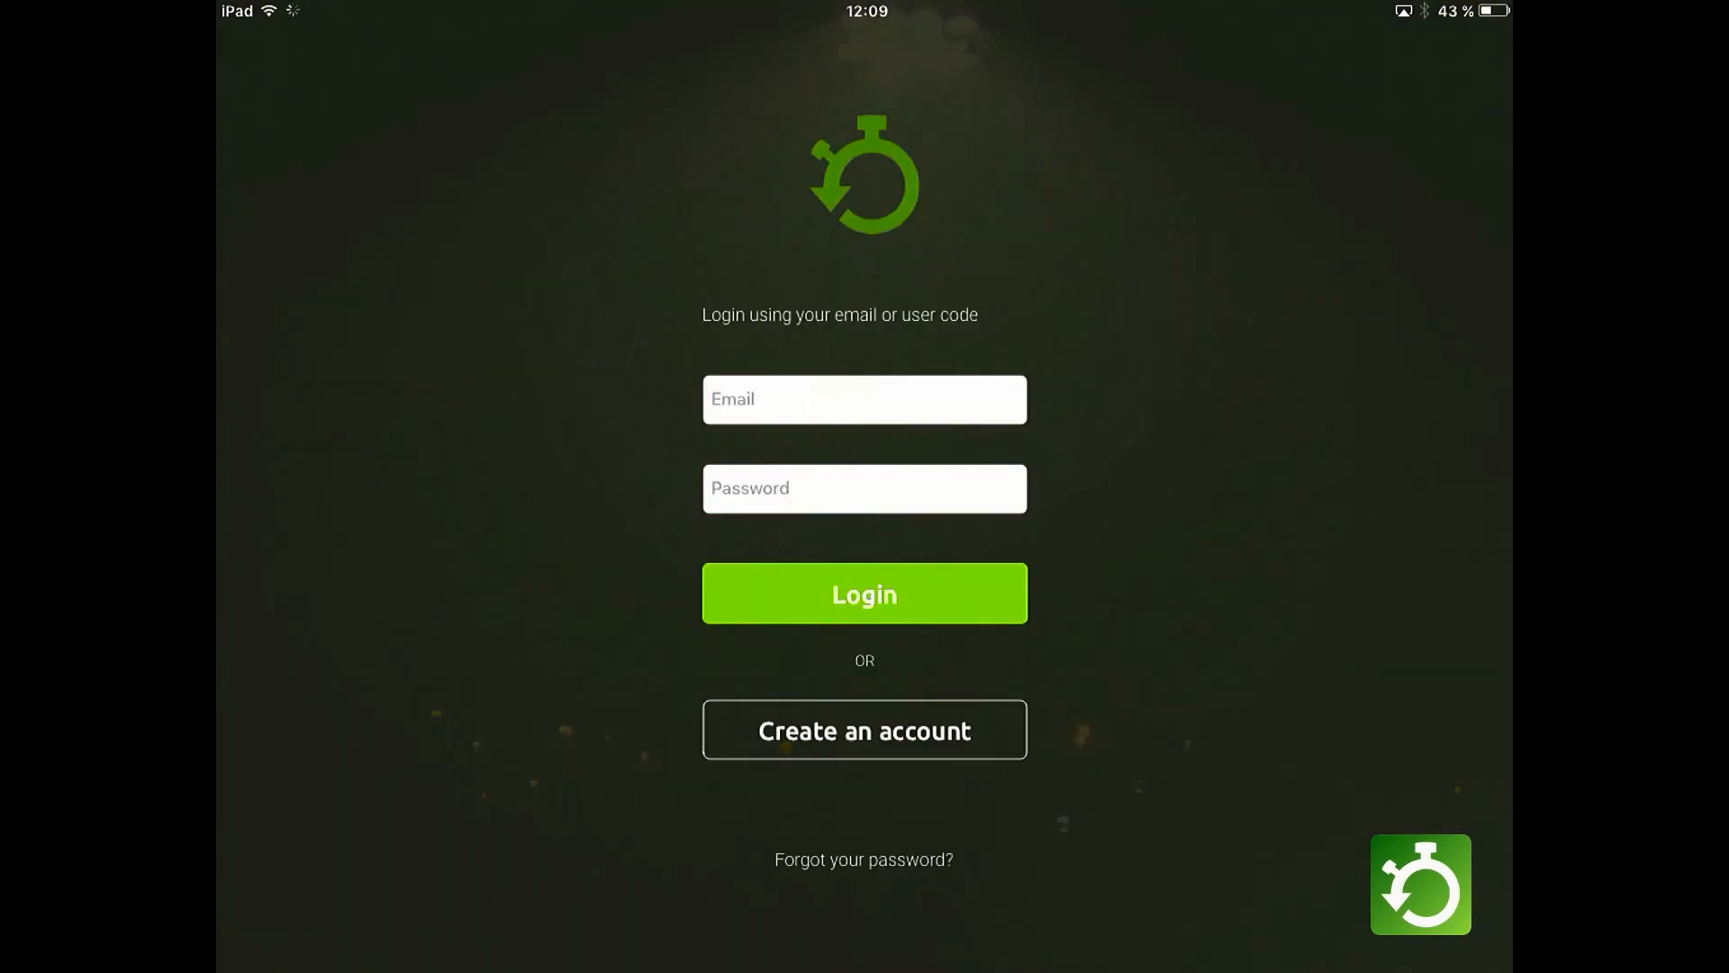
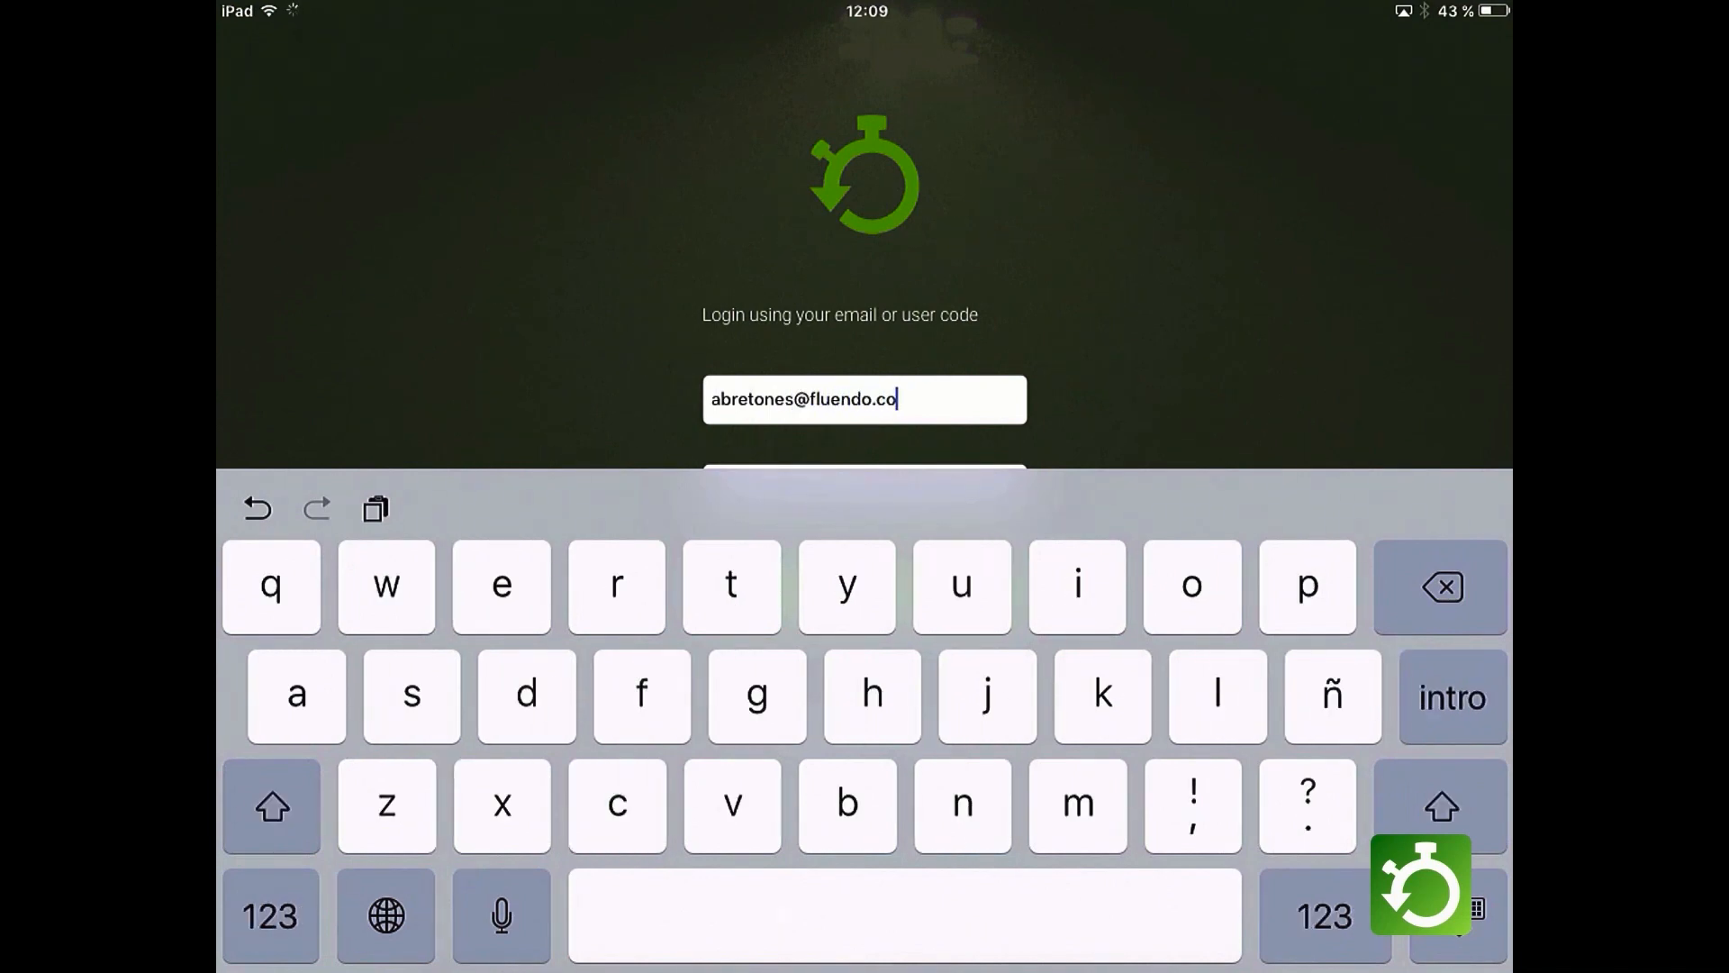
type("m")
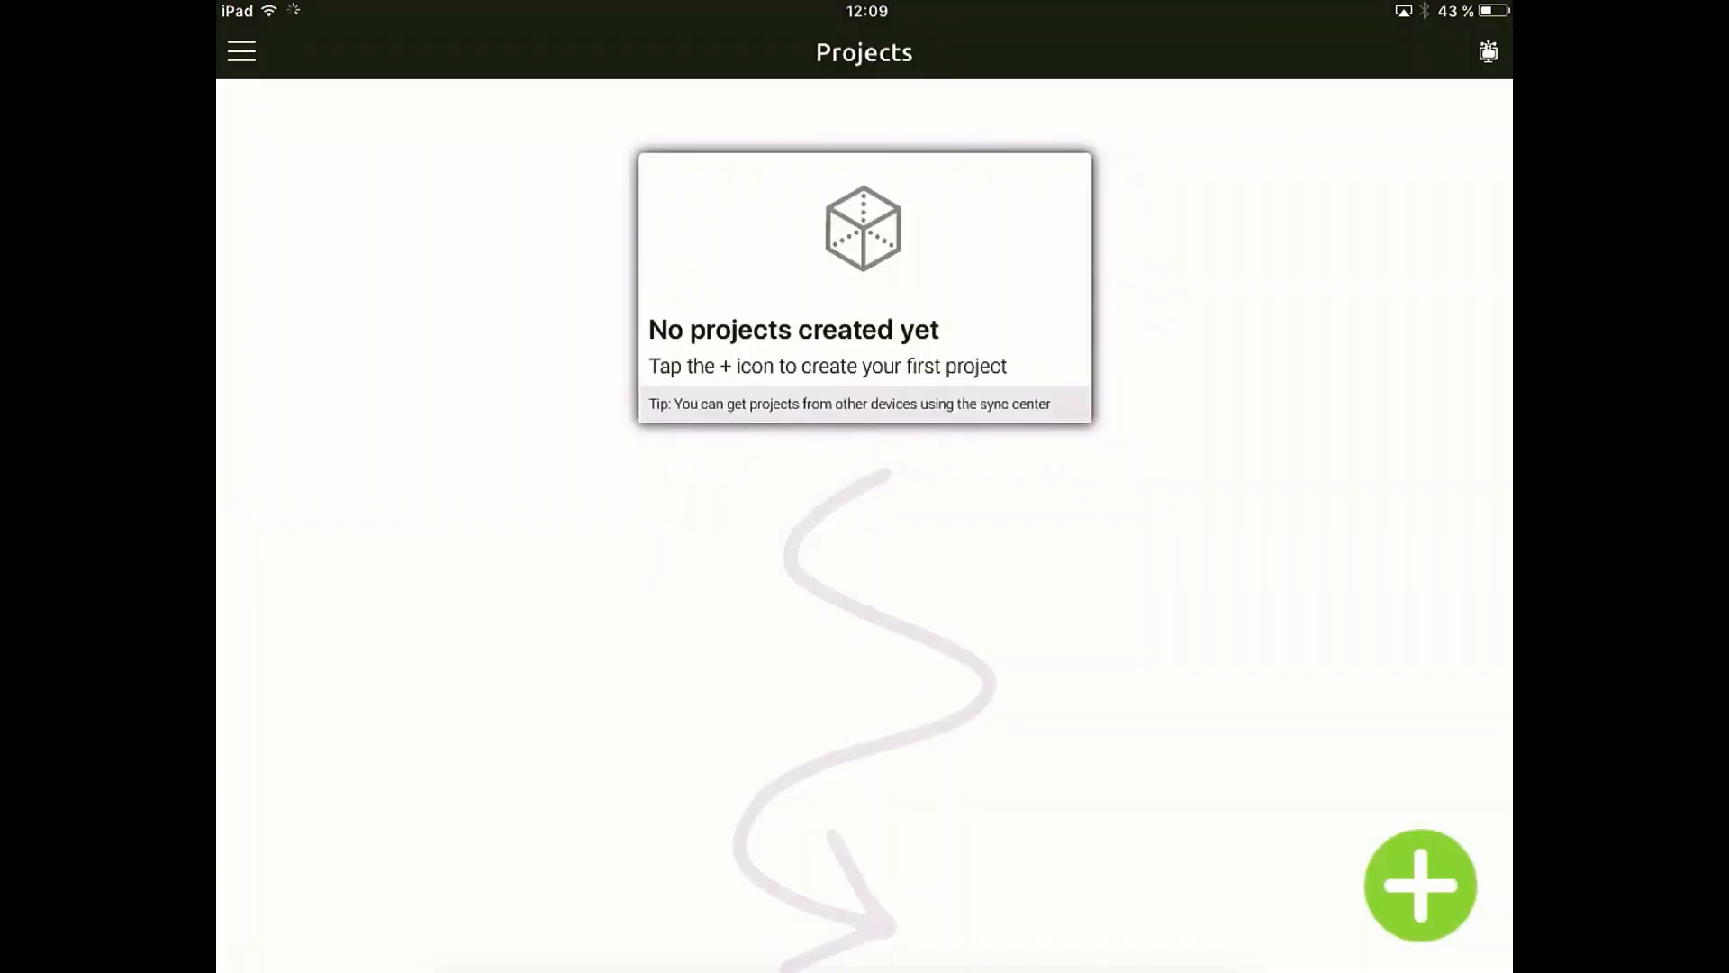
- Choose Football in the Configuration Wizard and reach the nearby devices list showing fluendo-2.local
left_click(1420, 884)
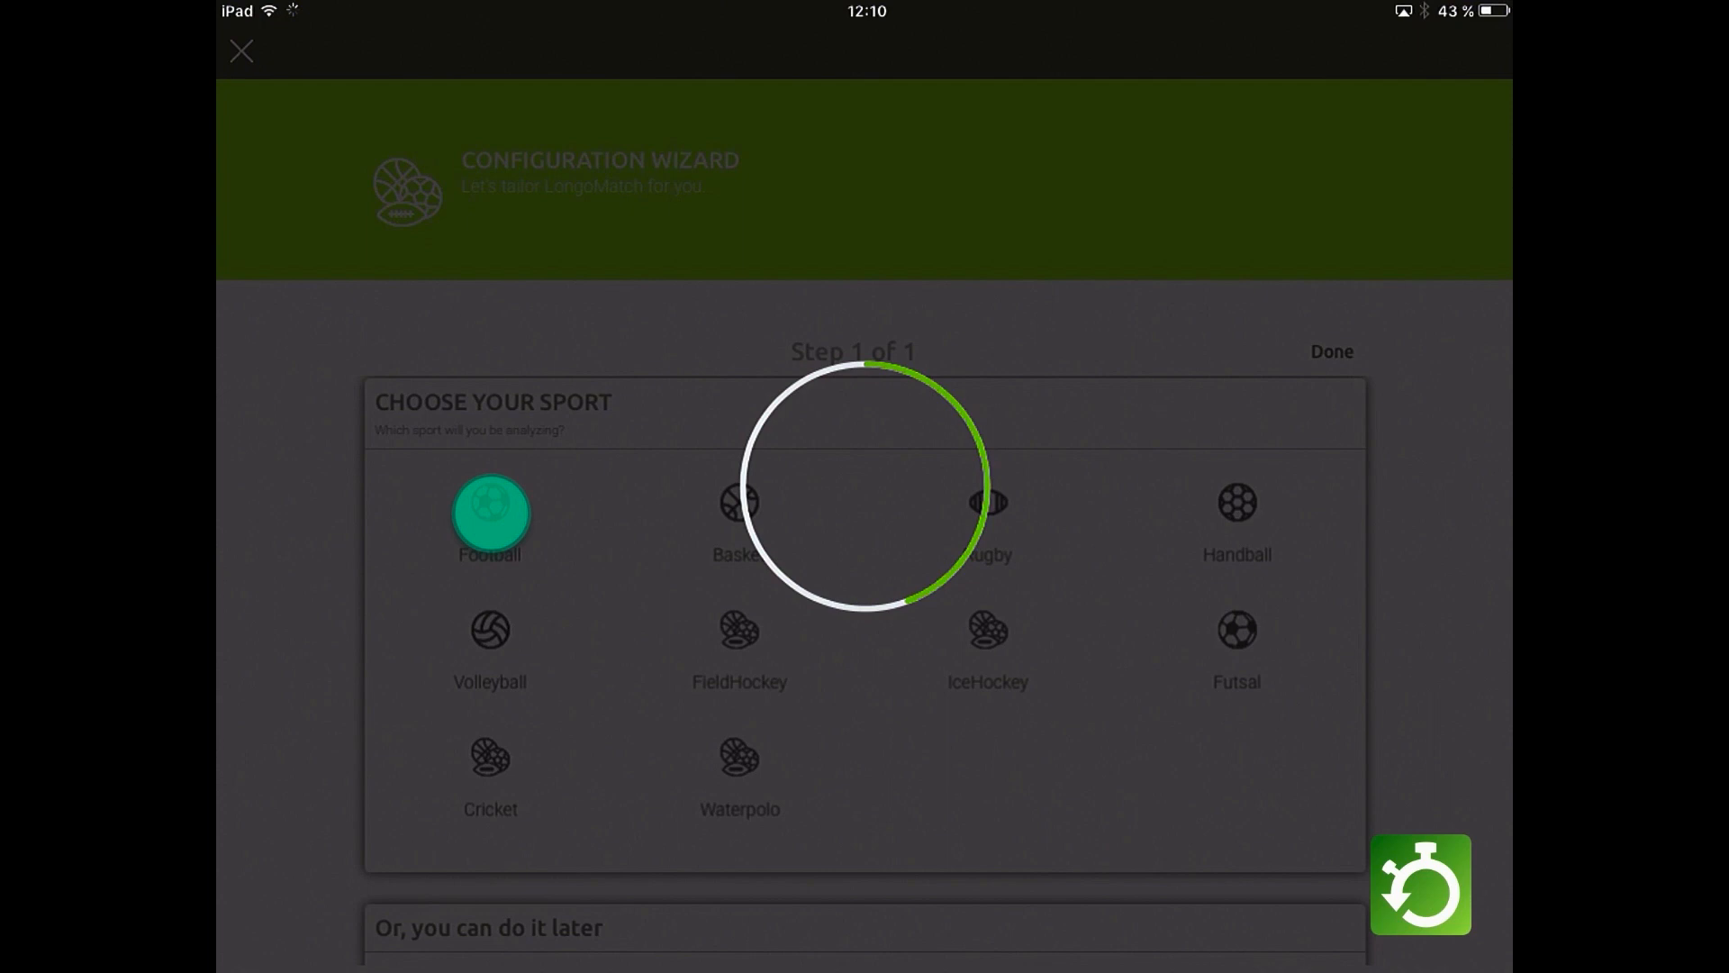
left_click(490, 512)
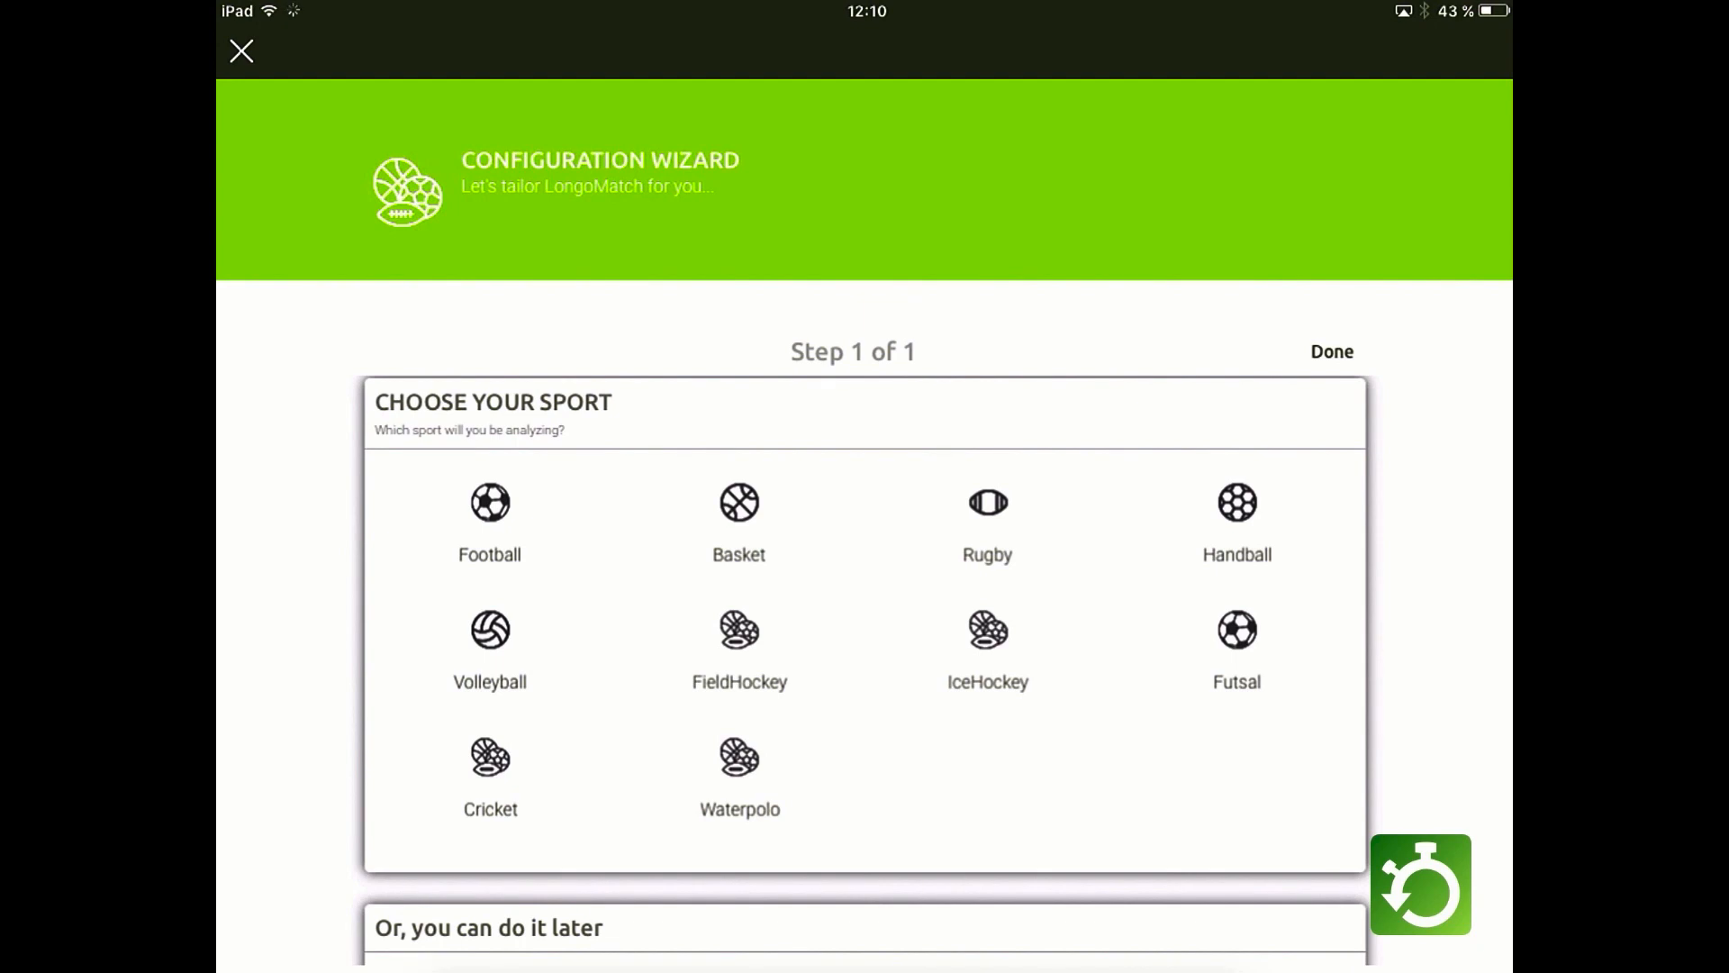
left_click(242, 50)
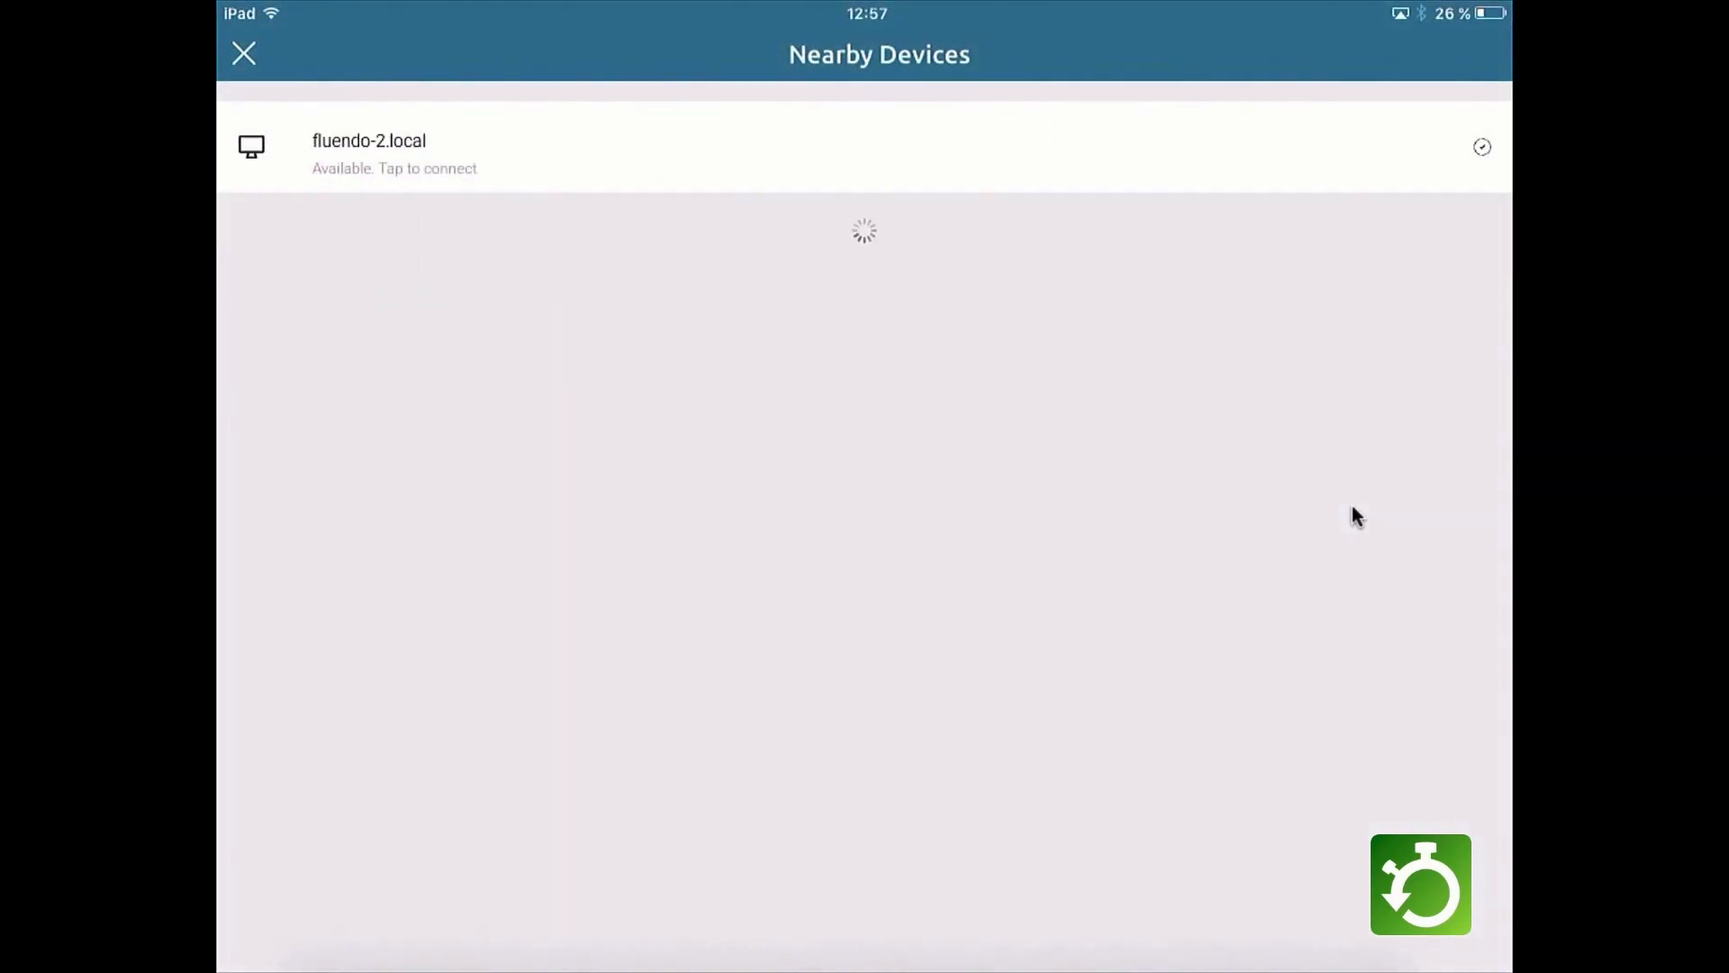
left_click(368, 149)
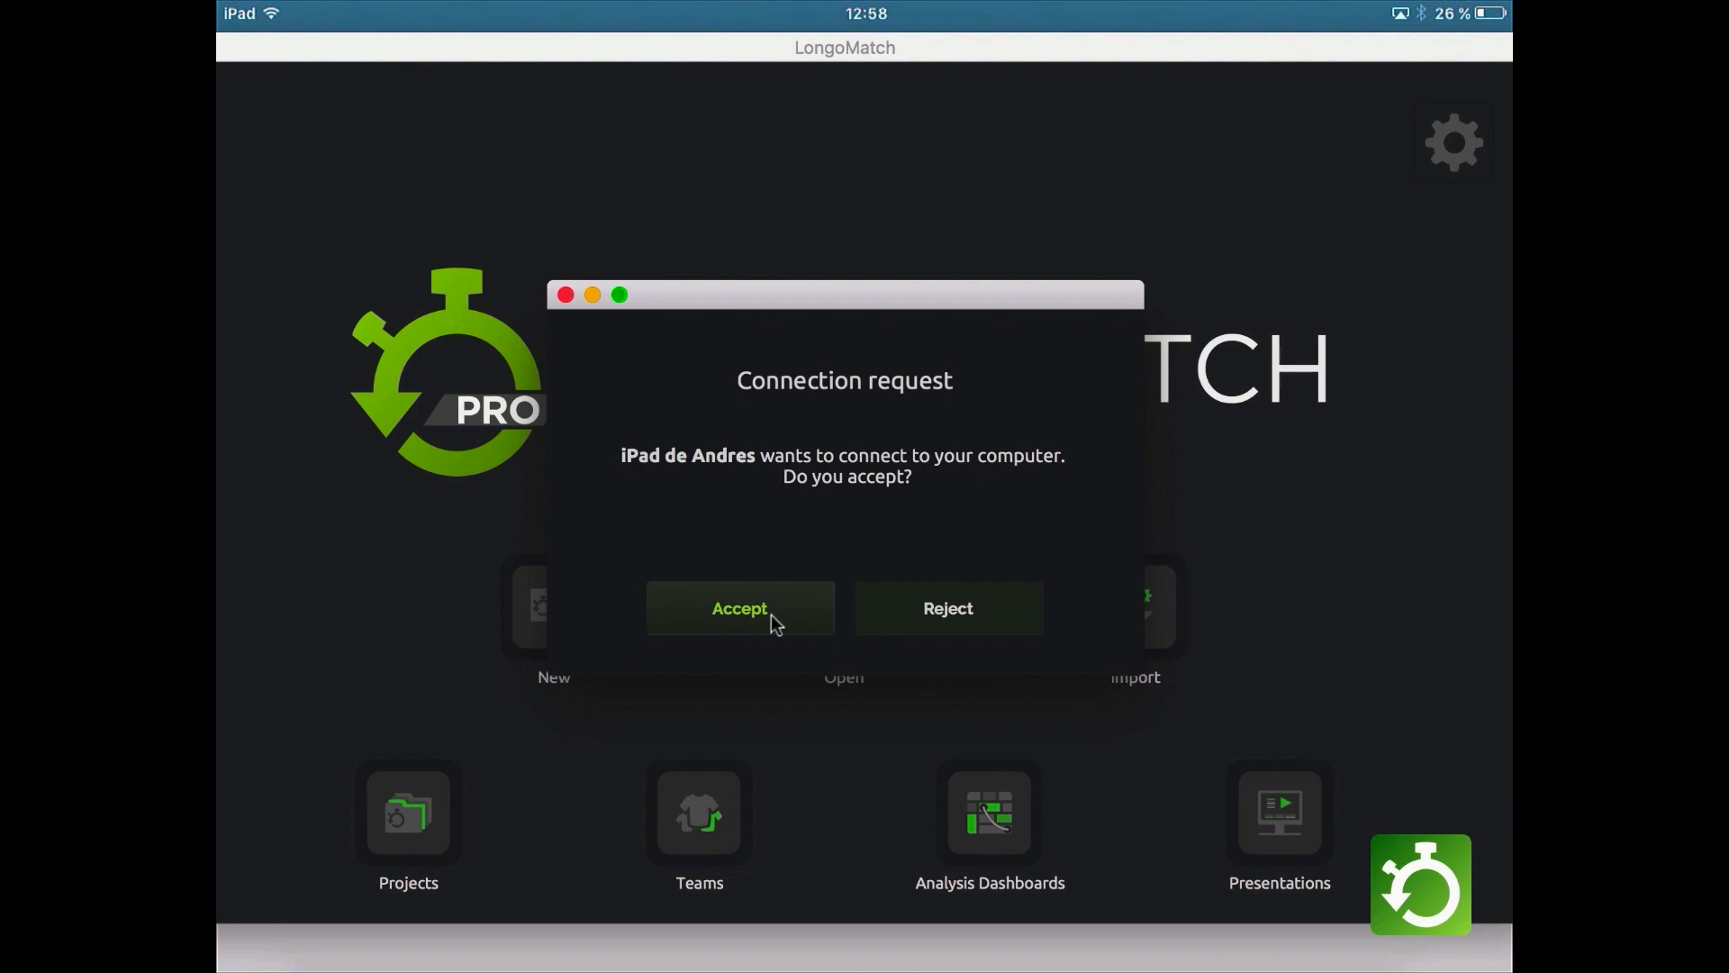
left_click(738, 608)
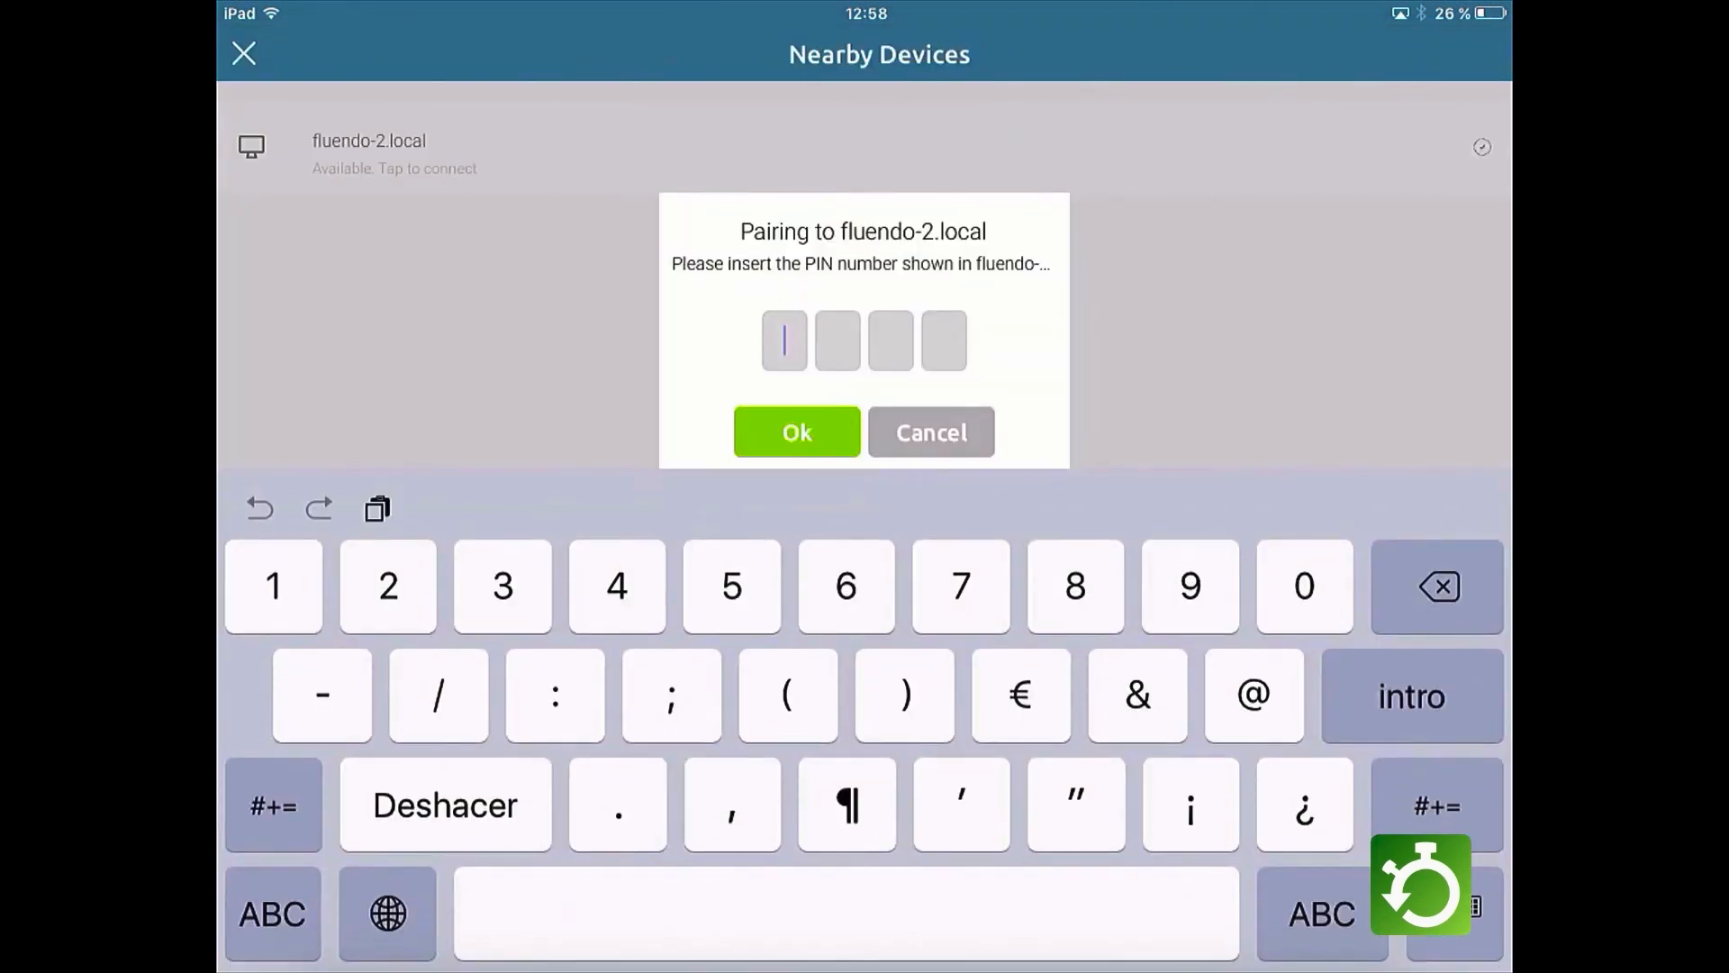
type("6998")
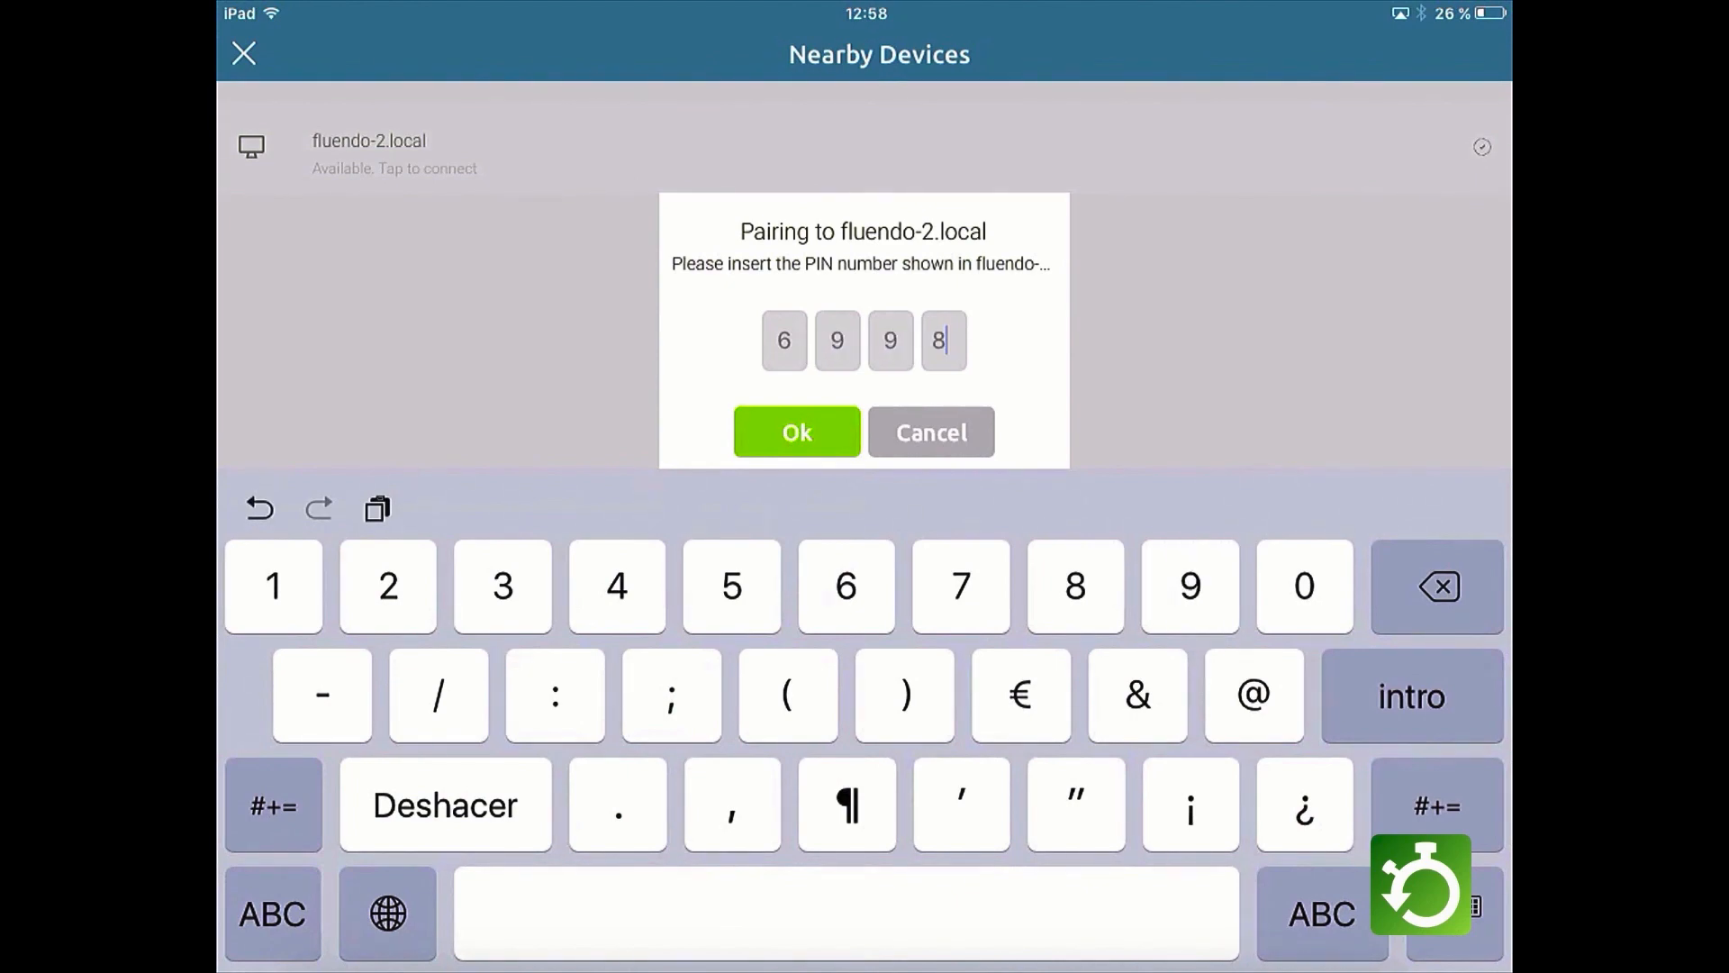
left_click(797, 432)
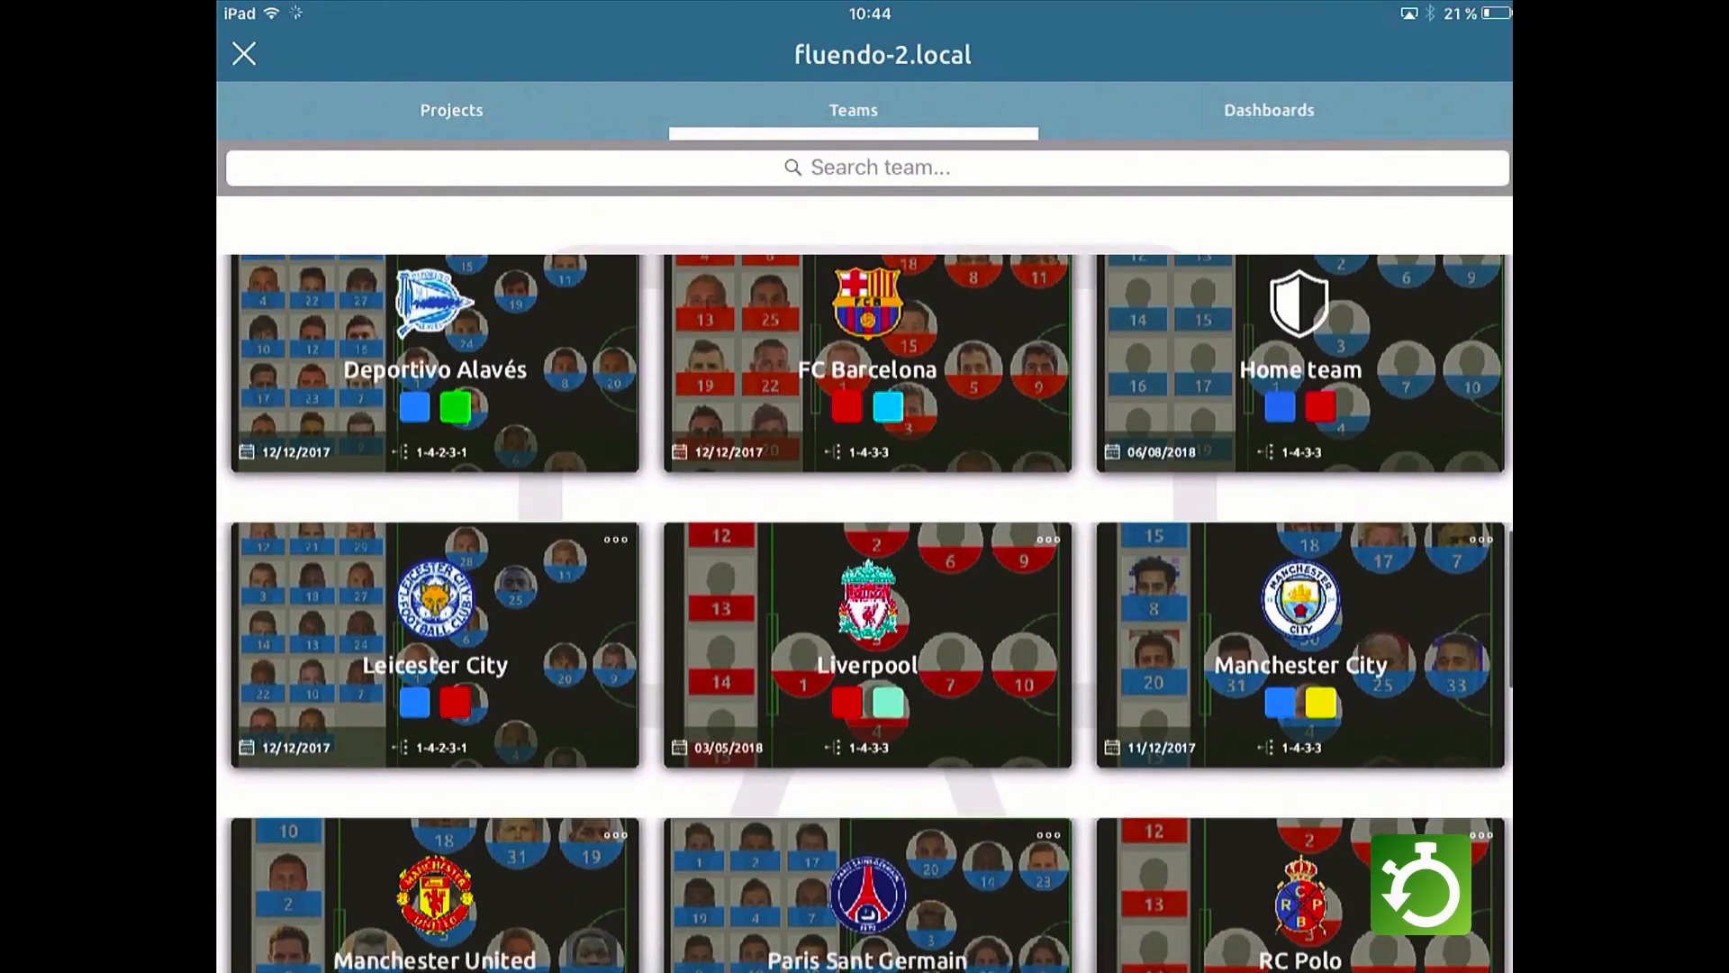
- Transfer the FC Barcelona team, Rival dashboard and Athletic Club de Bilbao project to the iPad
scroll("down", 3)
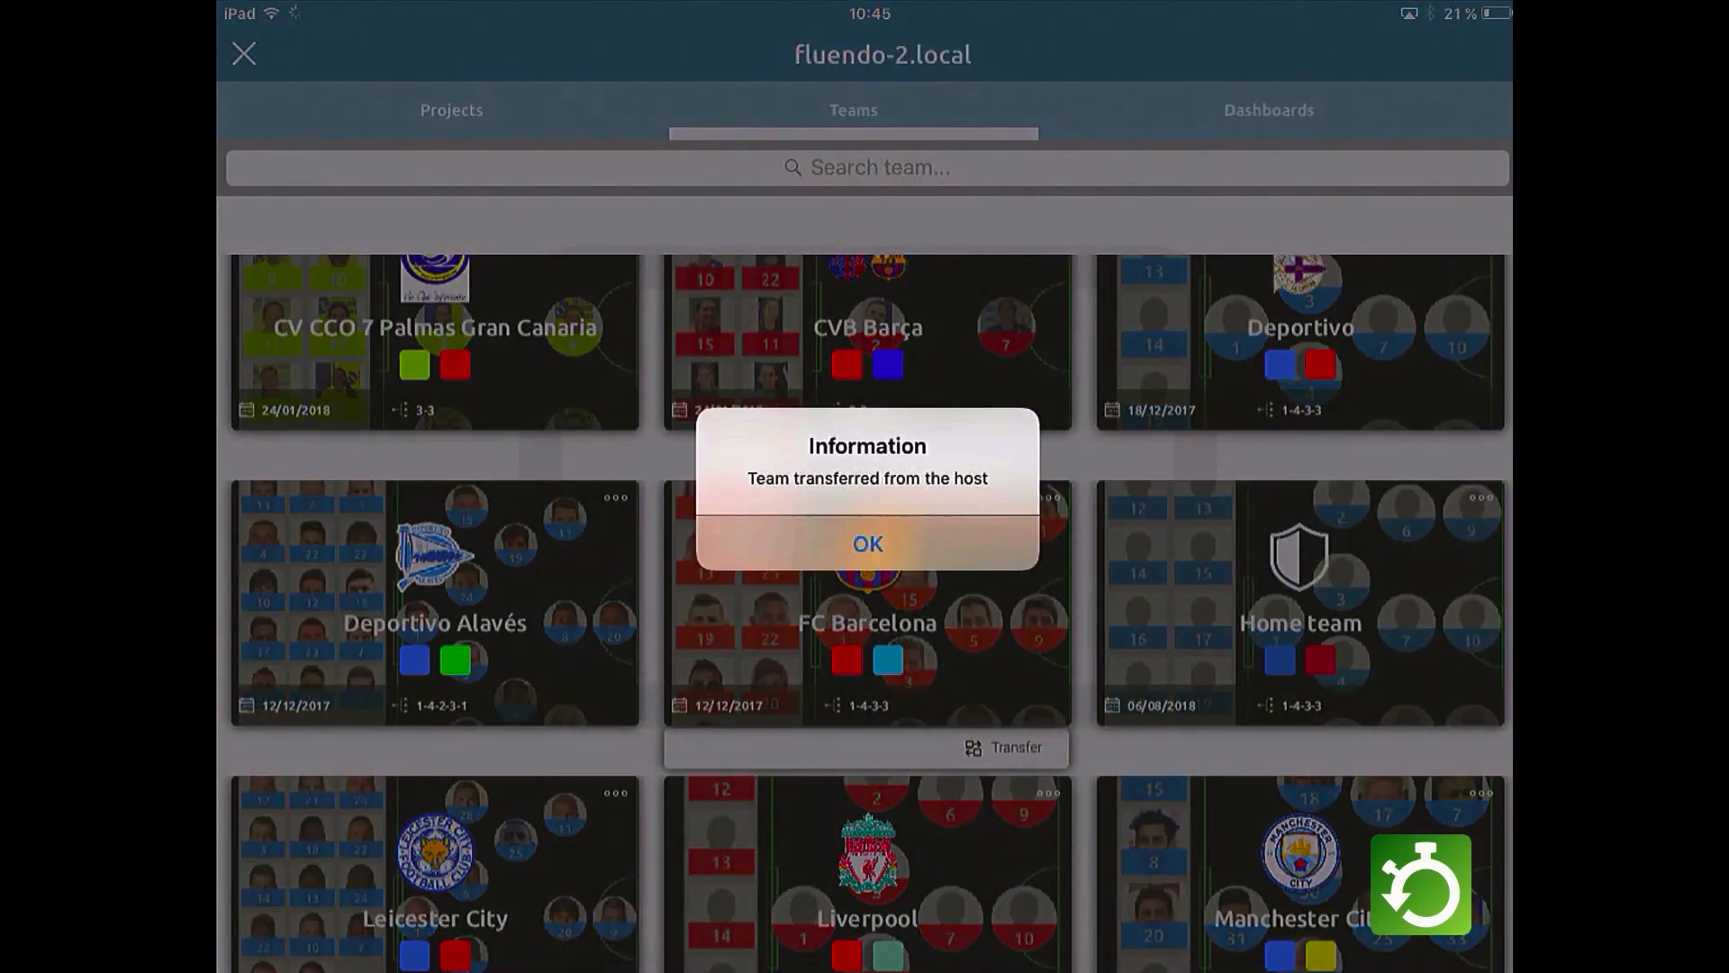
left_click(1266, 109)
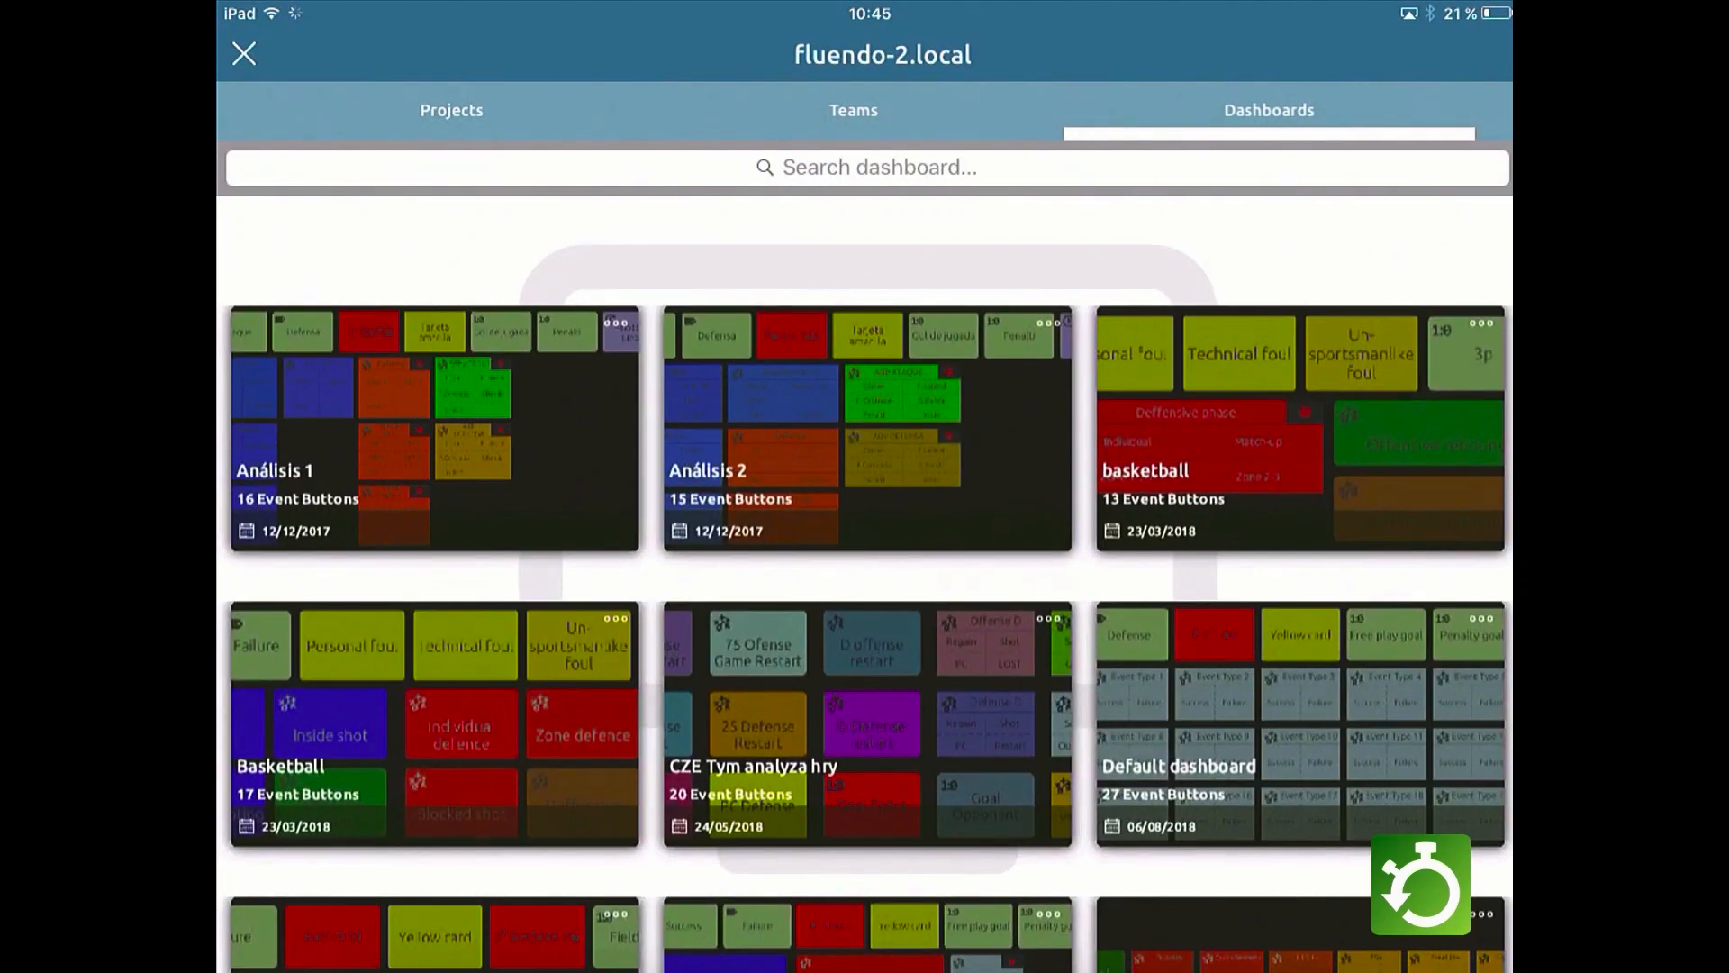
scroll("down", 3)
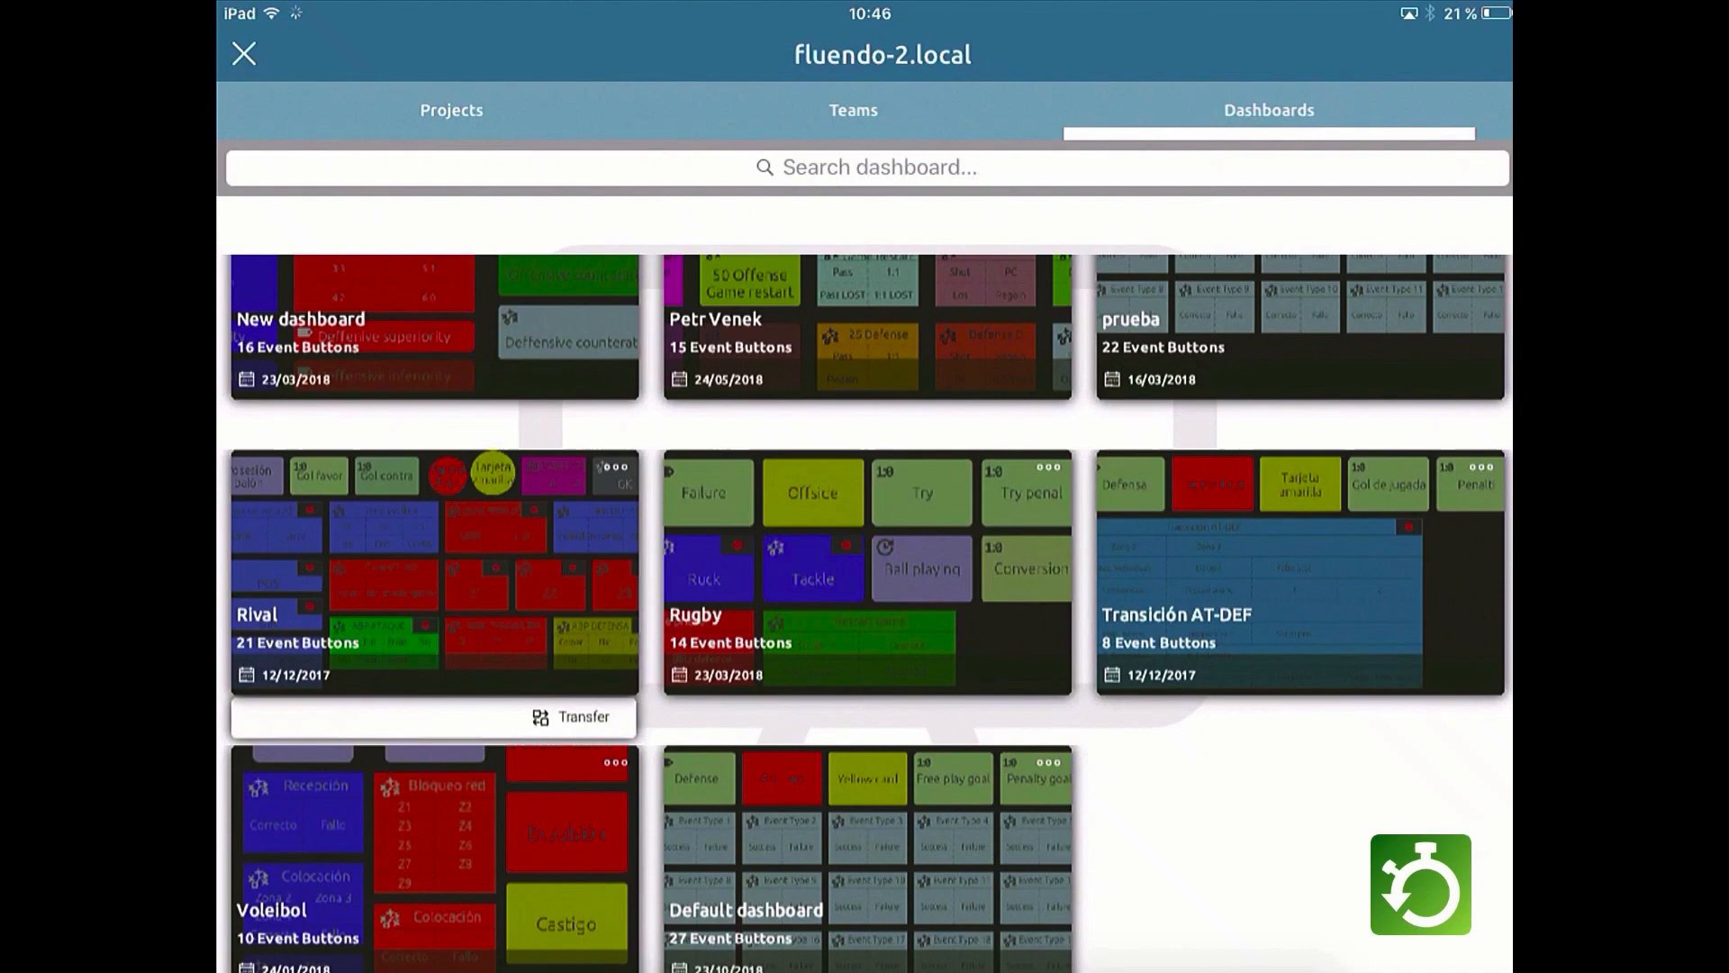
left_click(451, 109)
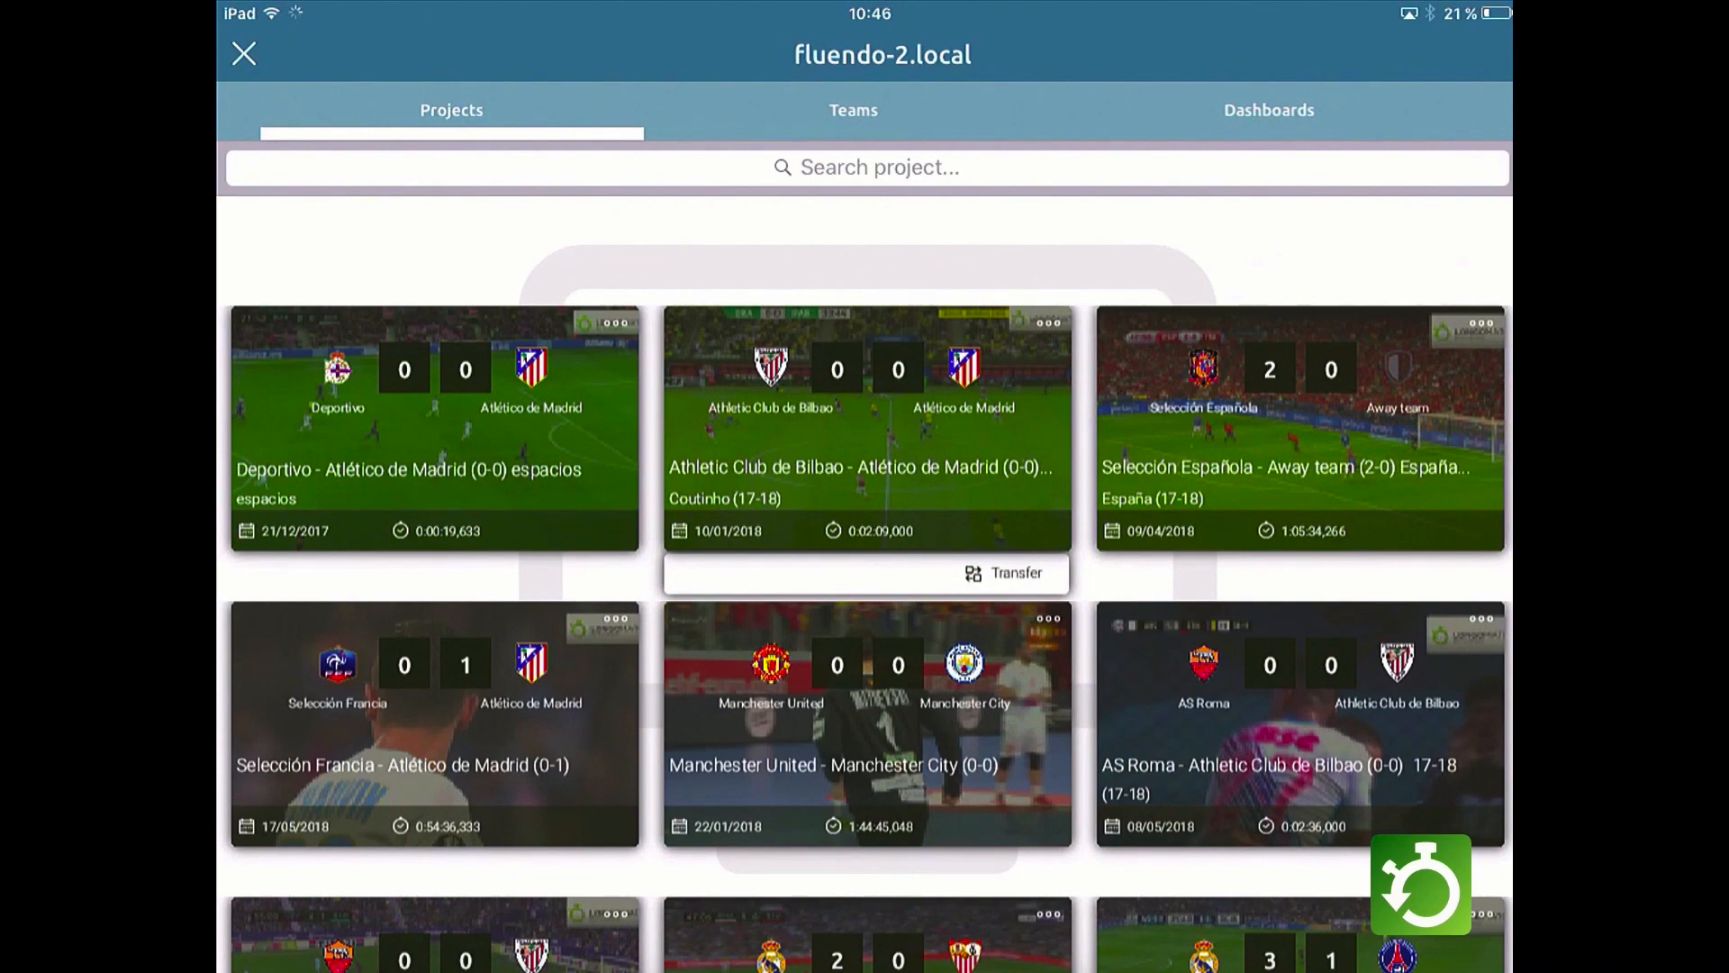
left_click(1003, 573)
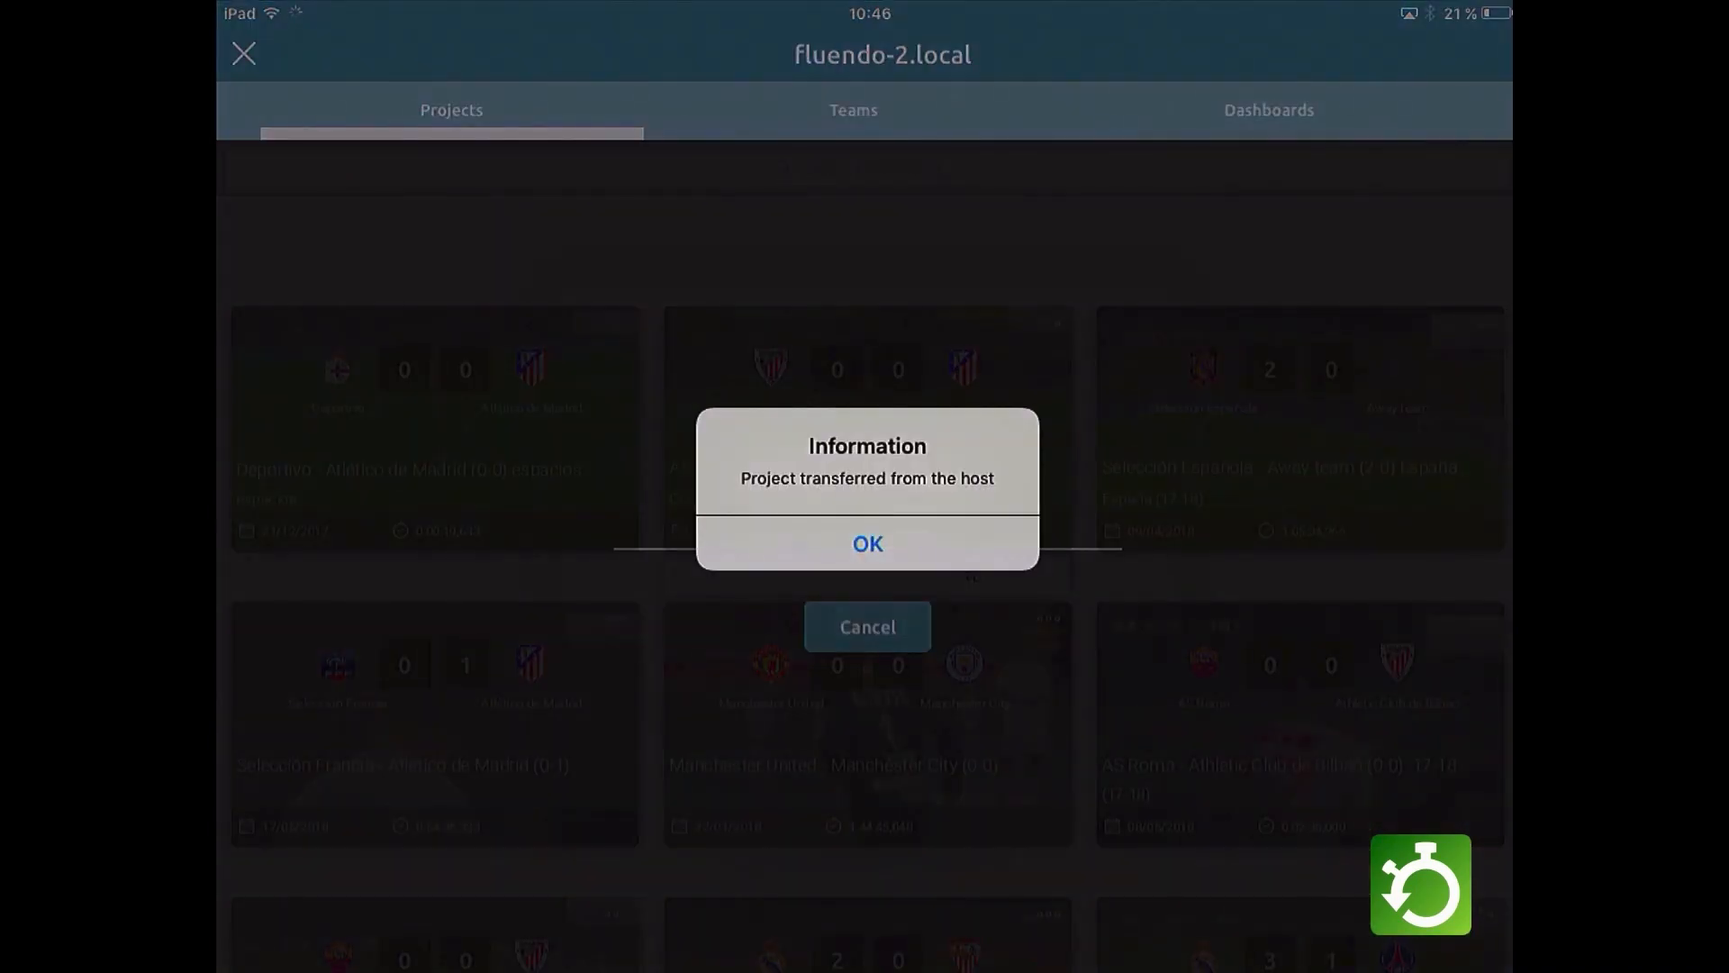
left_click(866, 542)
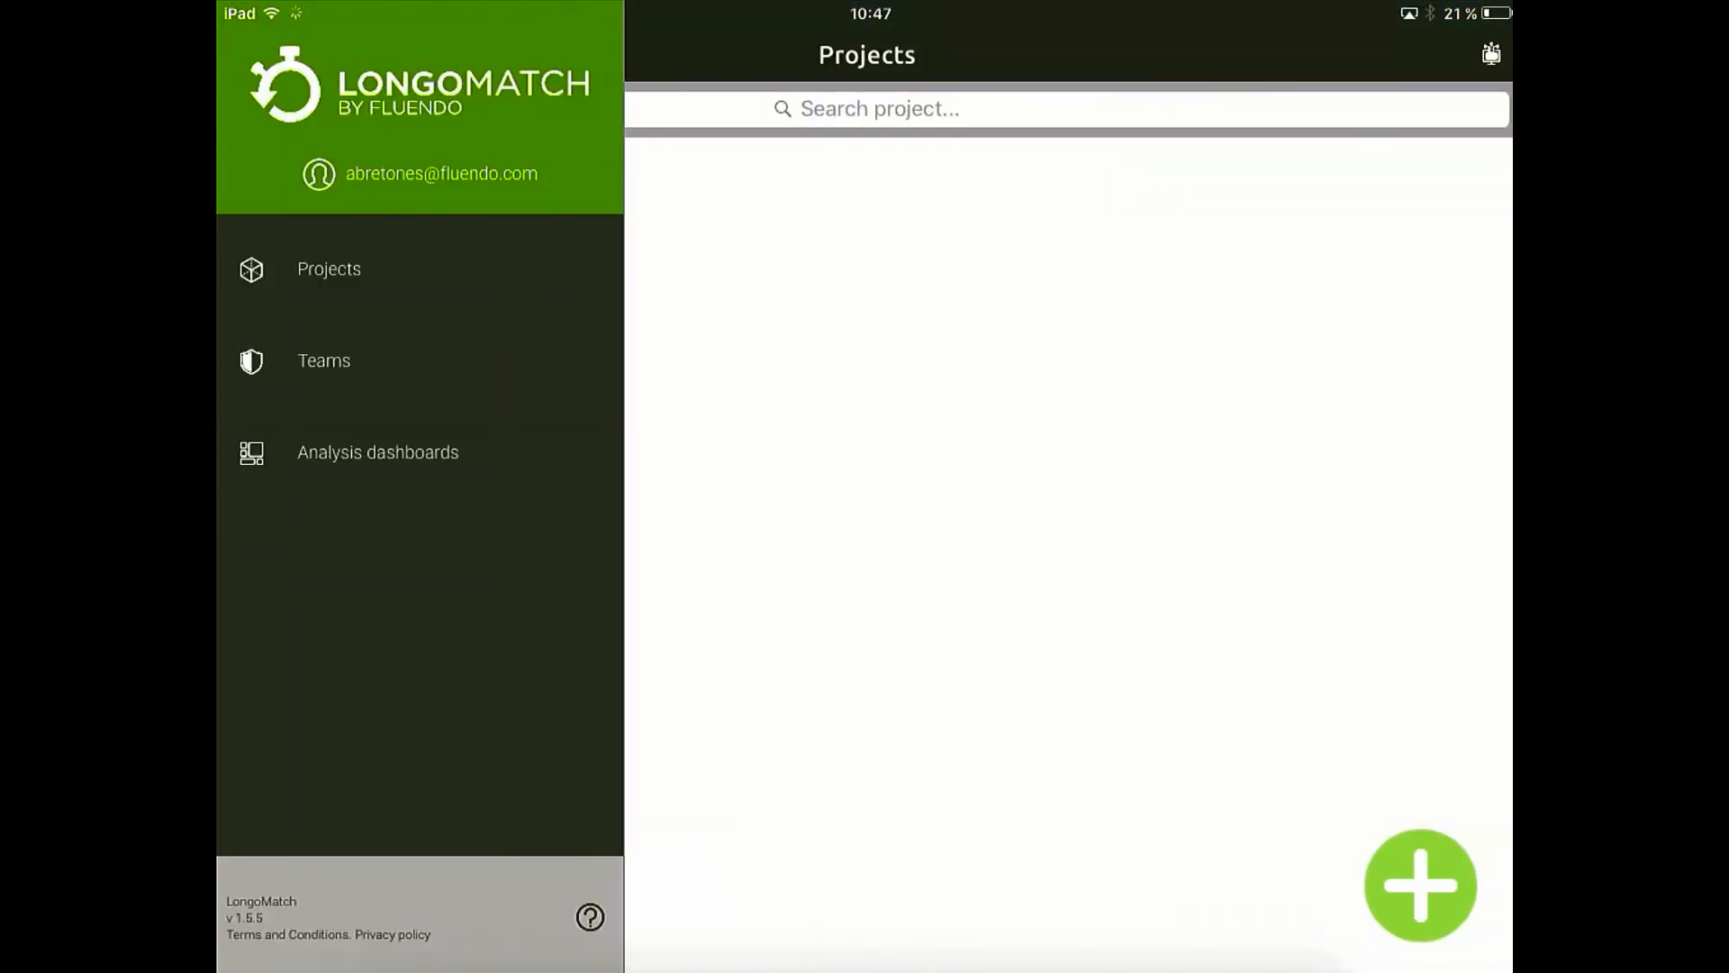
- Browse the synced Teams and Analysis dashboards lists, then start adding a new team
left_click(323, 361)
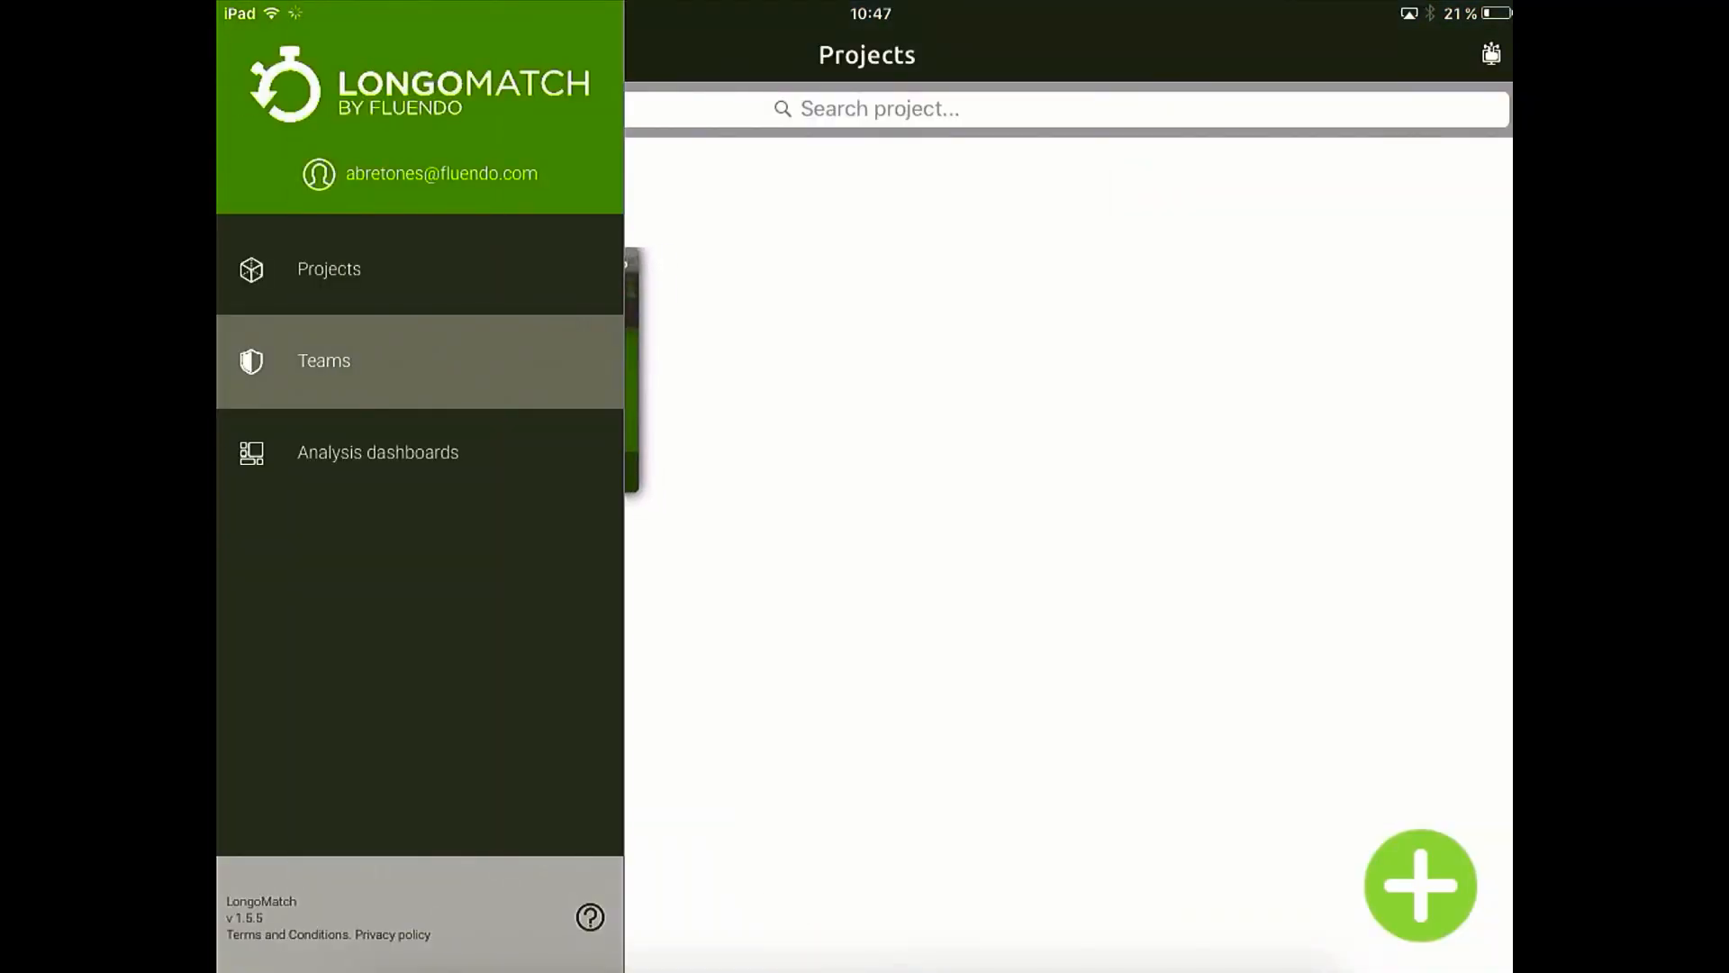
left_click(323, 360)
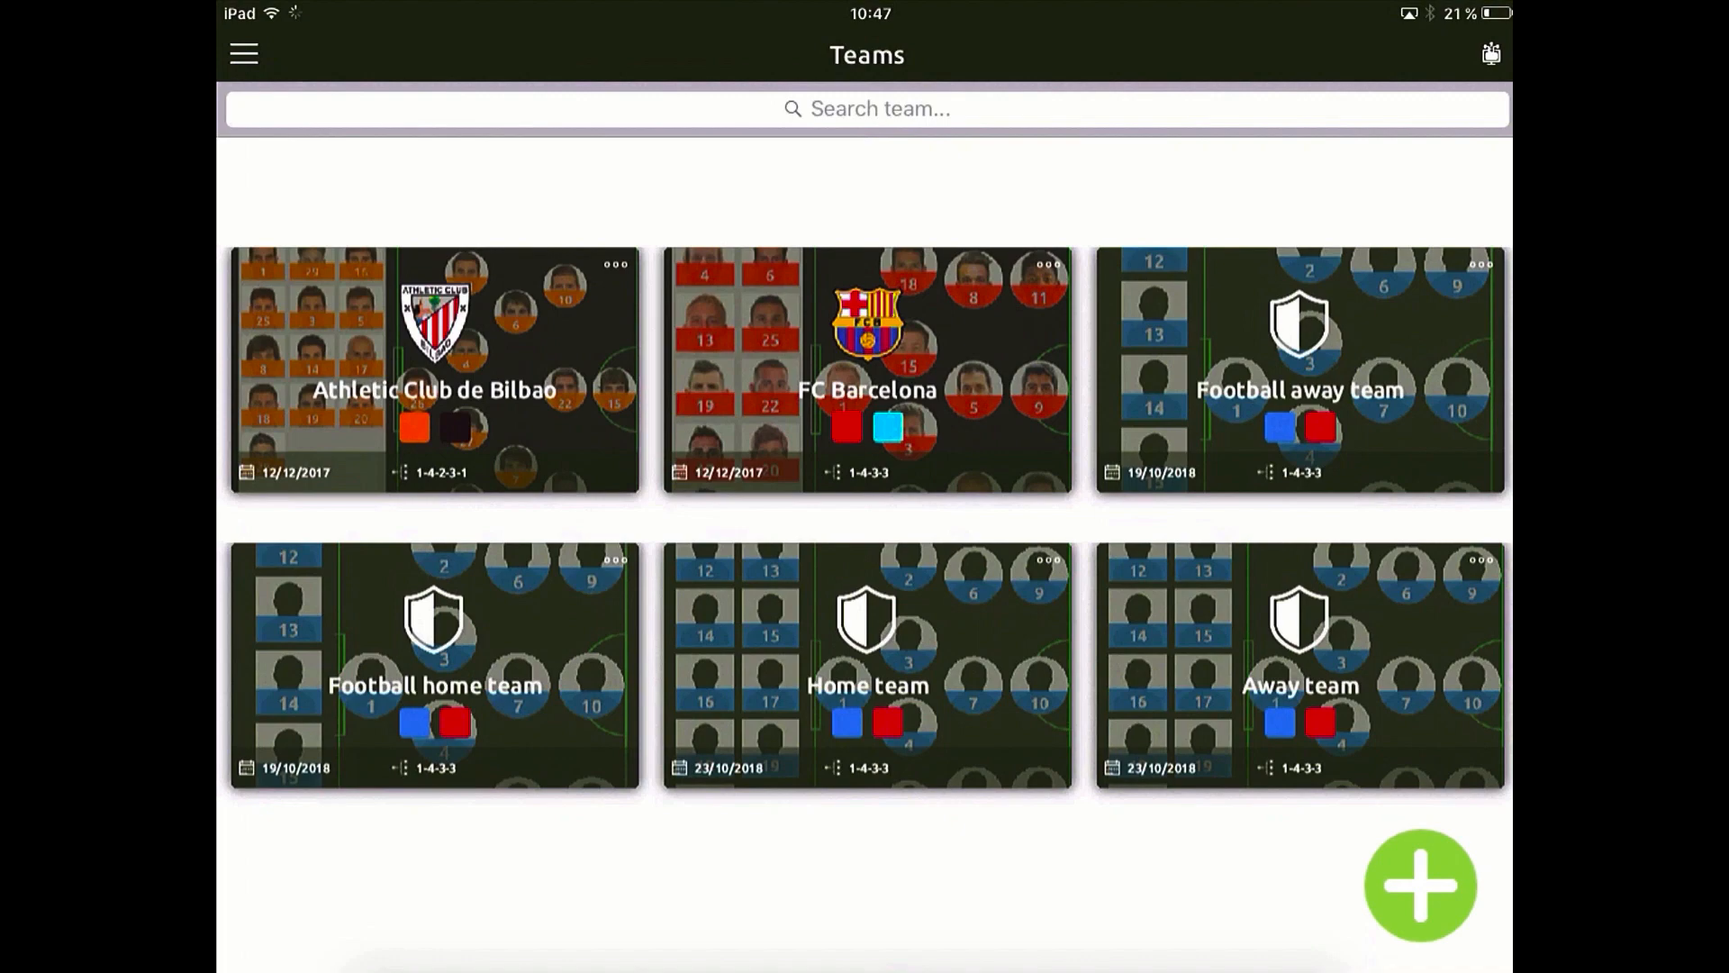
left_click(242, 53)
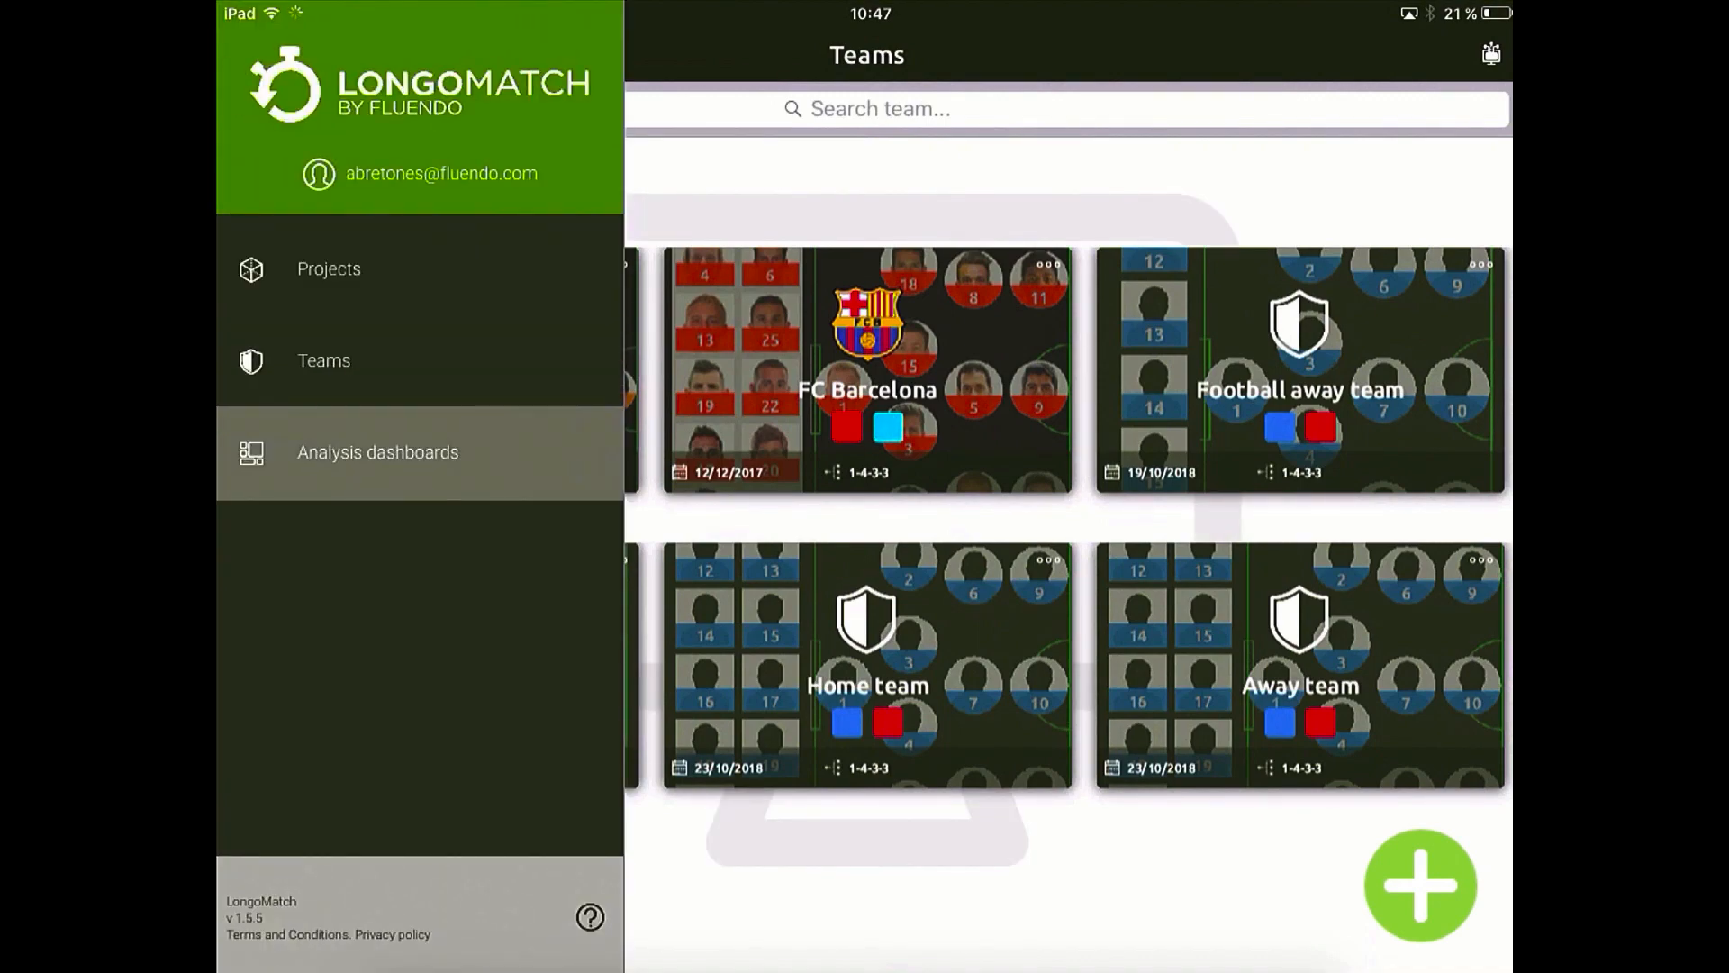
left_click(329, 269)
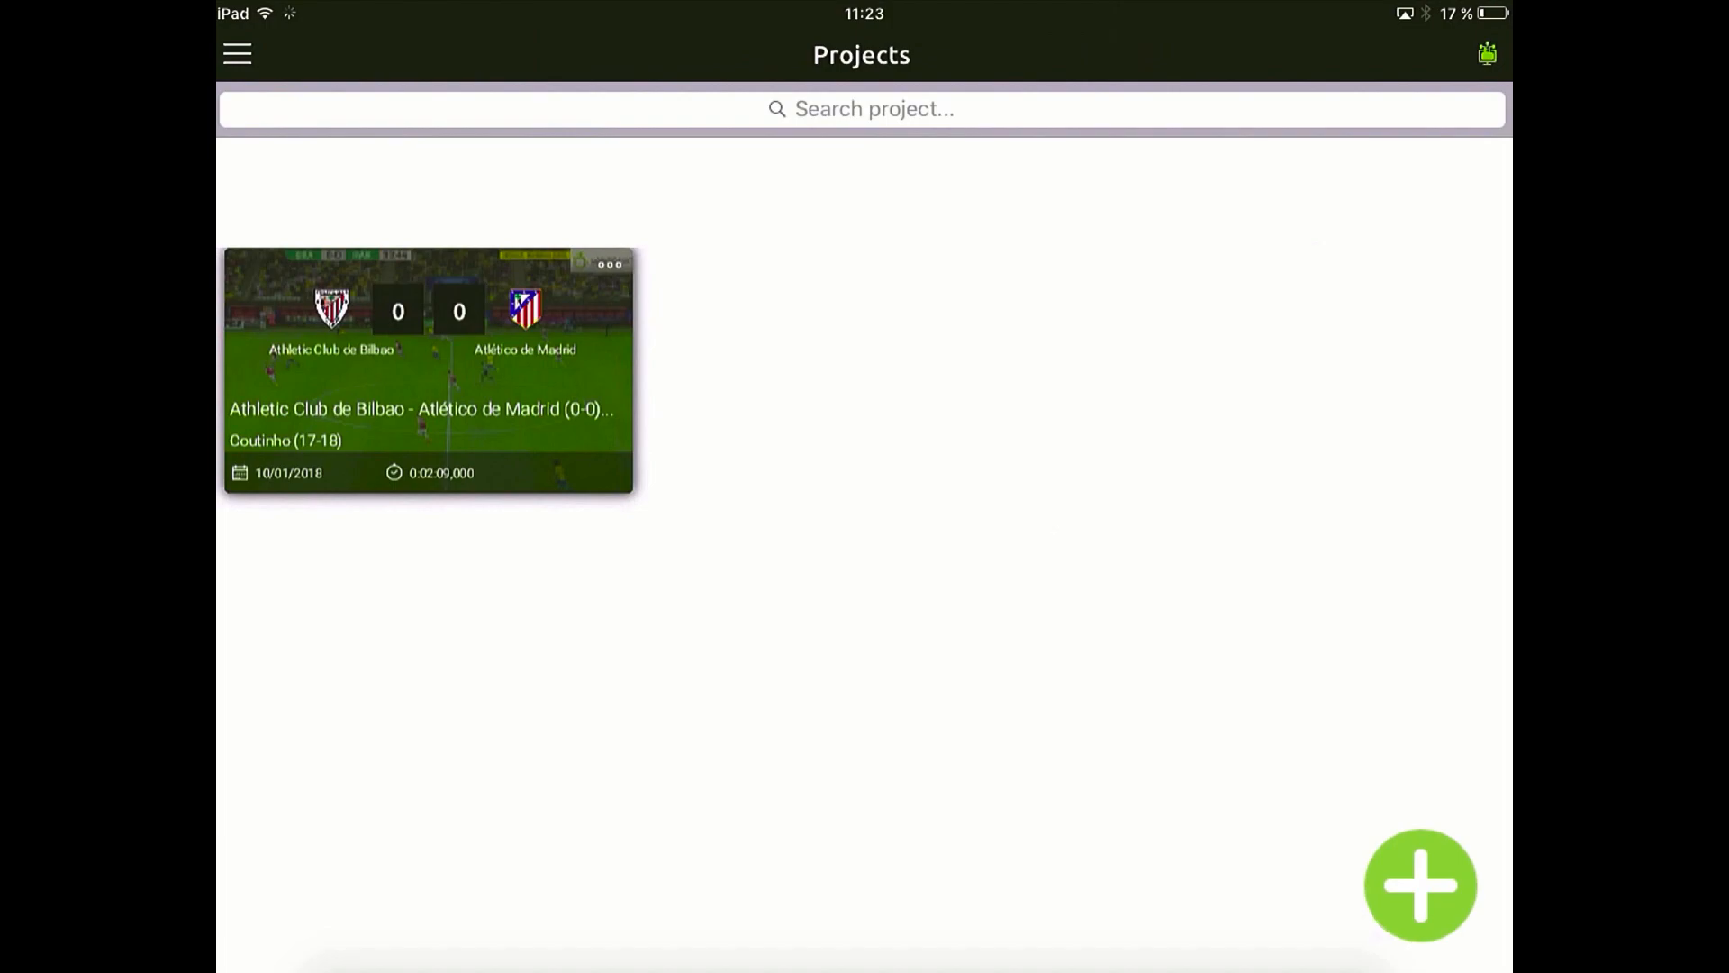
left_click(236, 53)
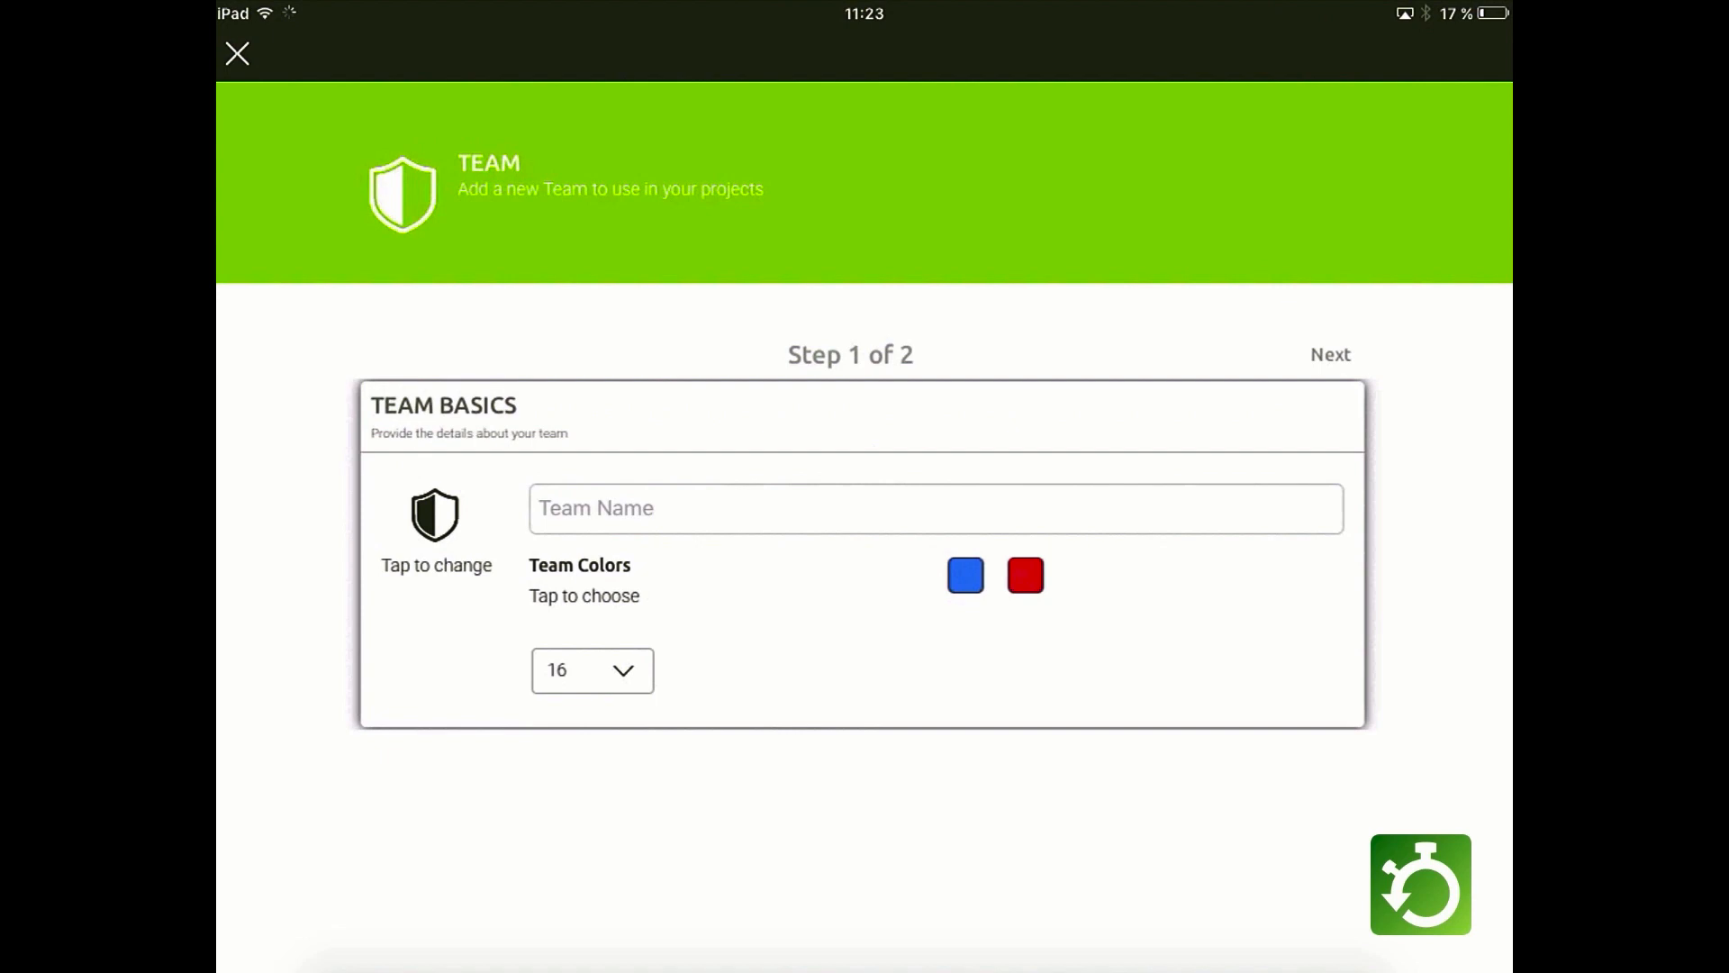
- Name the team 'Real Madrid', set its crest and kit colour, and continue to formation
left_click(934, 507)
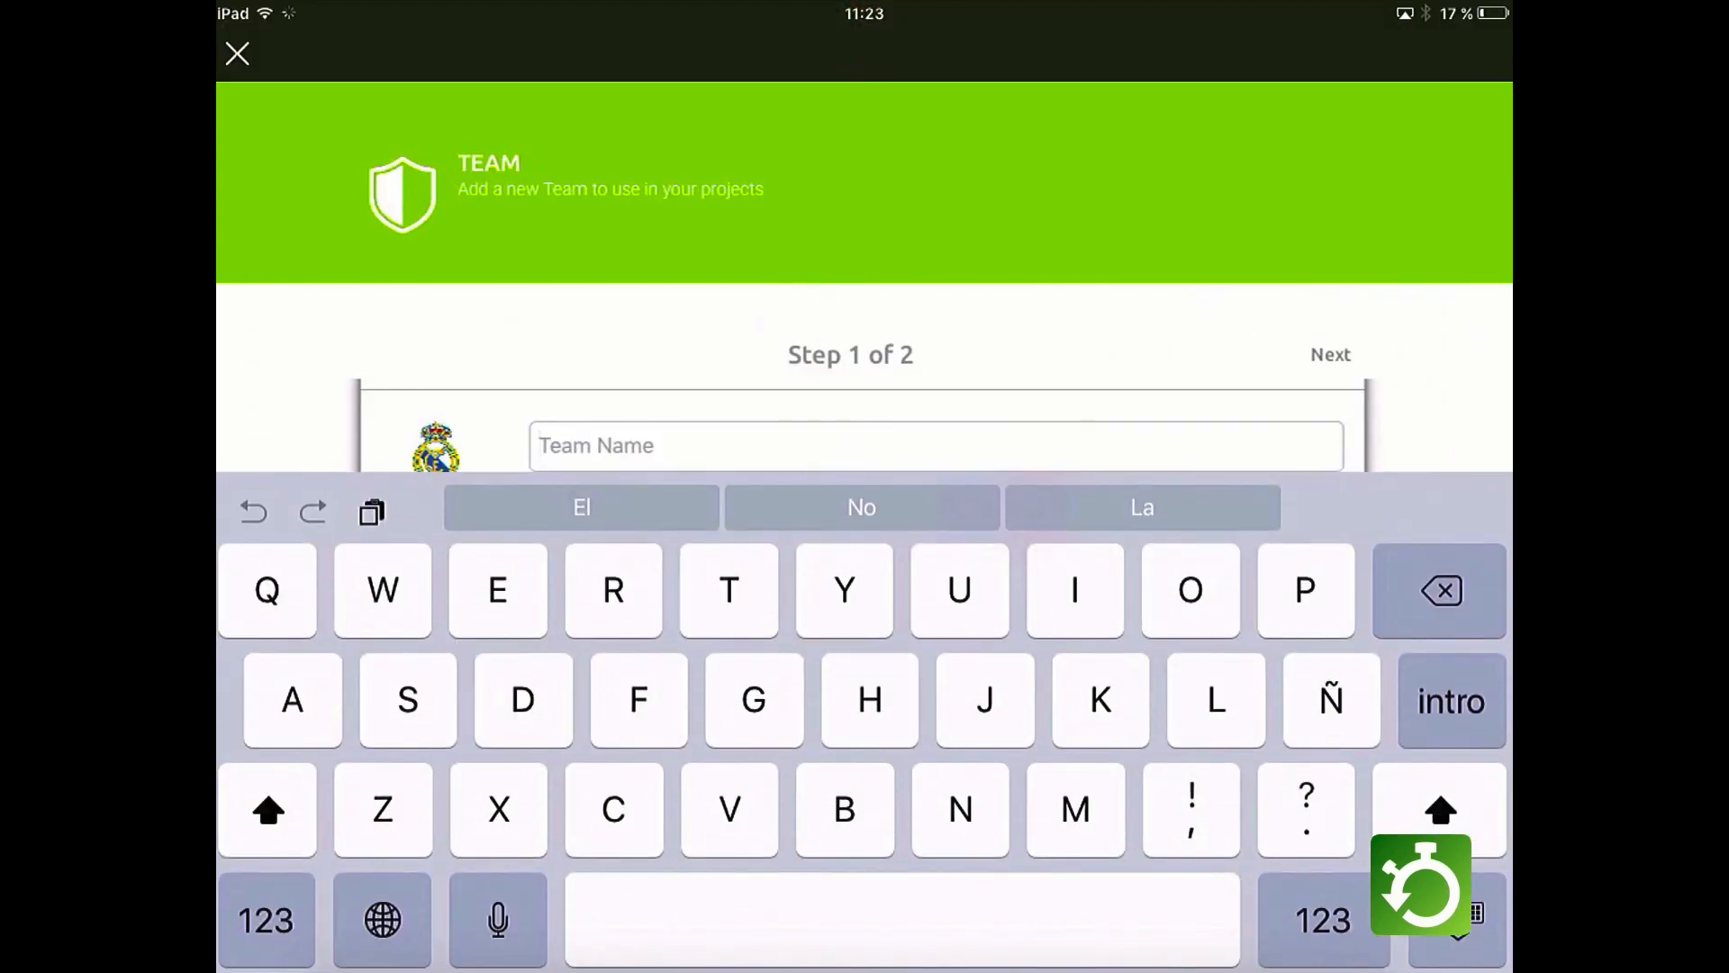
type("Real Madrid")
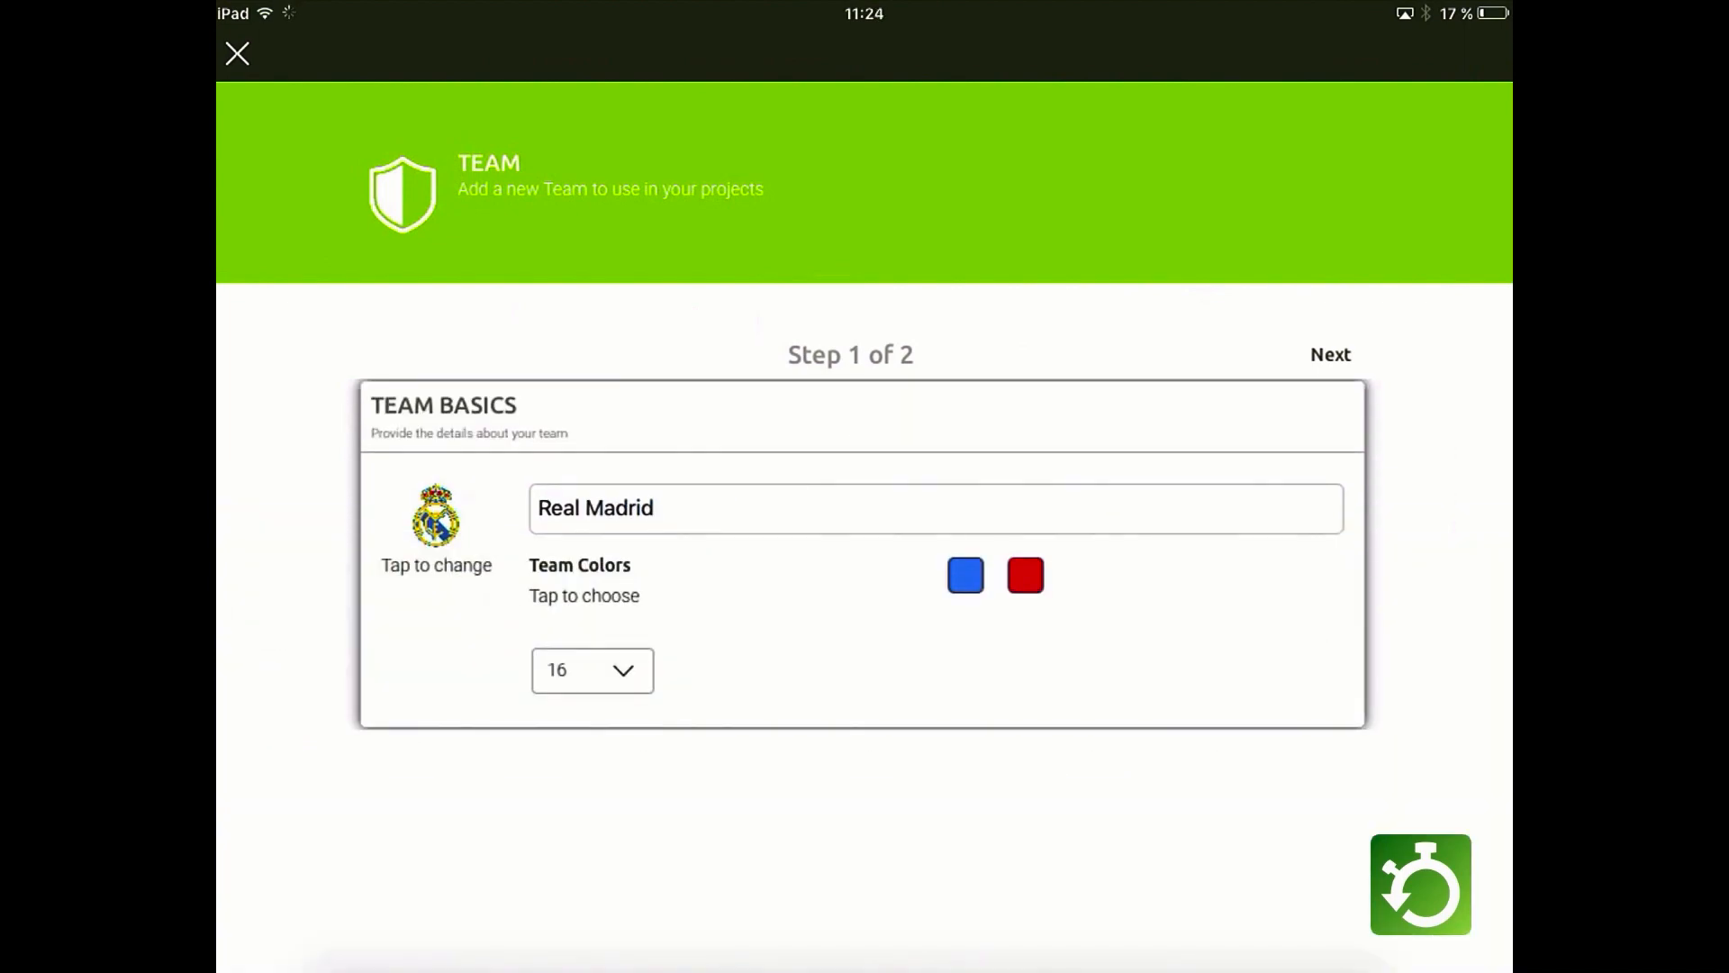
left_click(1024, 575)
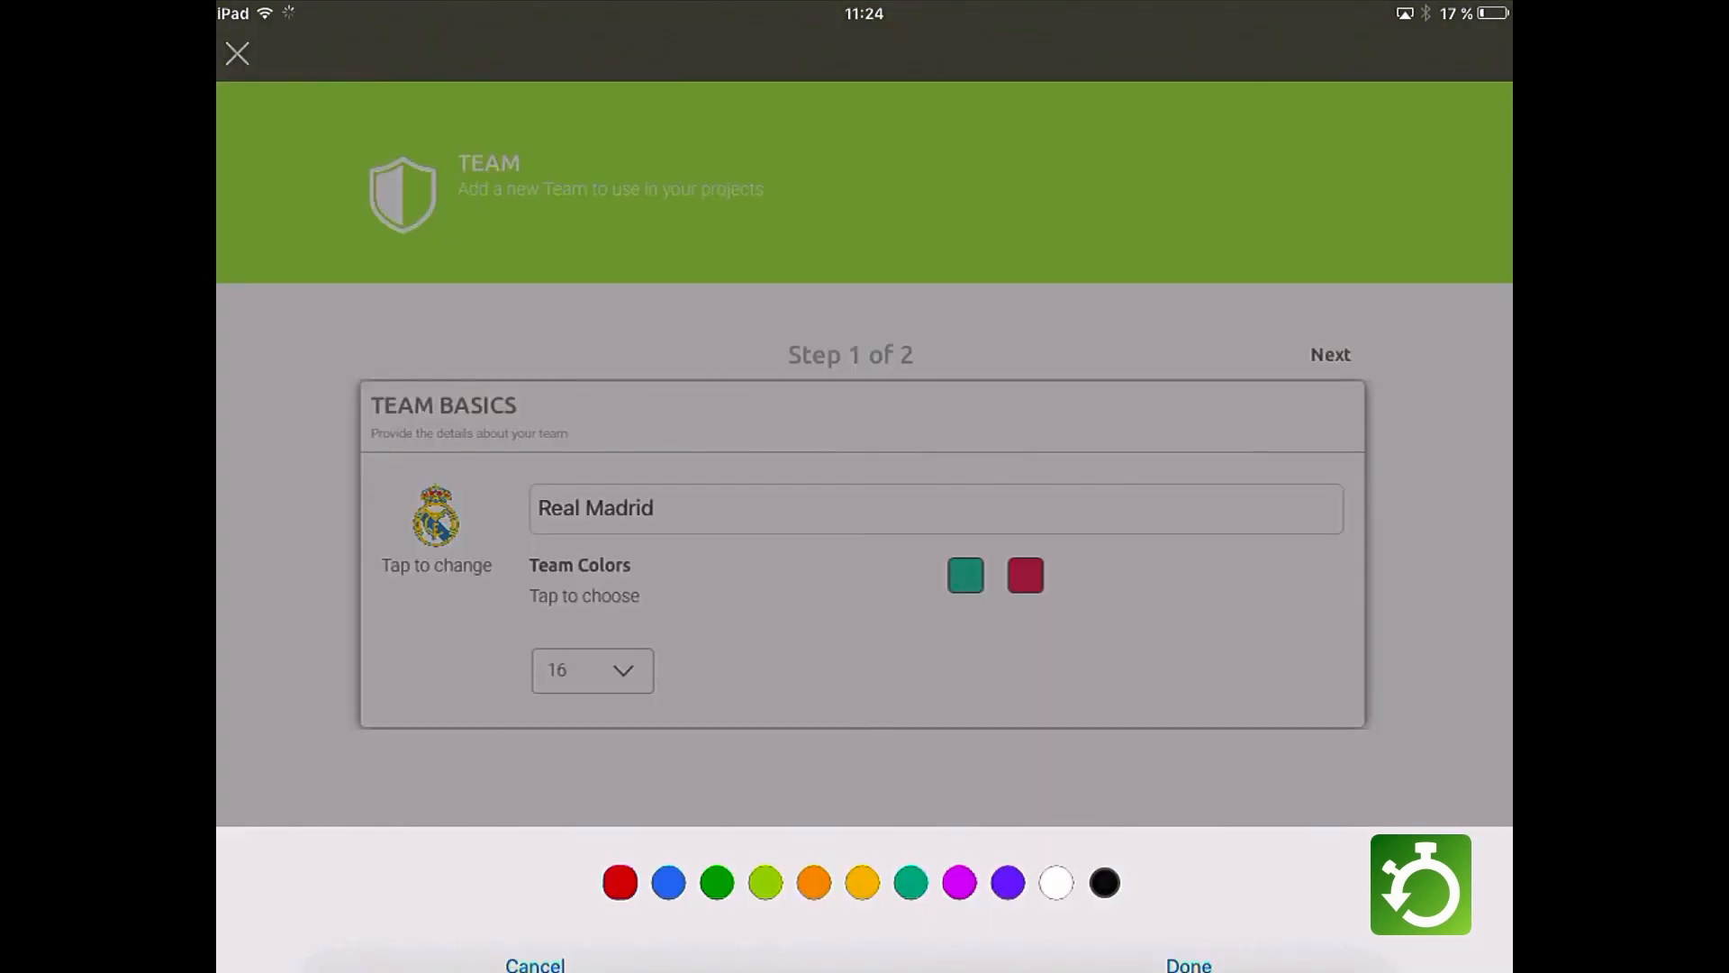
left_click(1330, 354)
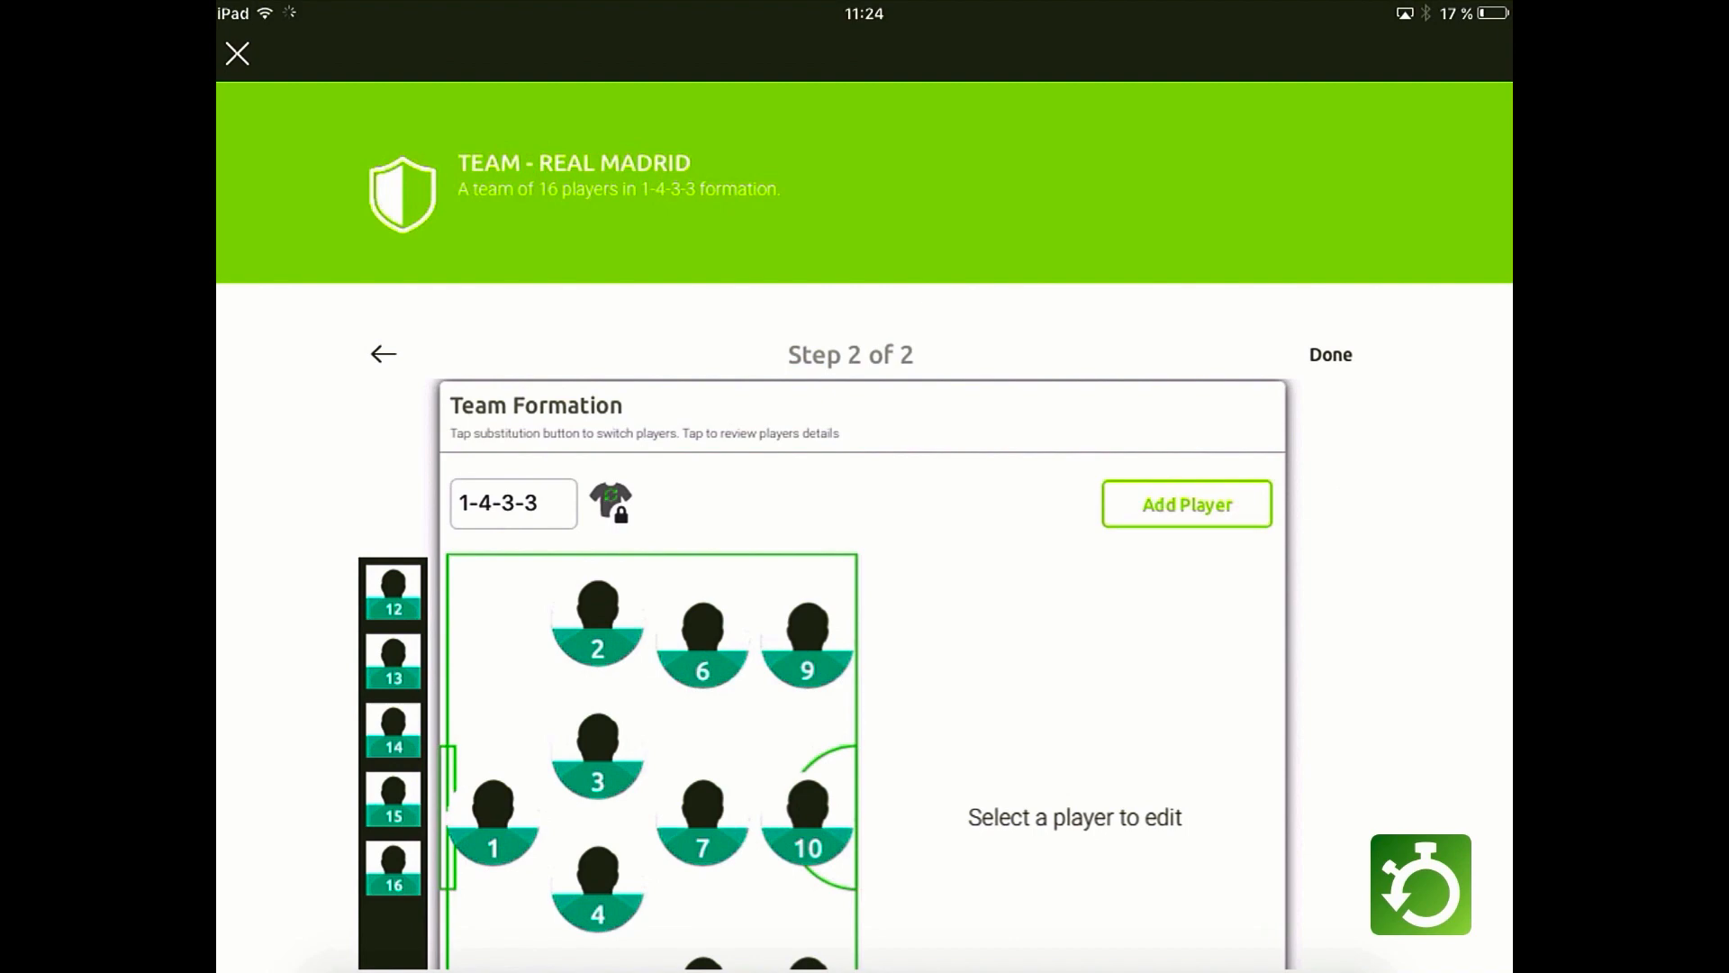
- Enter player details such as Keilor Navas's name, nationality and birth date, then move to the next player
scroll("down", 3)
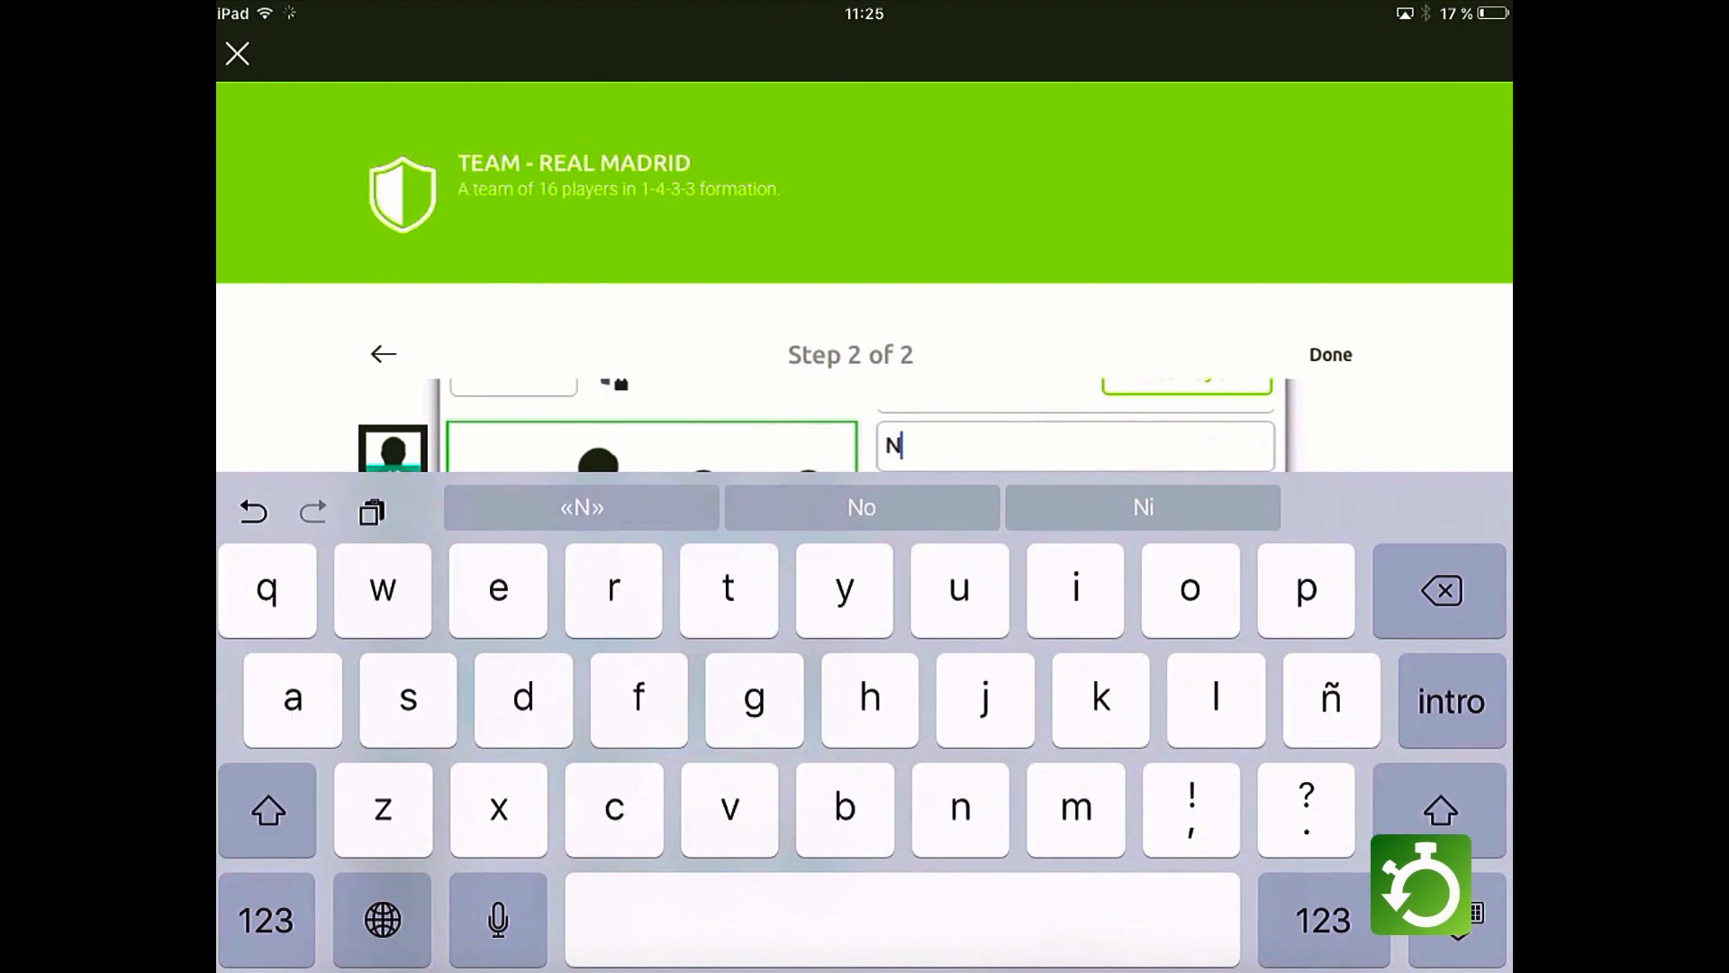
type("ava")
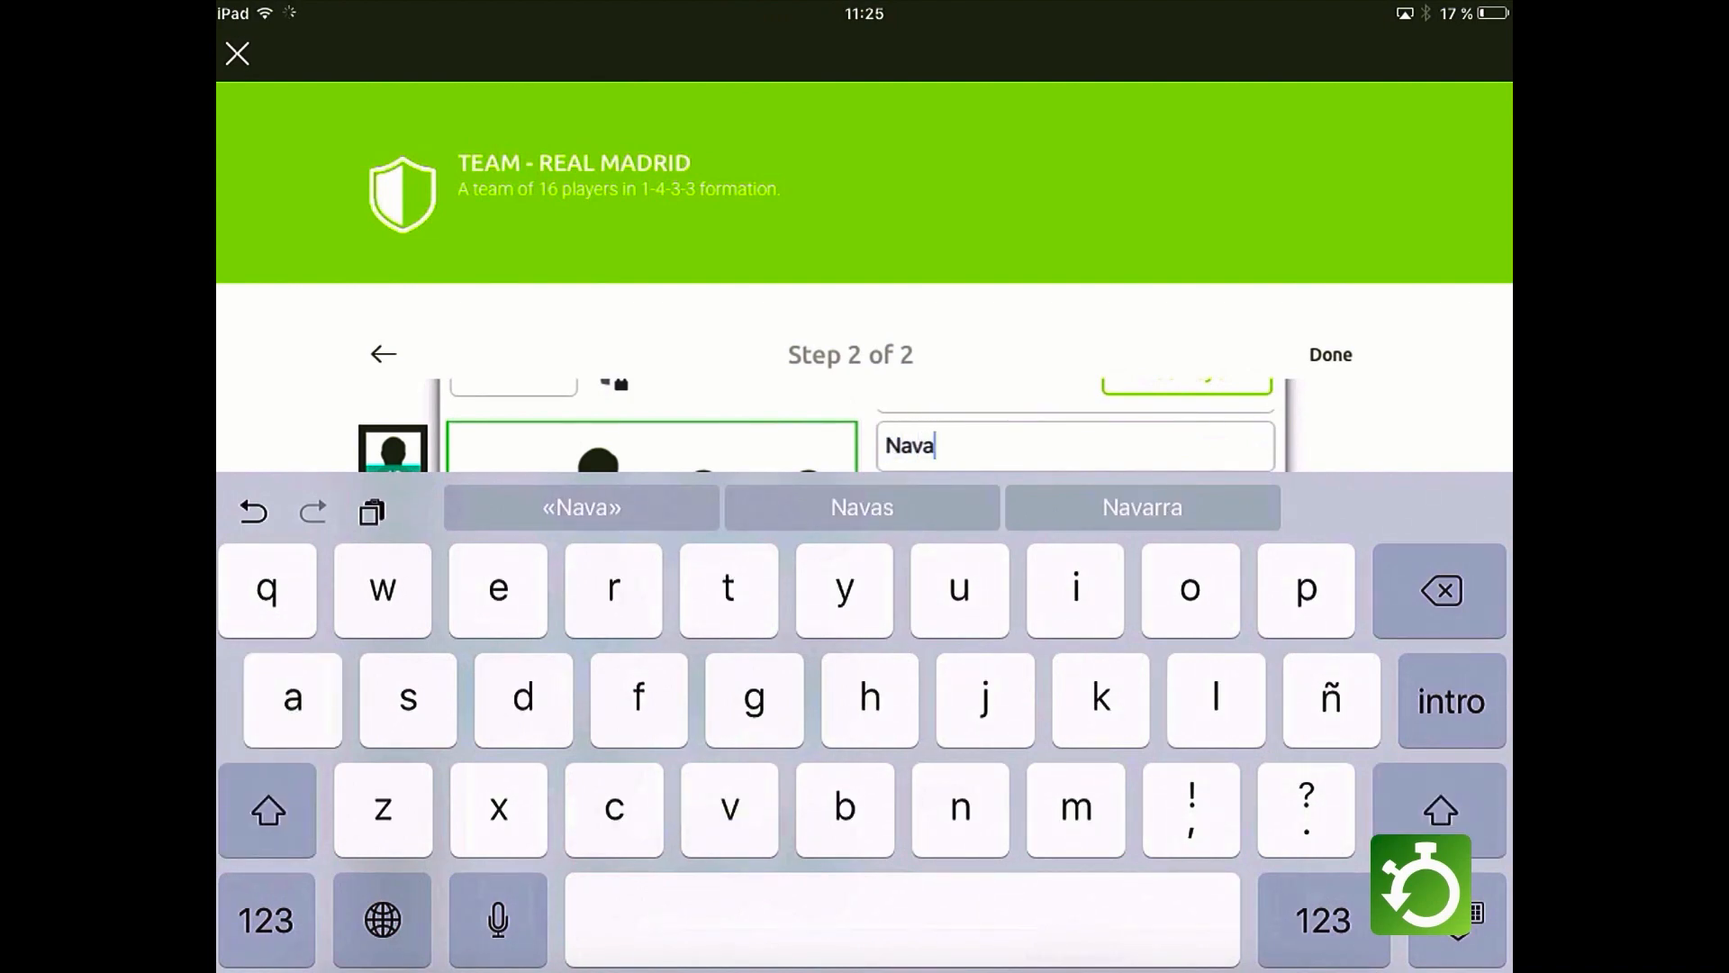
left_click(861, 507)
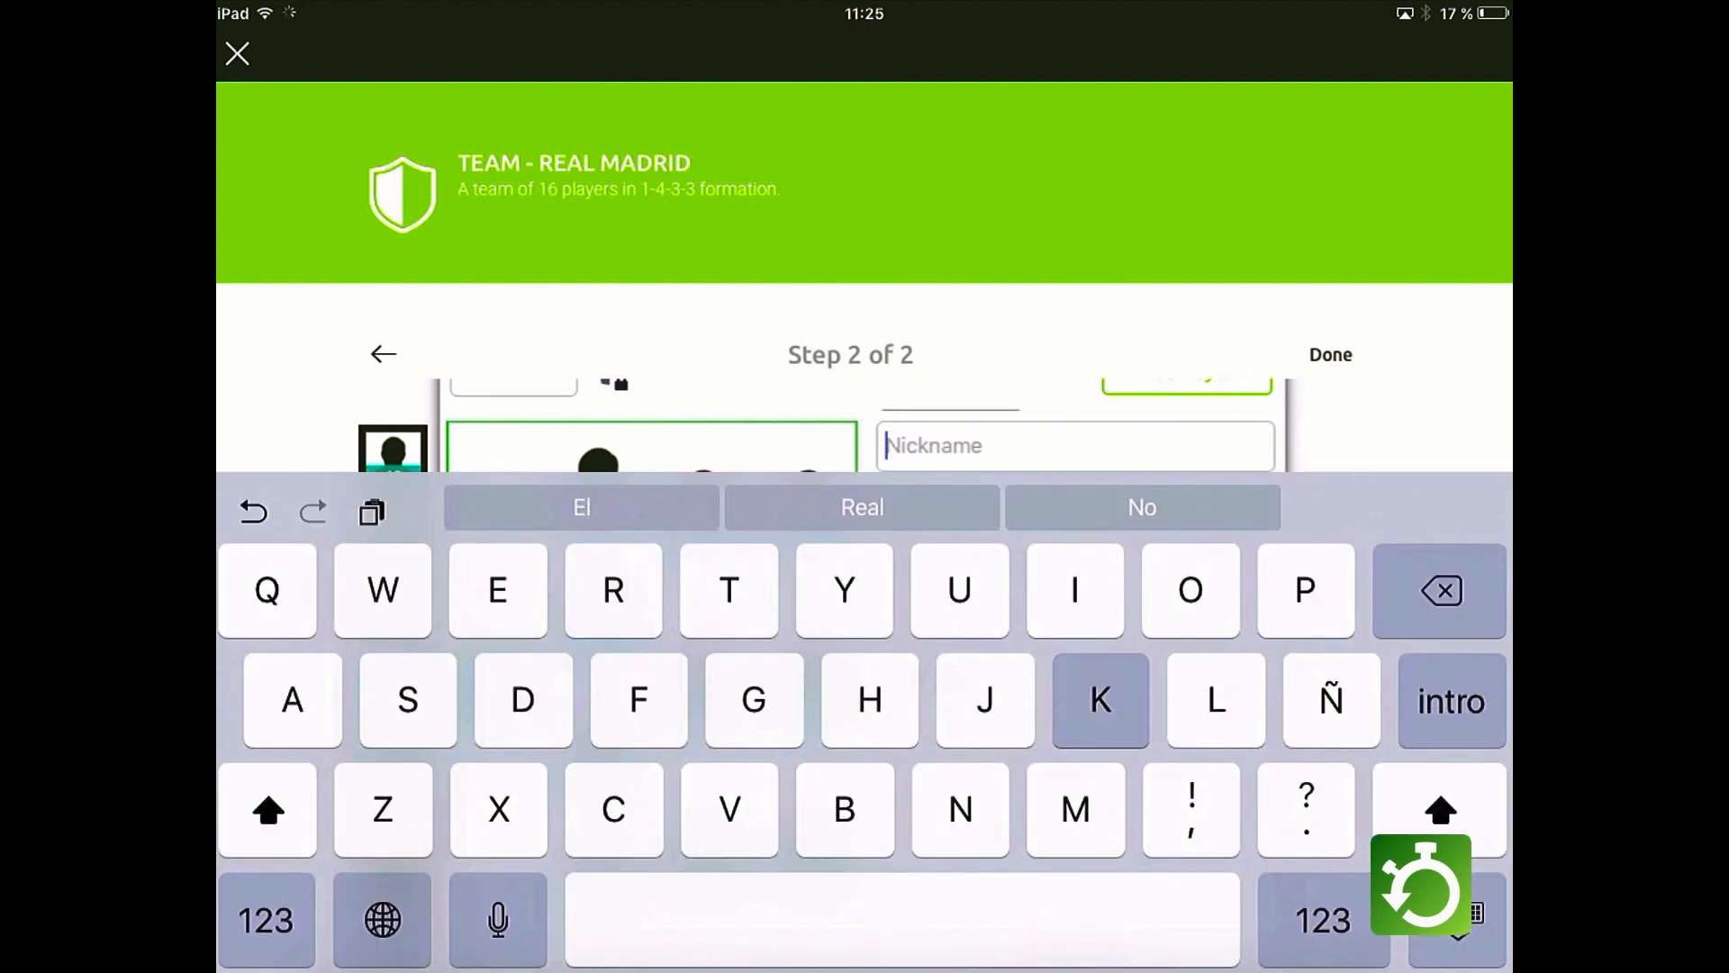
type("Keylor")
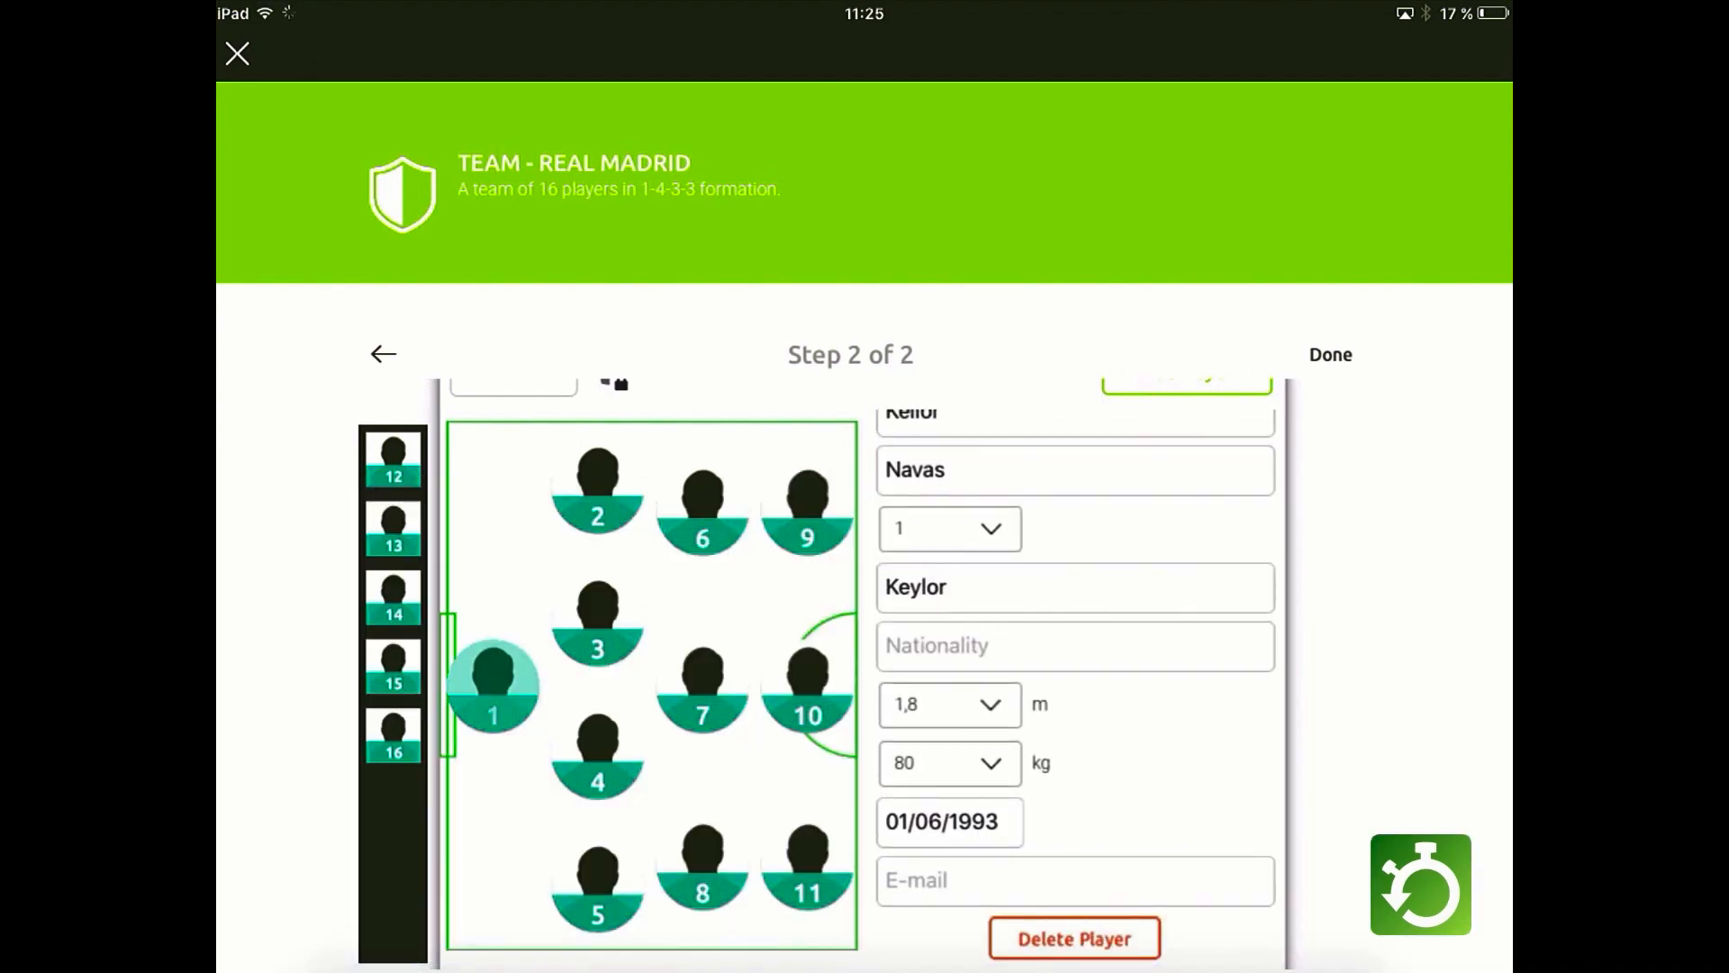
type("Cos")
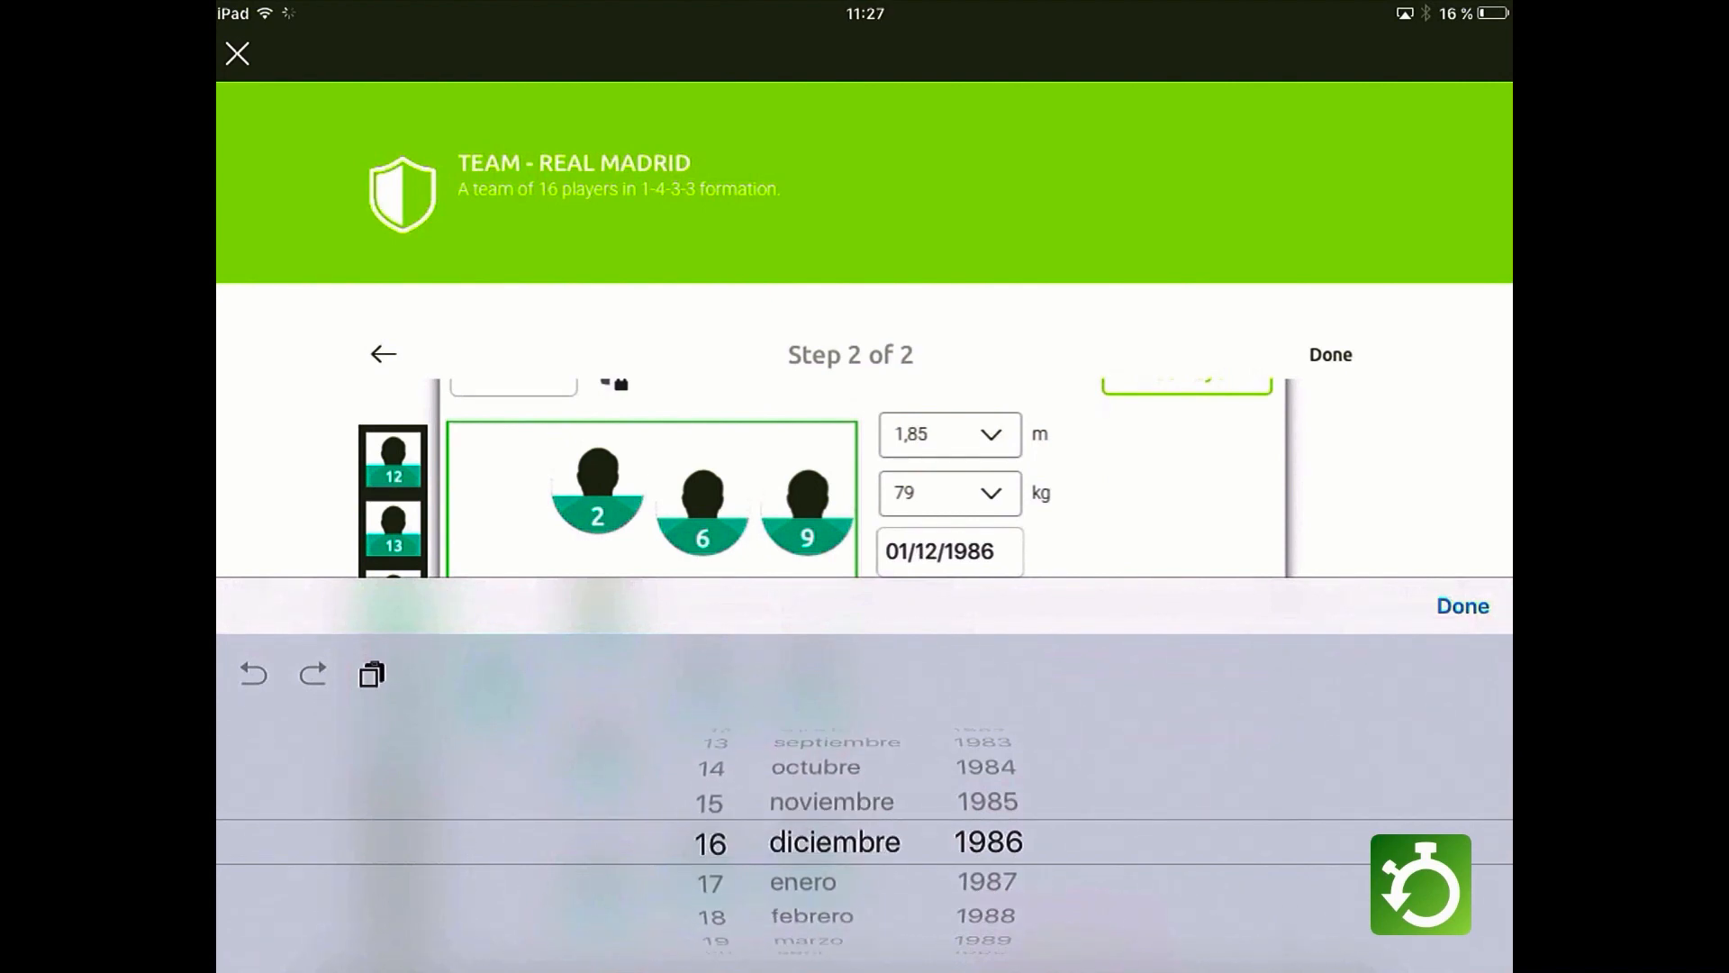
left_click(1461, 605)
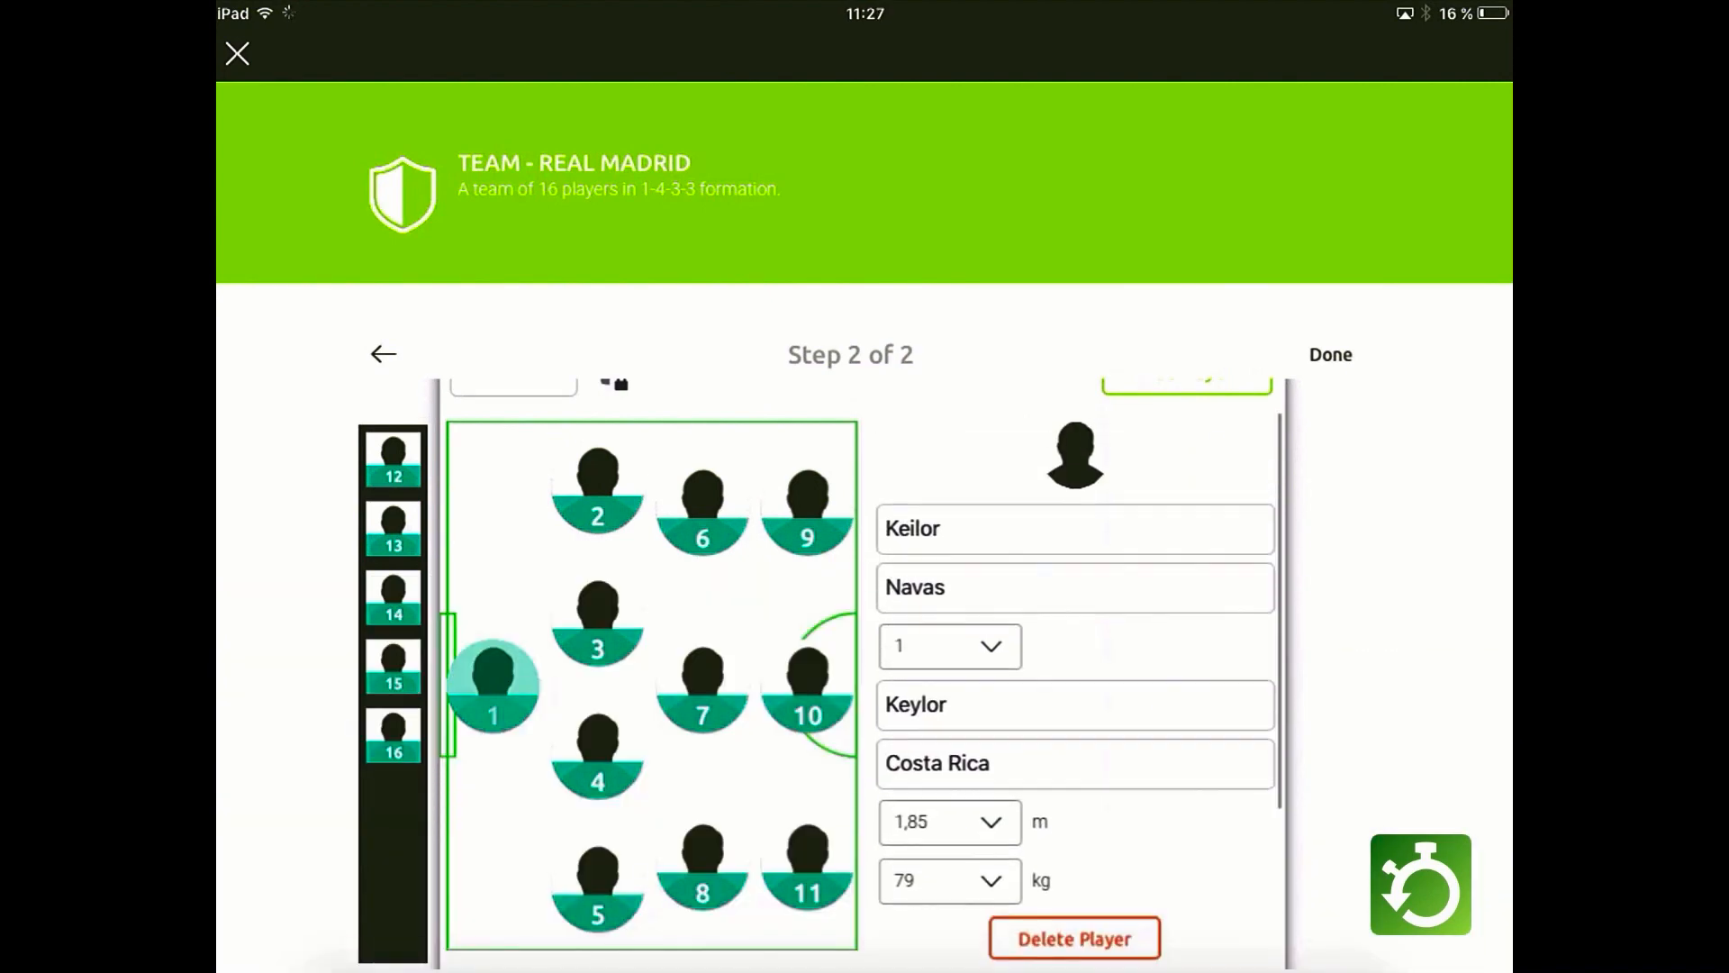
left_click(1072, 454)
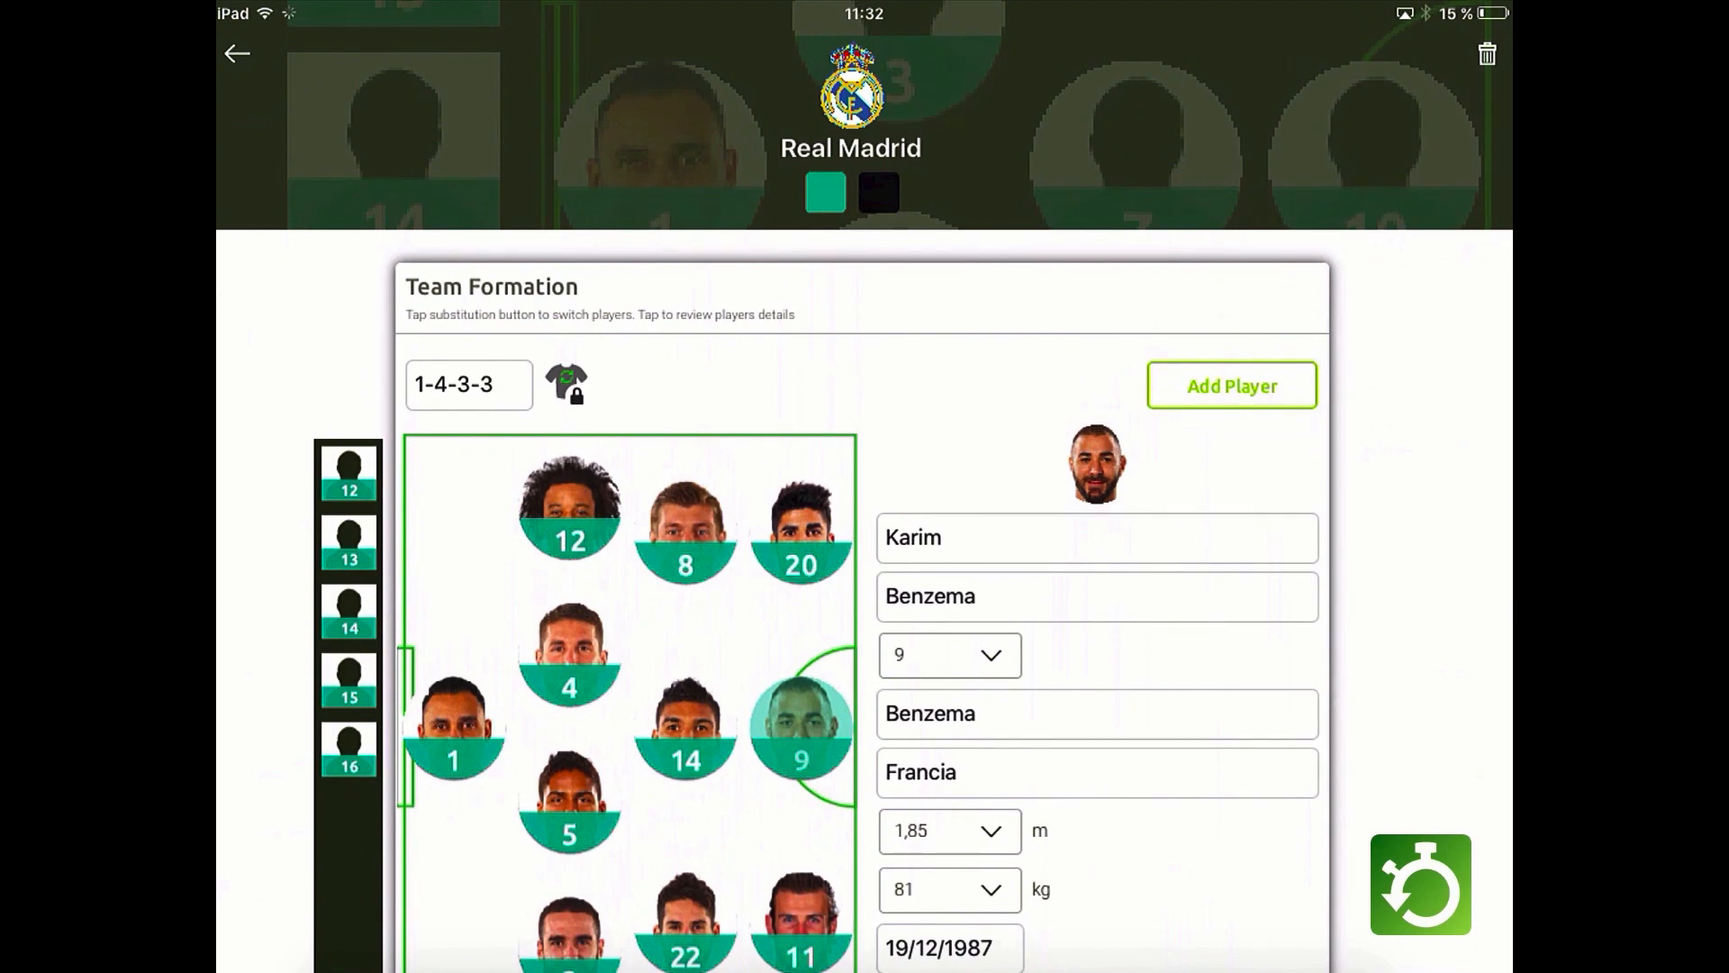
- Return from the team editor to the Teams list and switch to Projects
left_click(1420, 883)
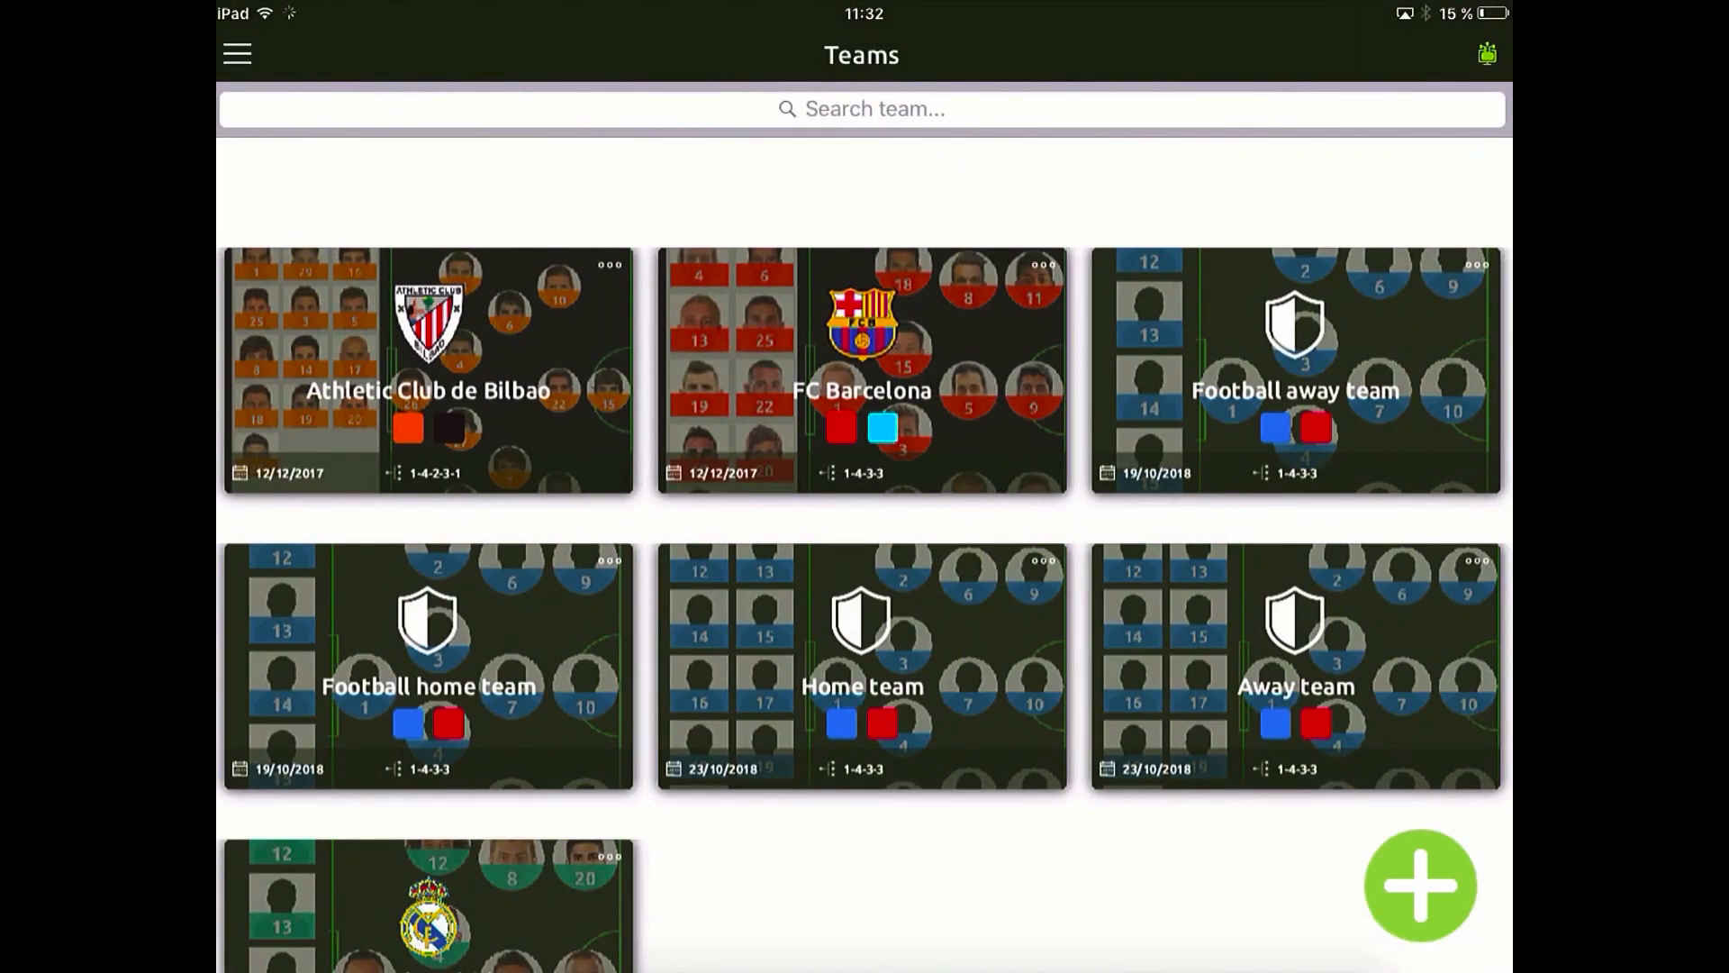
left_click(236, 54)
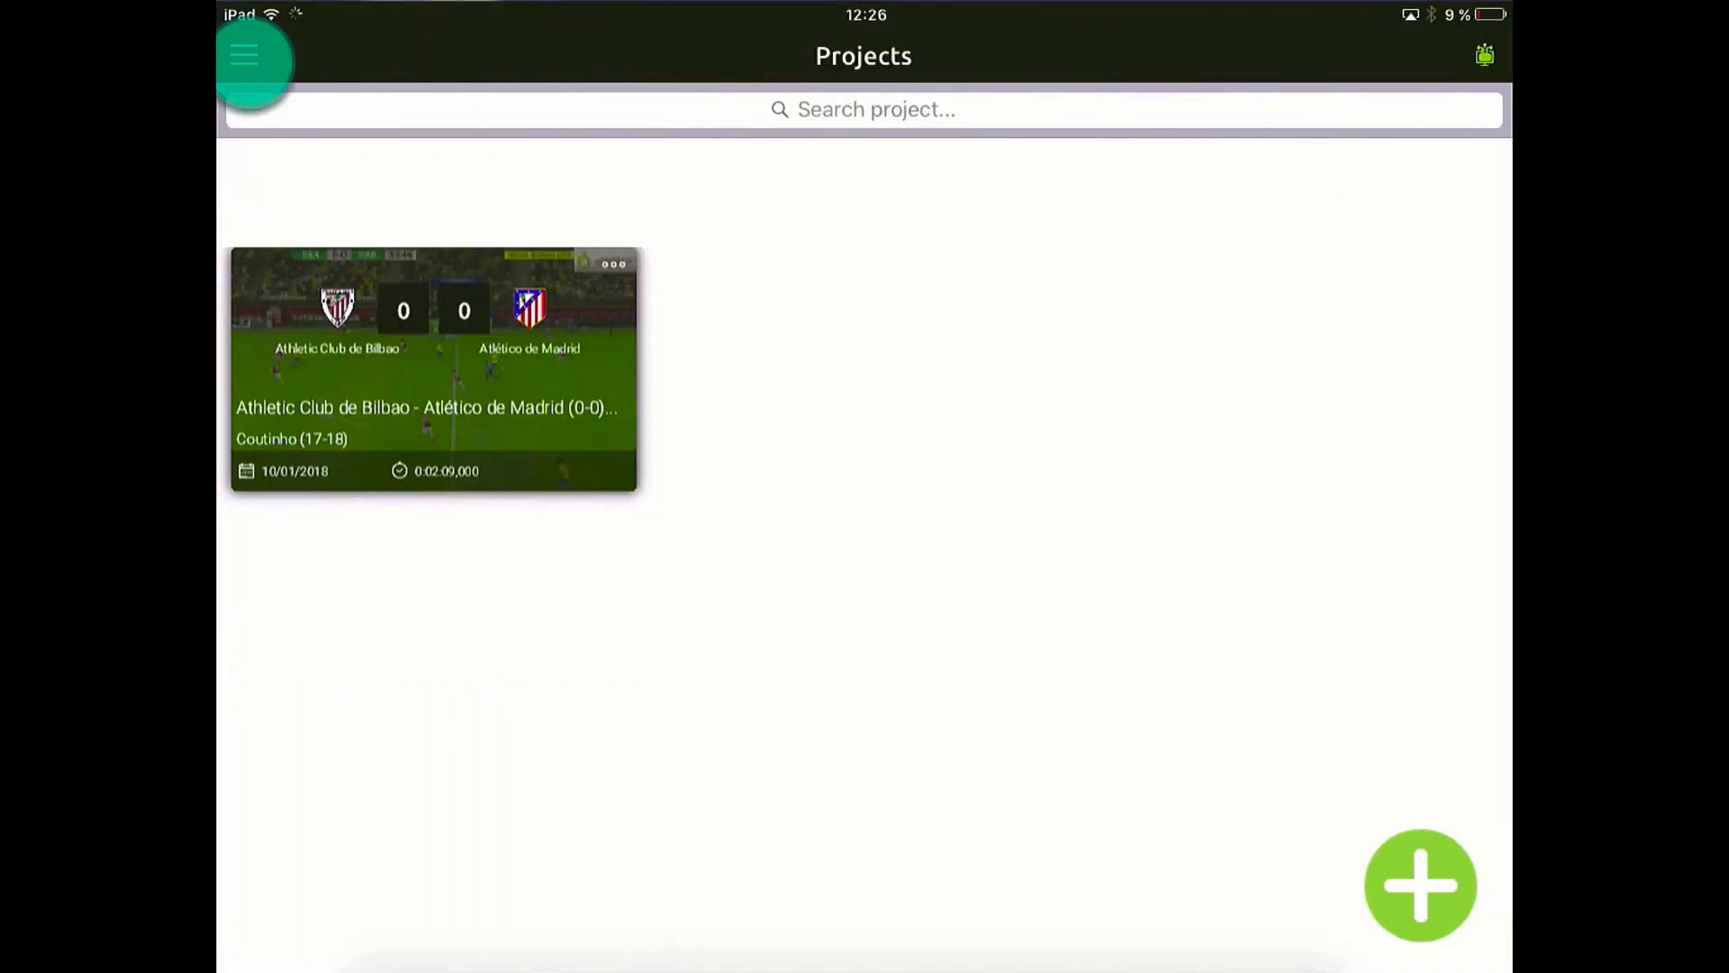
- Create a new 'Football 1' analysis dashboard with seven event buttons
left_click(244, 55)
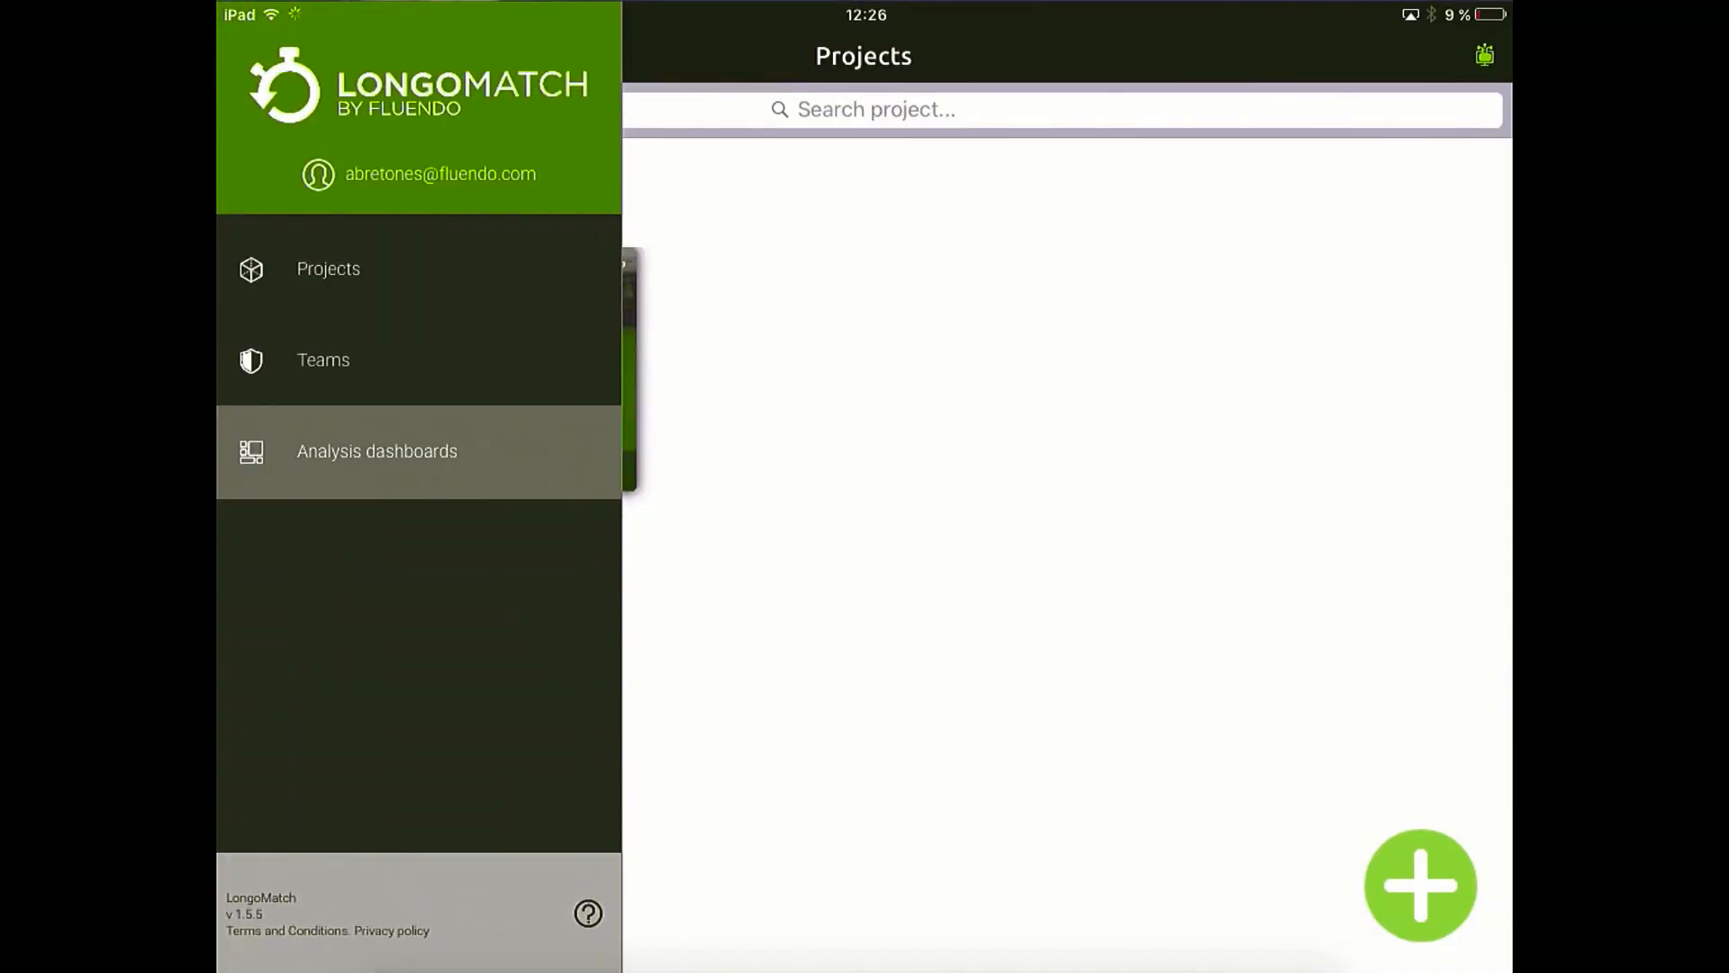
left_click(376, 450)
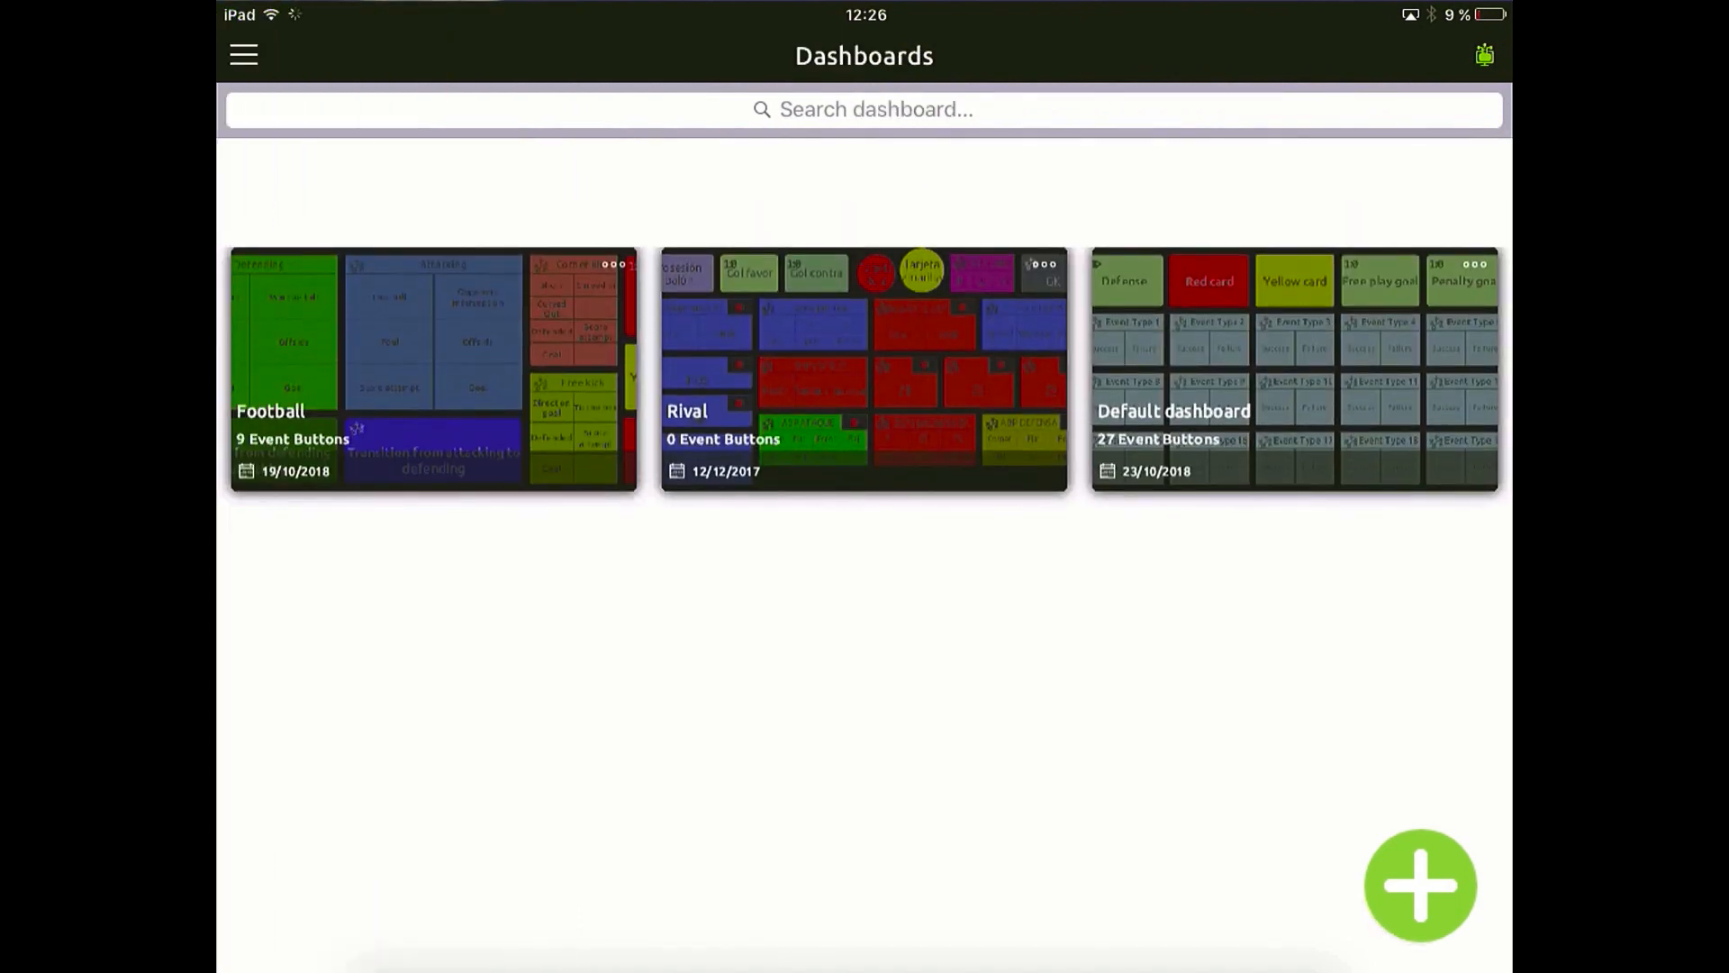
left_click(1421, 885)
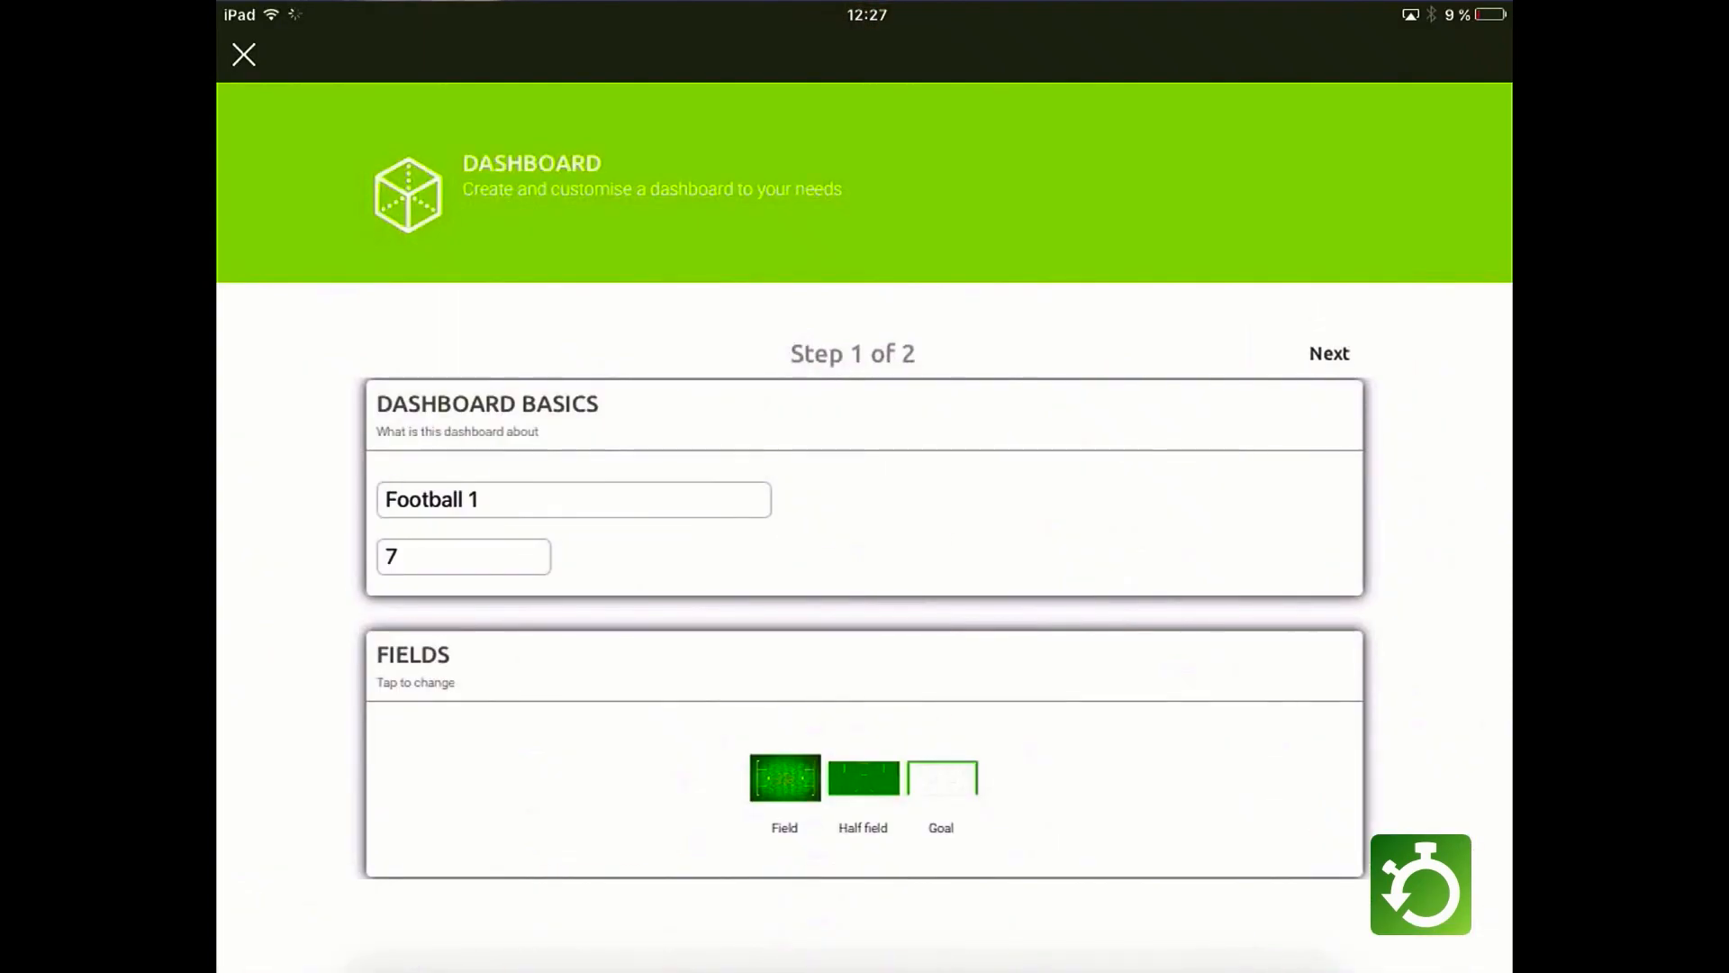
left_click(1327, 353)
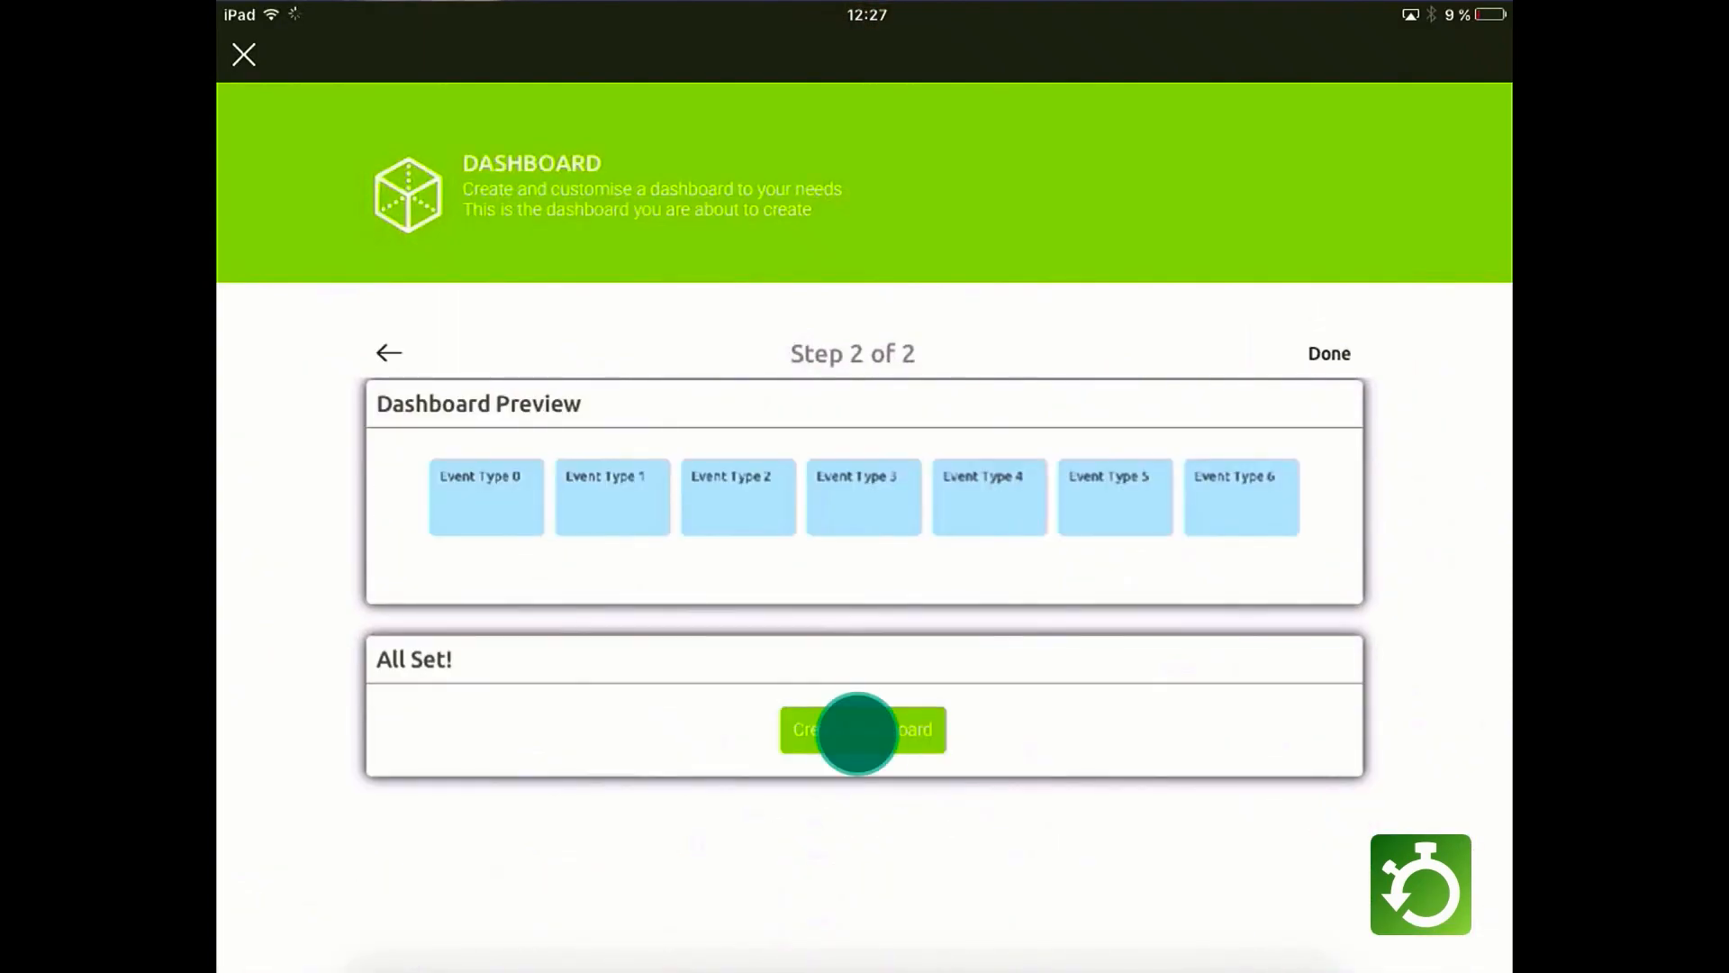
left_click(863, 731)
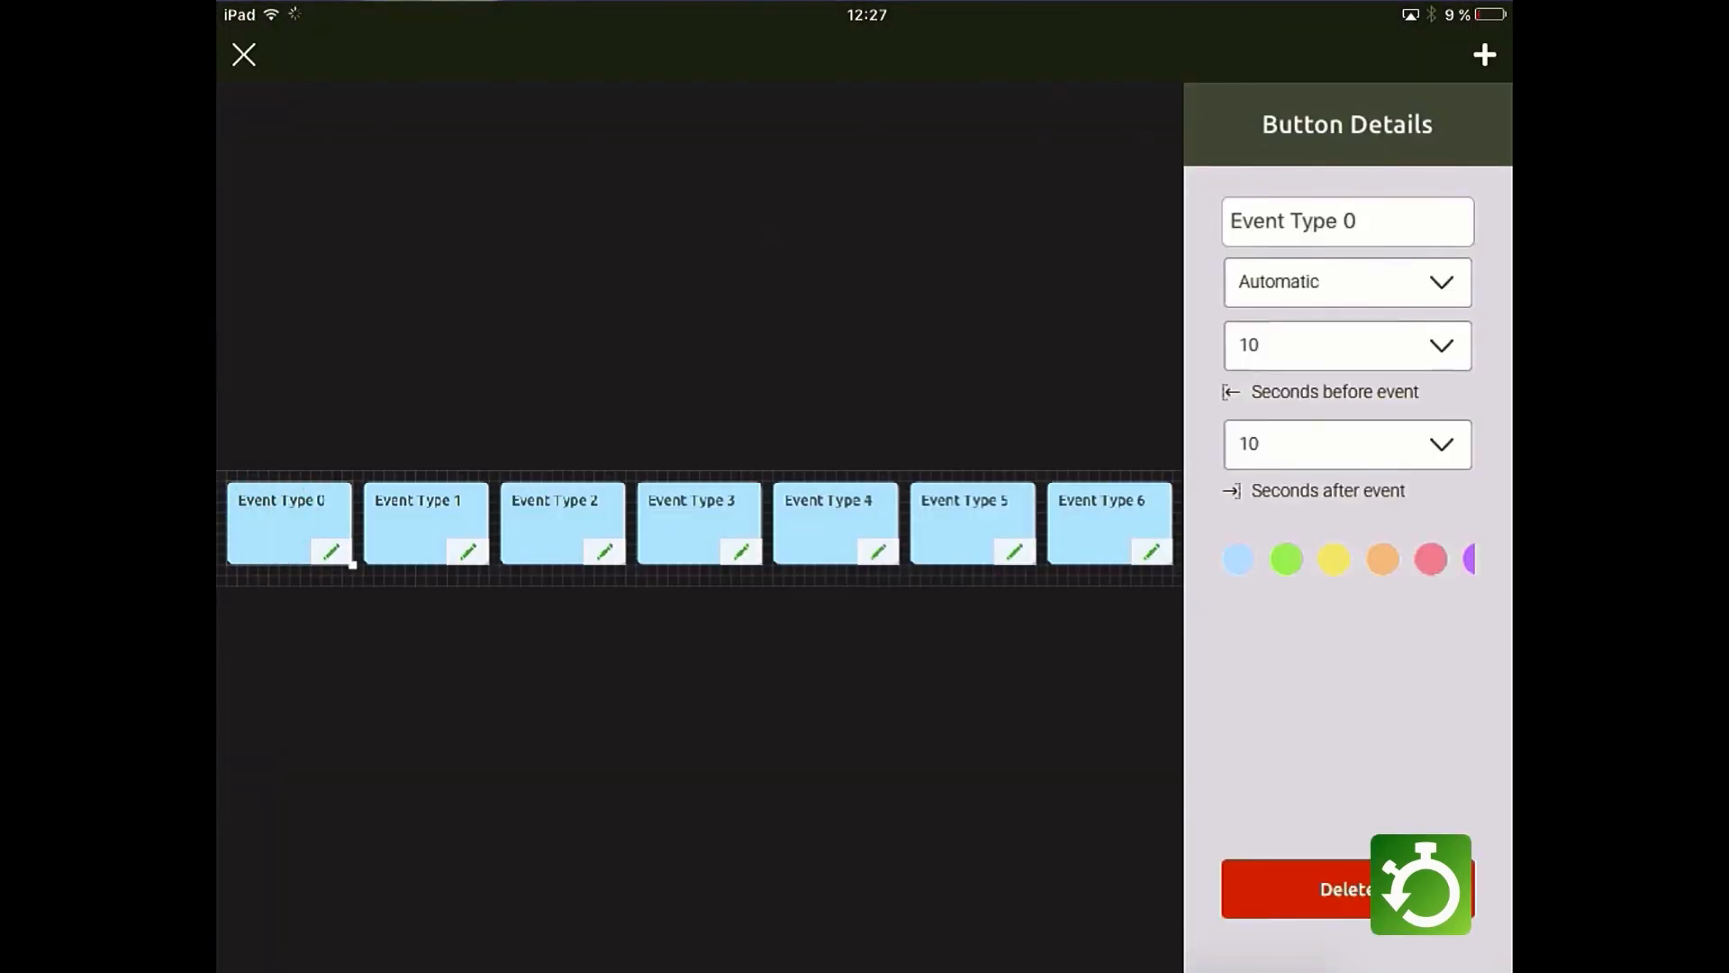
- Rename the event buttons and make Free Kick a manual, magenta button
left_click(1346, 221)
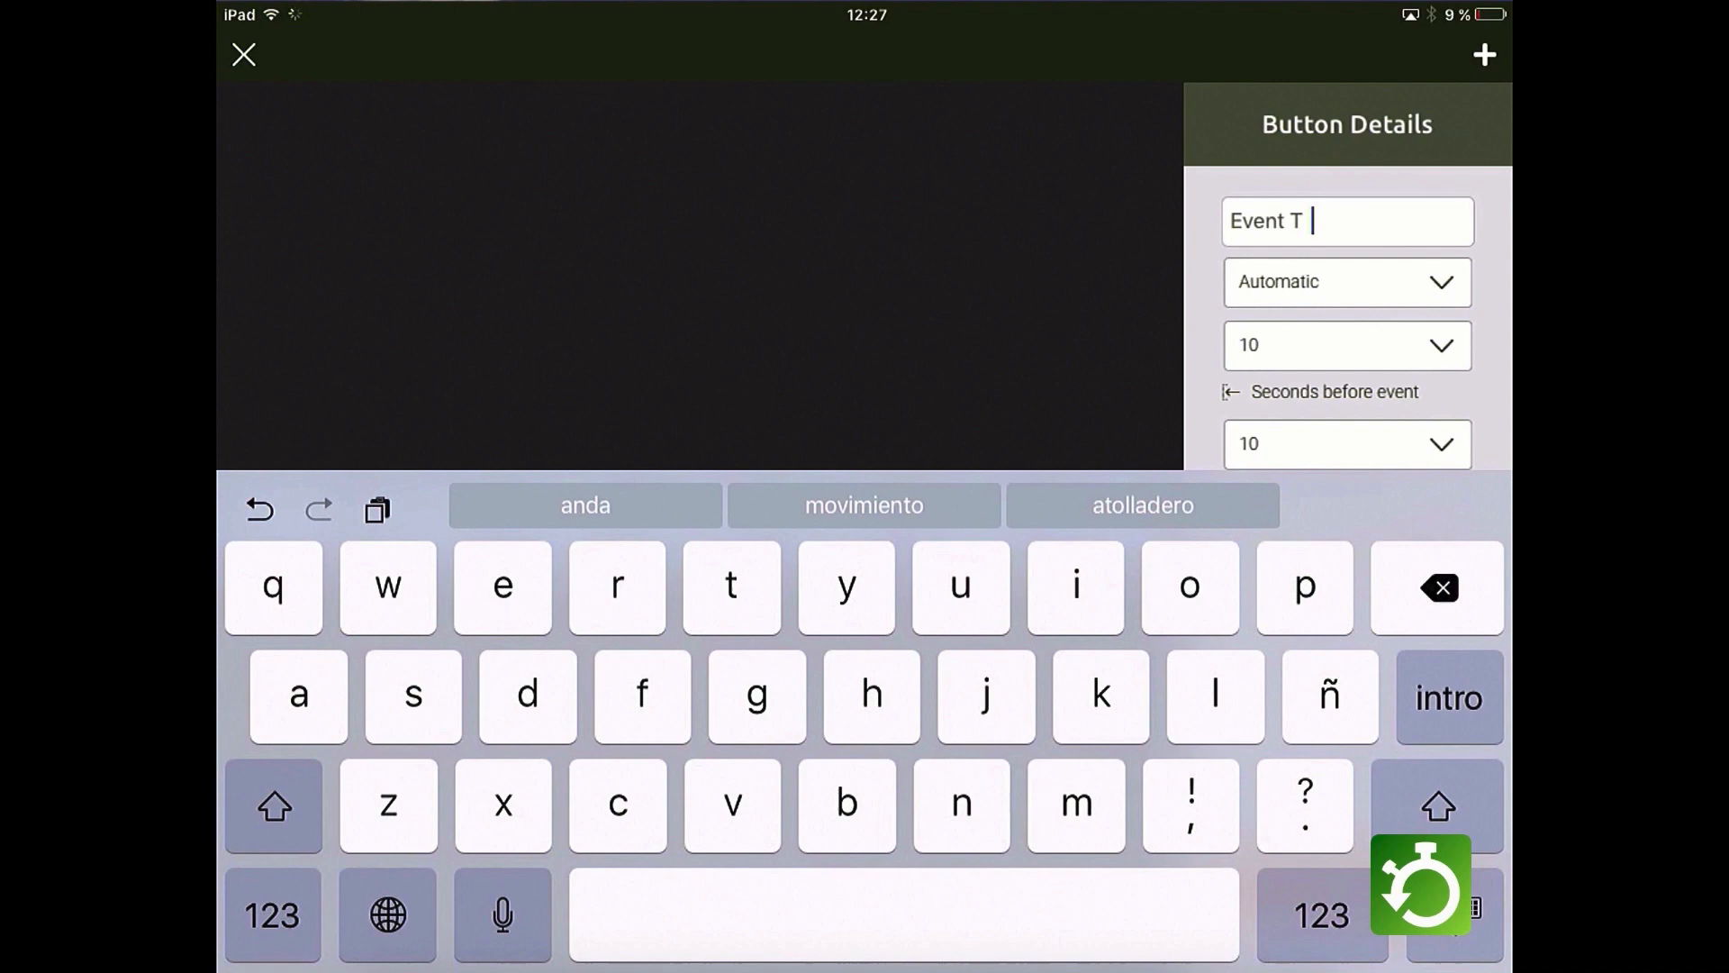
left_click(1436, 588)
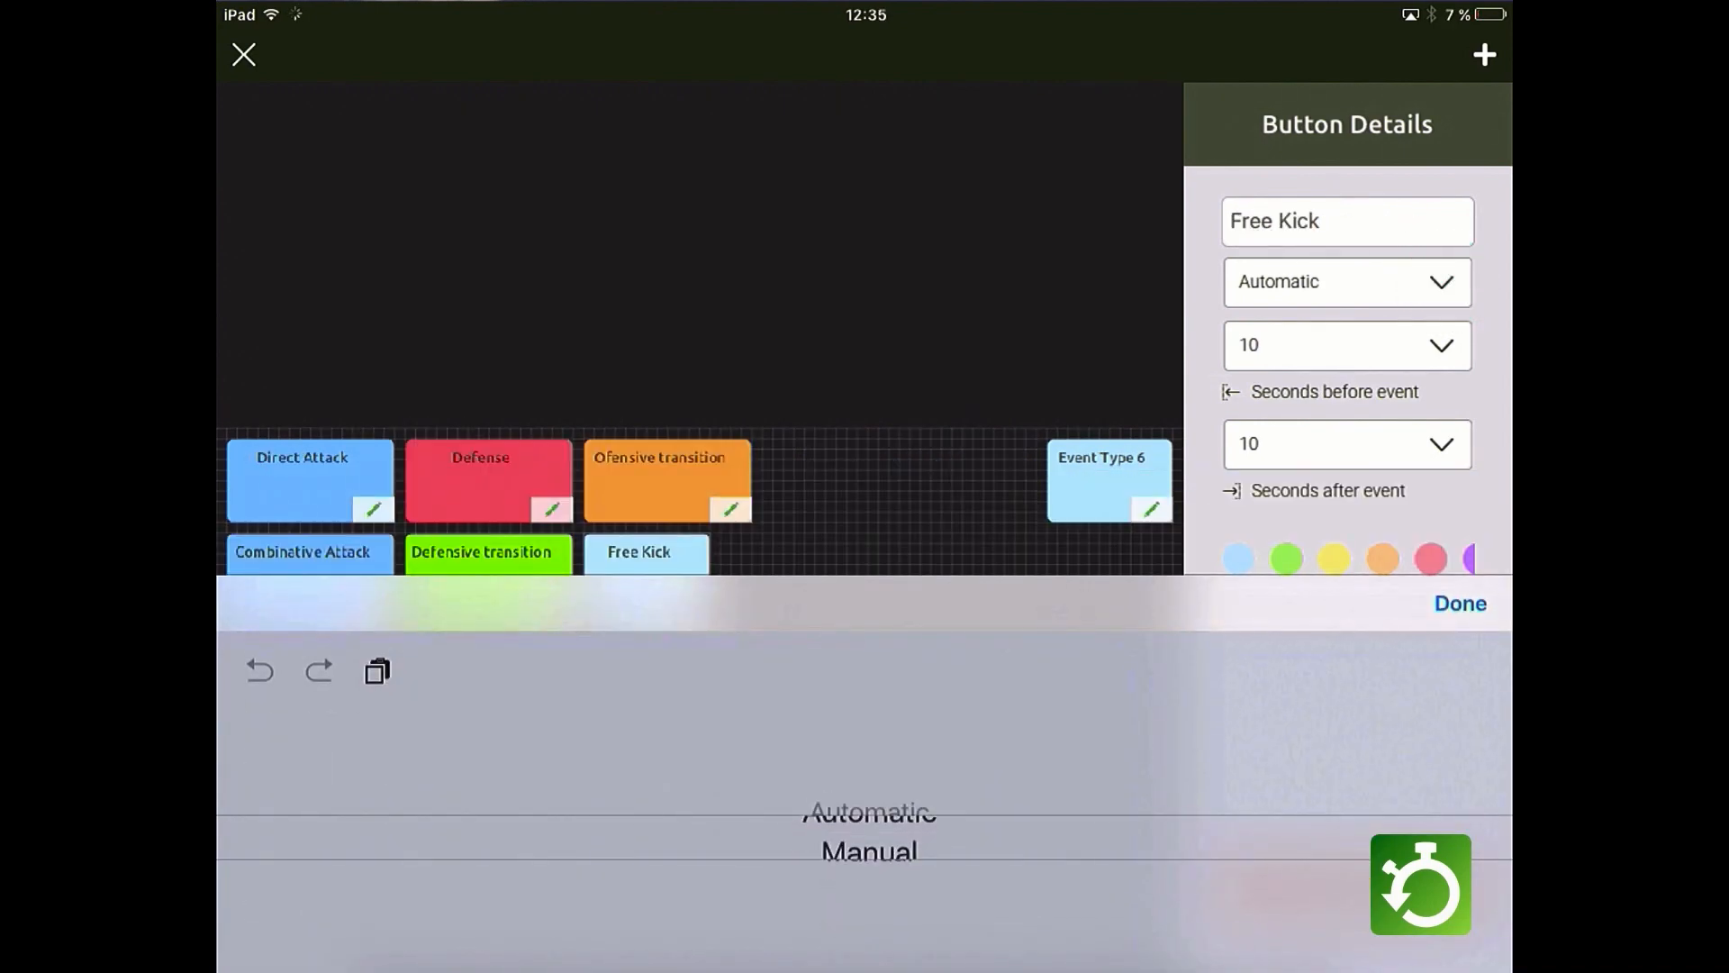
left_click(1459, 603)
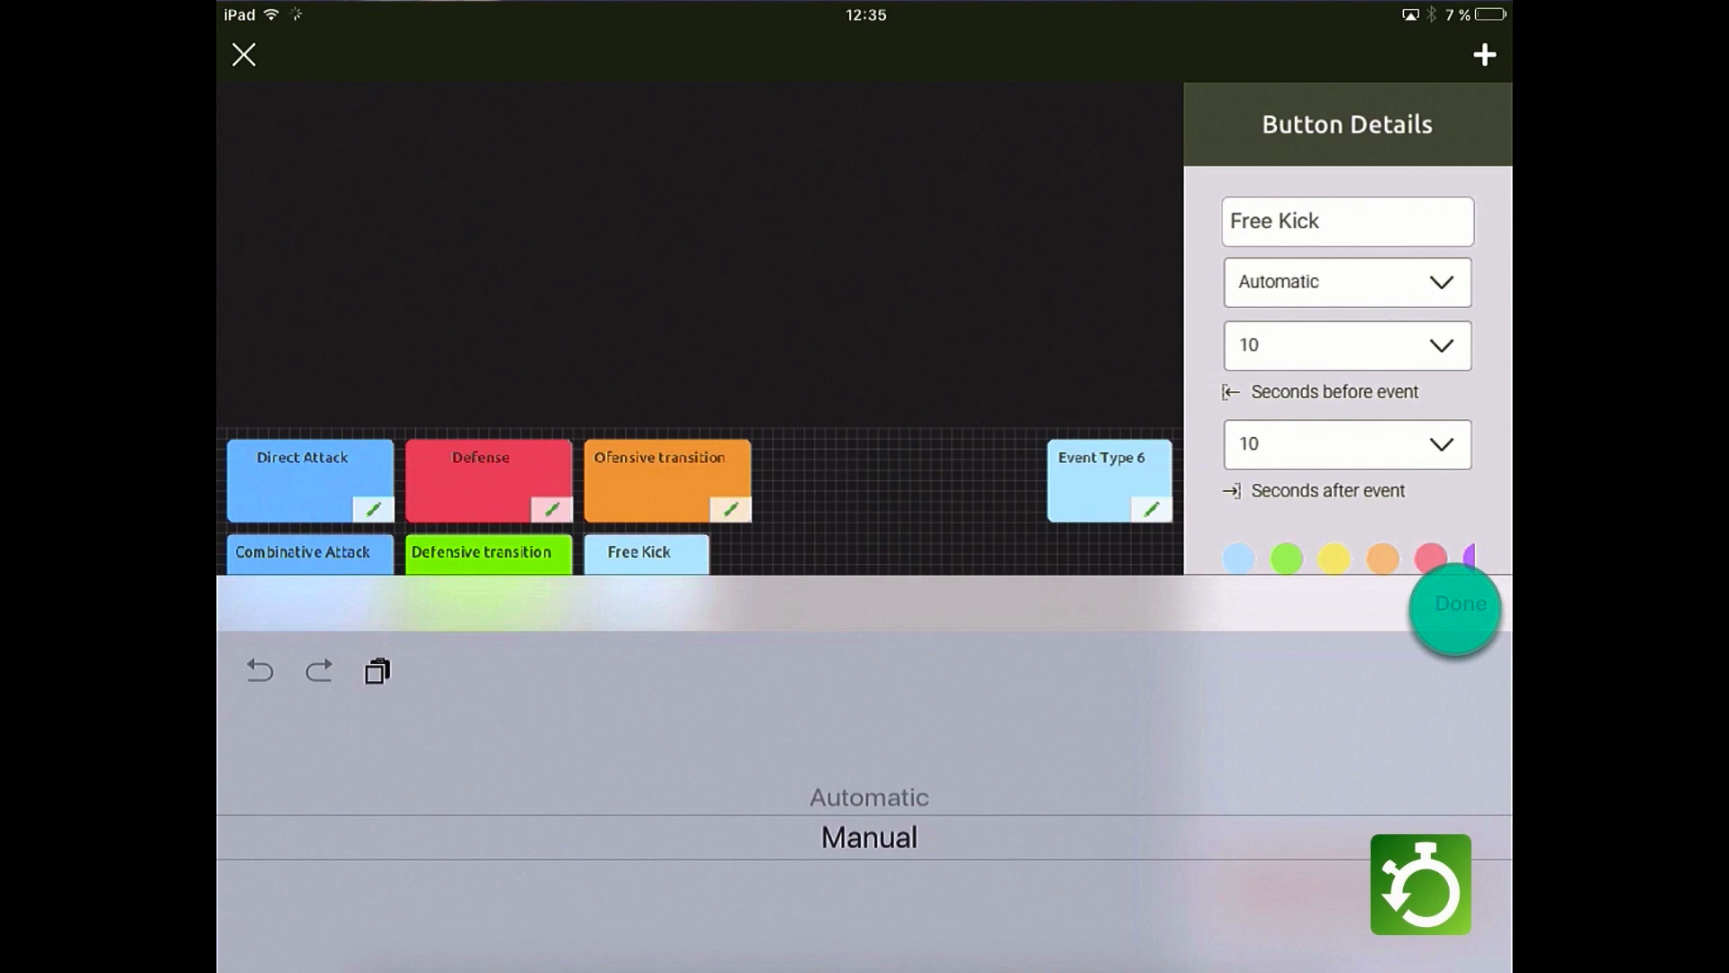
left_click(868, 836)
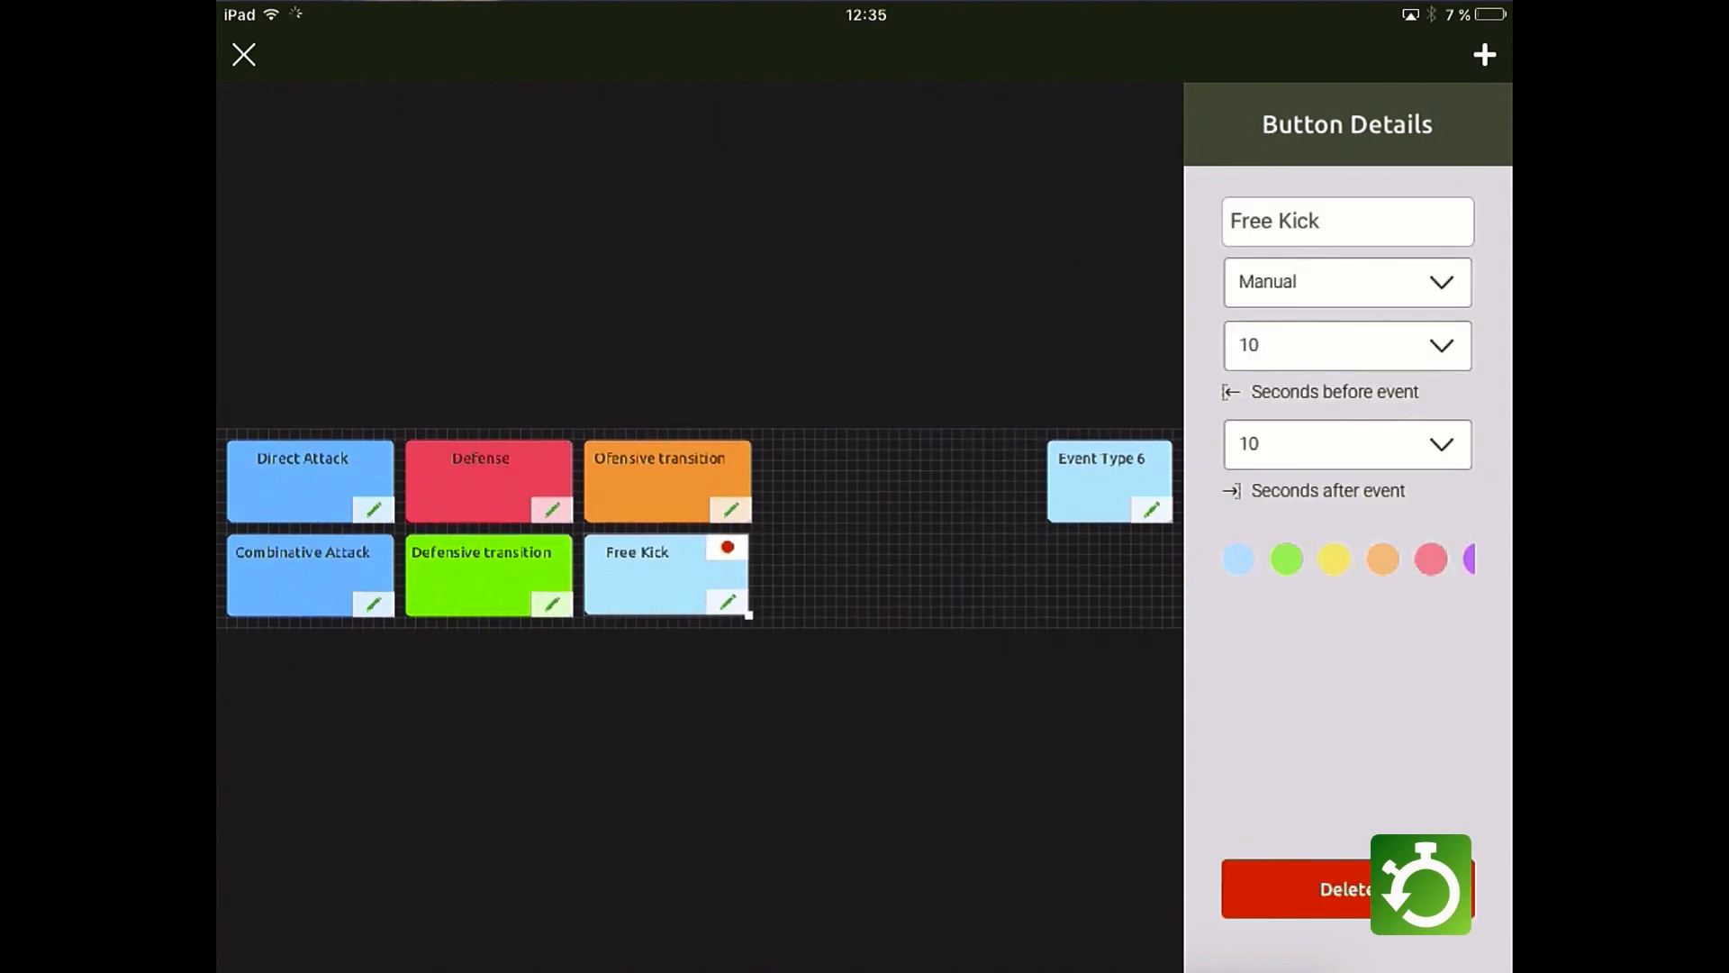
left_click(1382, 559)
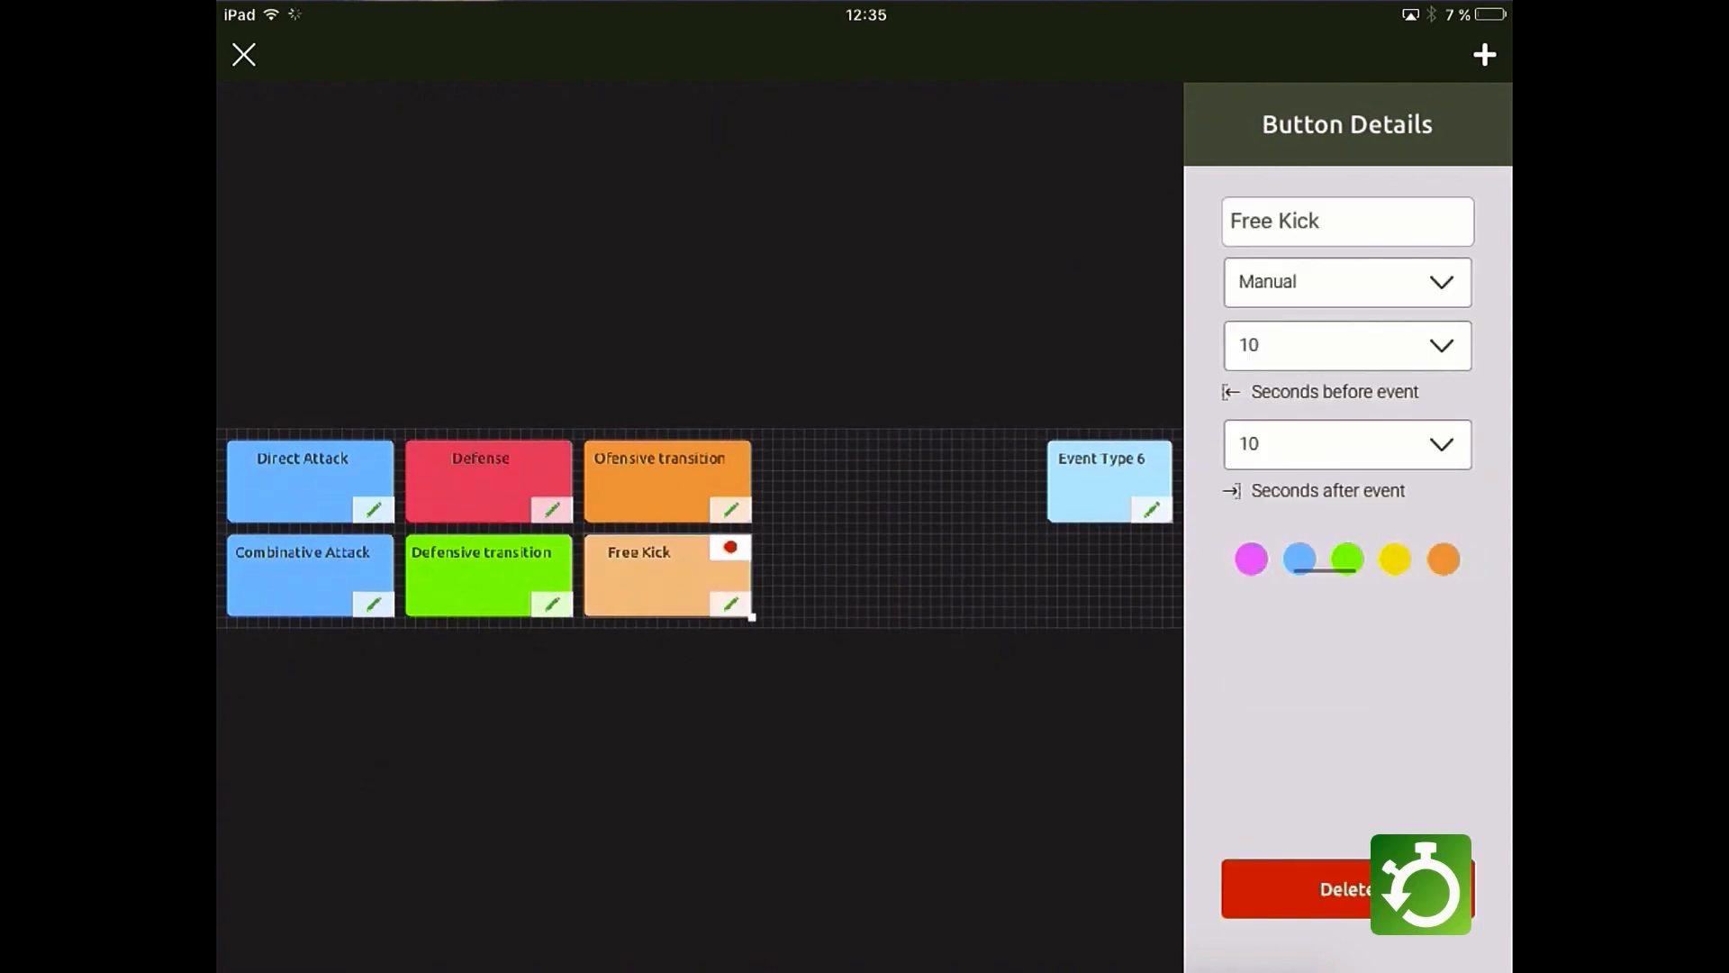
left_click(1107, 481)
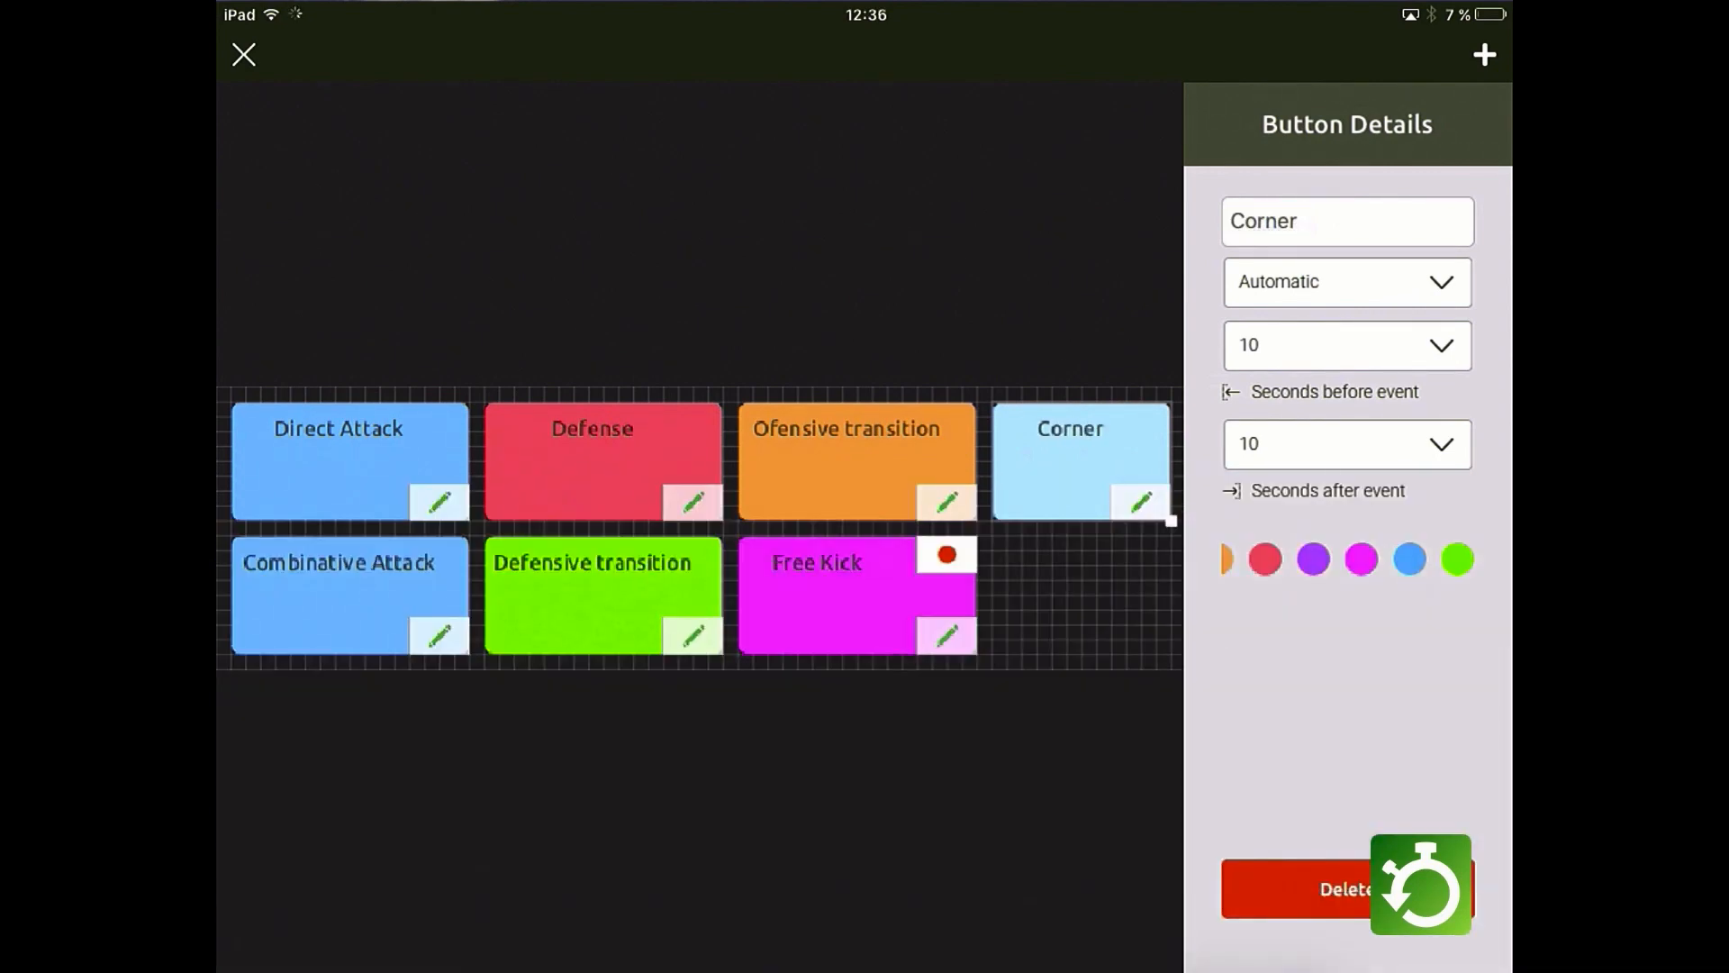
- Make Corner manual and magenta, then add Score, Red card and Yellow card buttons
left_click(1346, 281)
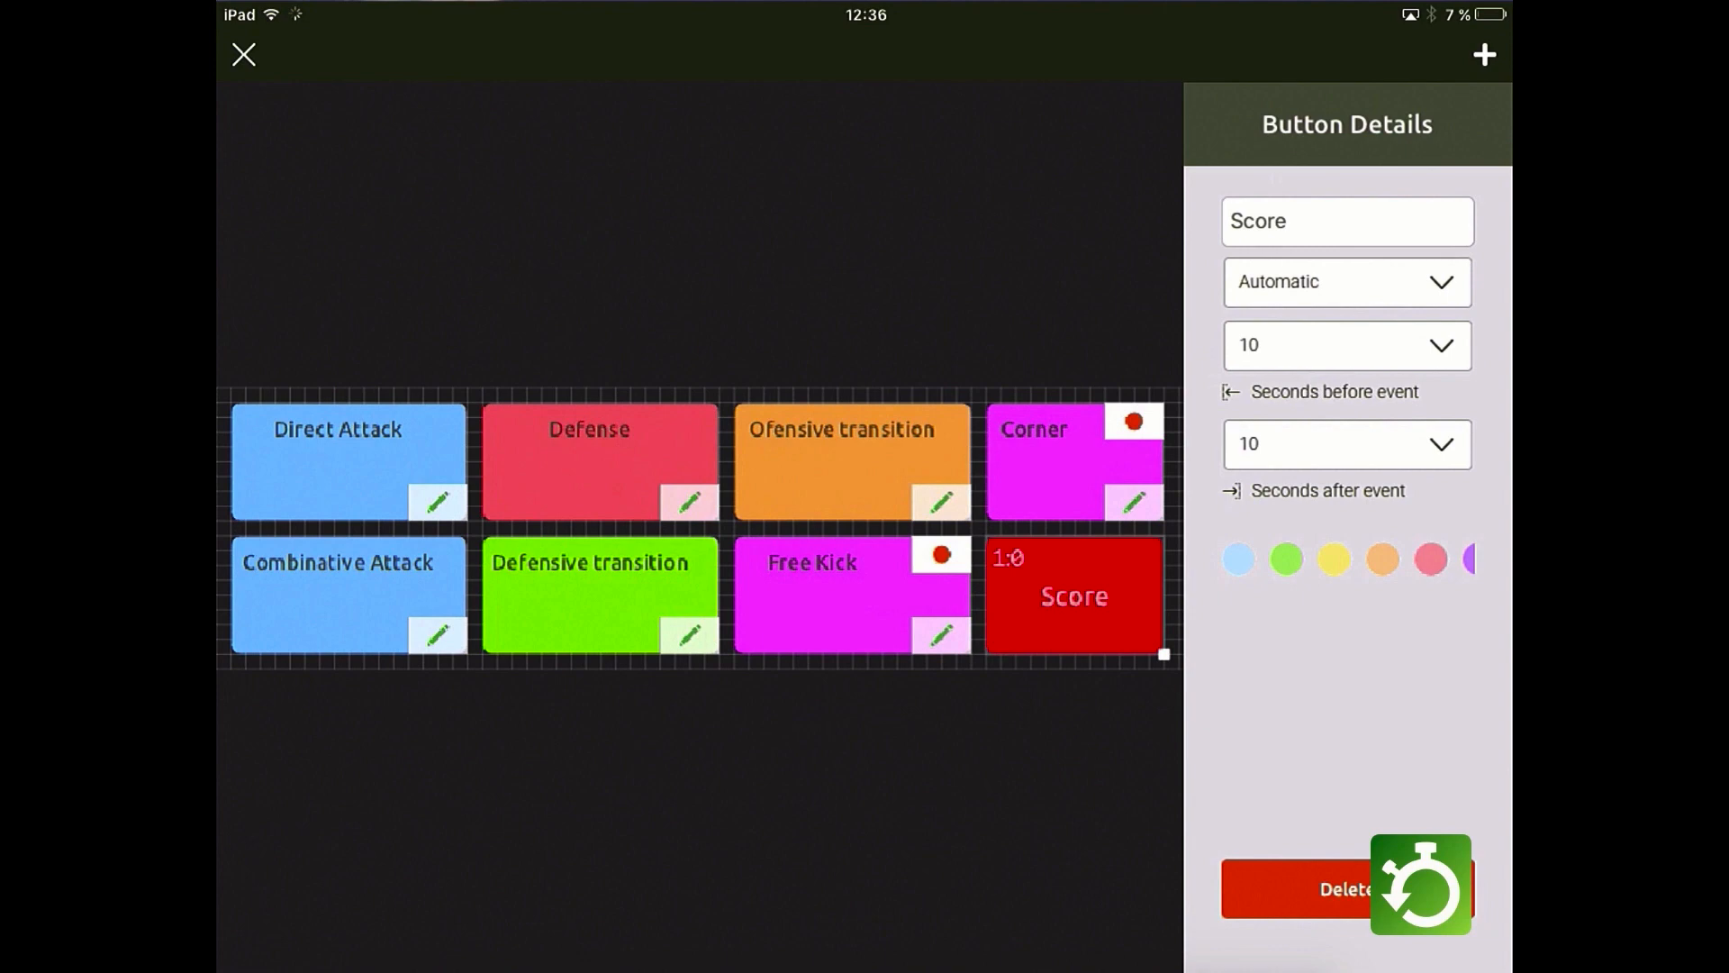
left_click(1483, 55)
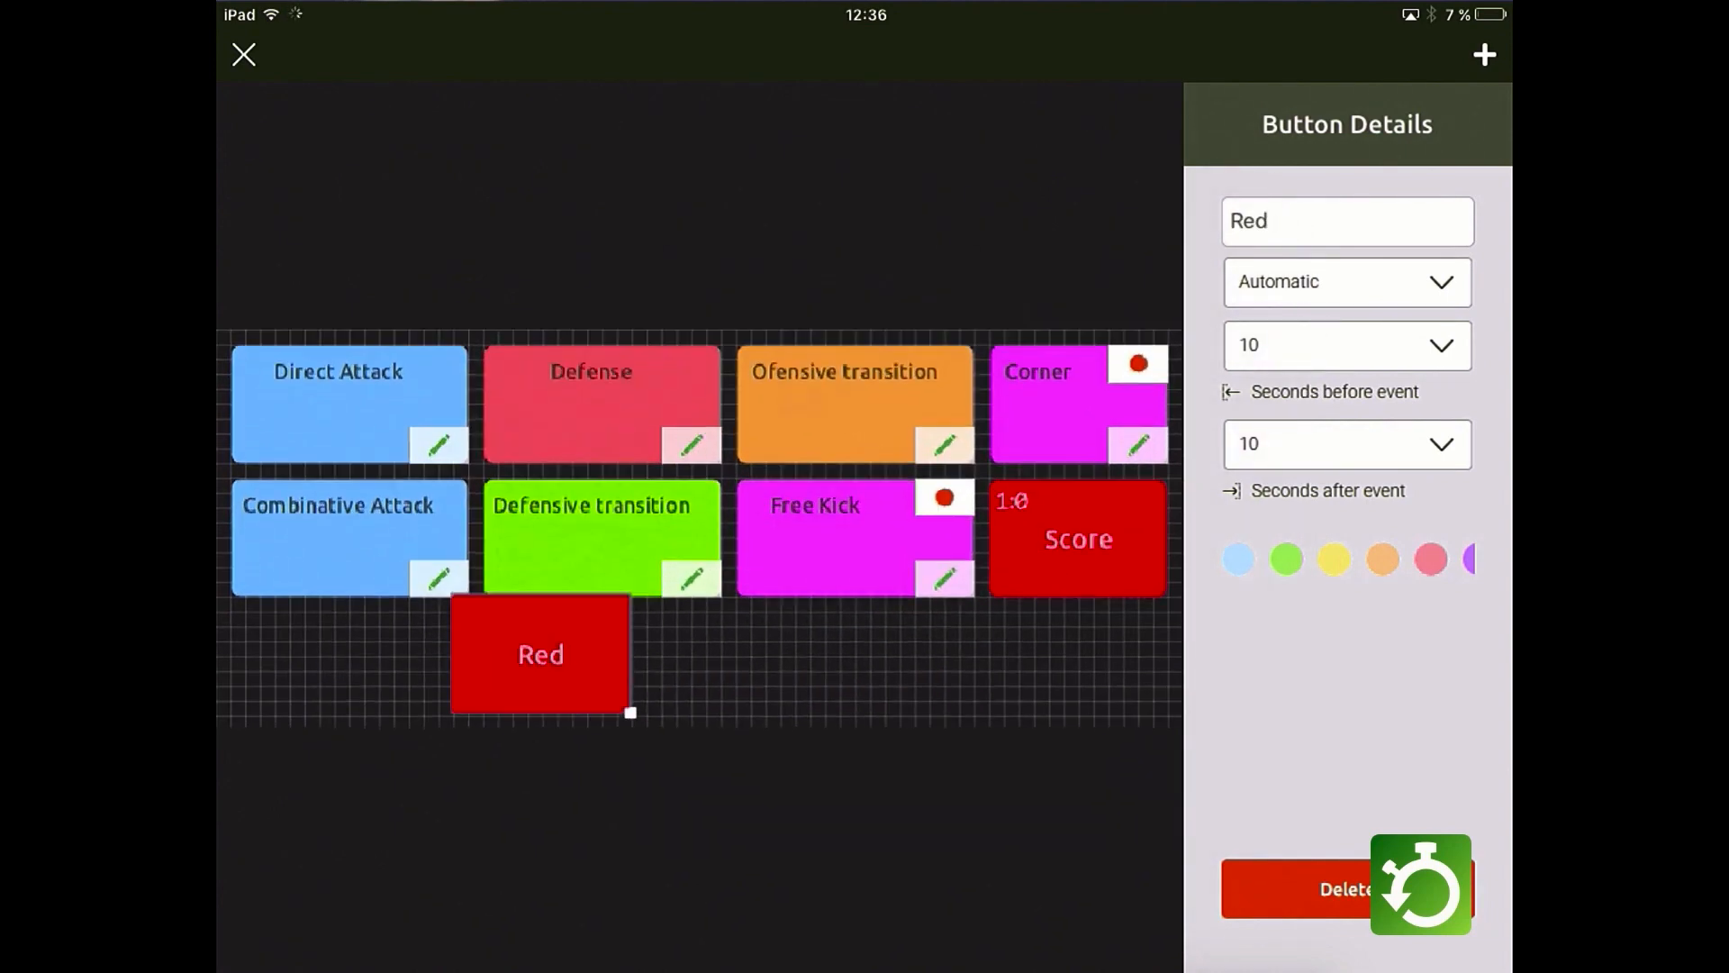
left_click(1346, 220)
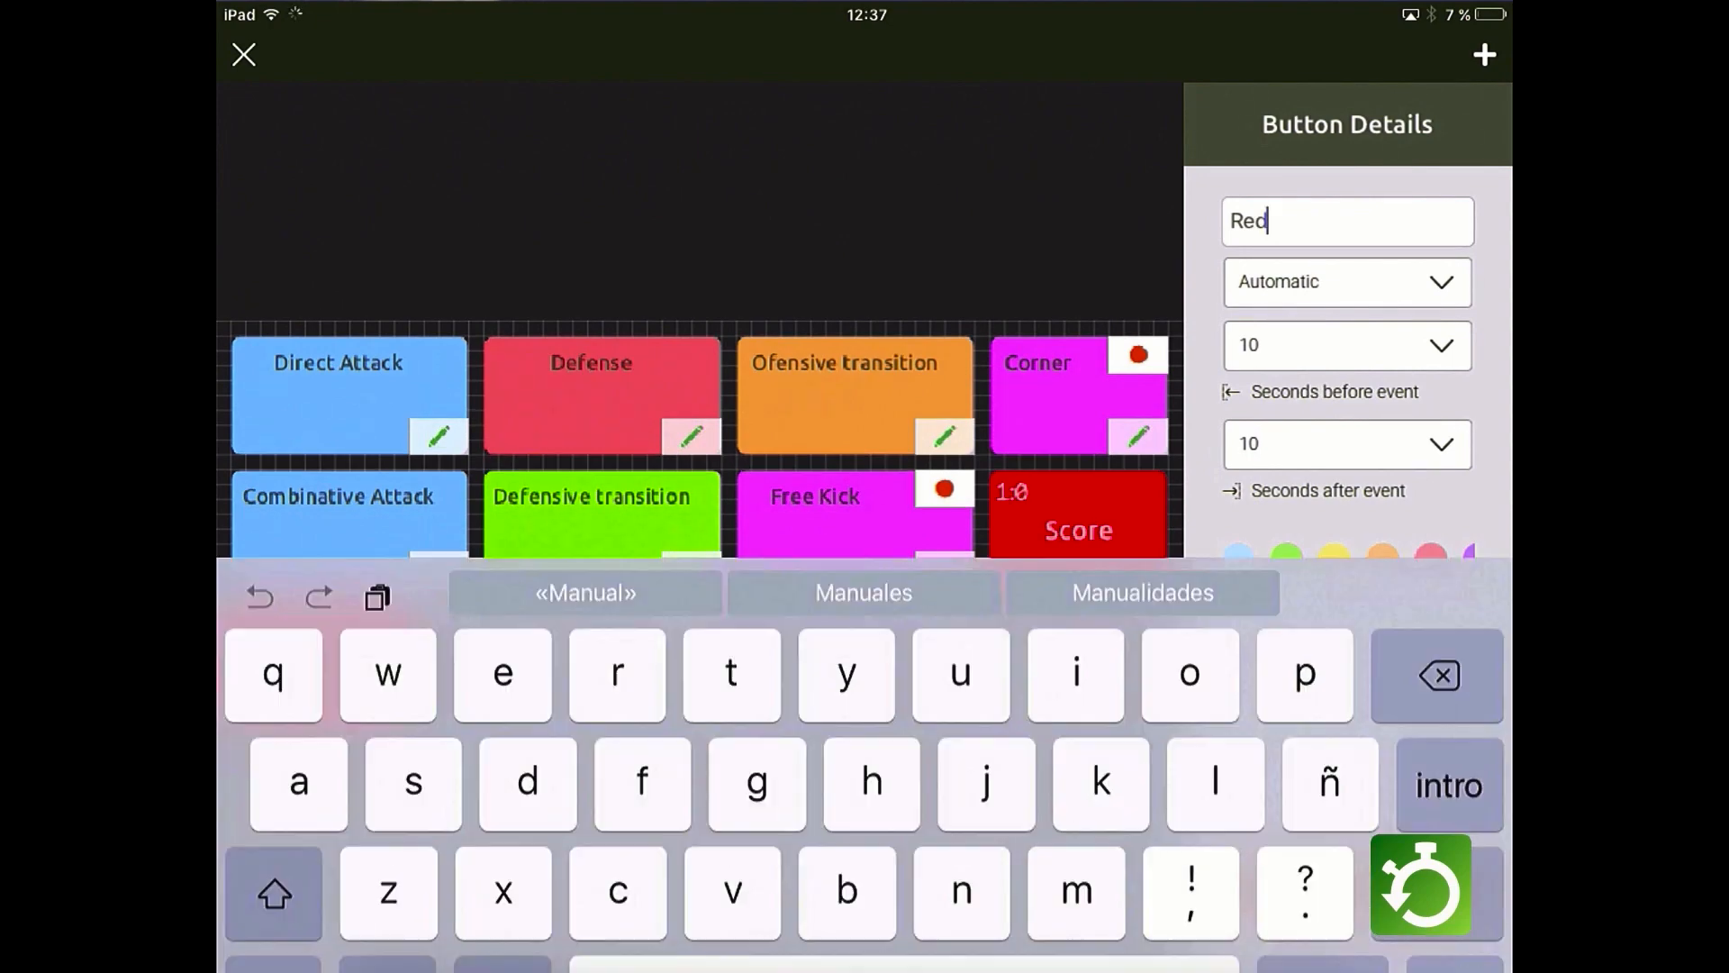
type("card")
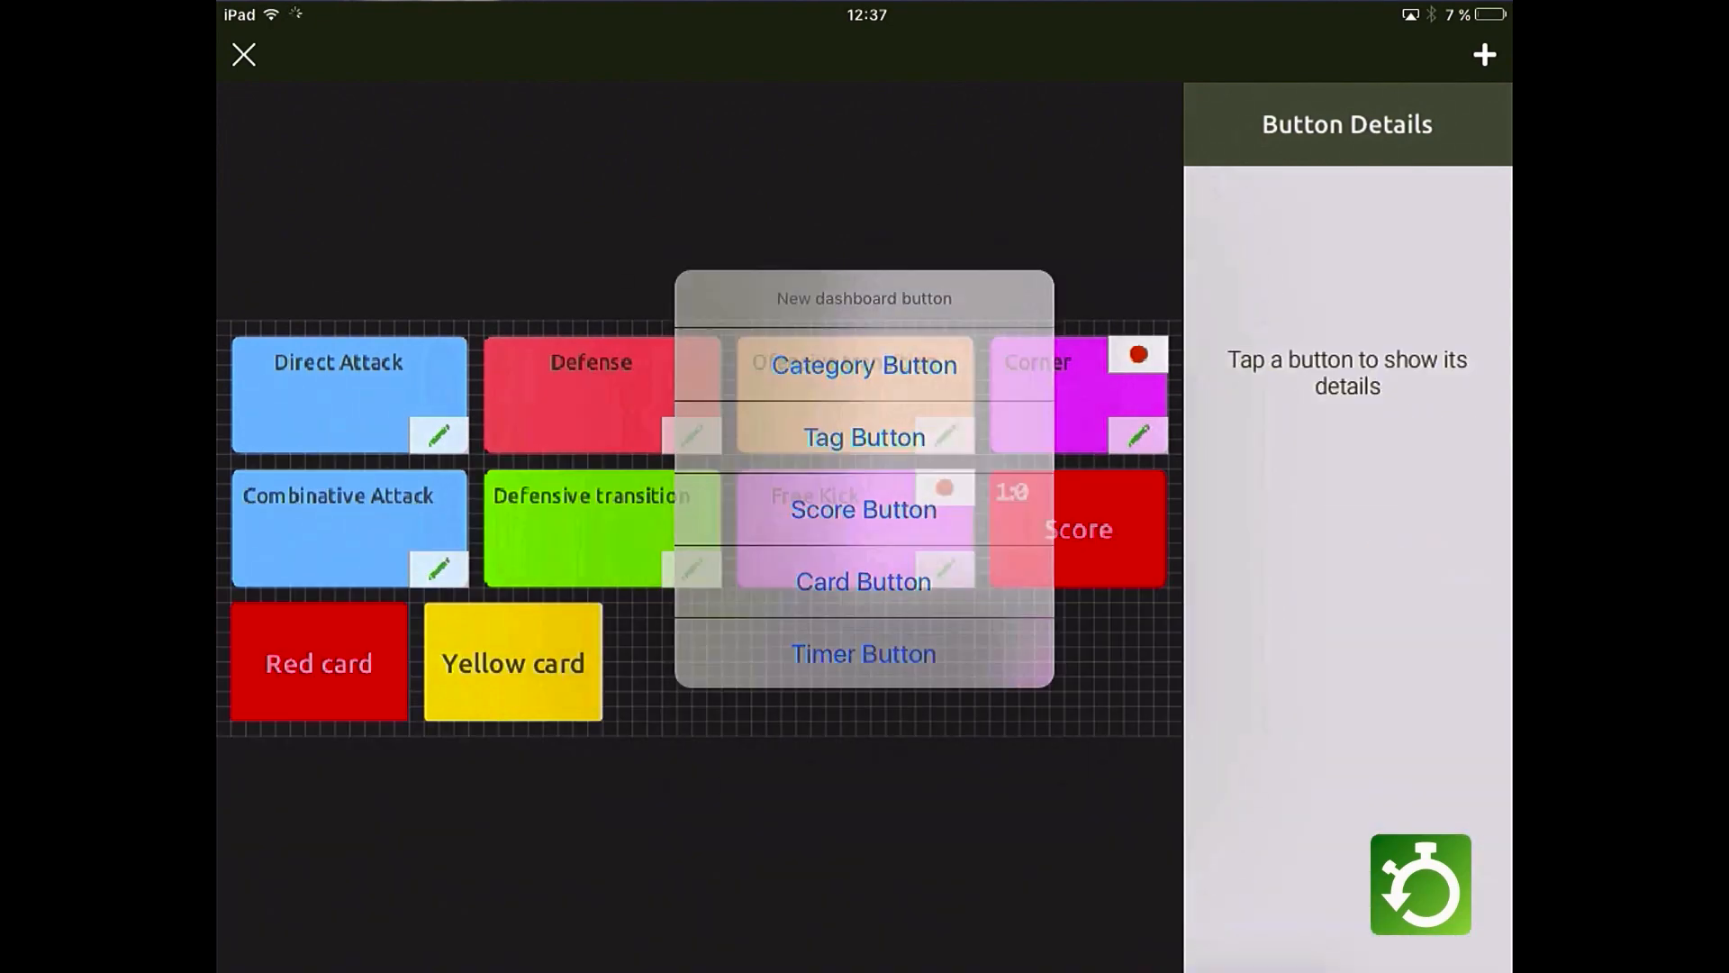
- Add Success and Failure tag buttons and a Ball playing timer, then save and close
left_click(864, 436)
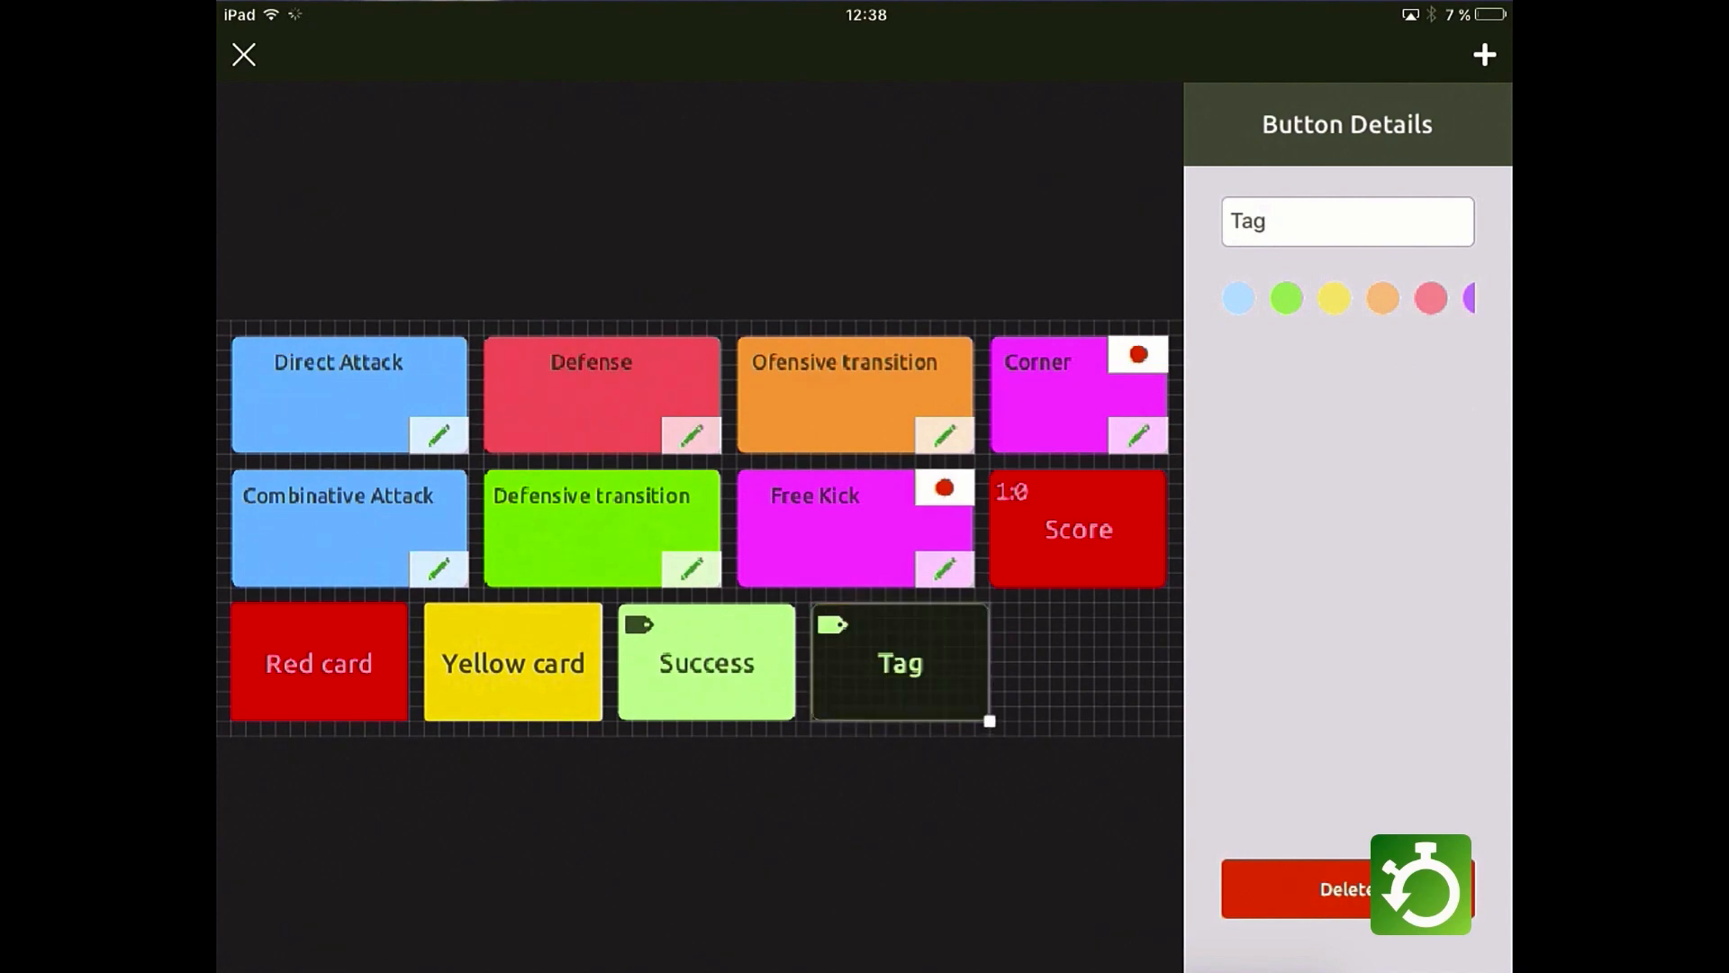
type("Failure")
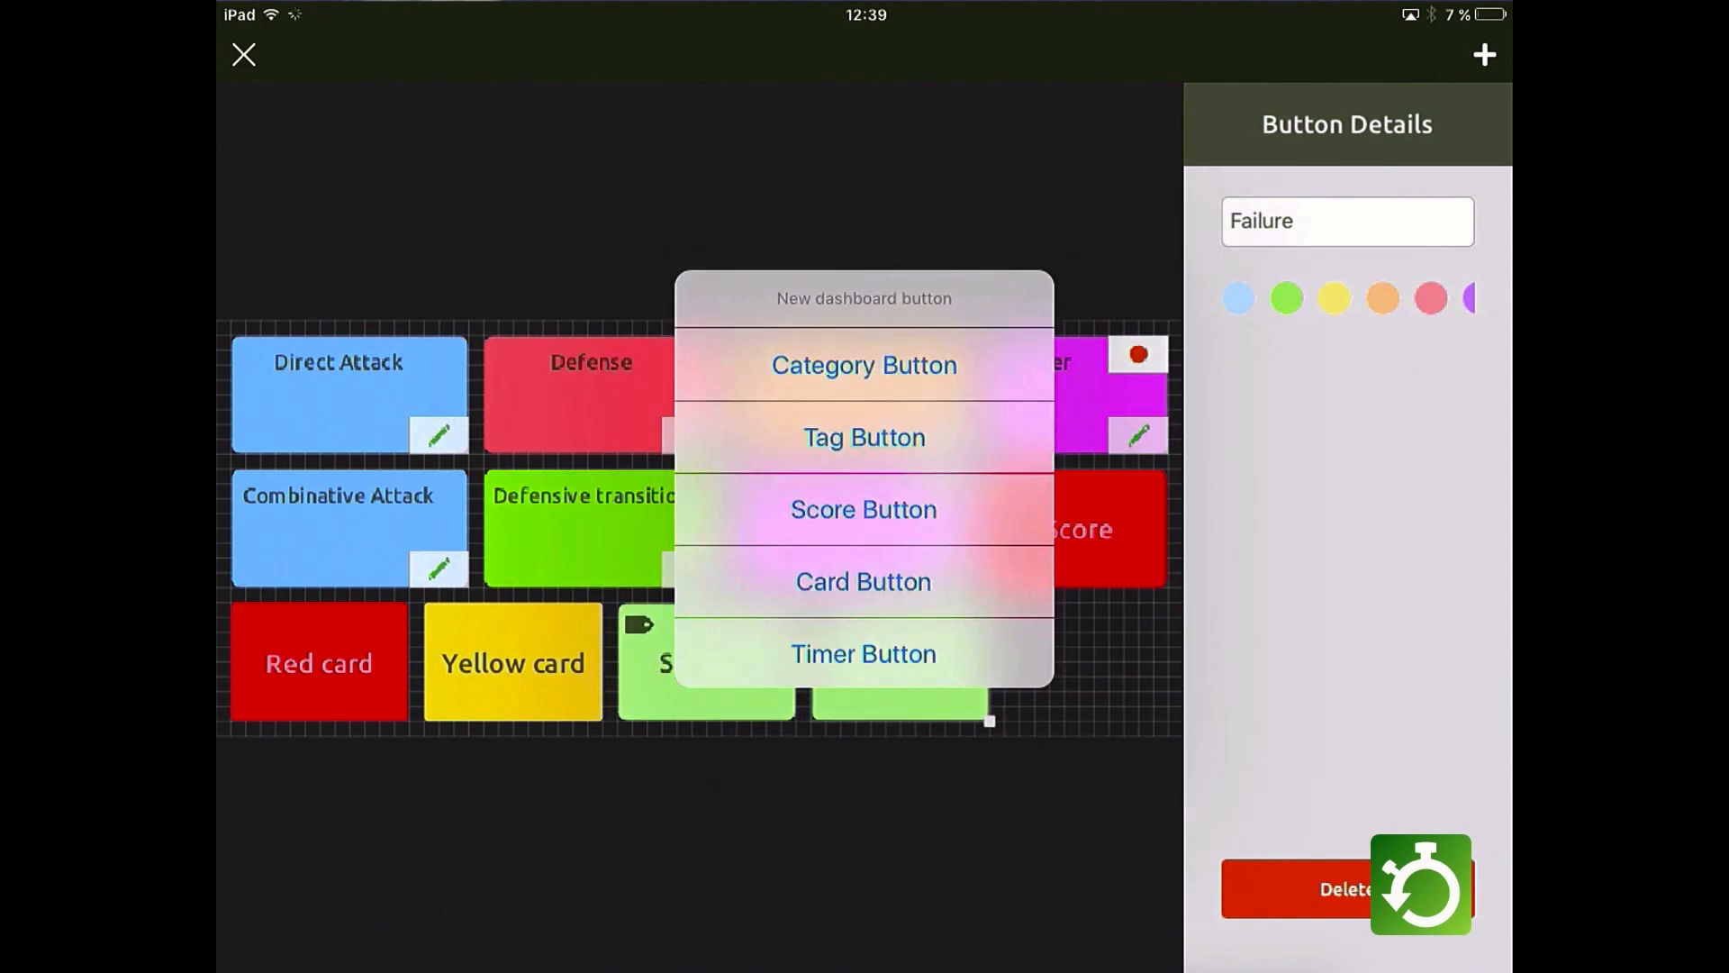
left_click(864, 653)
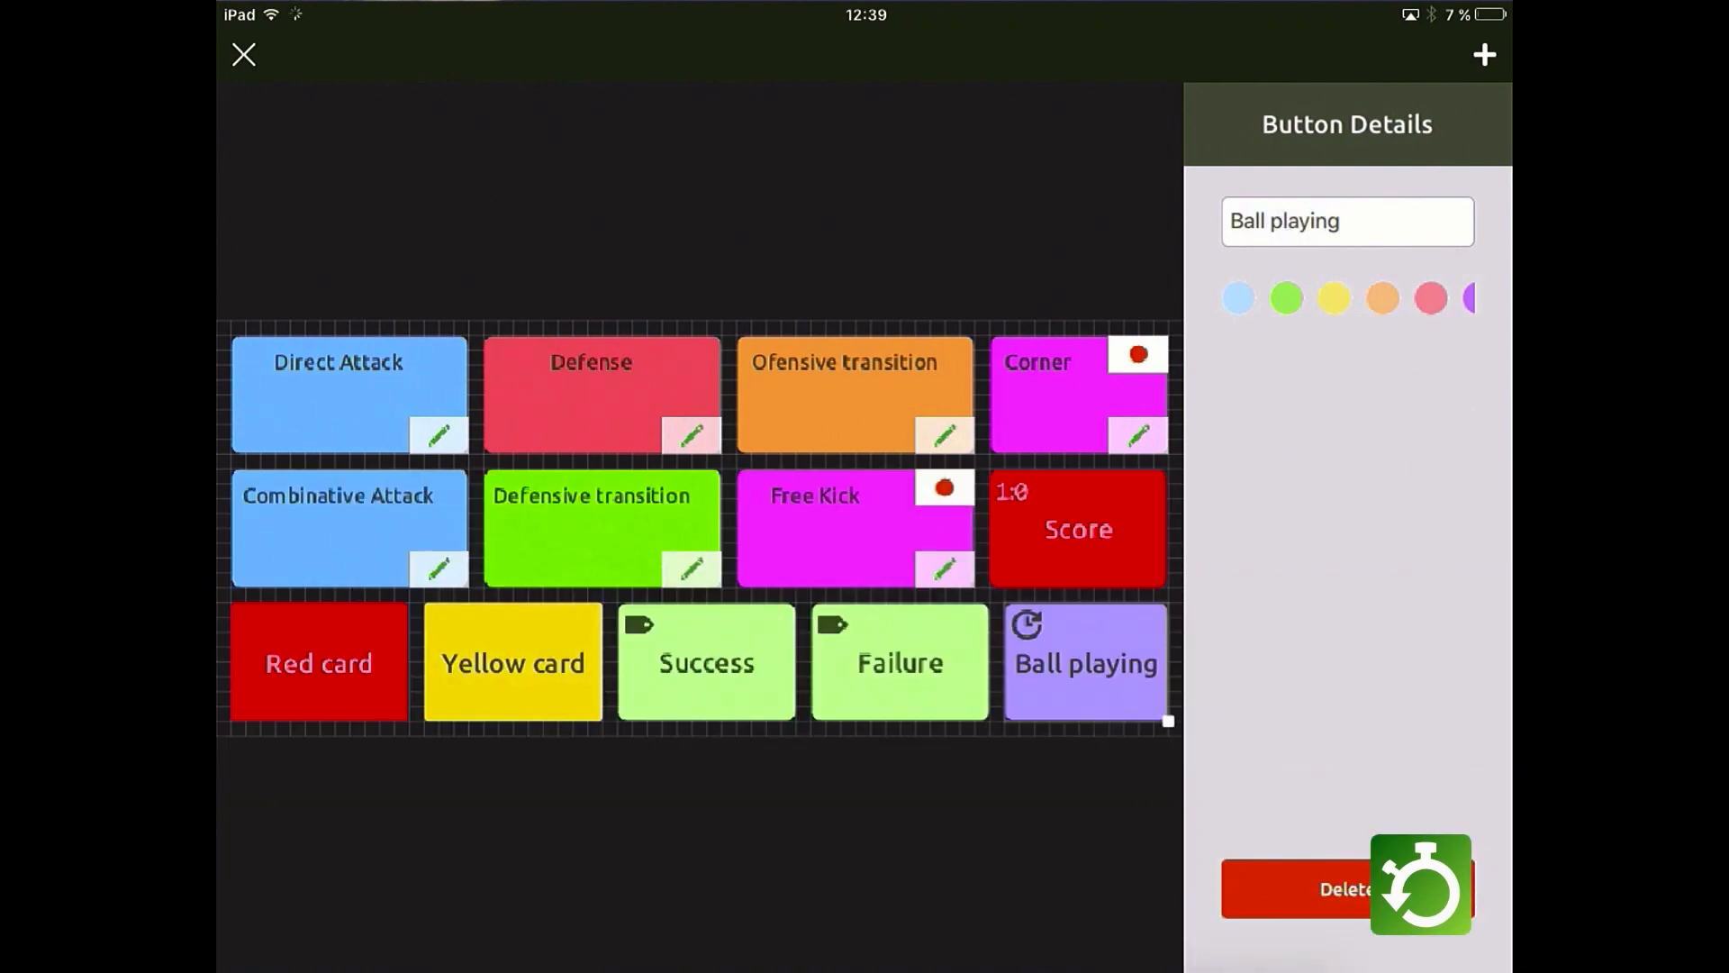
left_click(866, 486)
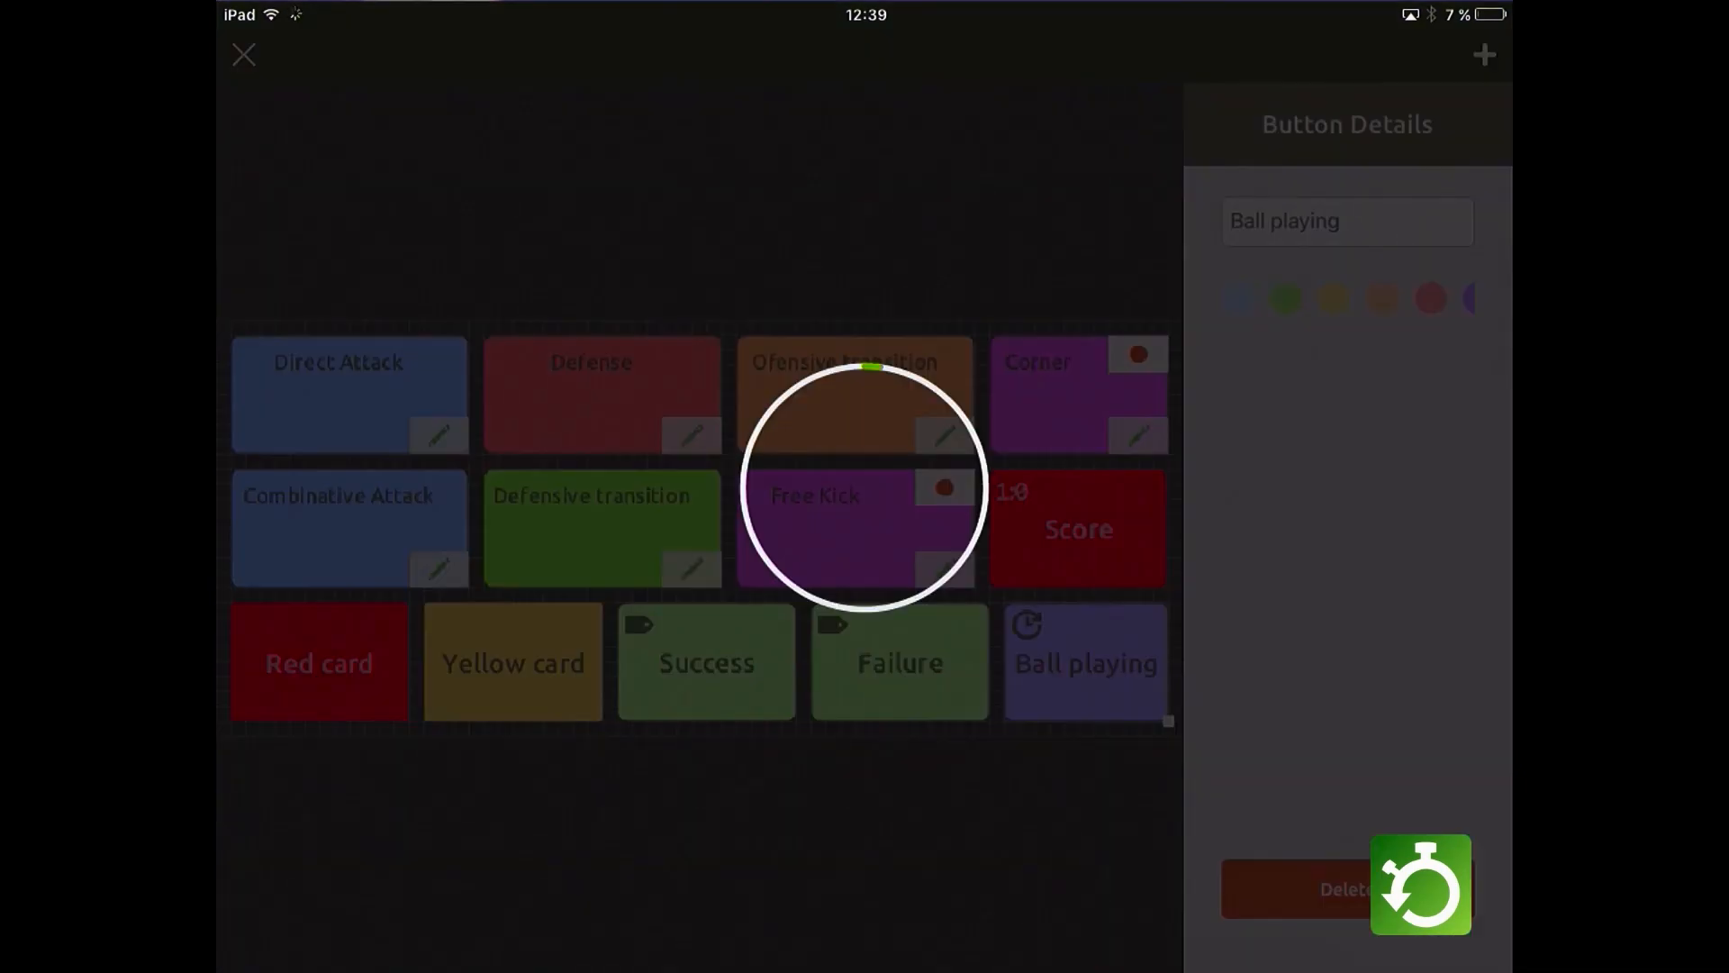
- Leave the Football 1 dashboard editor and start a new project from the Dashboards list
left_click(244, 54)
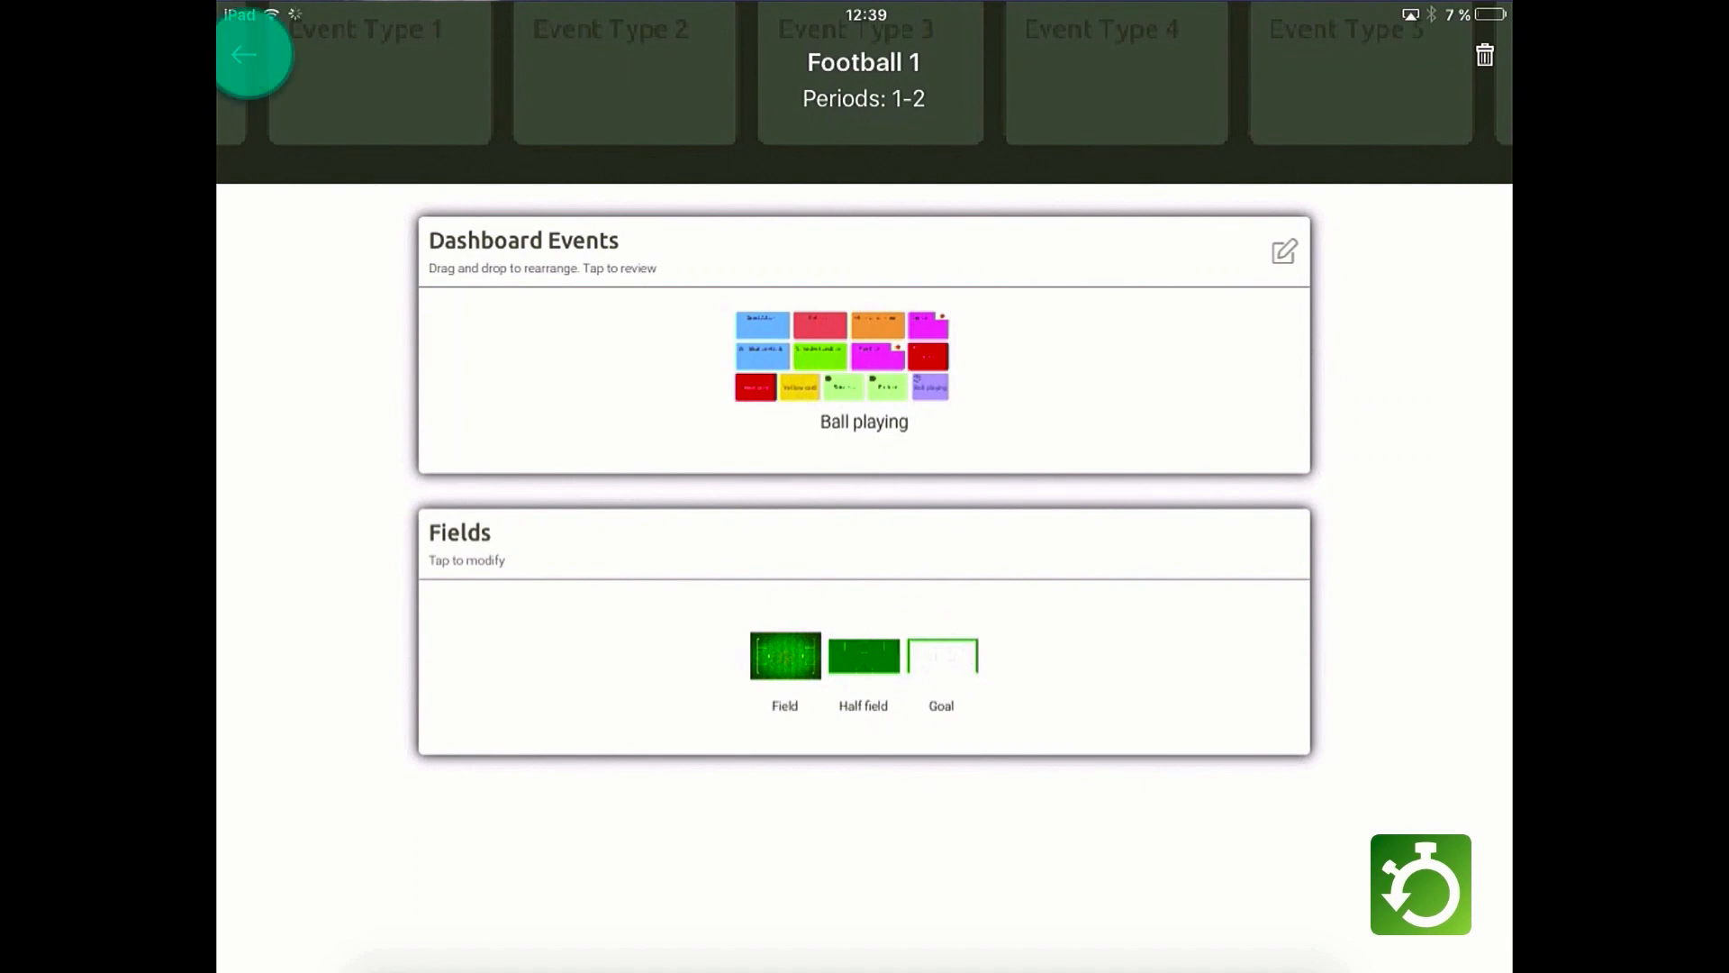
left_click(254, 55)
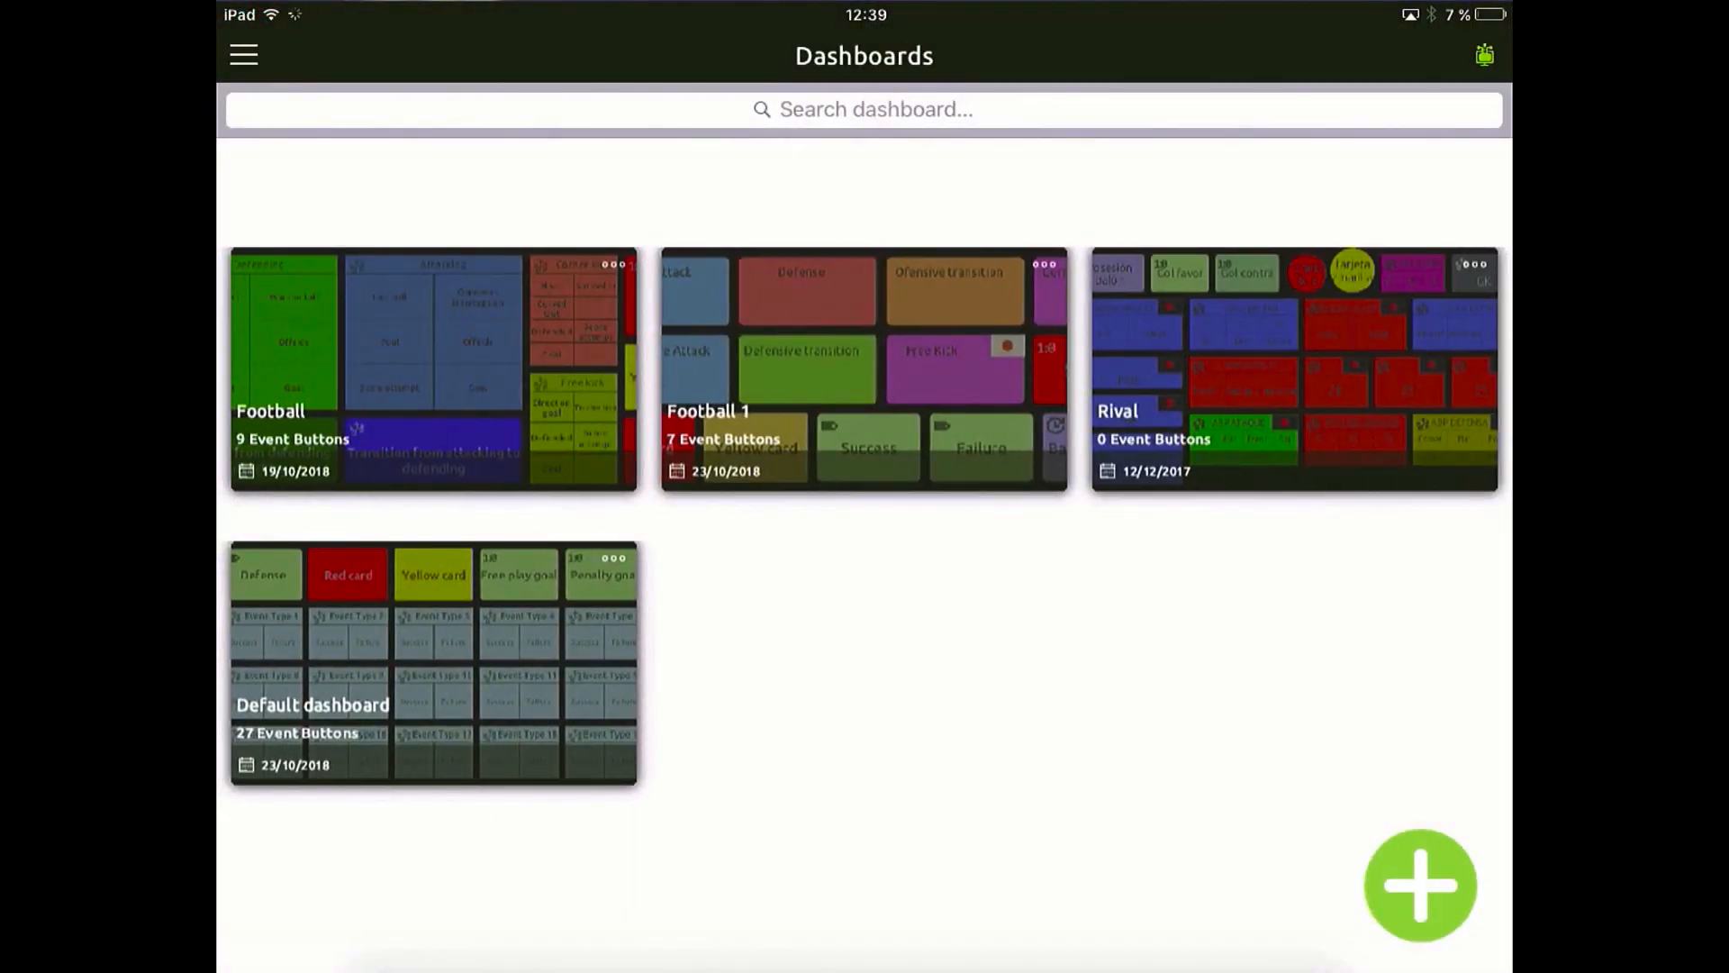
left_click(1420, 885)
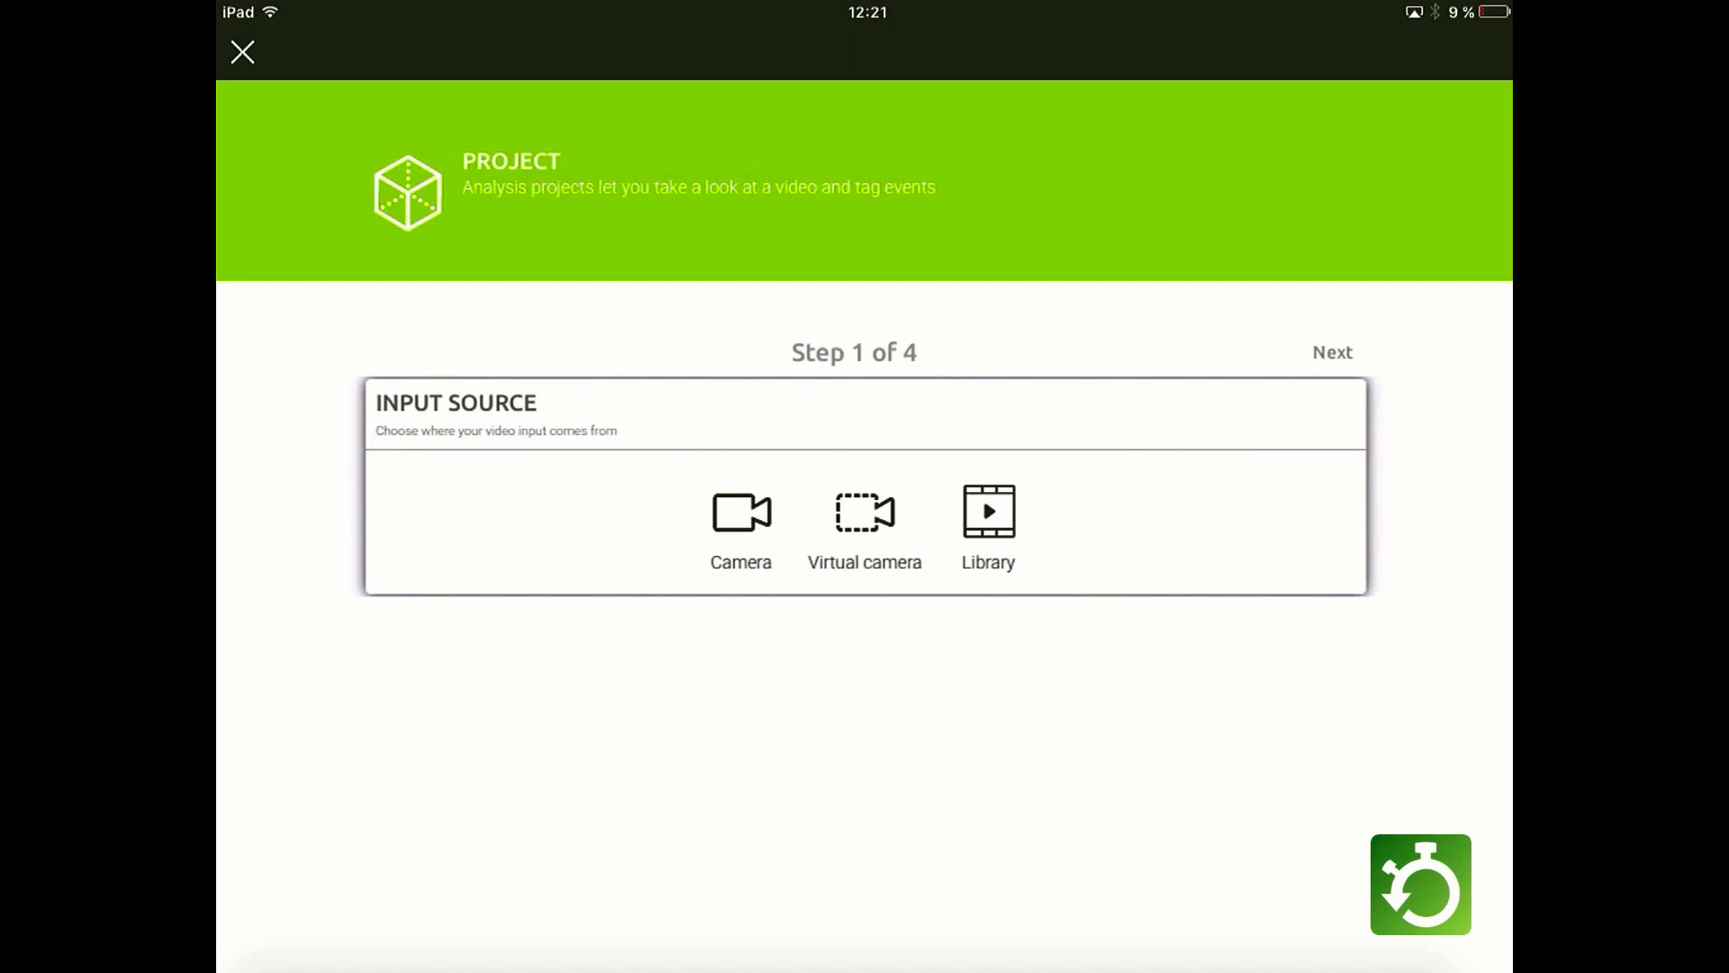
- Use Camera input, make Real Madrid the home team, and pick the Football 1 dashboard
left_click(740, 510)
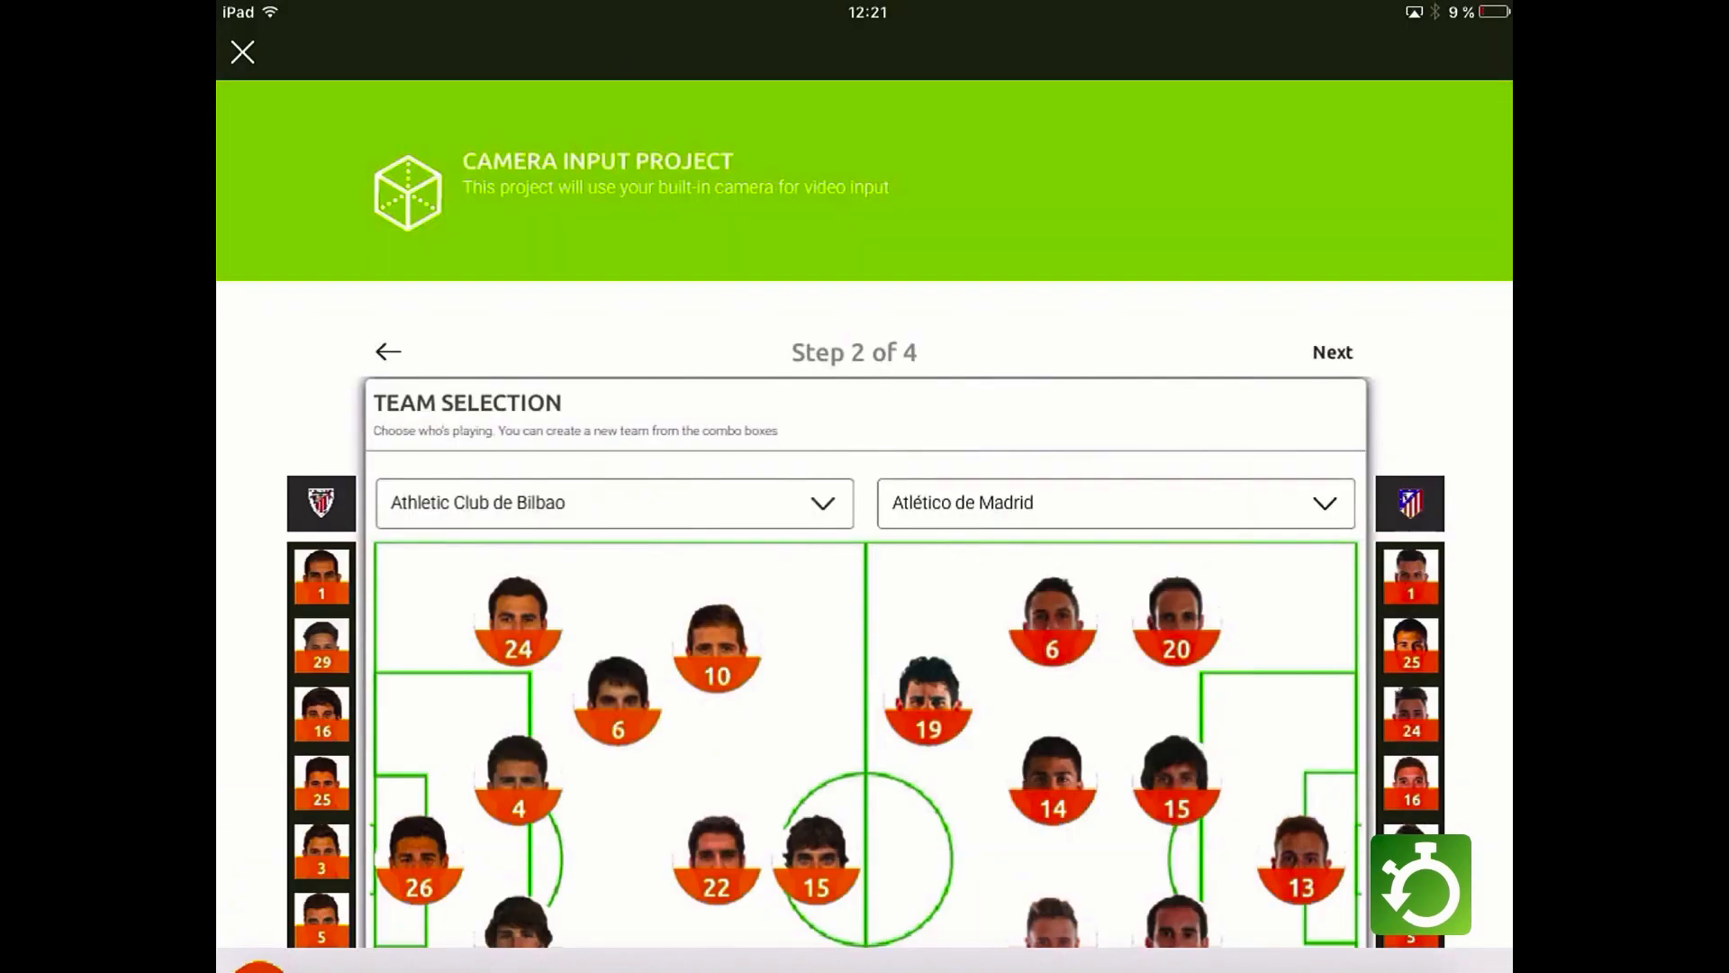
left_click(613, 502)
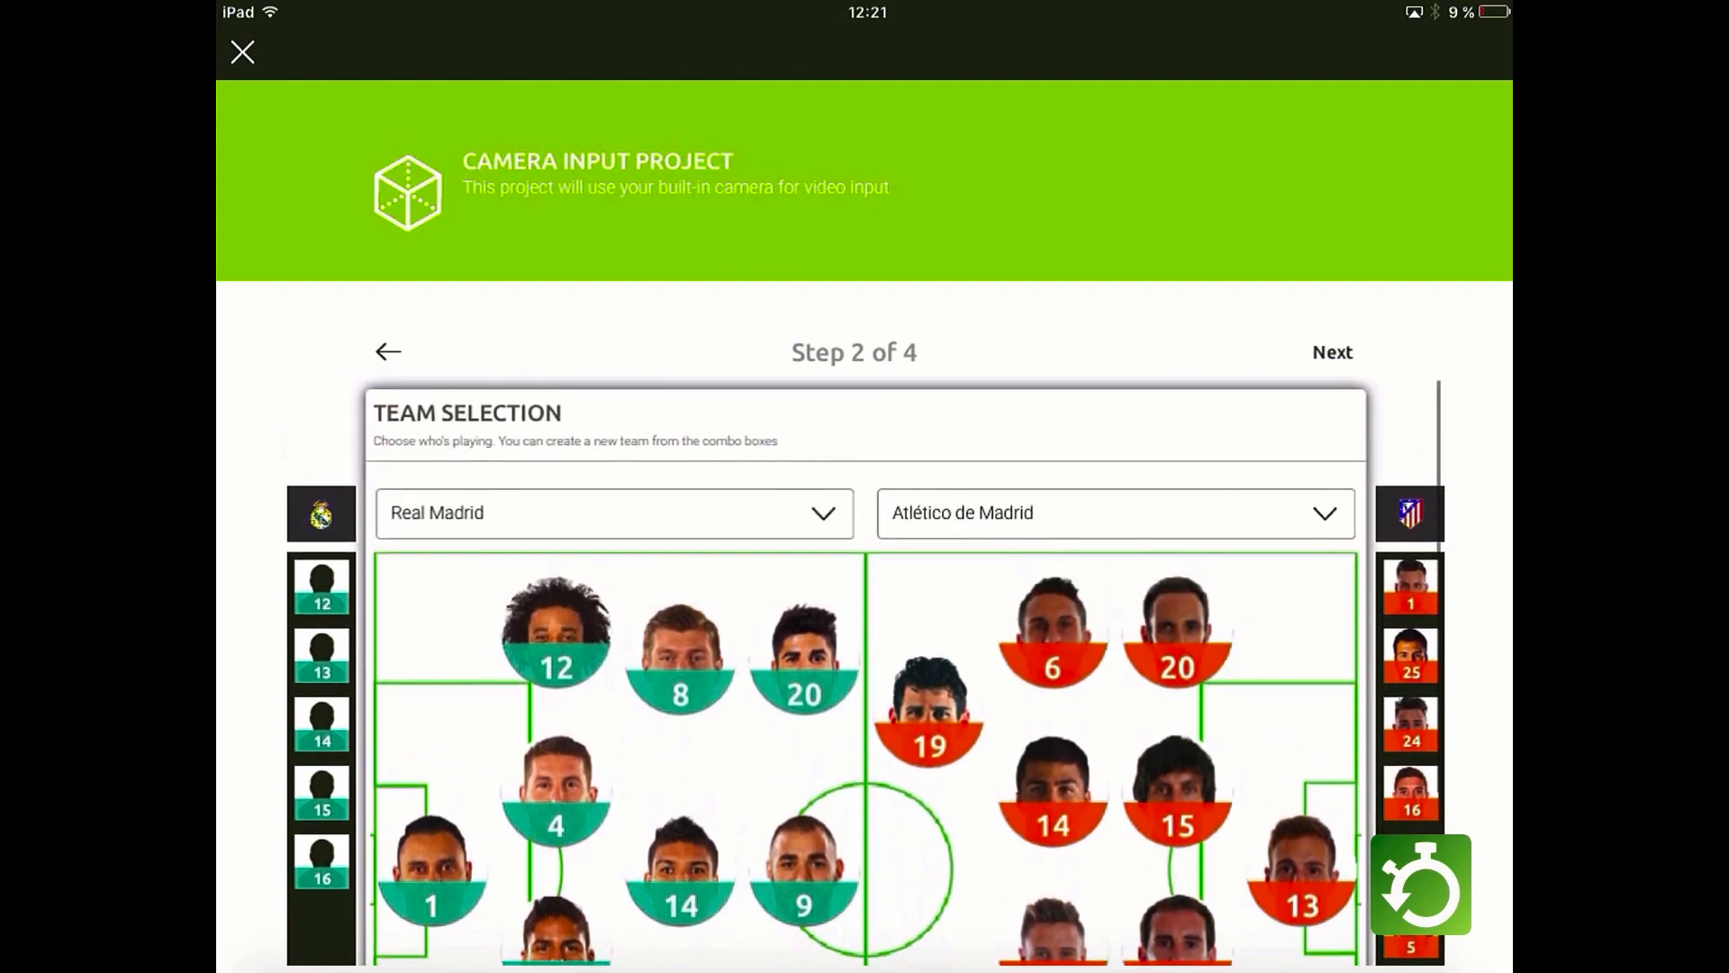
left_click(1332, 352)
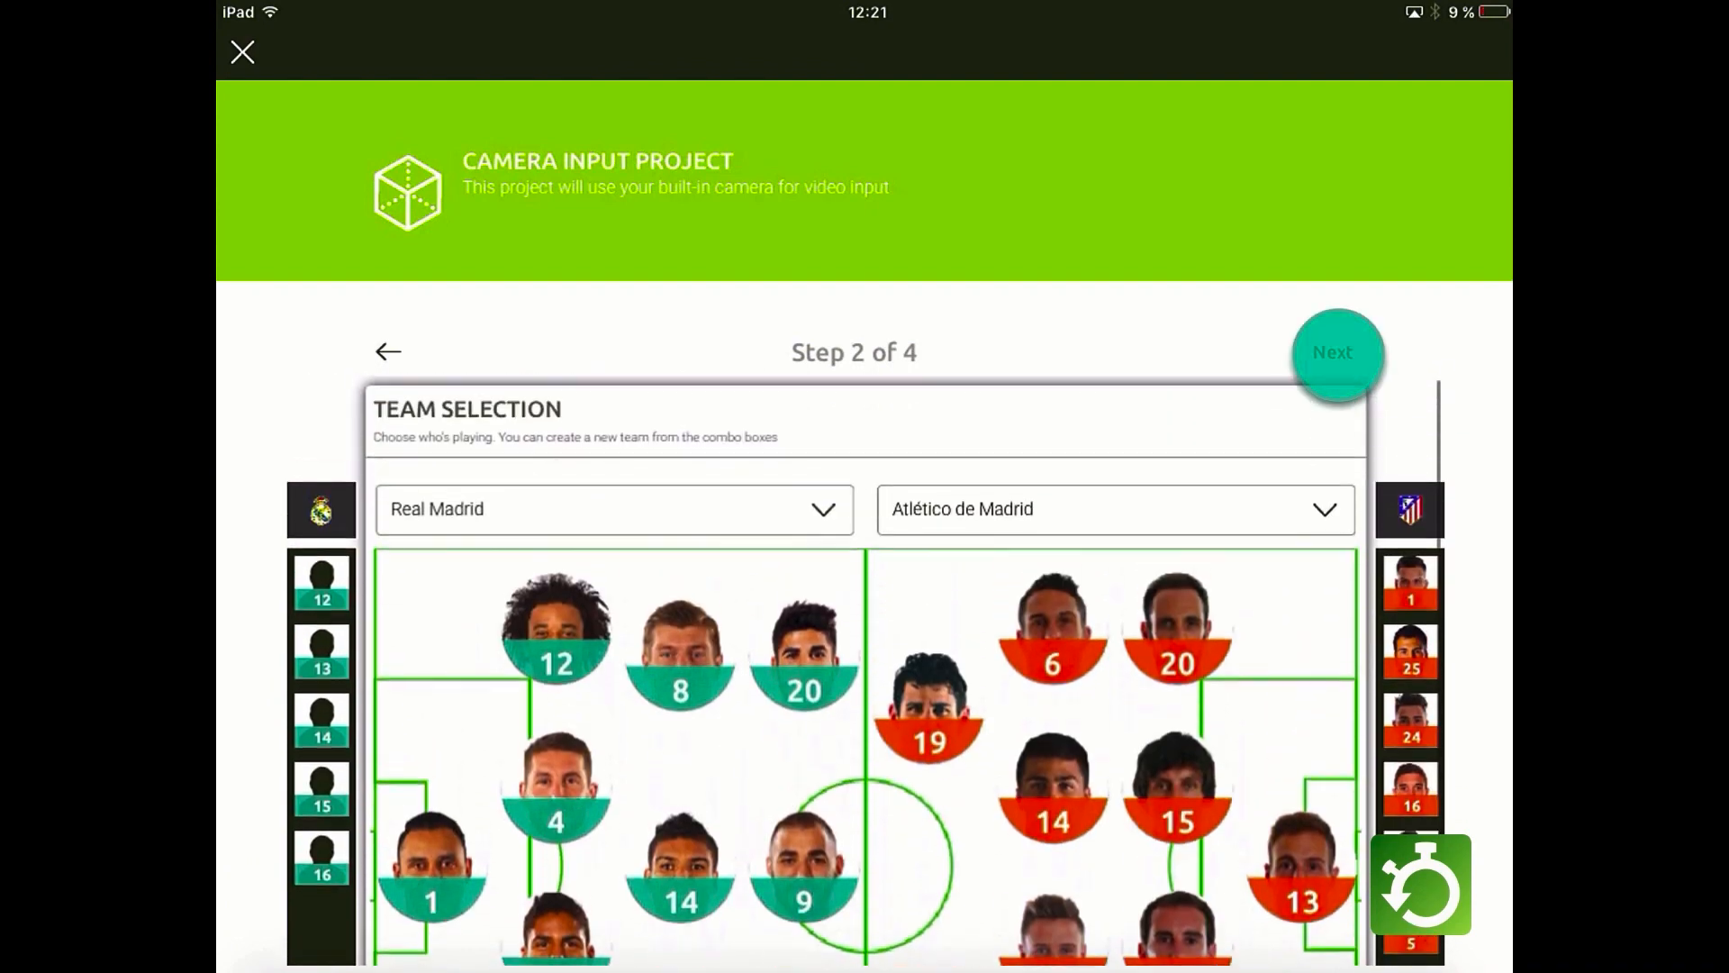
left_click(1335, 352)
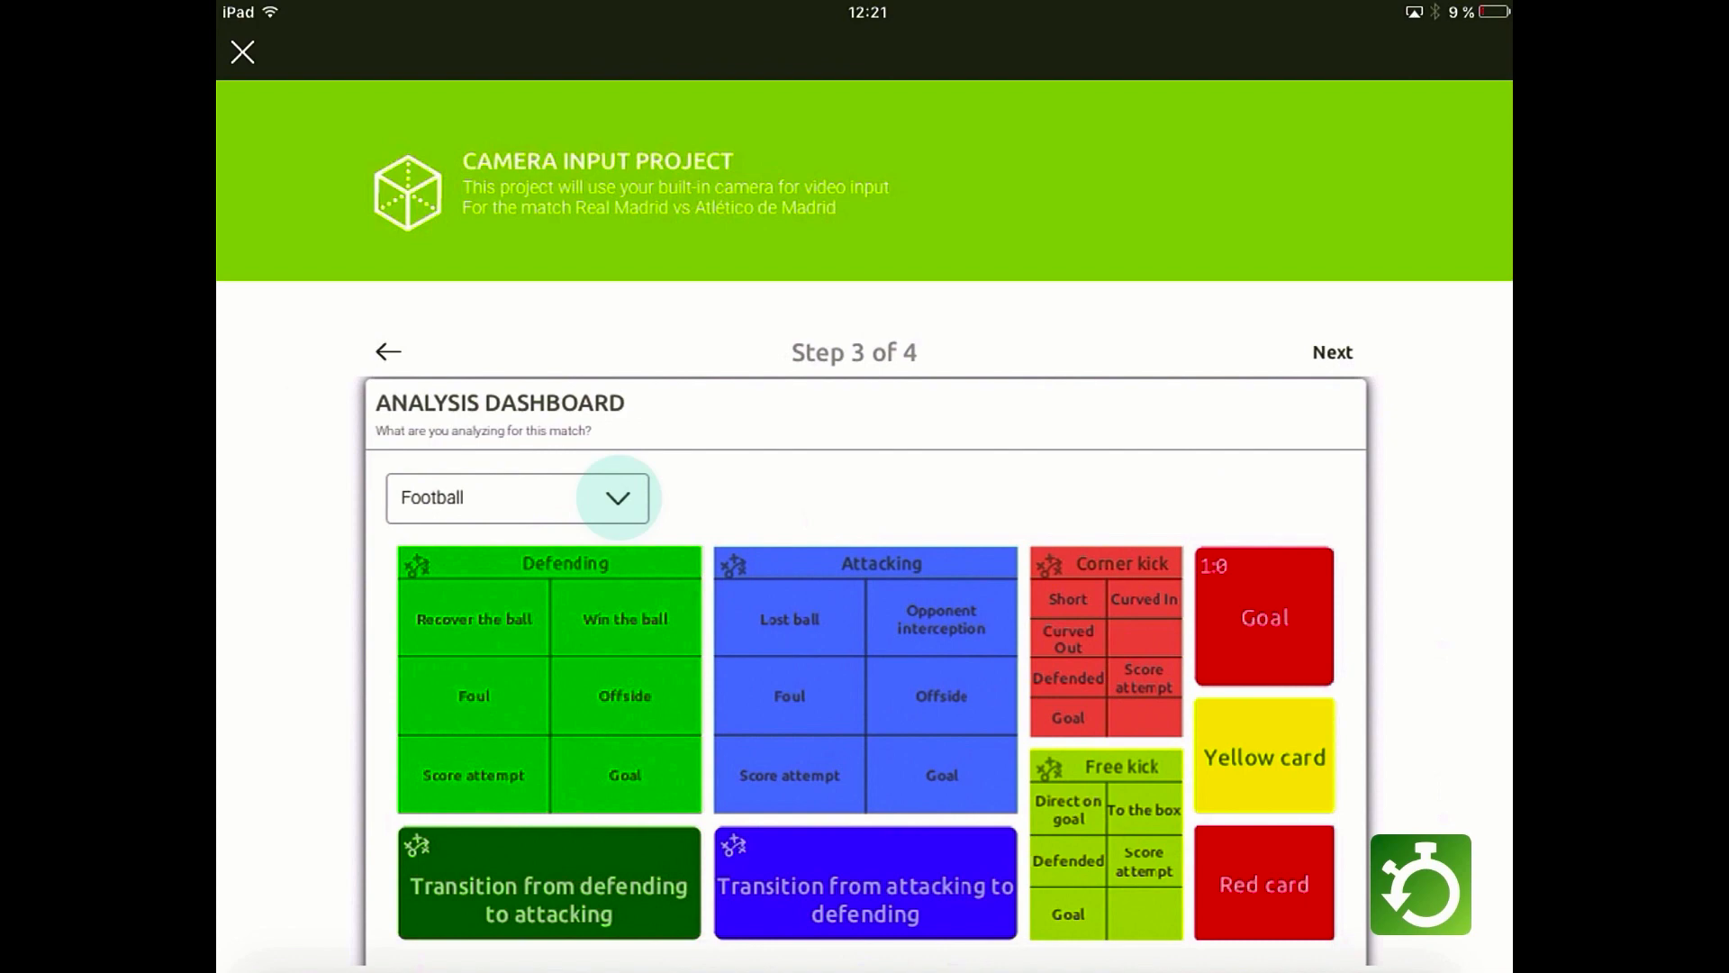
left_click(616, 497)
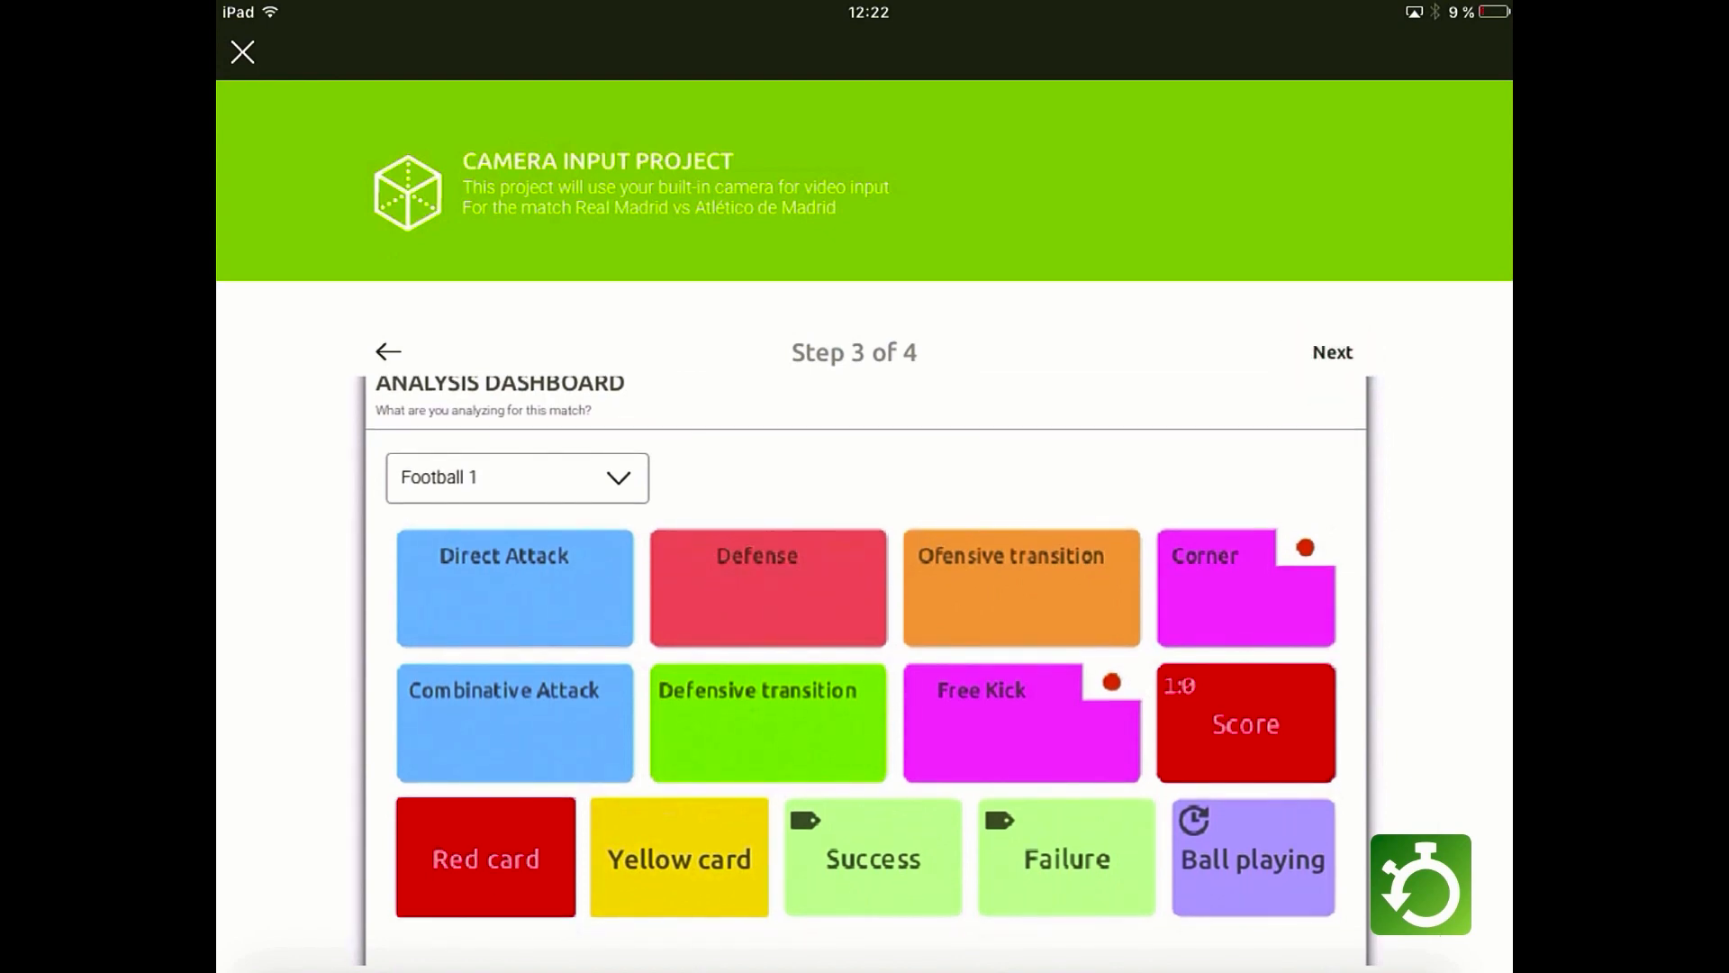
left_click(1331, 353)
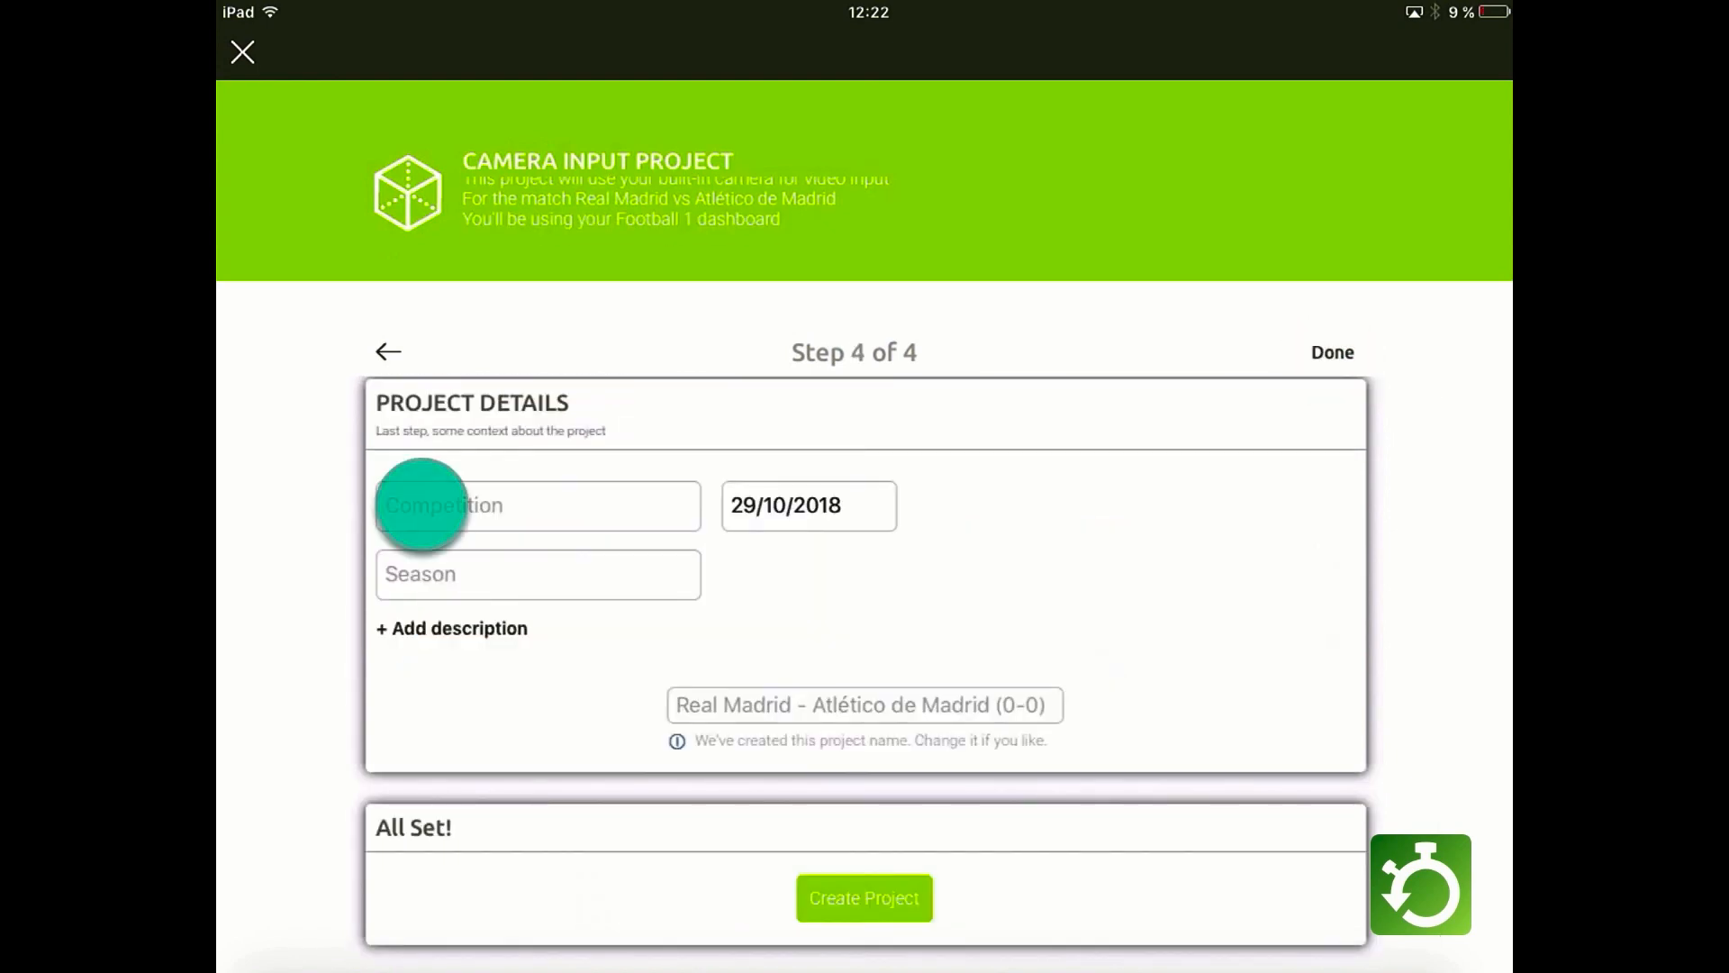
- Enter UEFA Super Cup as competition, set an August 2018 date, and create the project
left_click(538, 505)
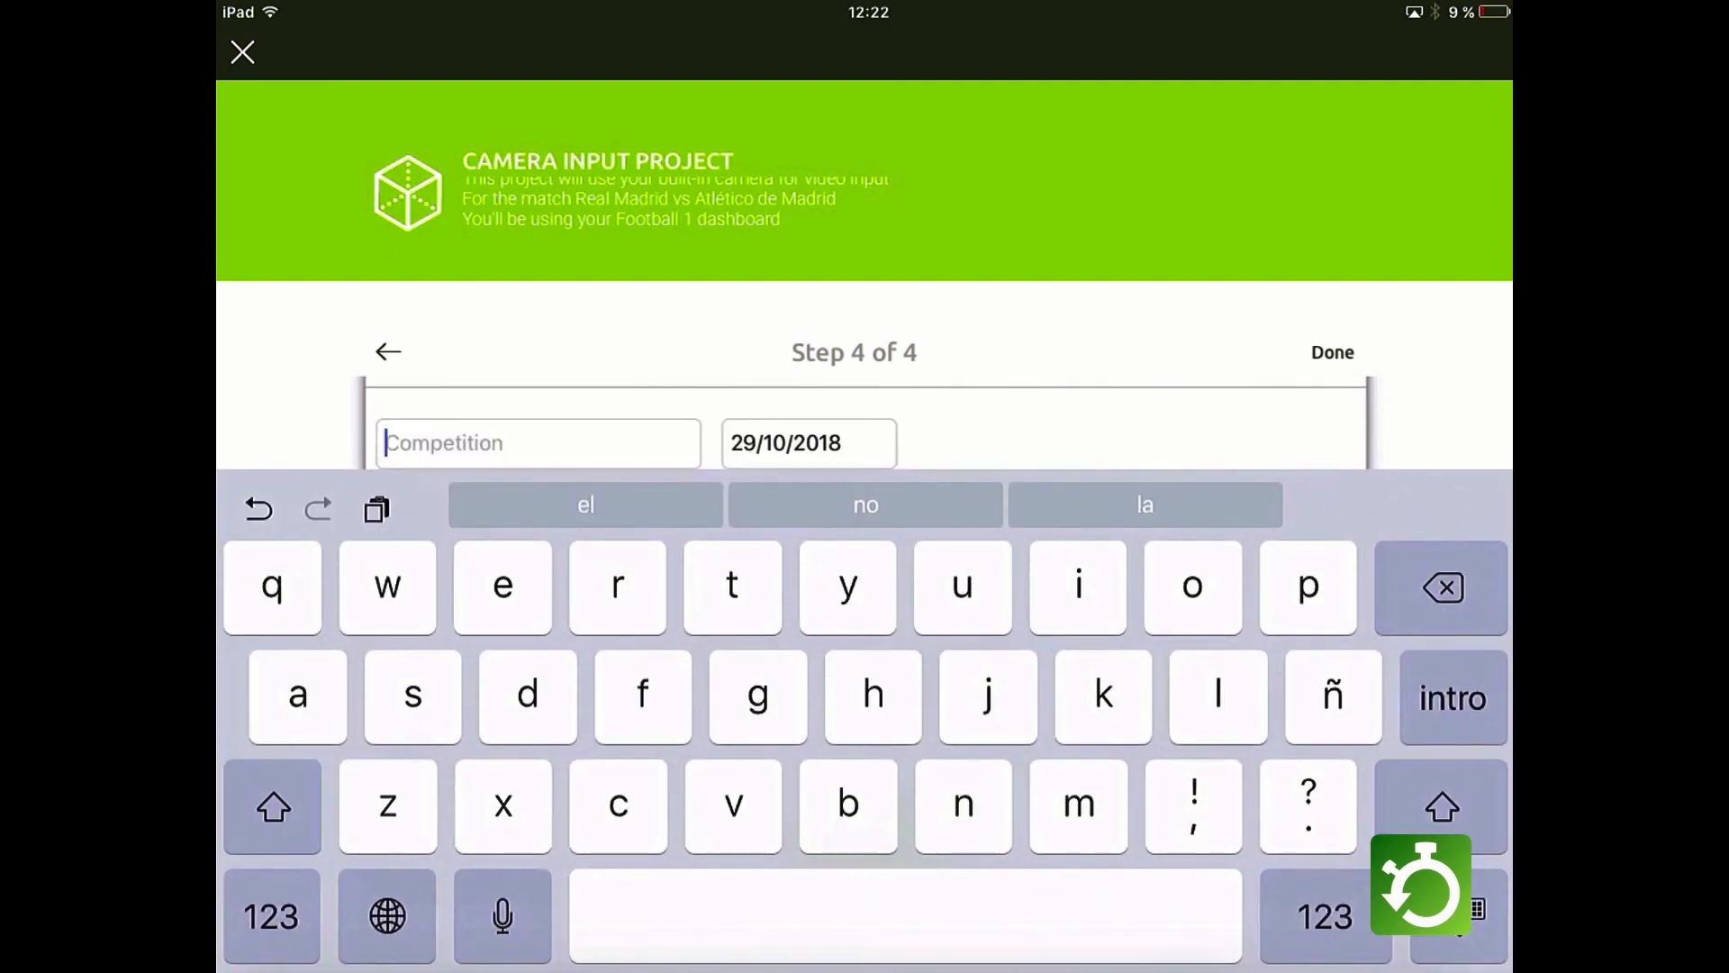
type("UE")
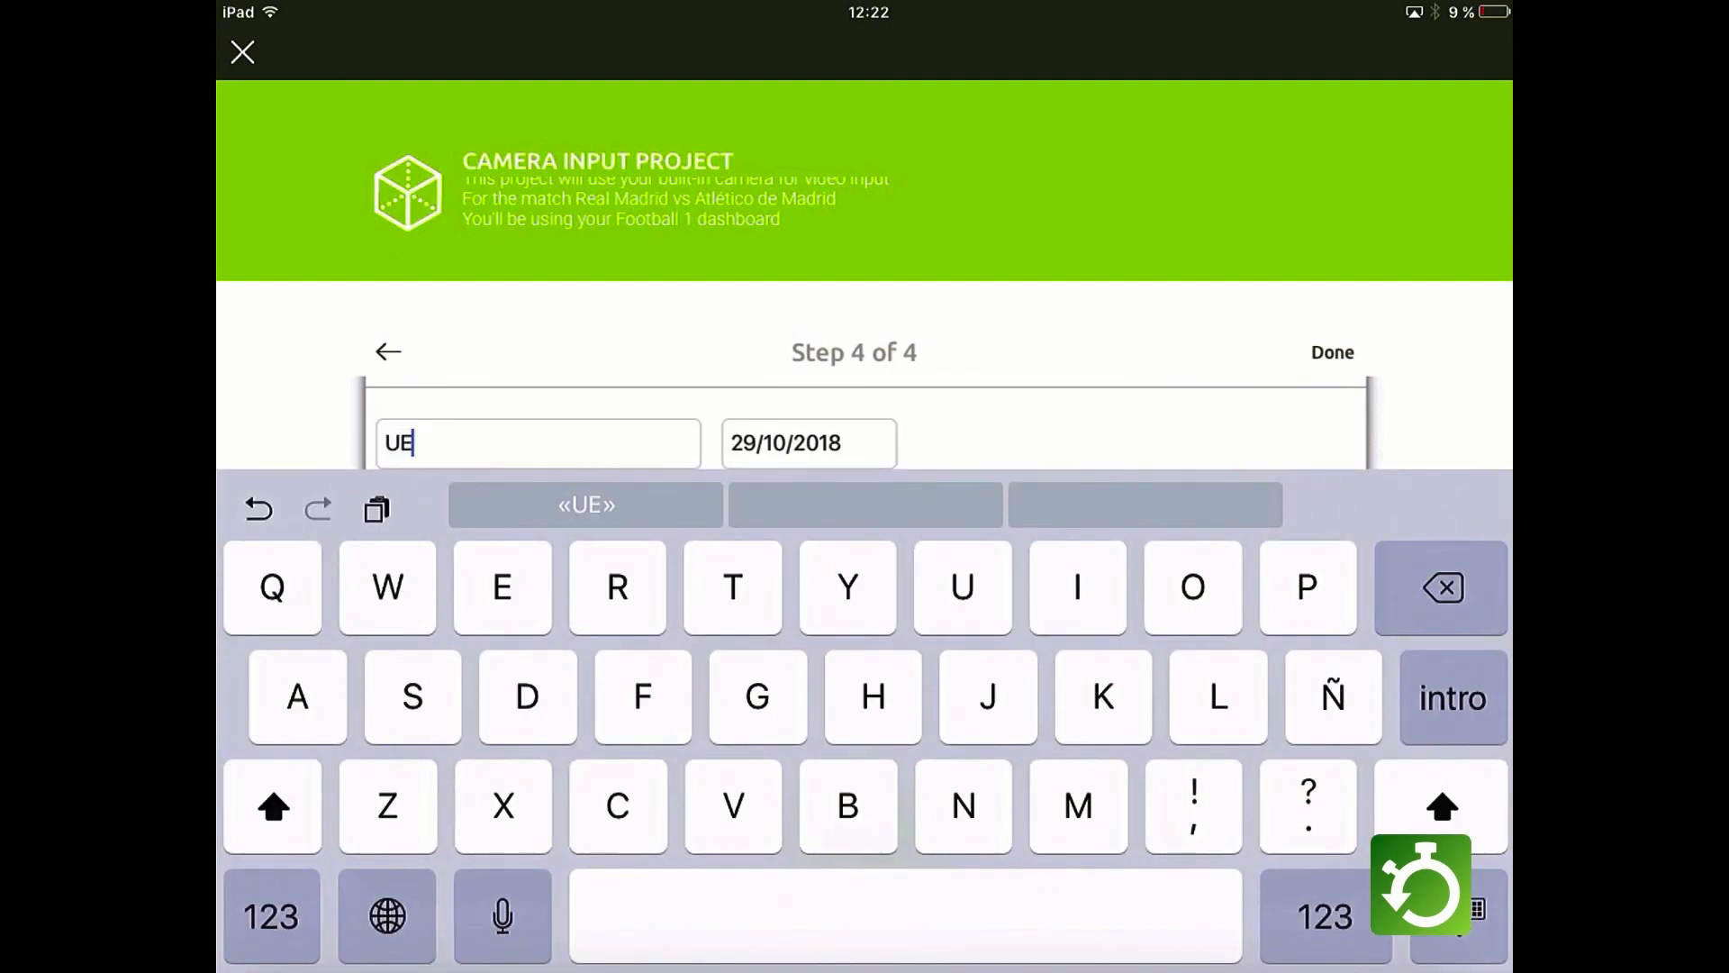
type("FA Super Cup")
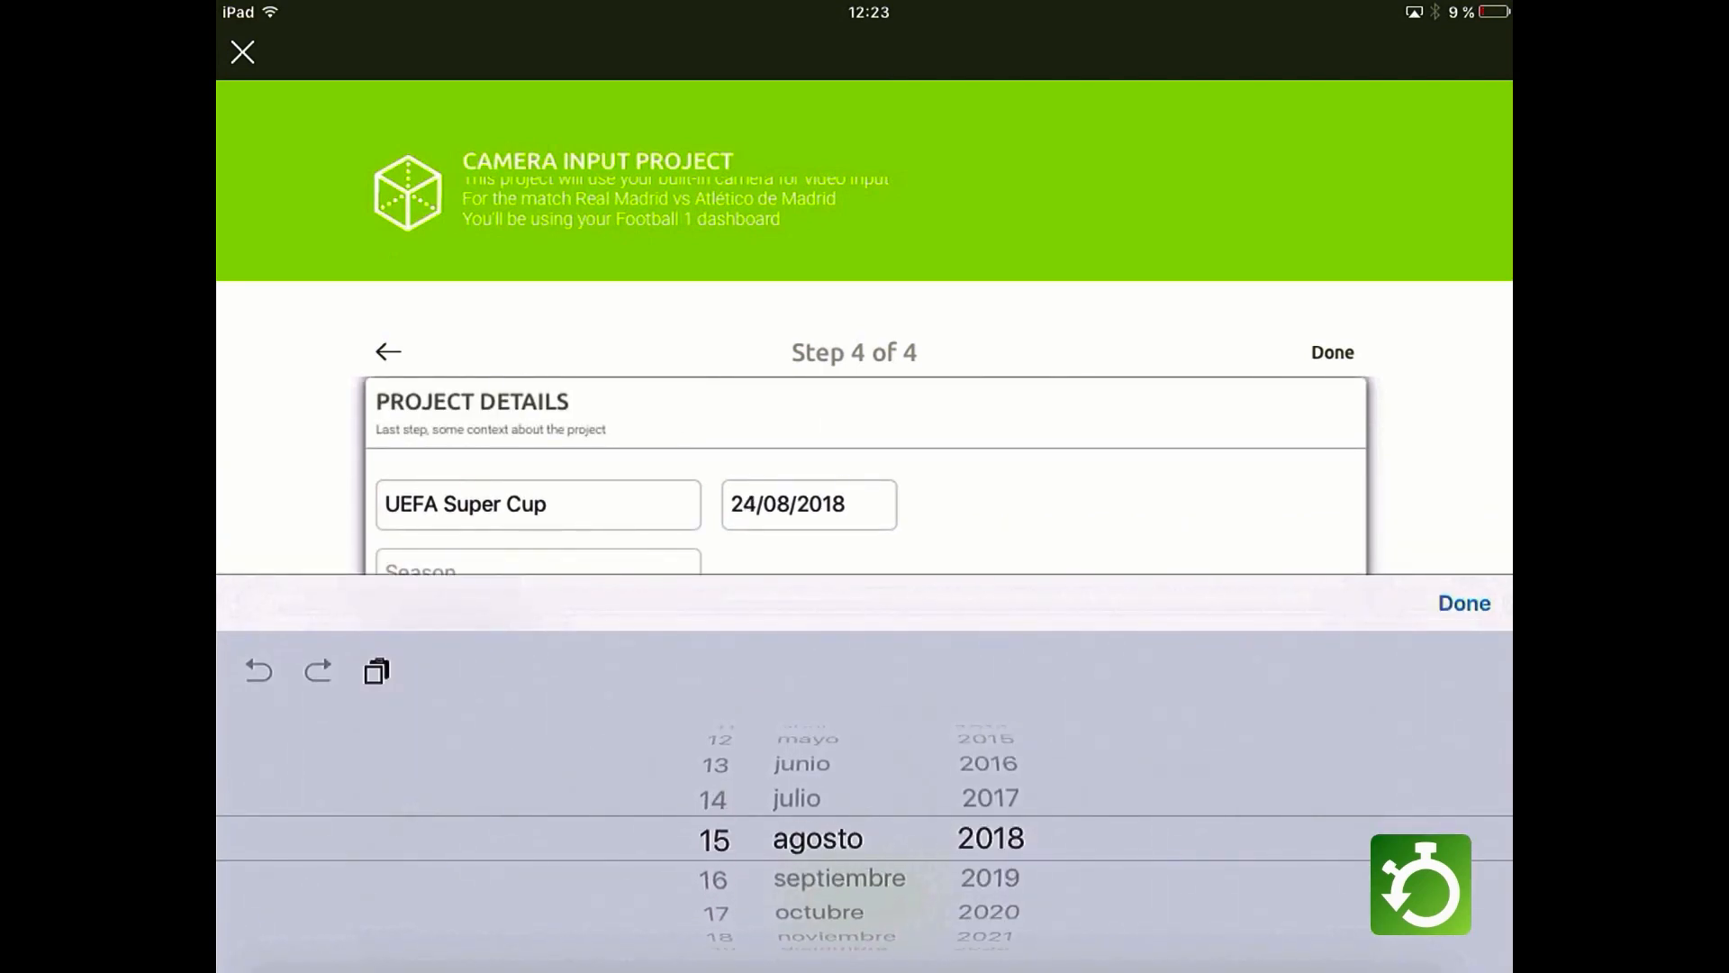
scroll("down", 3)
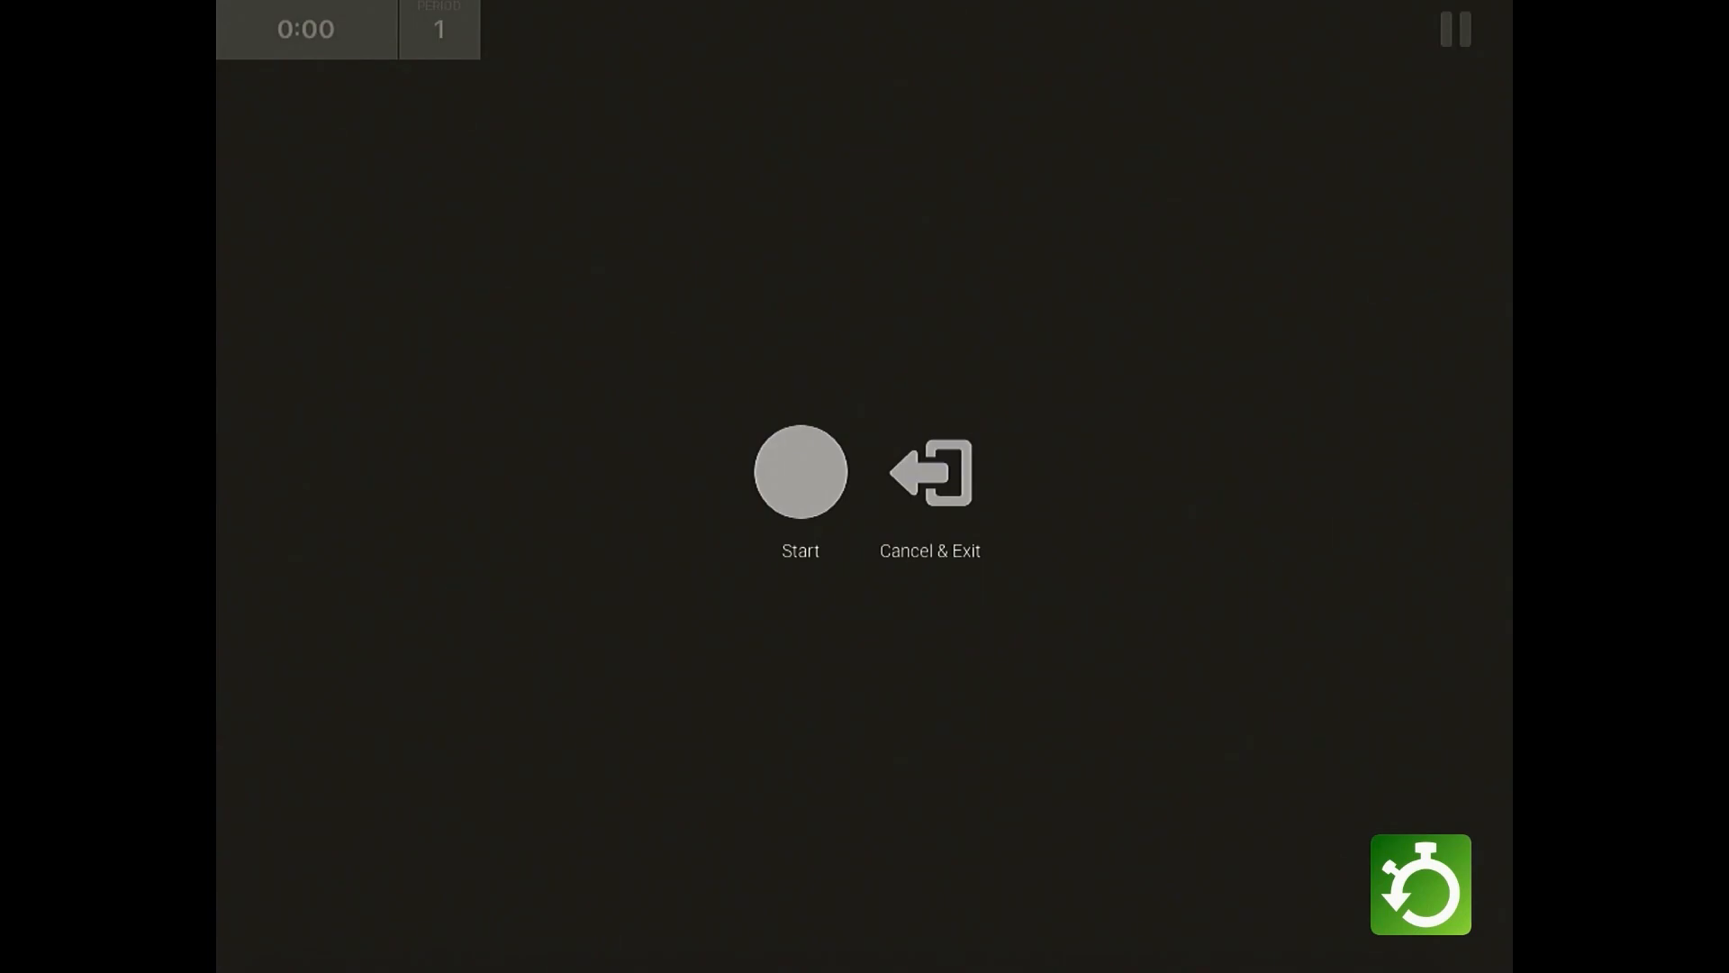
- Record the match live, tagging a Direct Attack with a player, then stop and save
left_click(800, 471)
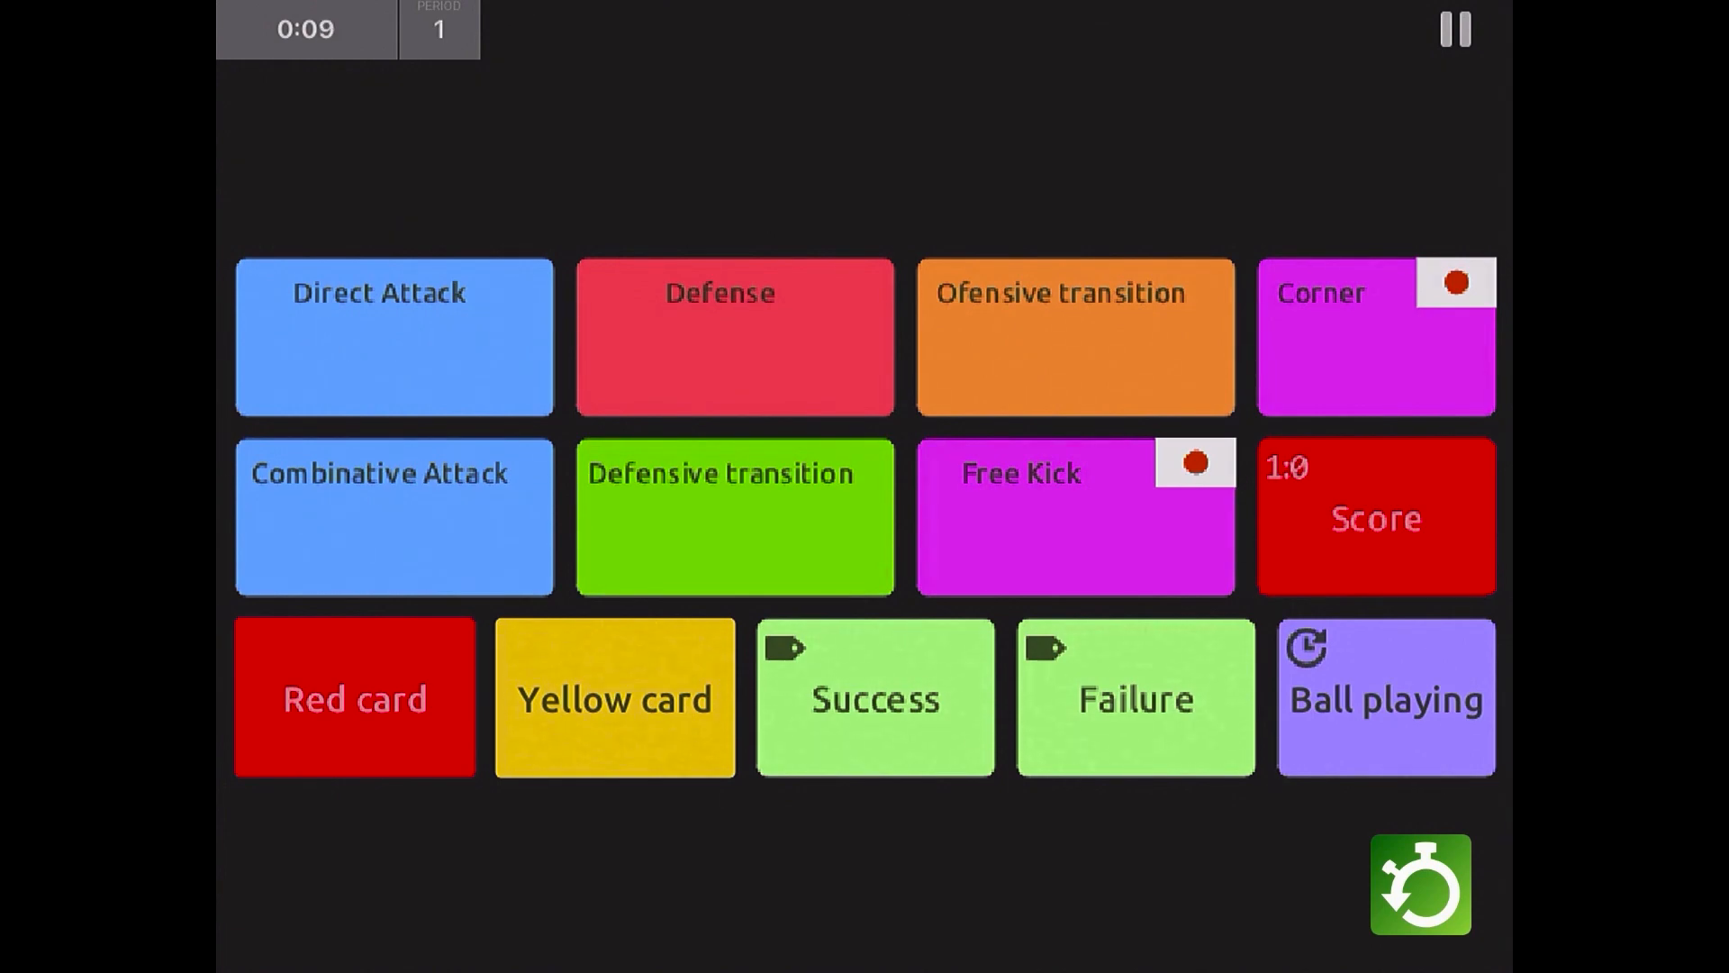
left_click(394, 336)
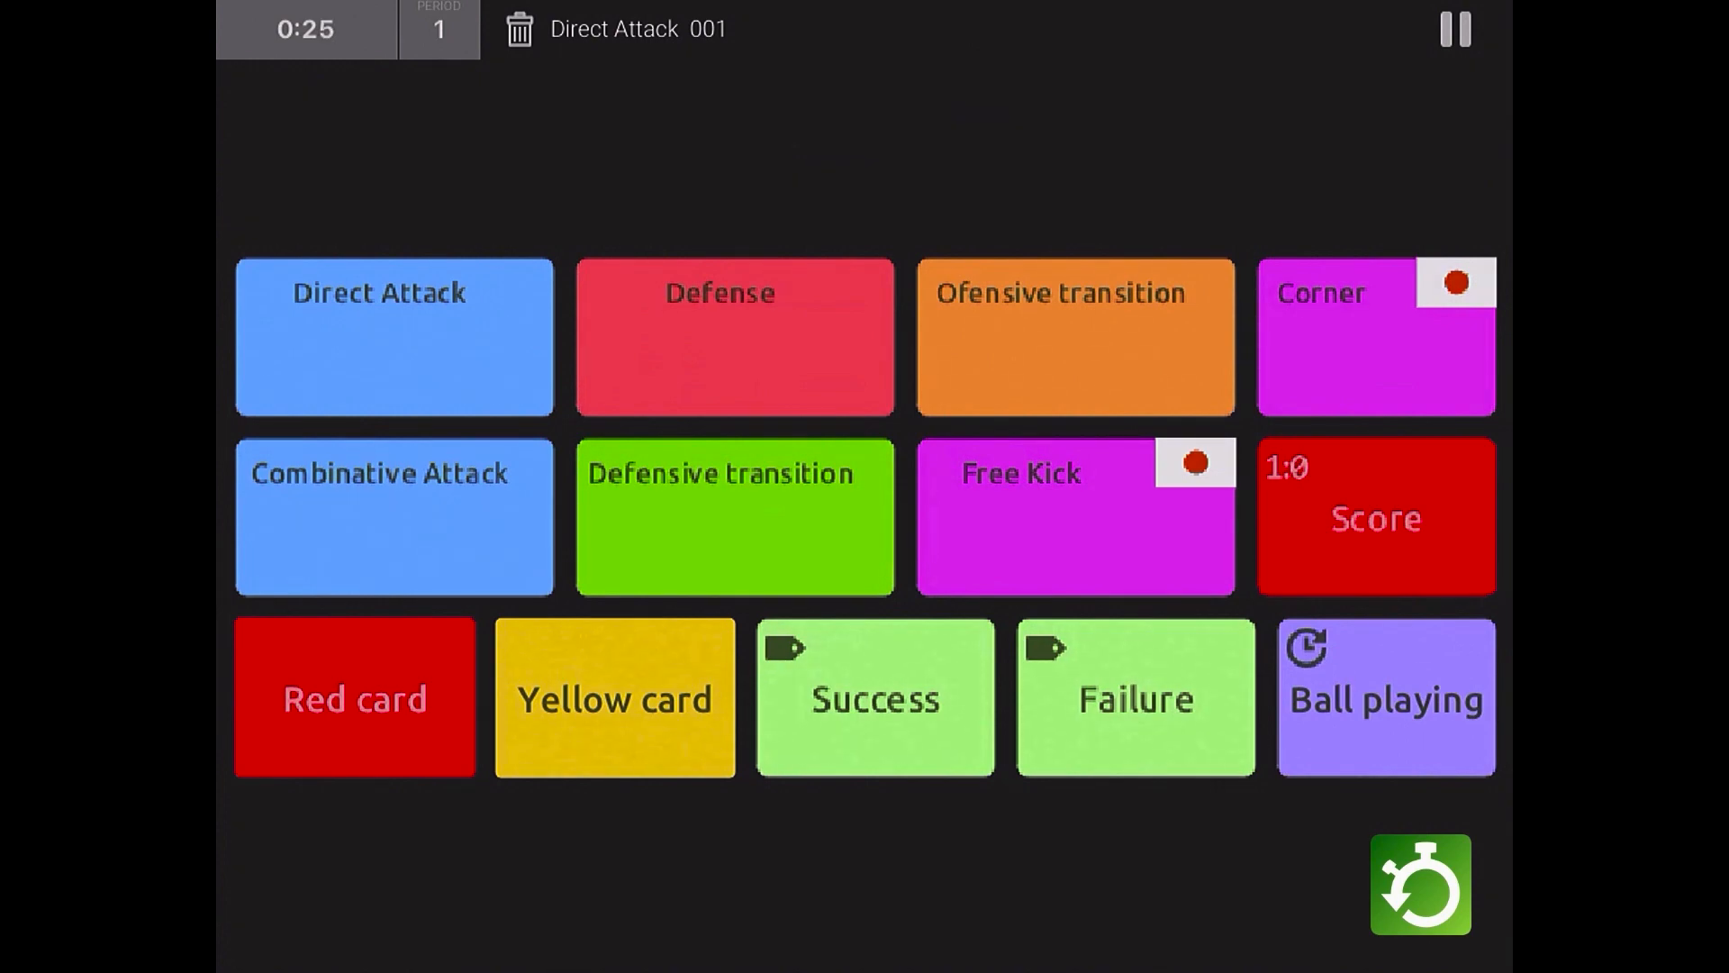
left_click(1375, 516)
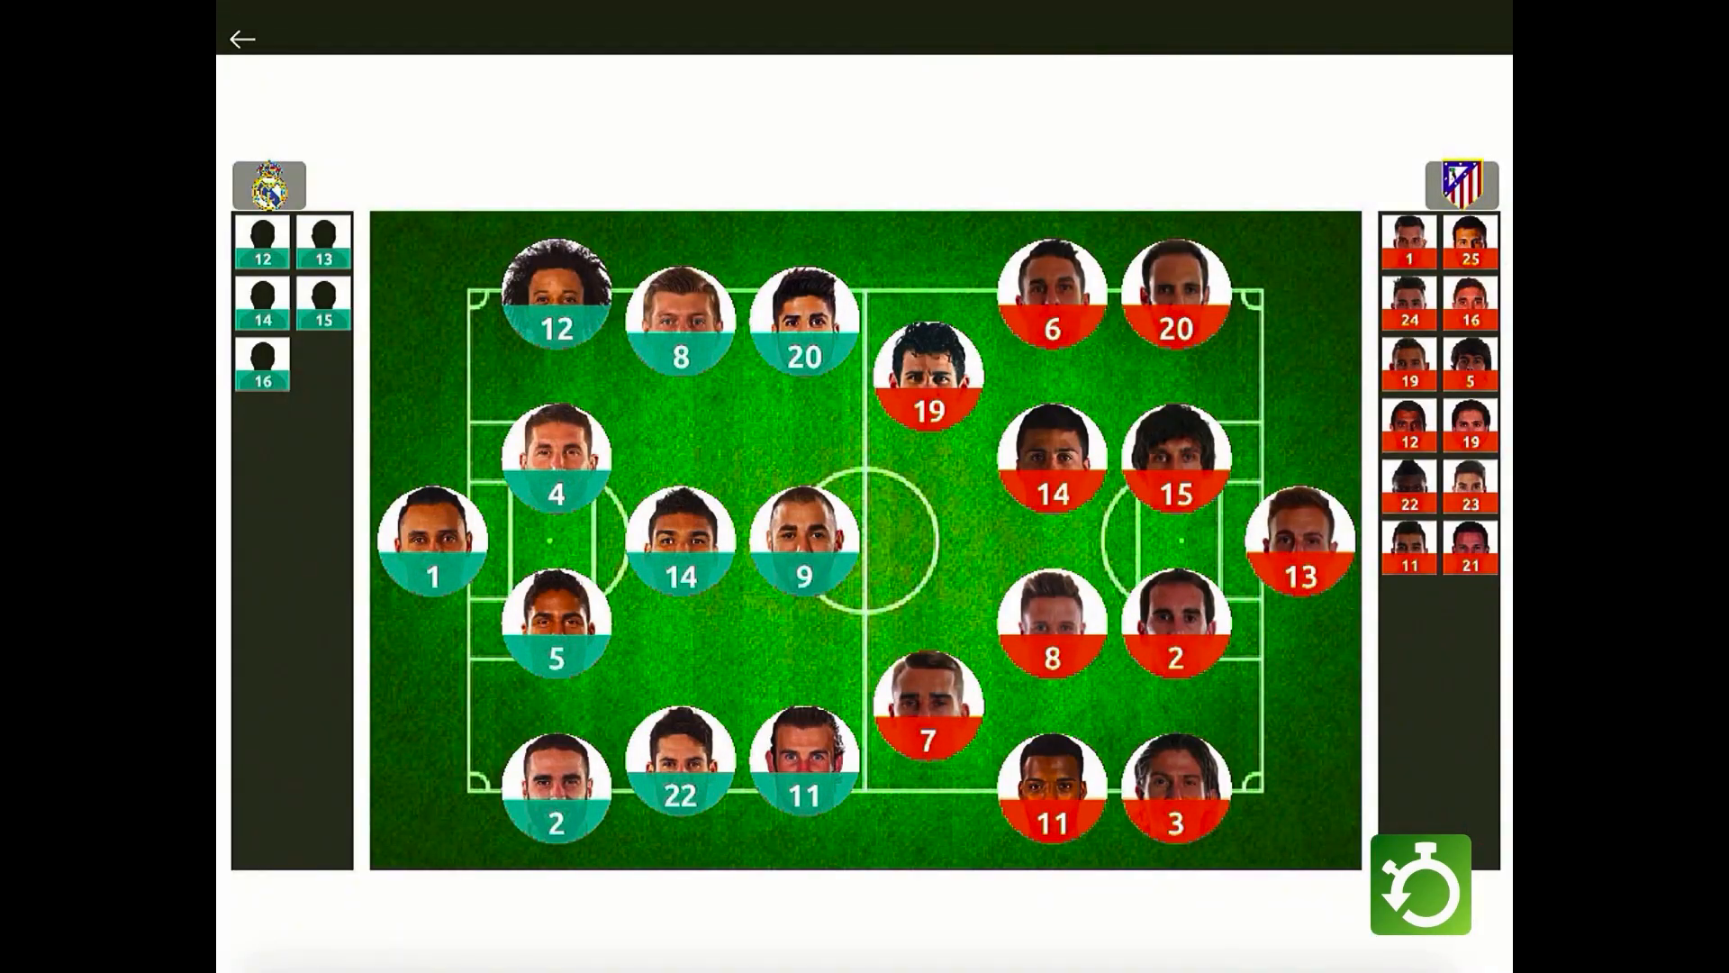
left_click(929, 374)
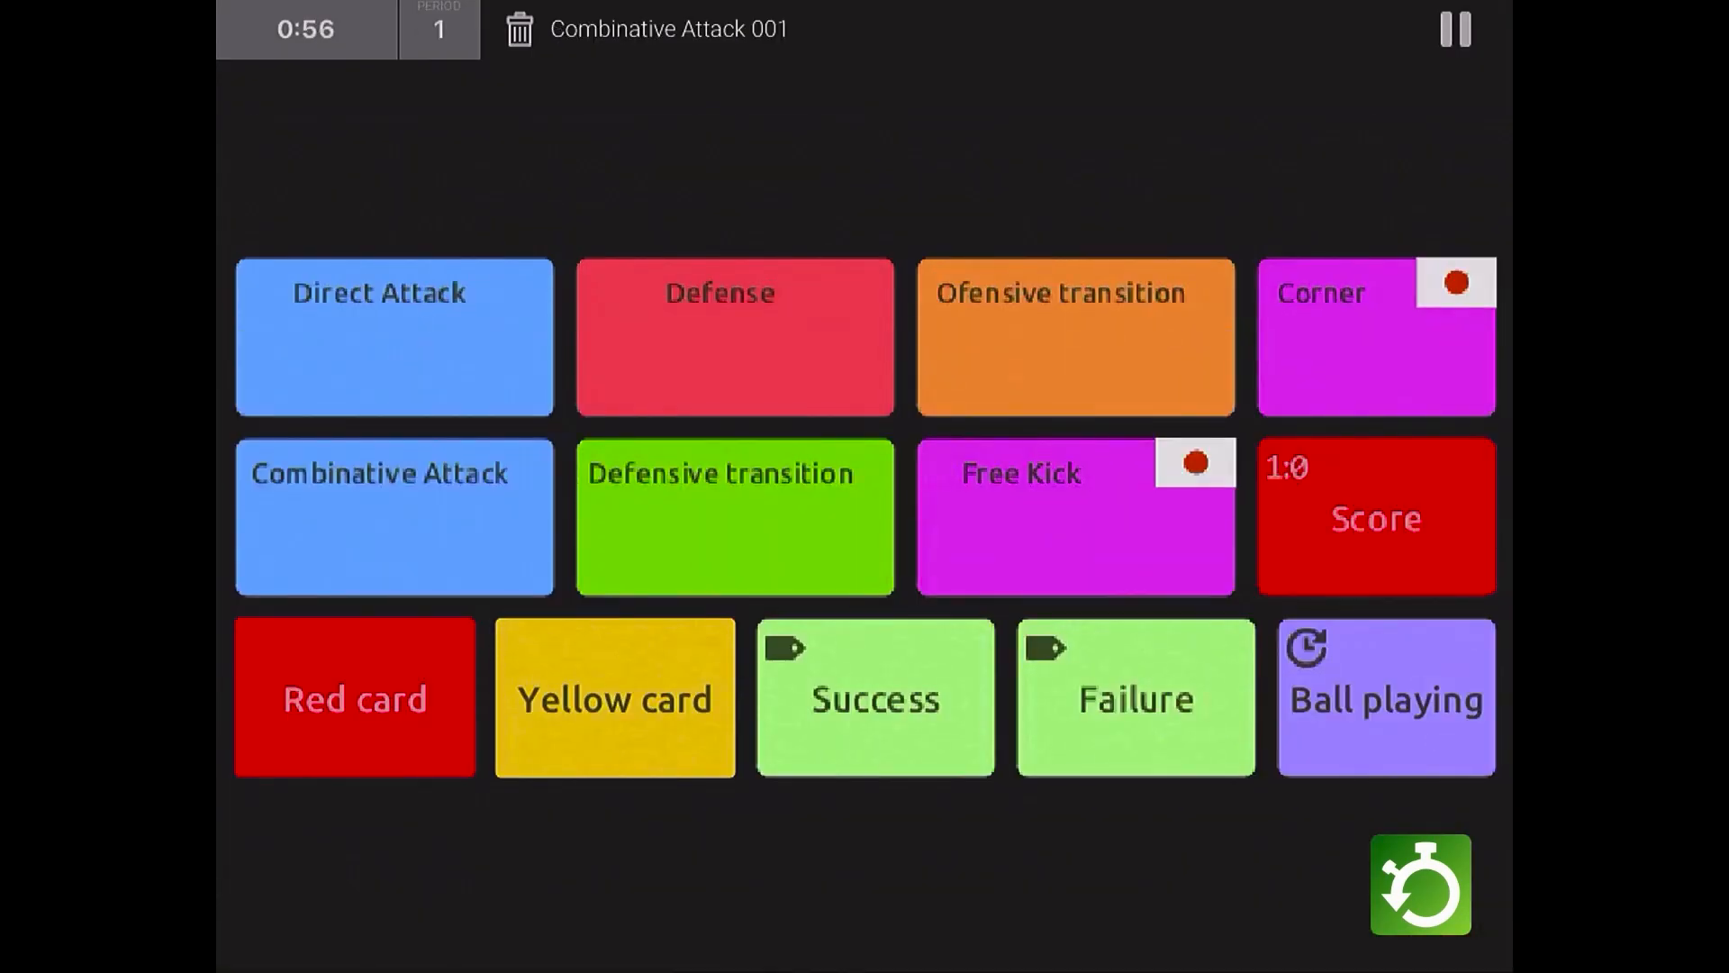
left_click(1454, 29)
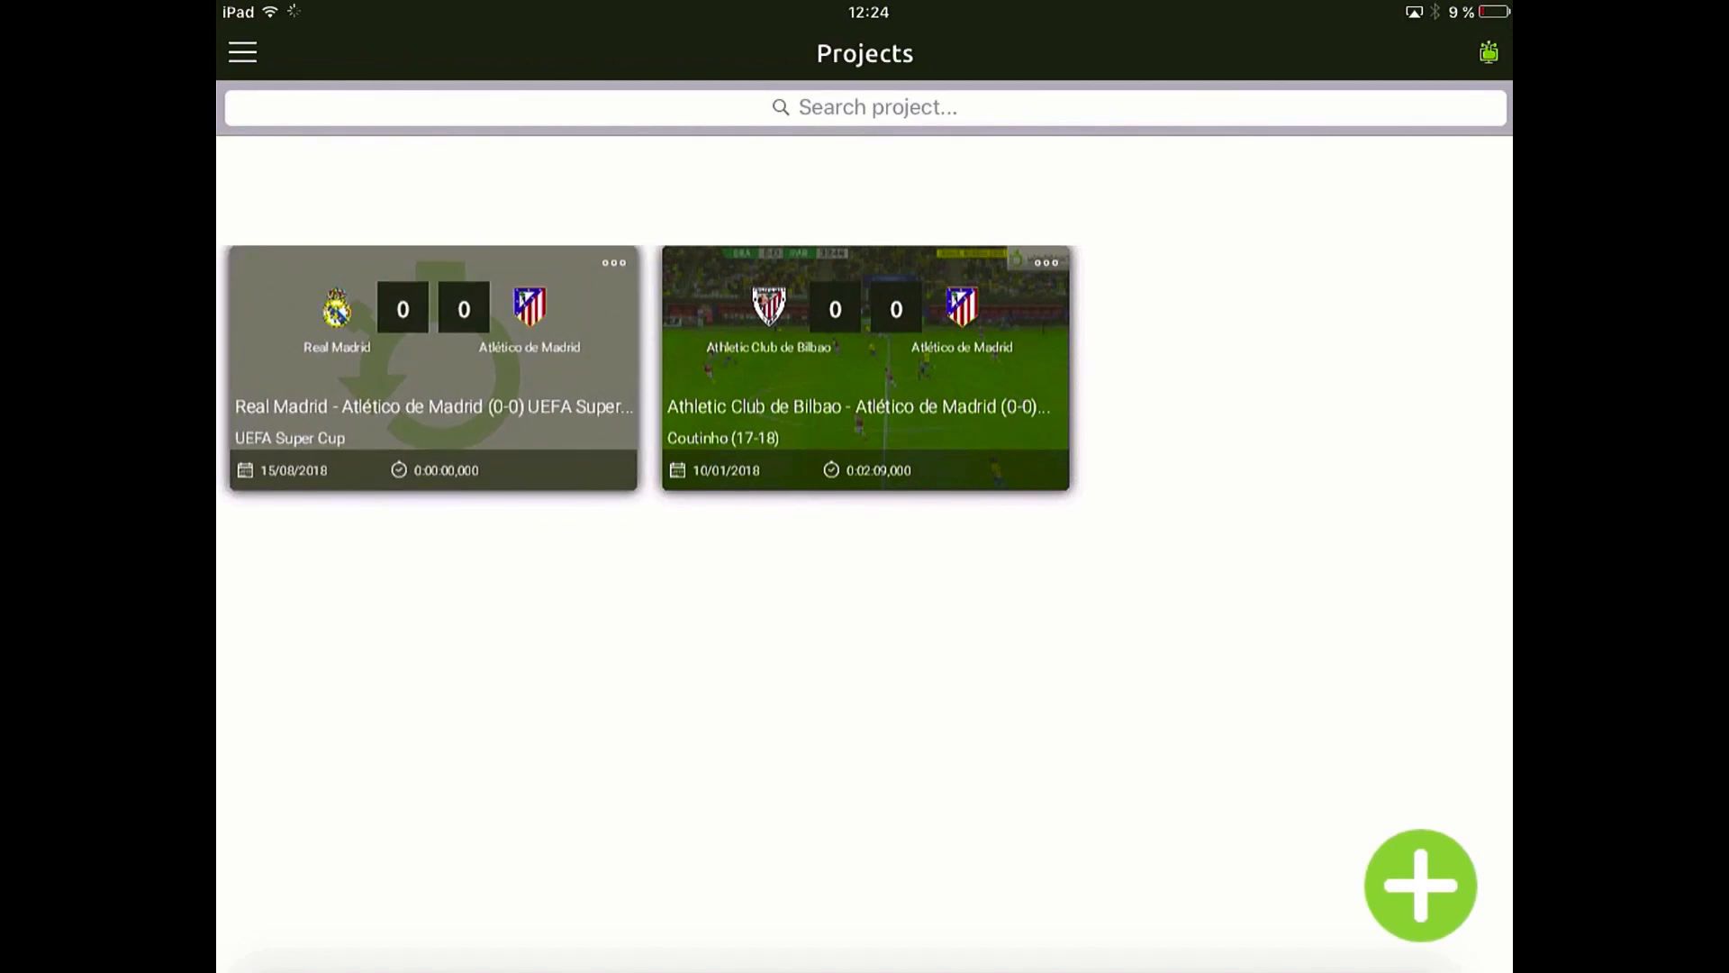
- Transfer the Real Madrid project to the desktop from its options menu
left_click(613, 262)
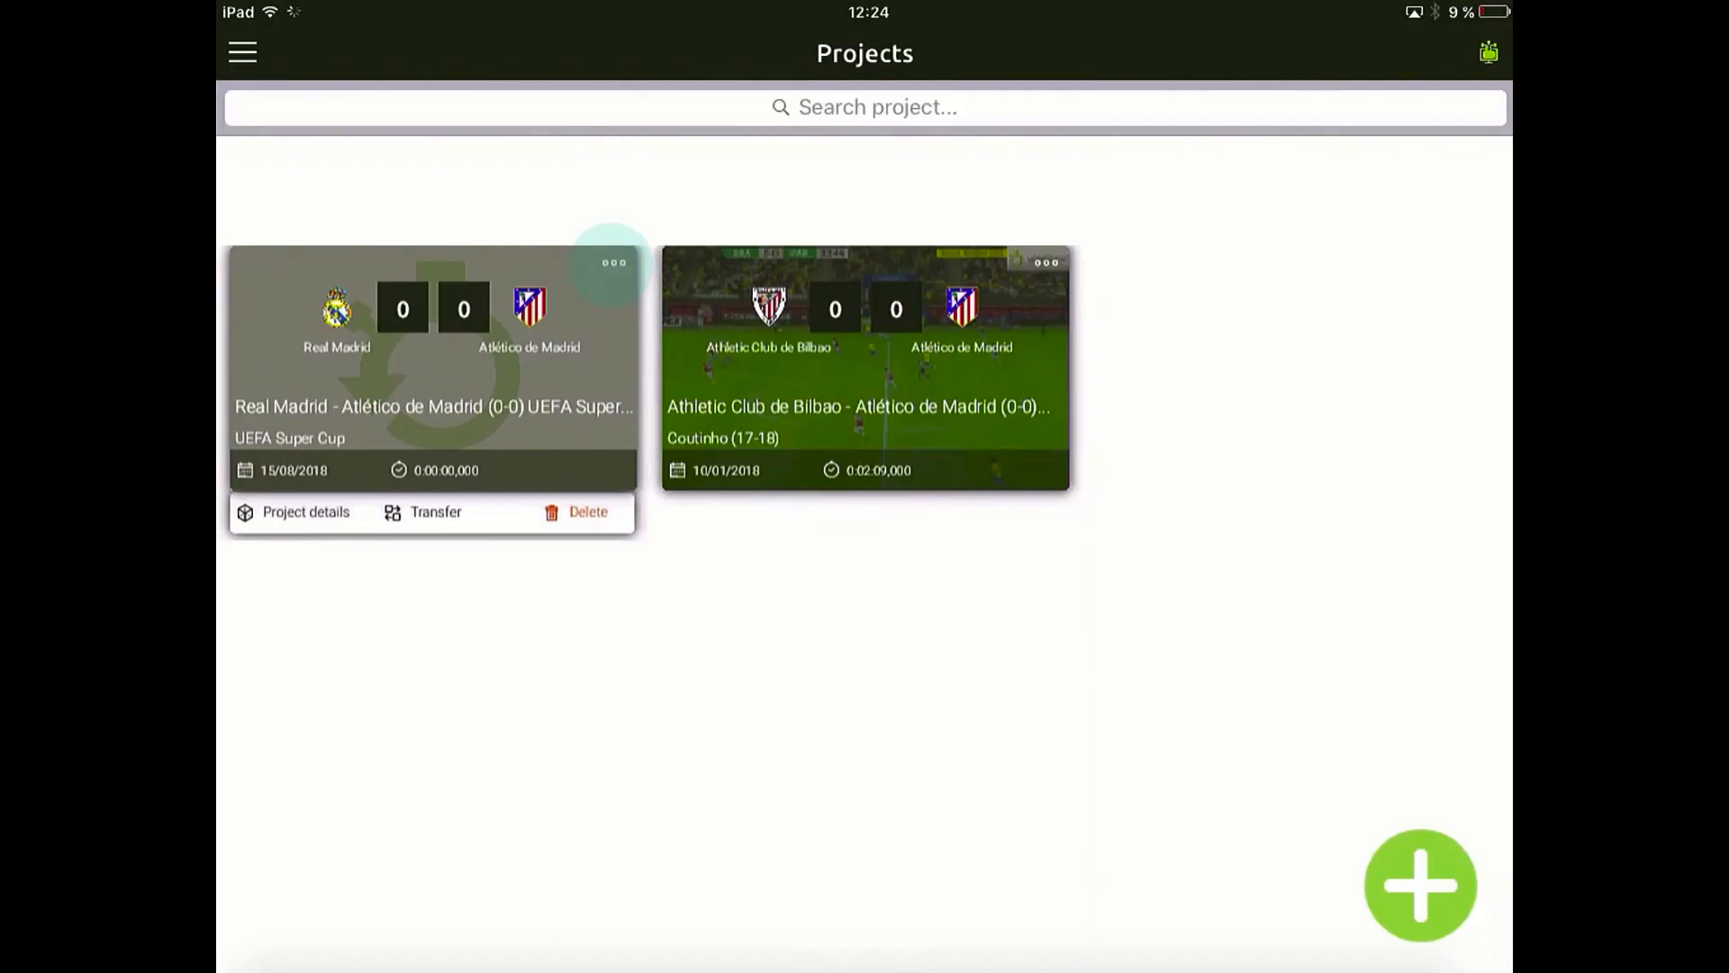
left_click(434, 511)
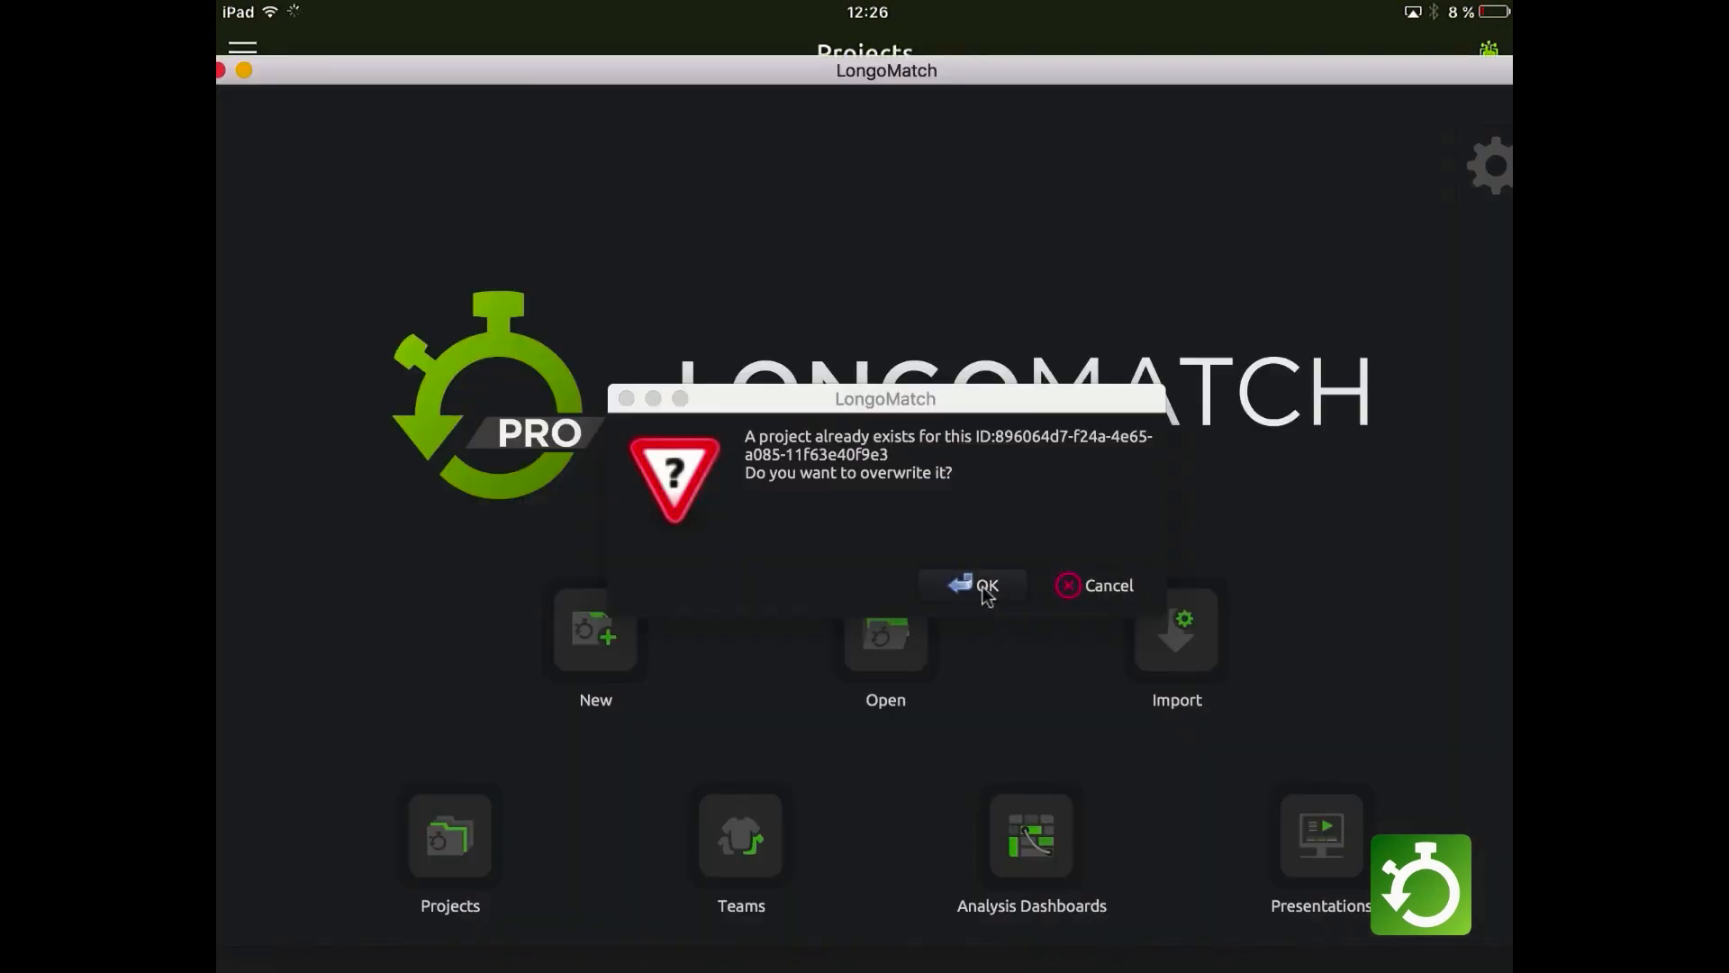
- Overwrite the existing copy and open the Real Madrid-Atlético de Madrid project on desktop
left_click(972, 585)
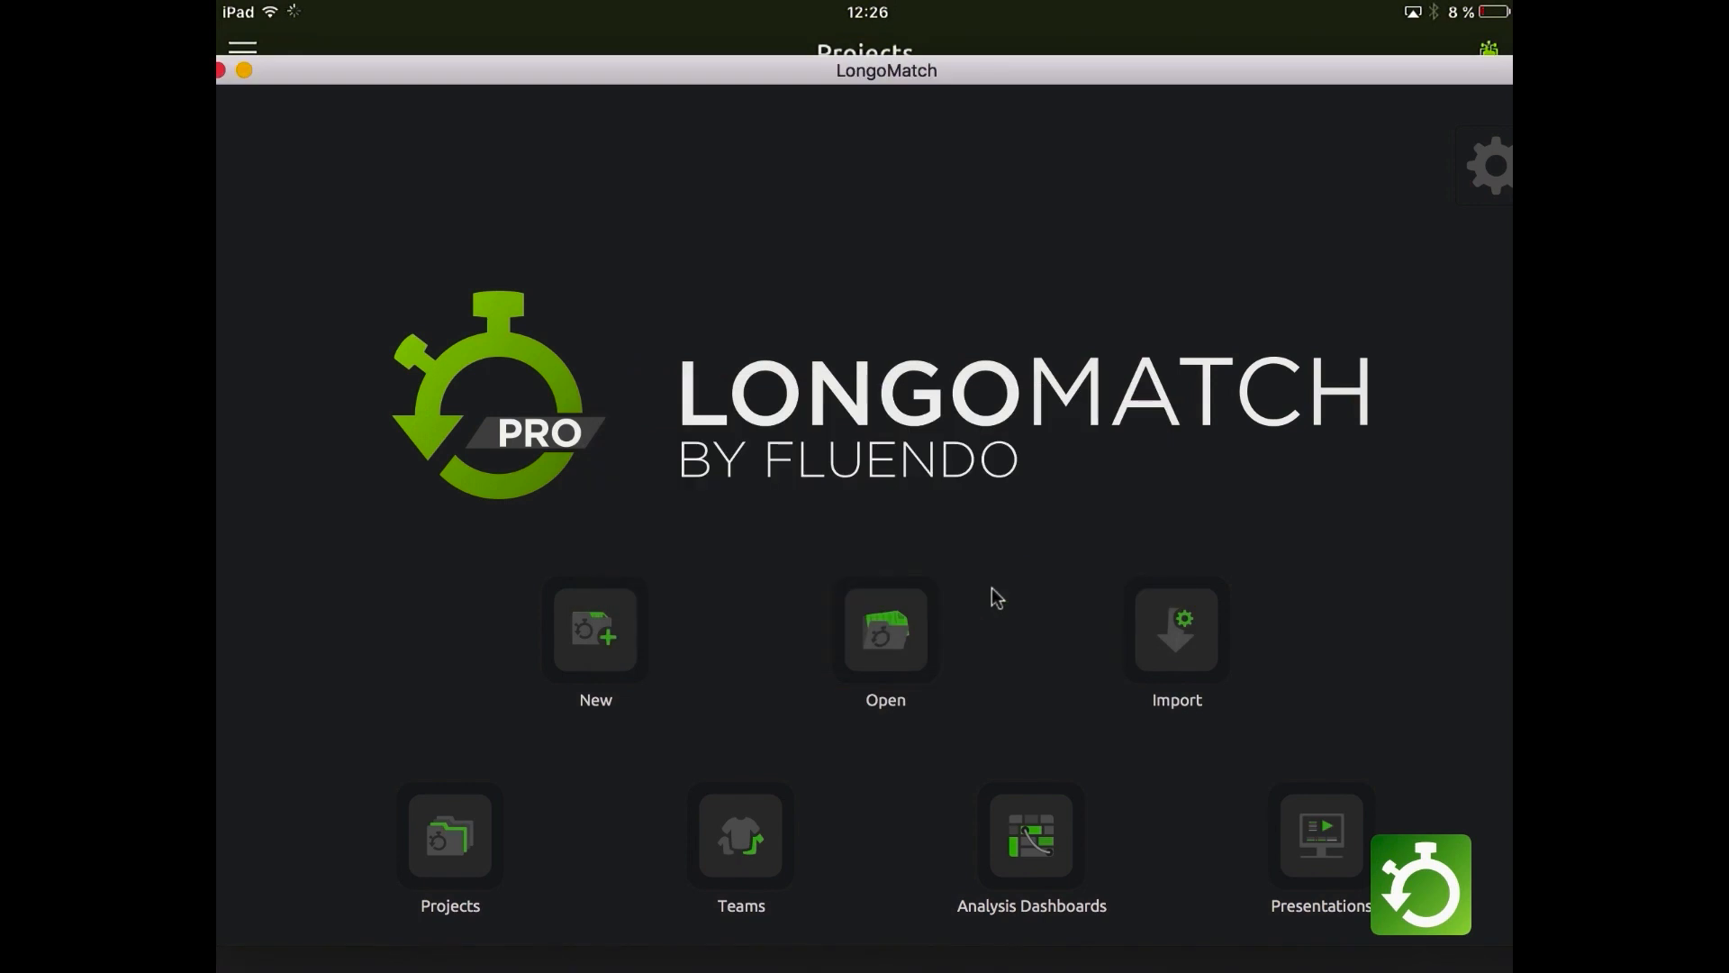
mouse_move(1042, 516)
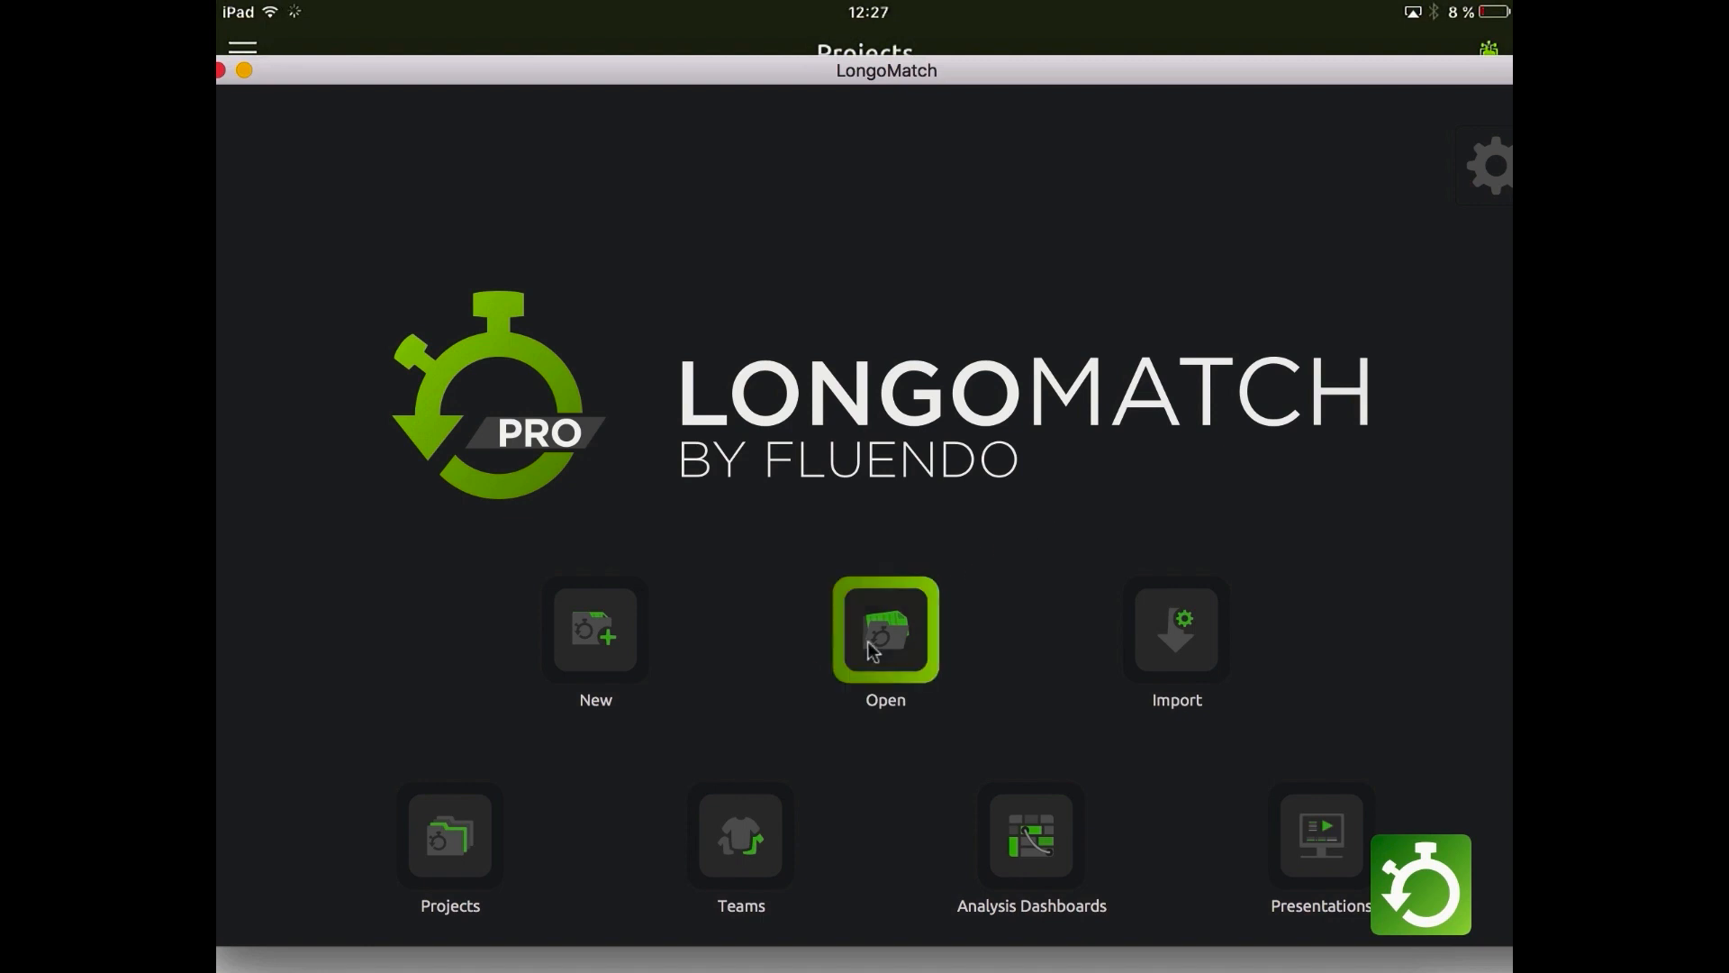
left_click(884, 629)
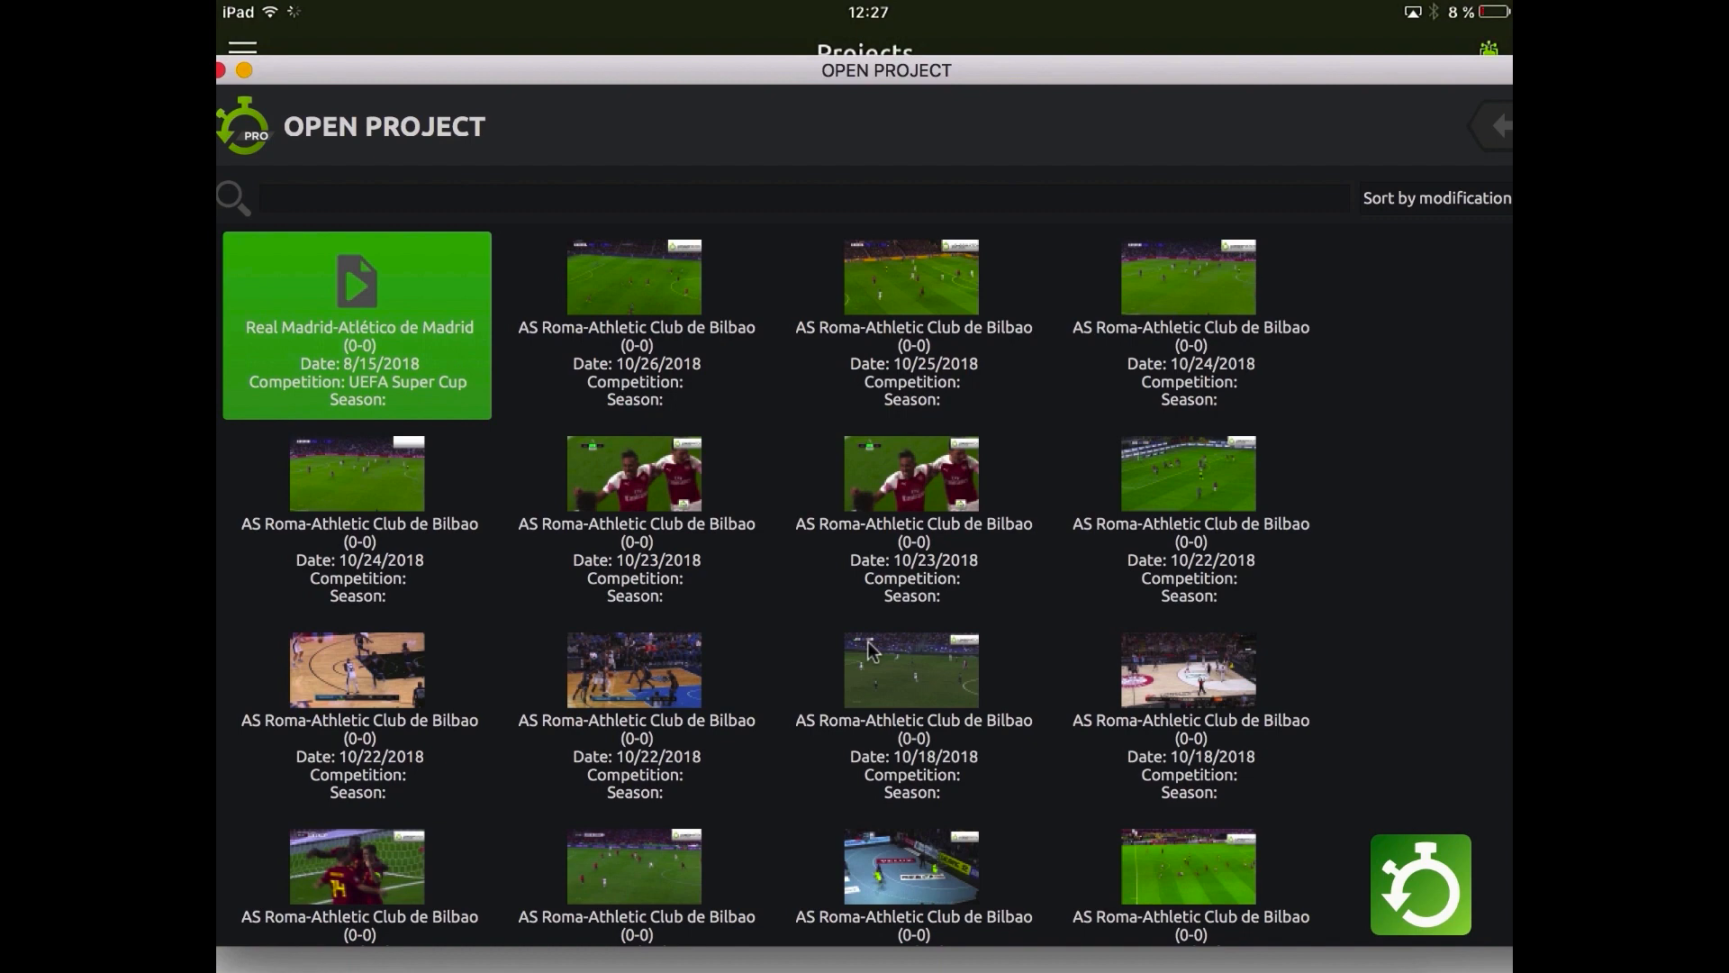
mouse_move(452, 355)
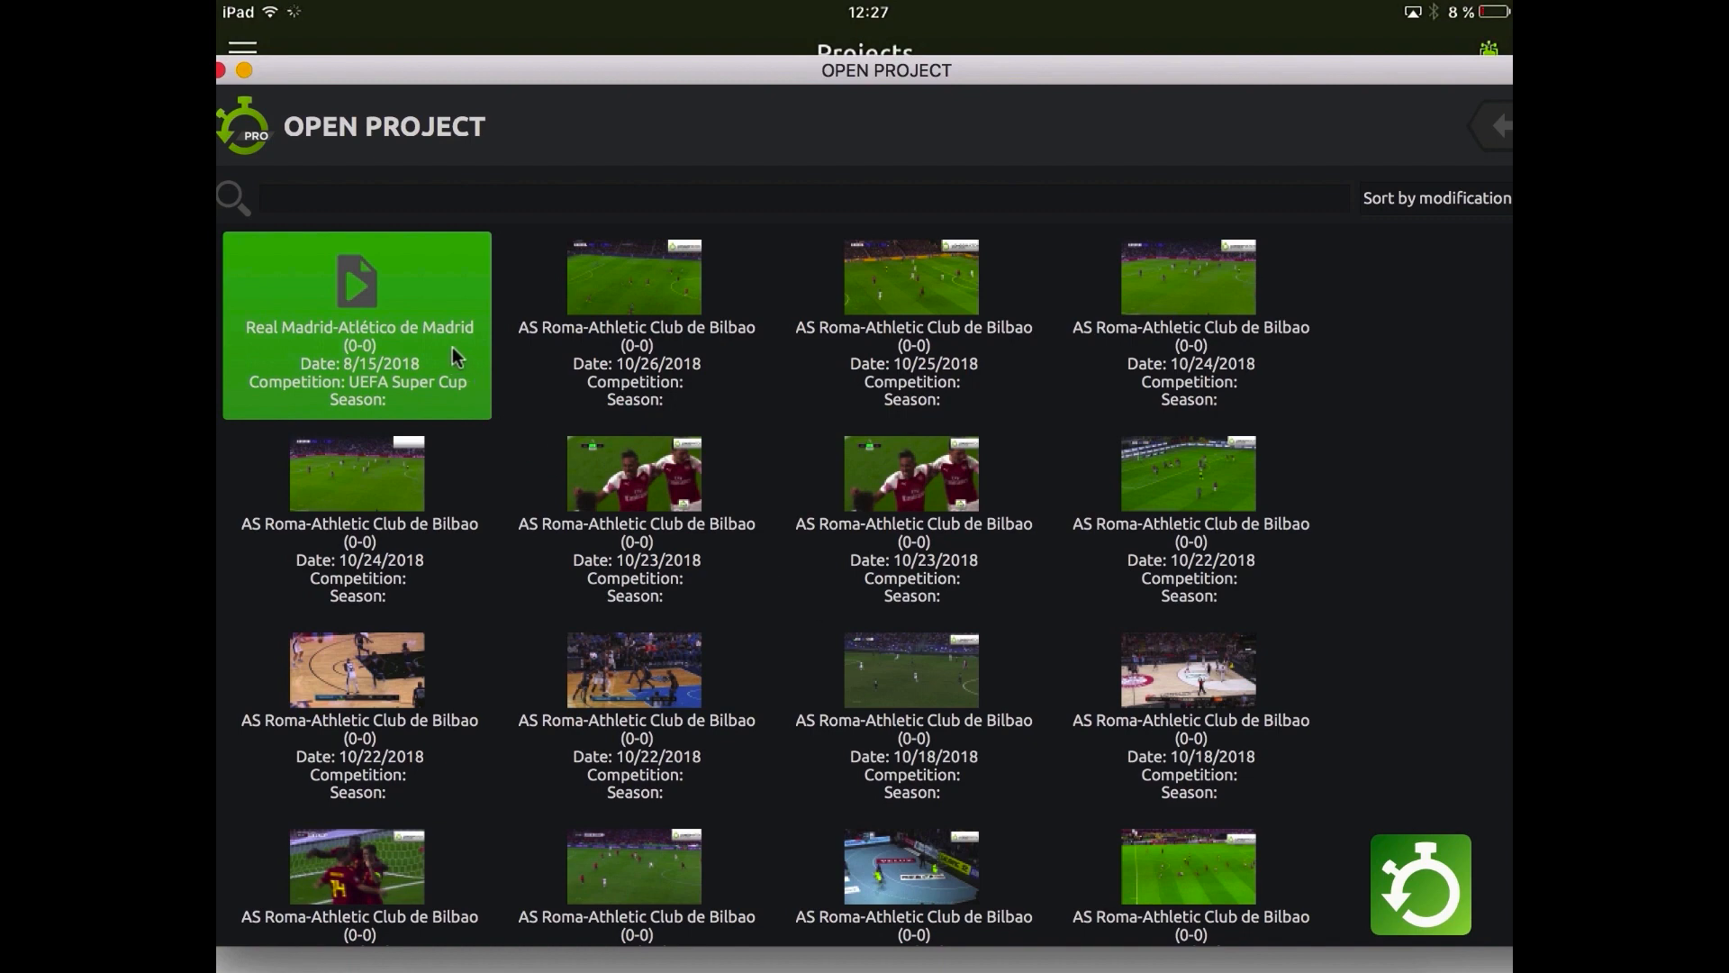
double_click(358, 325)
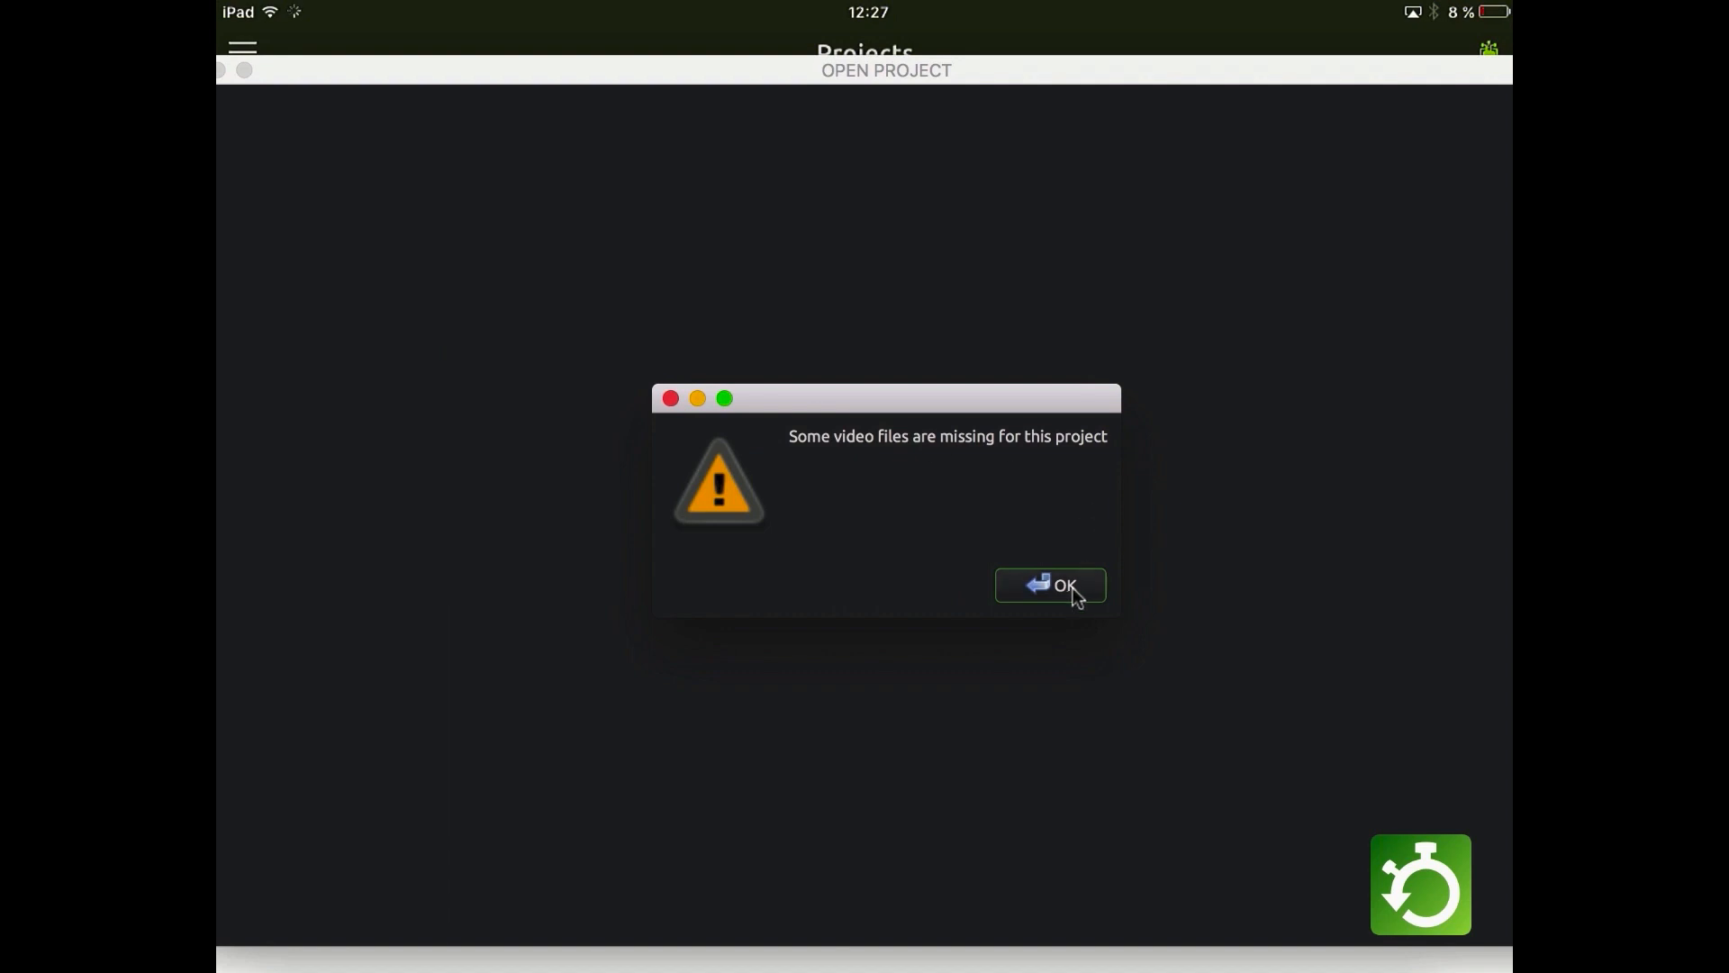
- Dismiss the missing-video warning, link the match video to the main camera, and play it
left_click(1048, 584)
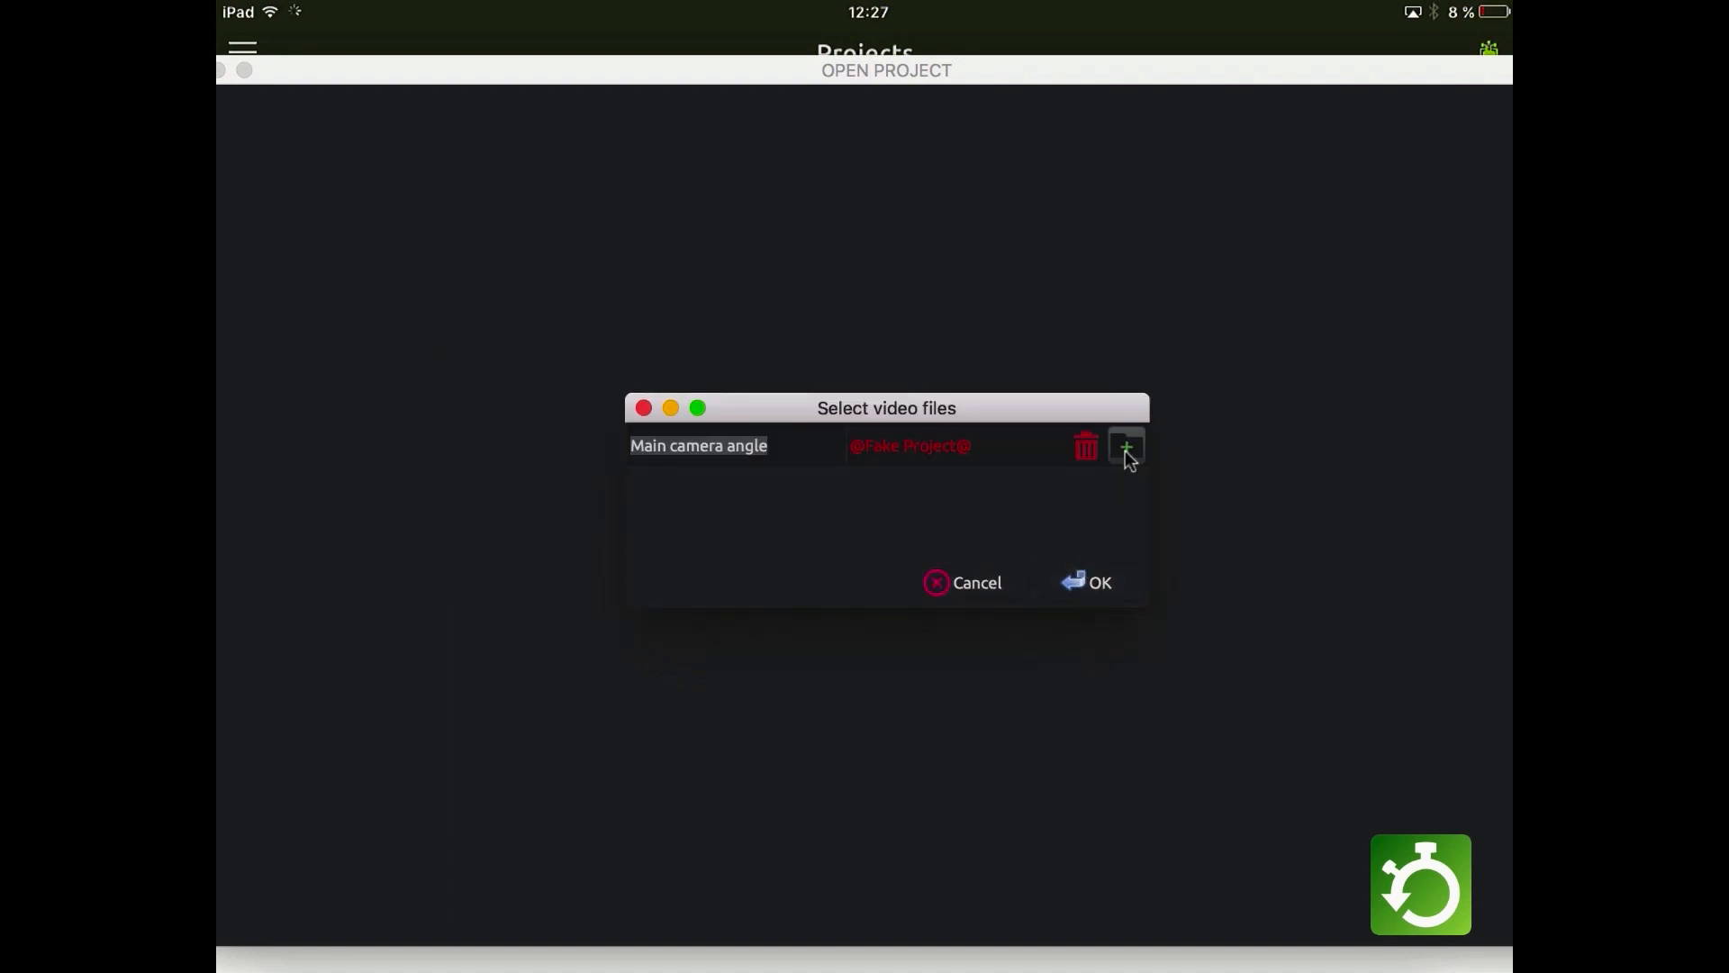
left_click(1126, 446)
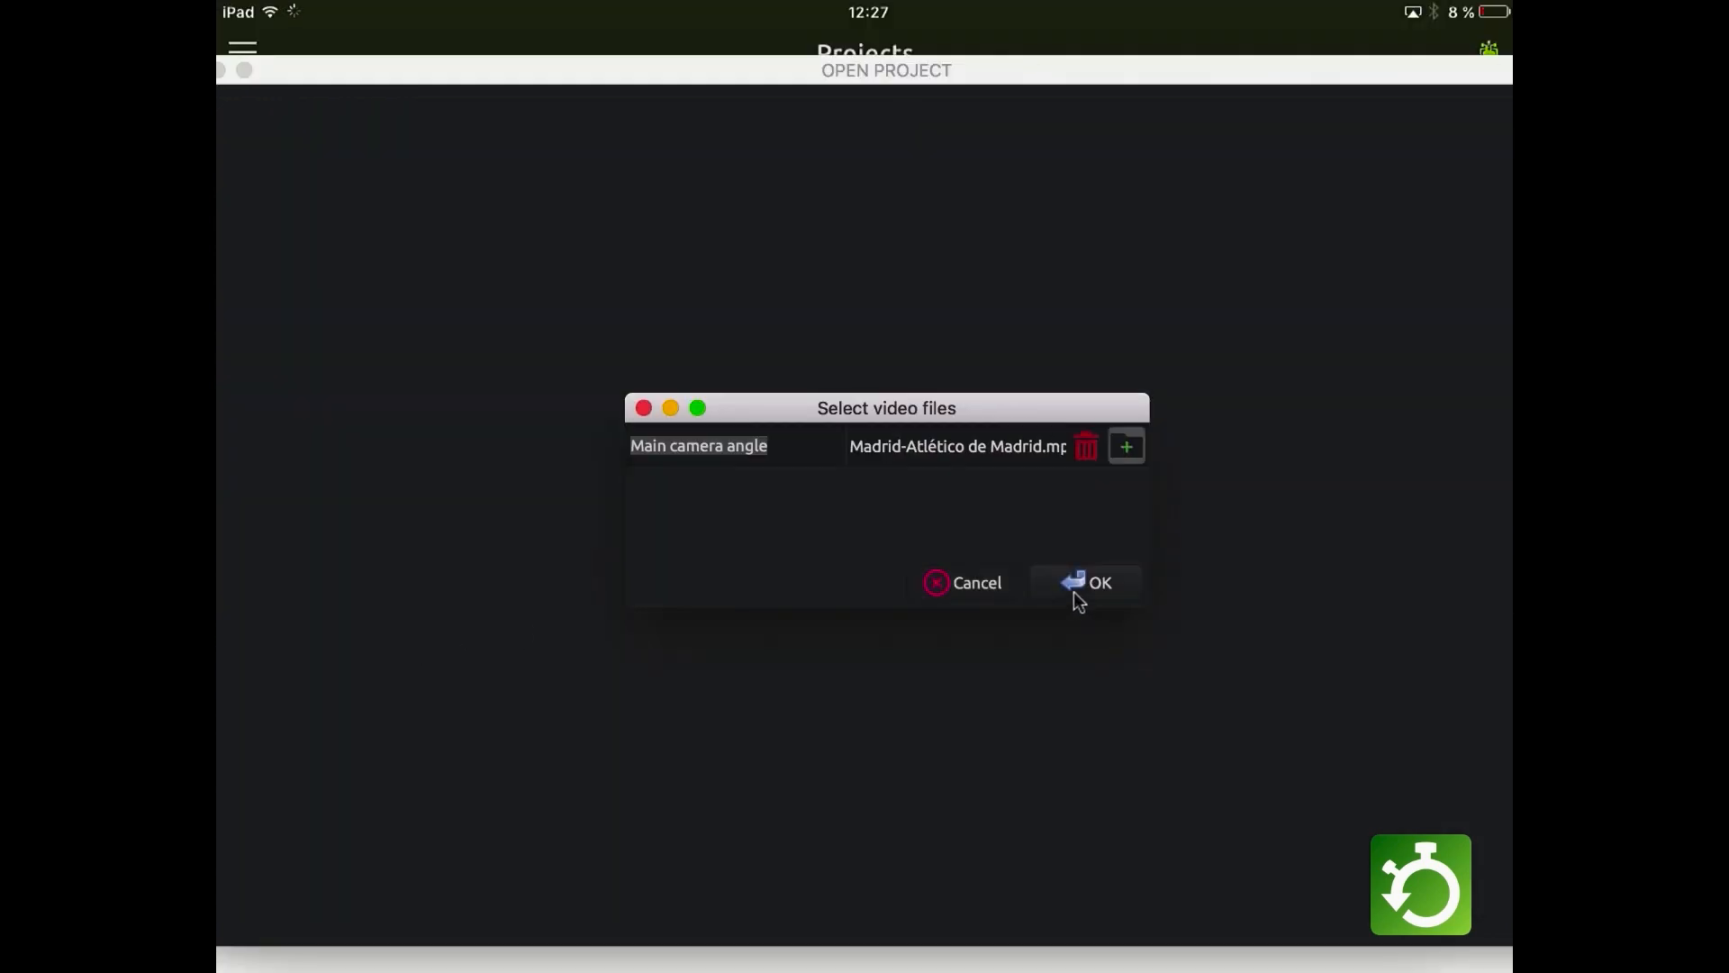
left_click(1099, 582)
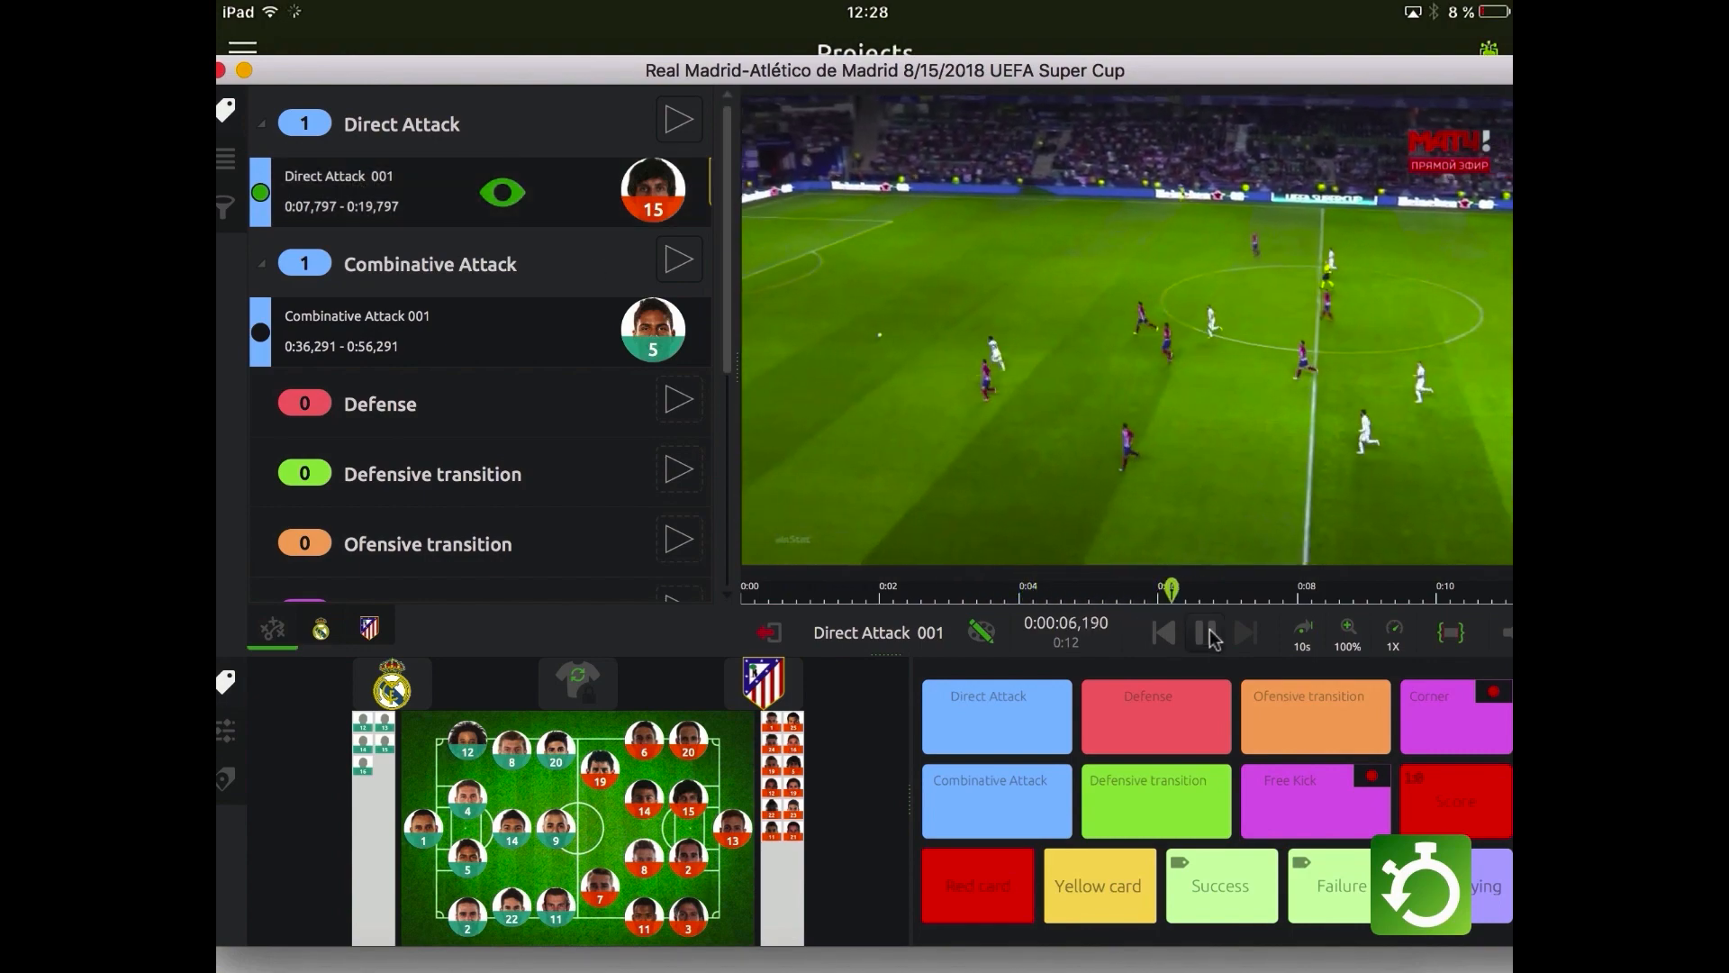
left_click(1203, 632)
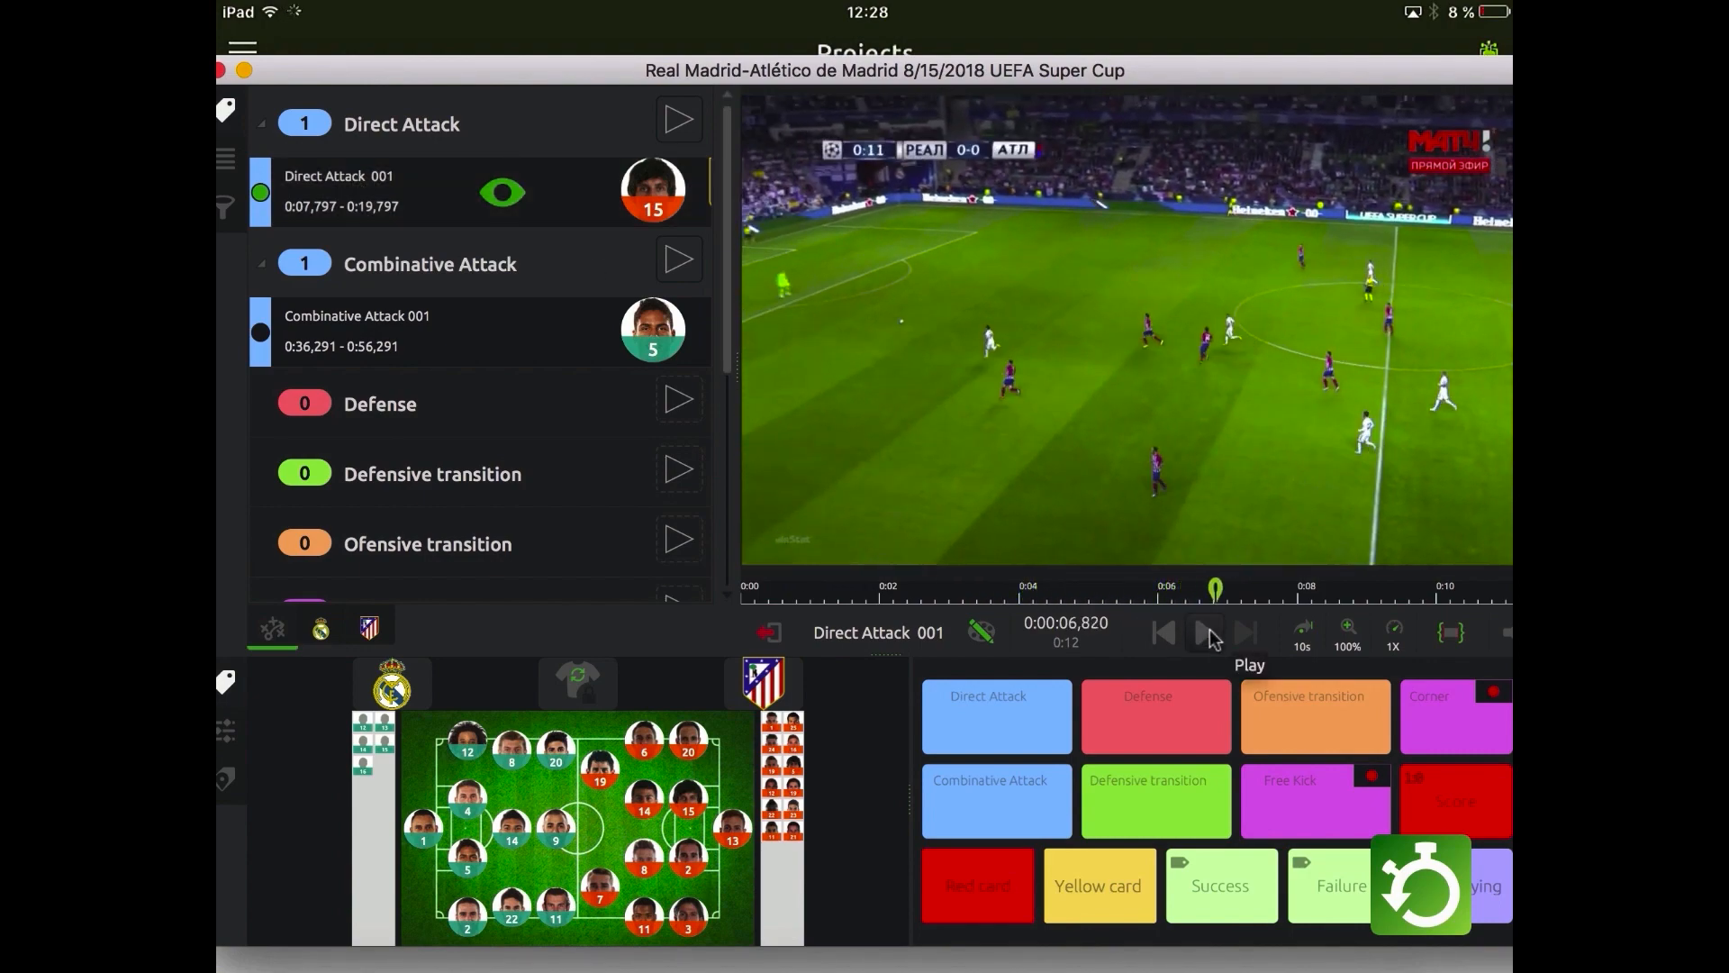